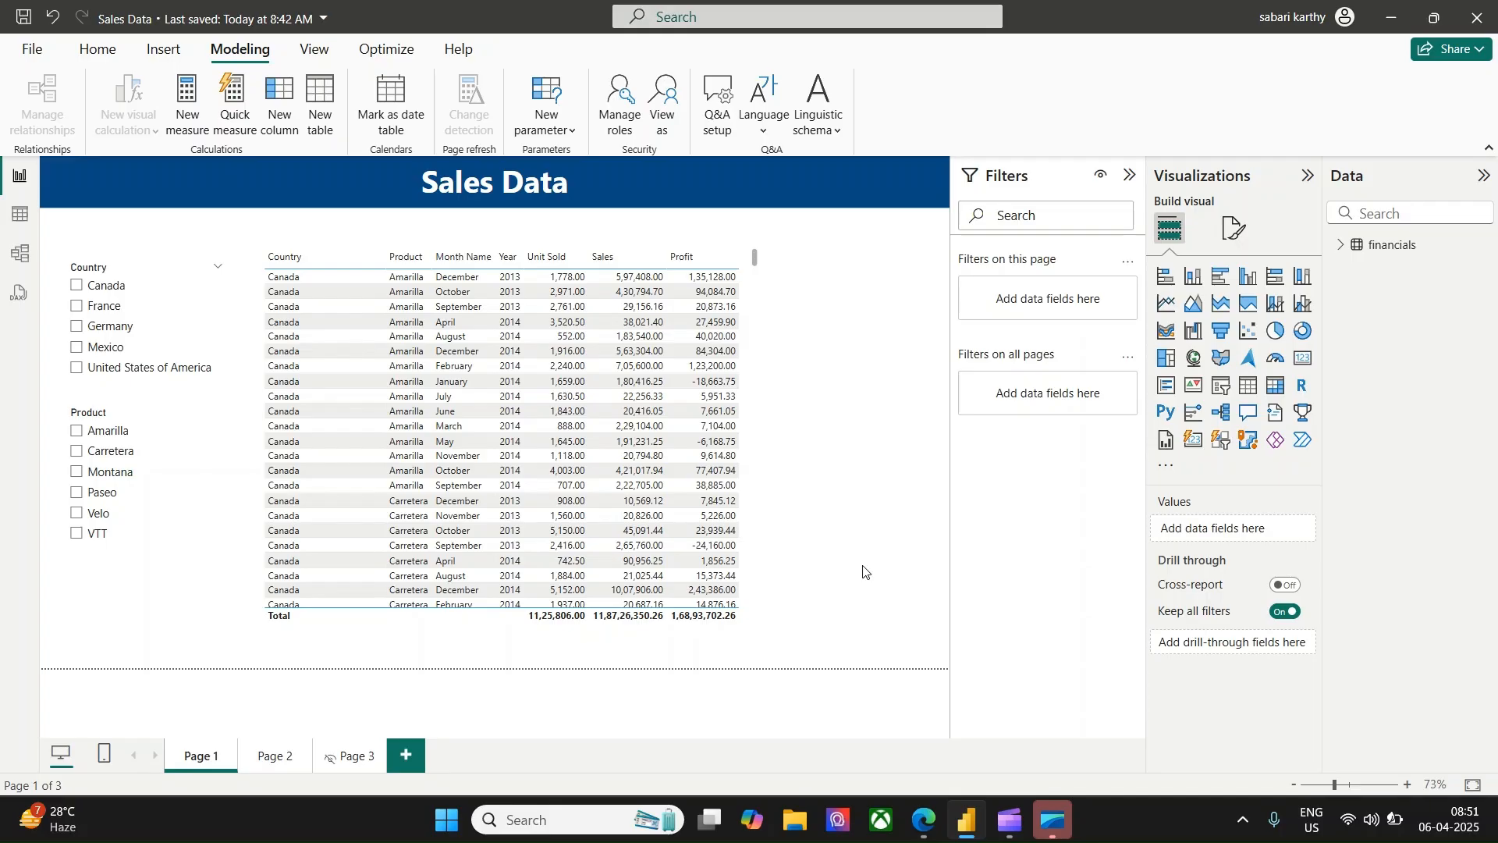
mouse_move(336, 787)
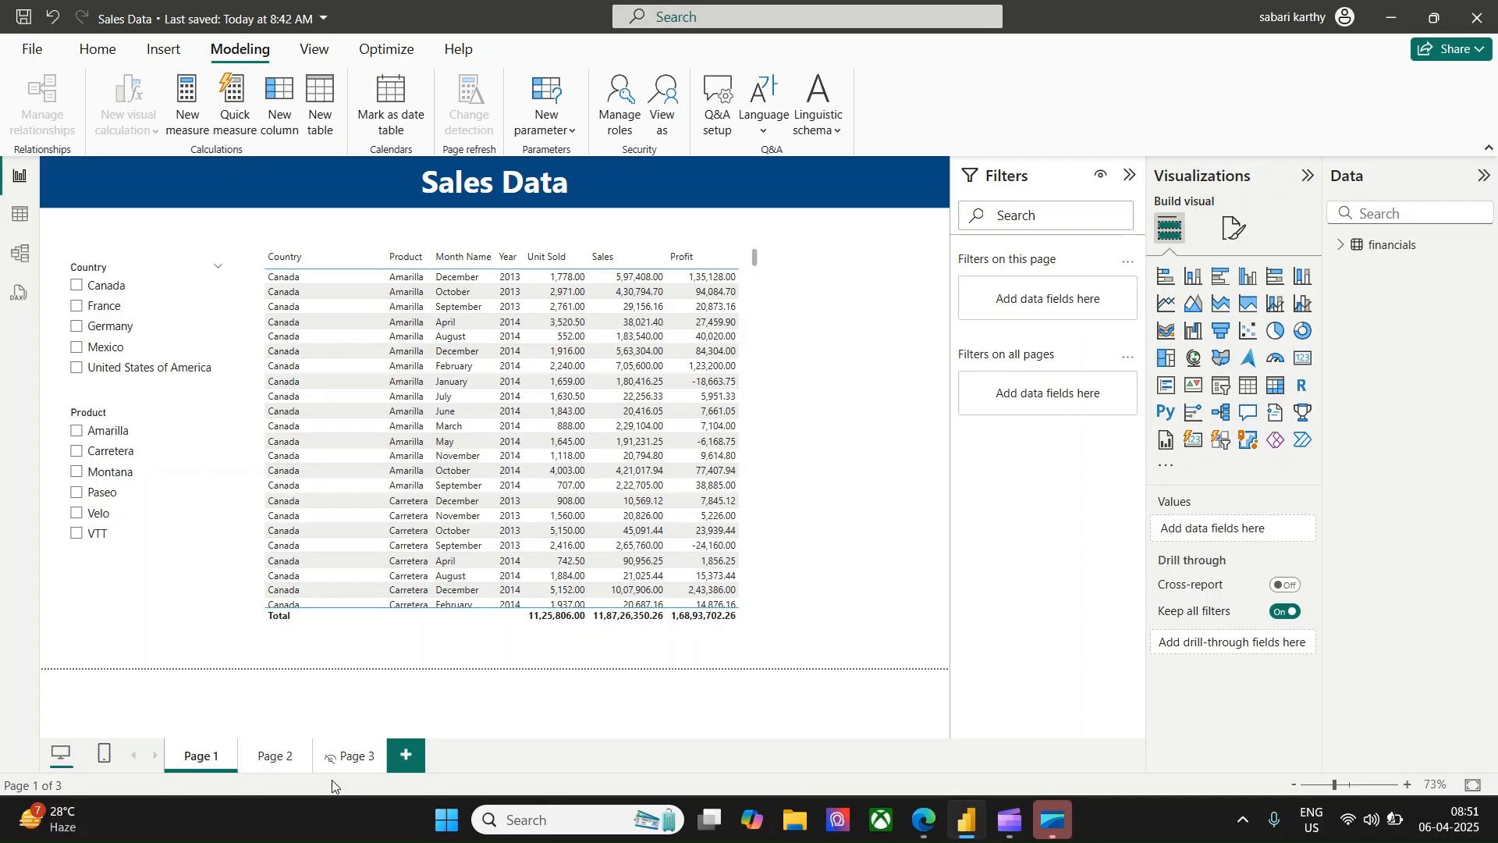
mouse_move(242, 708)
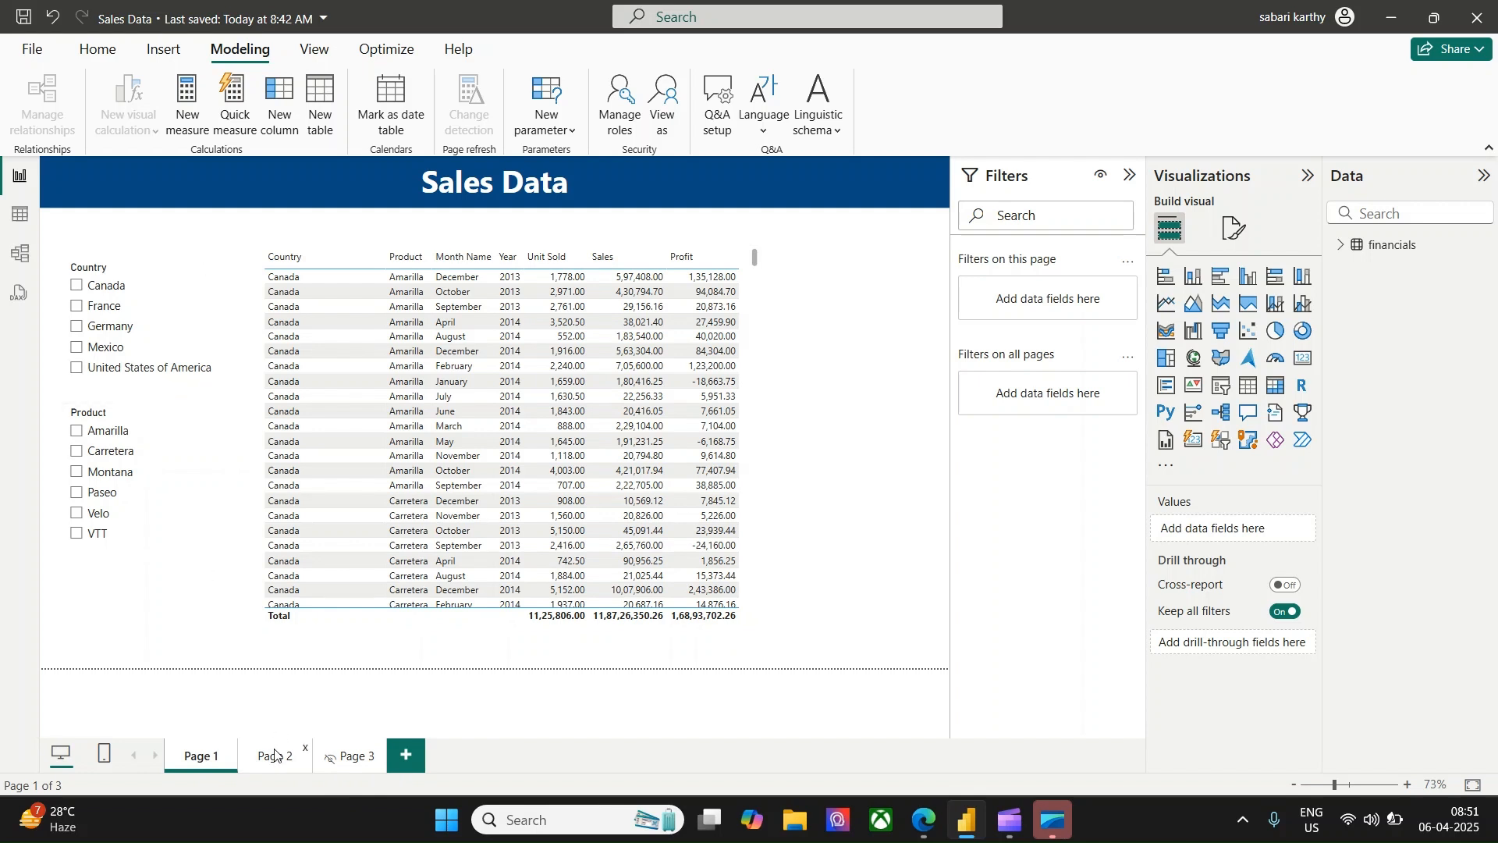
Step: Review Page 2's chart, toggling the Country filter between Canada and all, then view hidden Page 3
left_click(276, 755)
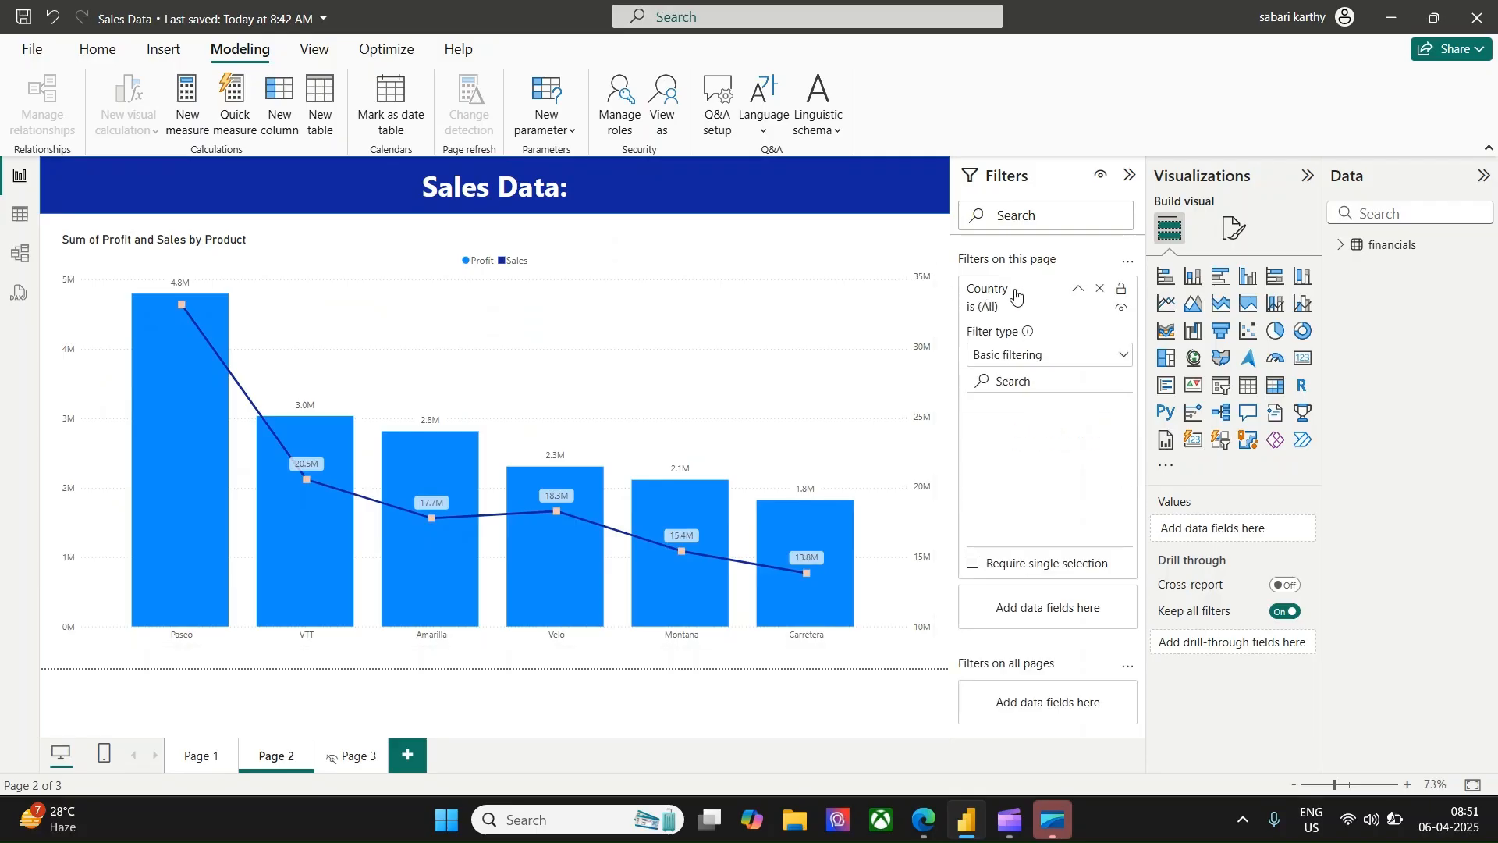
left_click(980, 430)
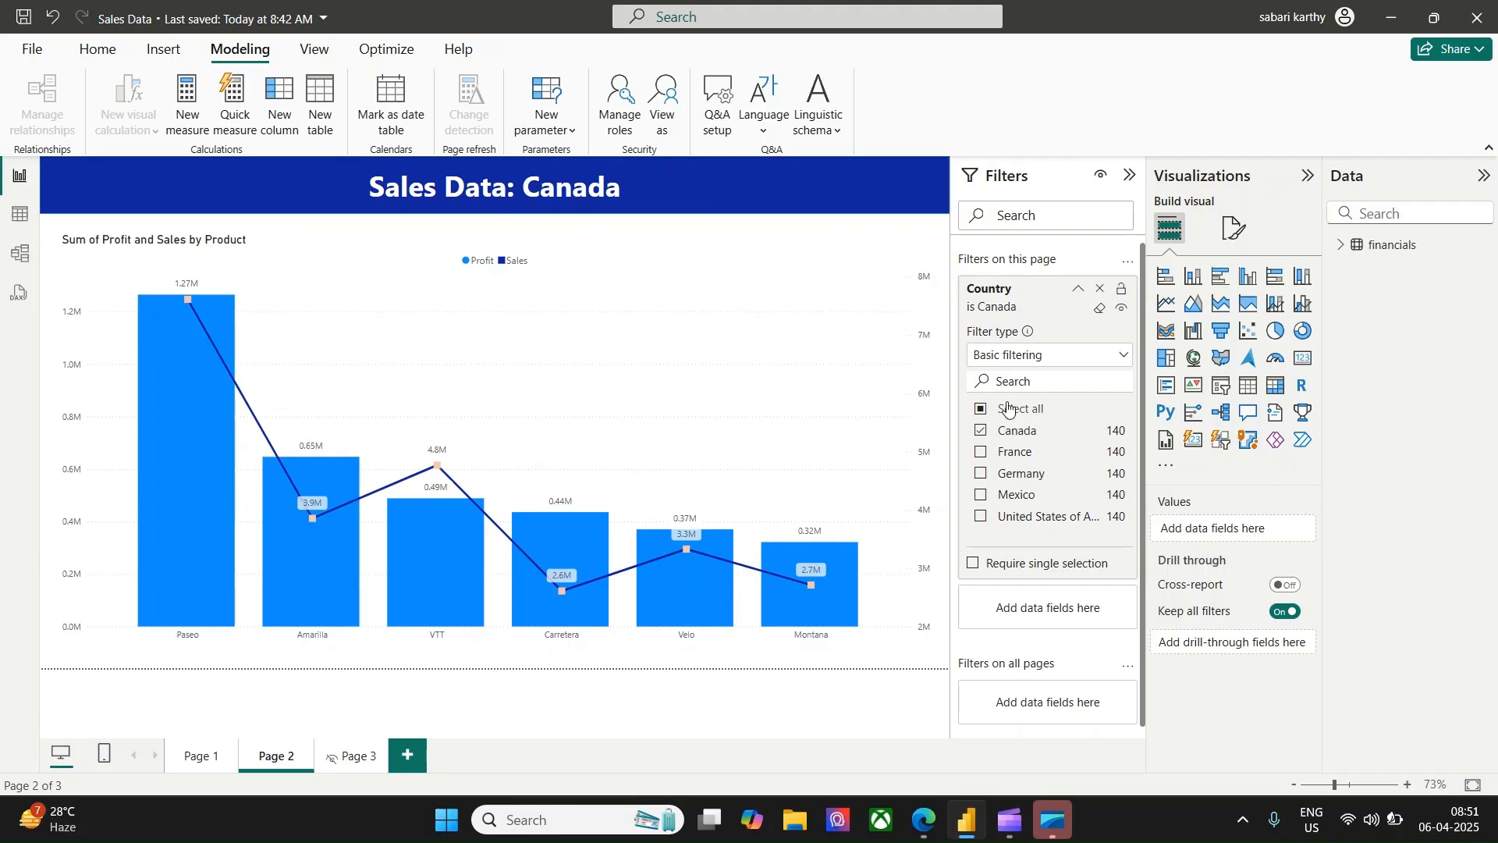
left_click(980, 408)
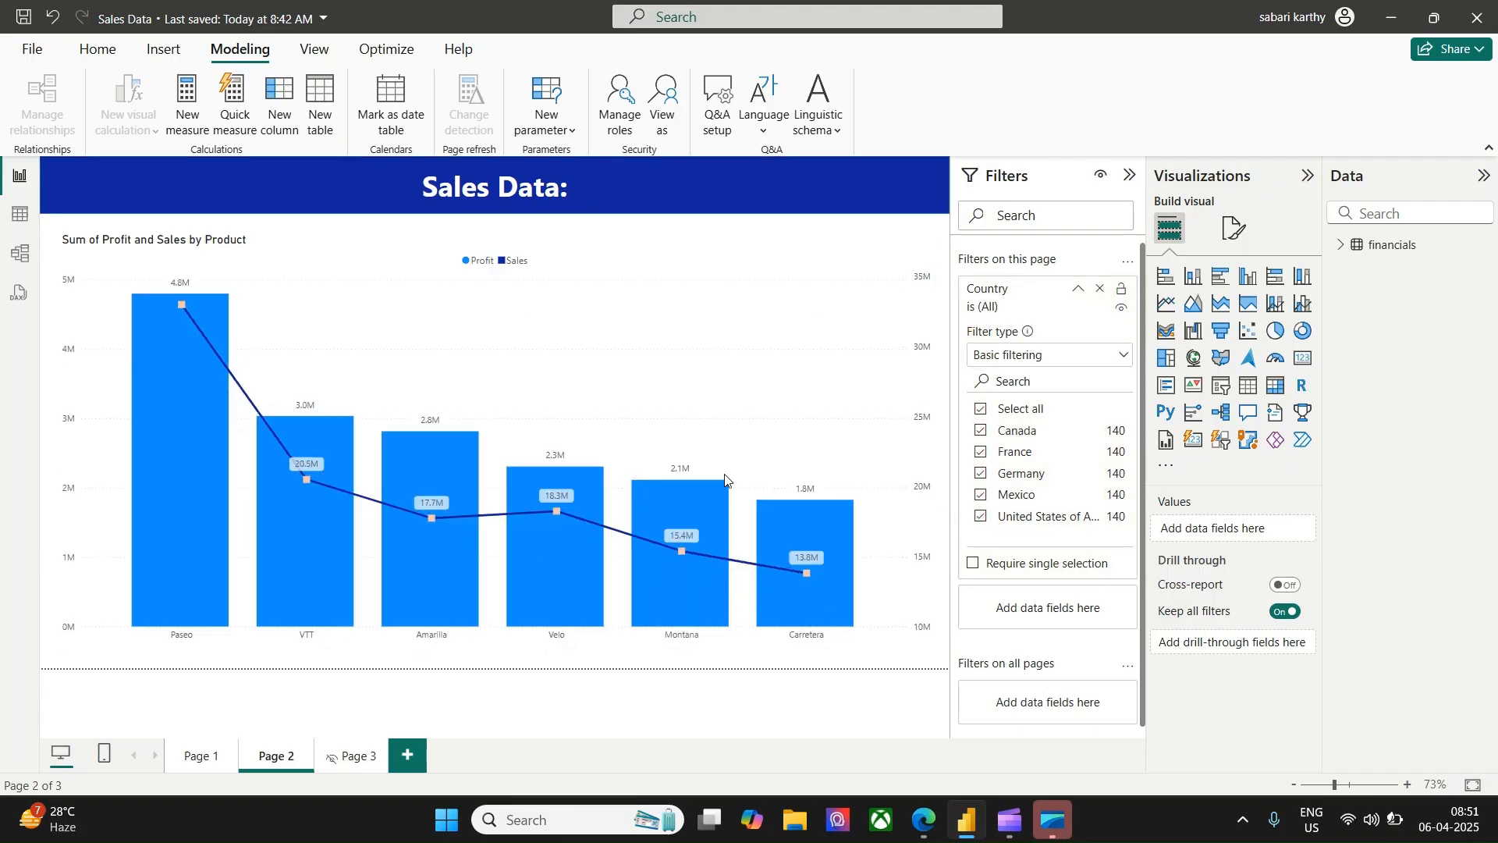
left_click(355, 756)
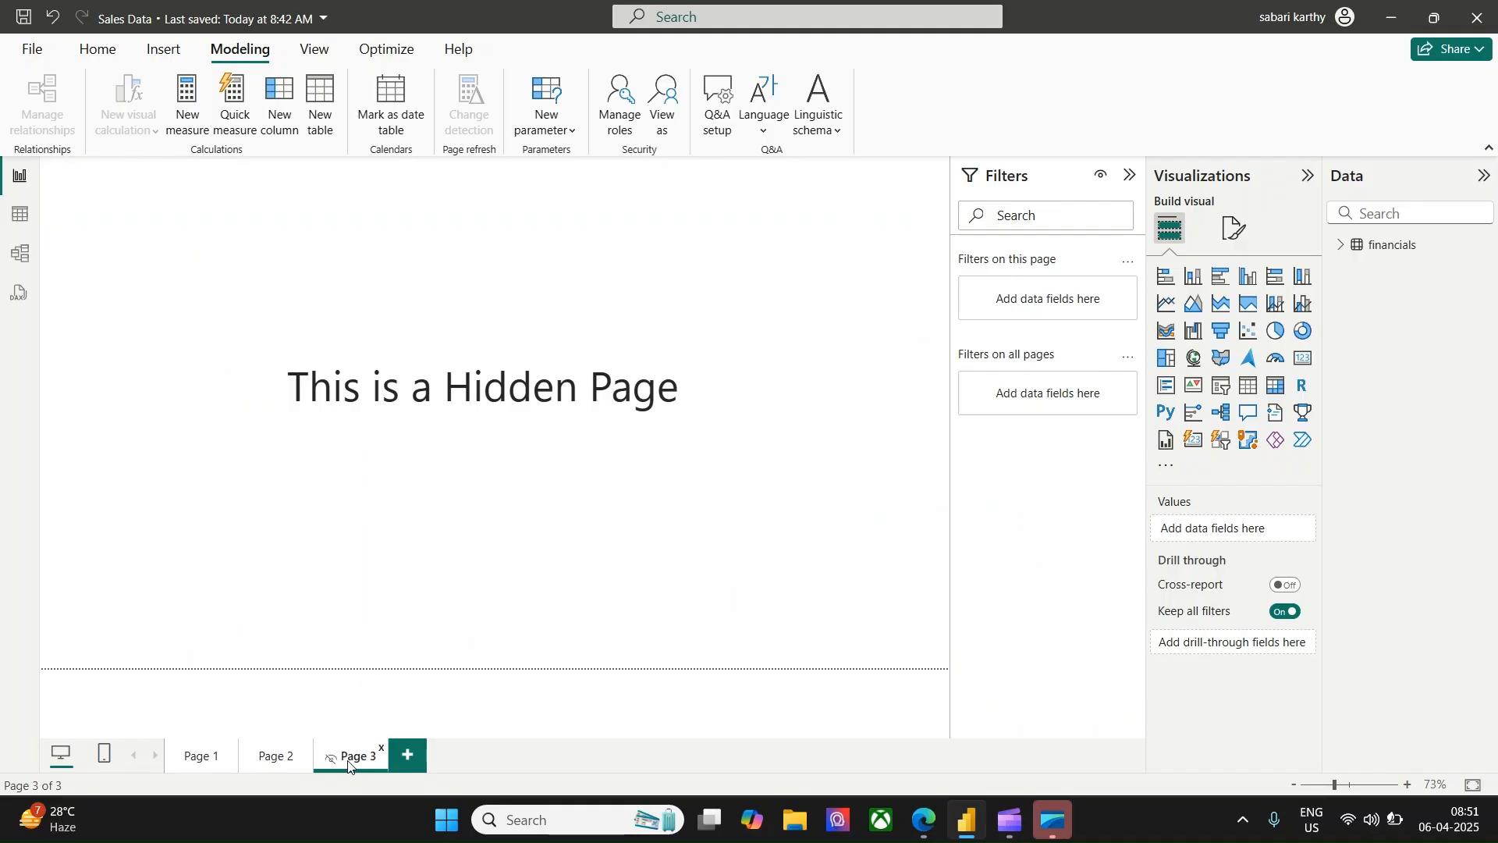
left_click(482, 386)
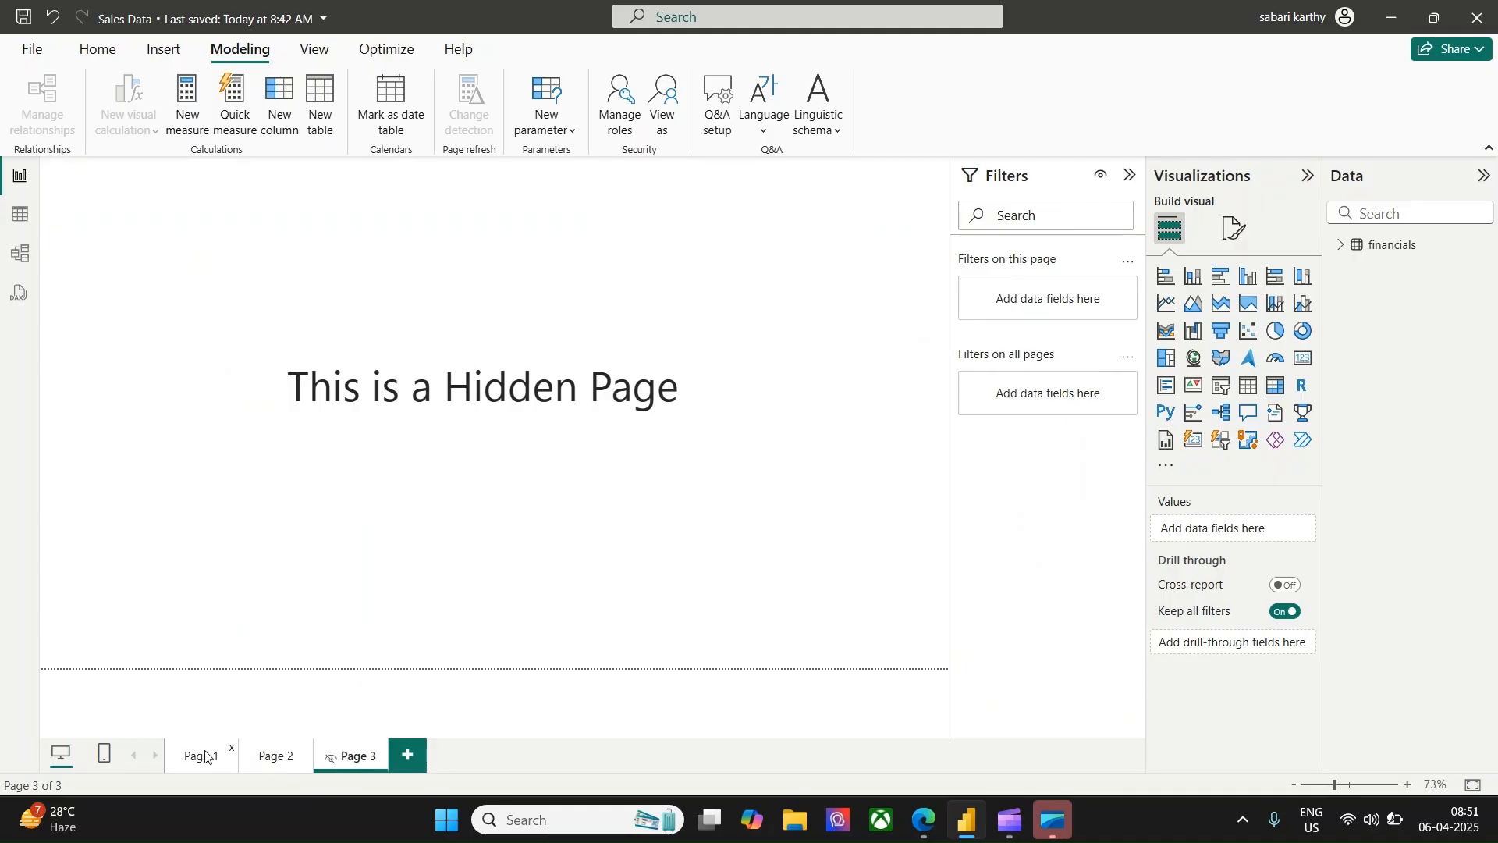
Step: Return to Page 1 and review the VTT role rule filtering Product to VTT
left_click(201, 756)
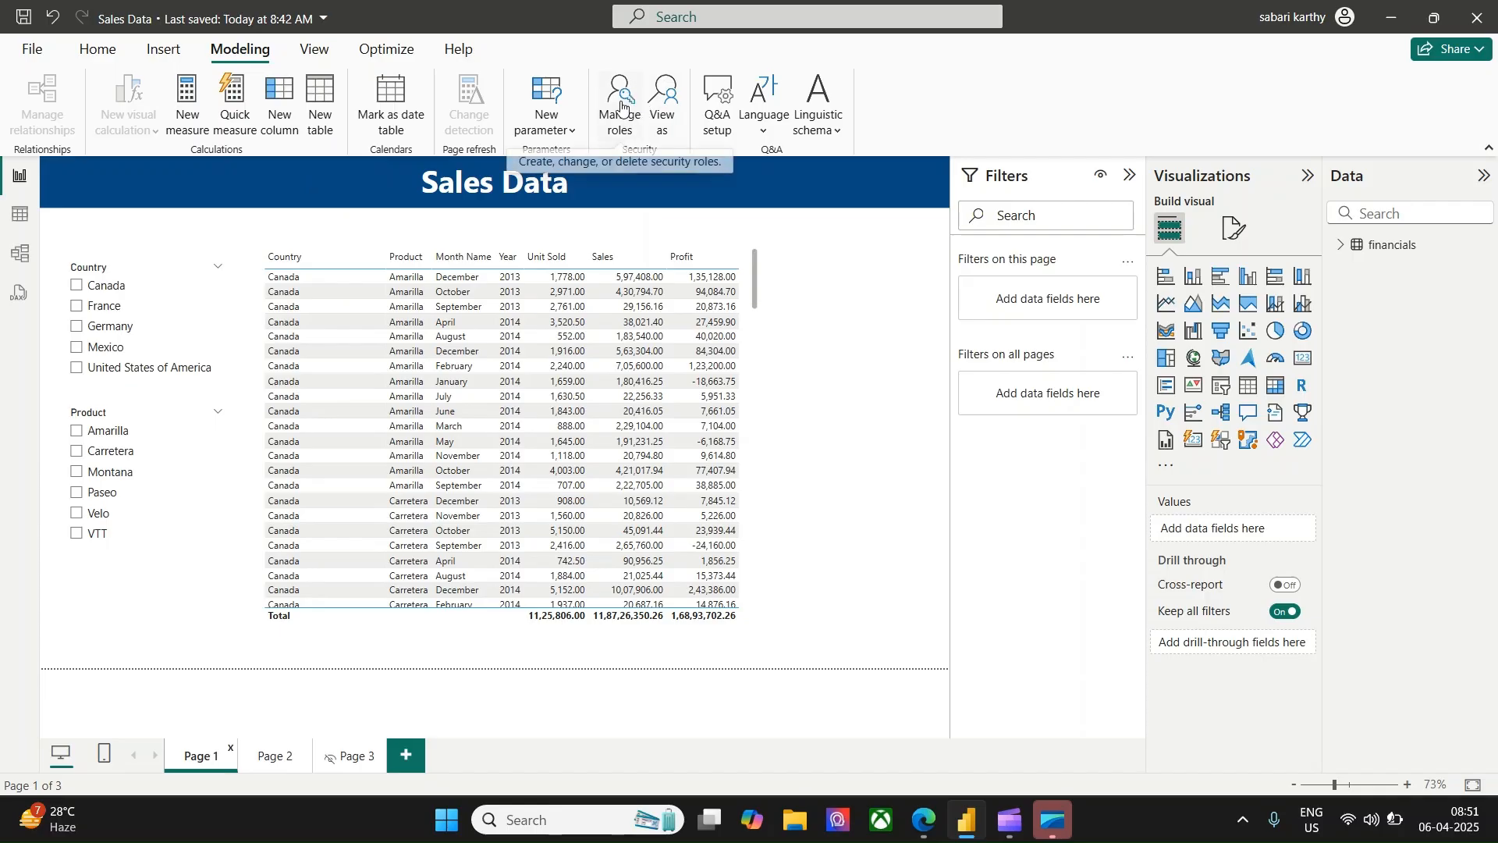
left_click(619, 101)
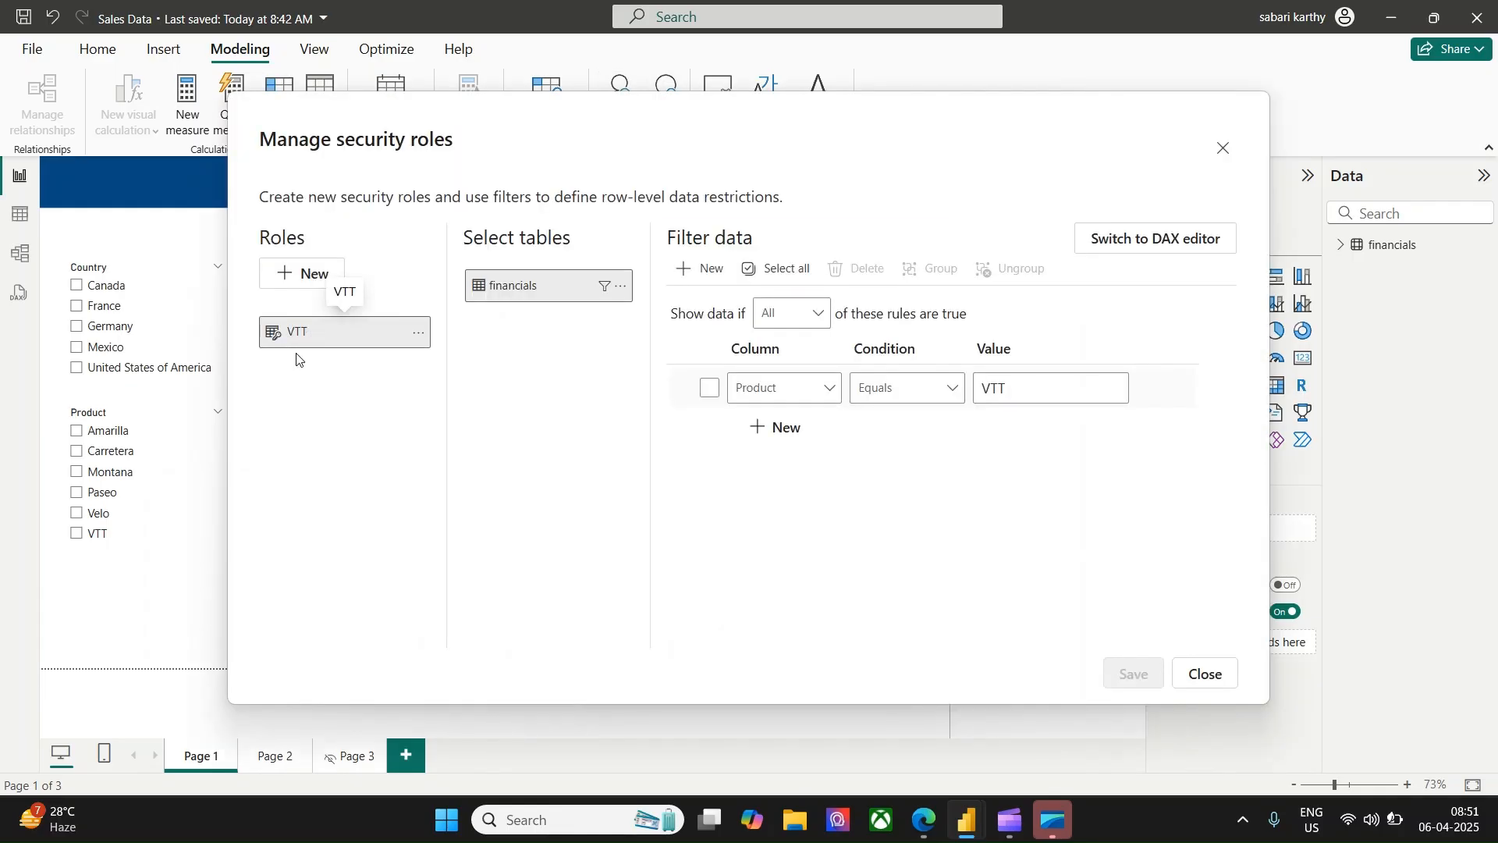
mouse_move(103, 546)
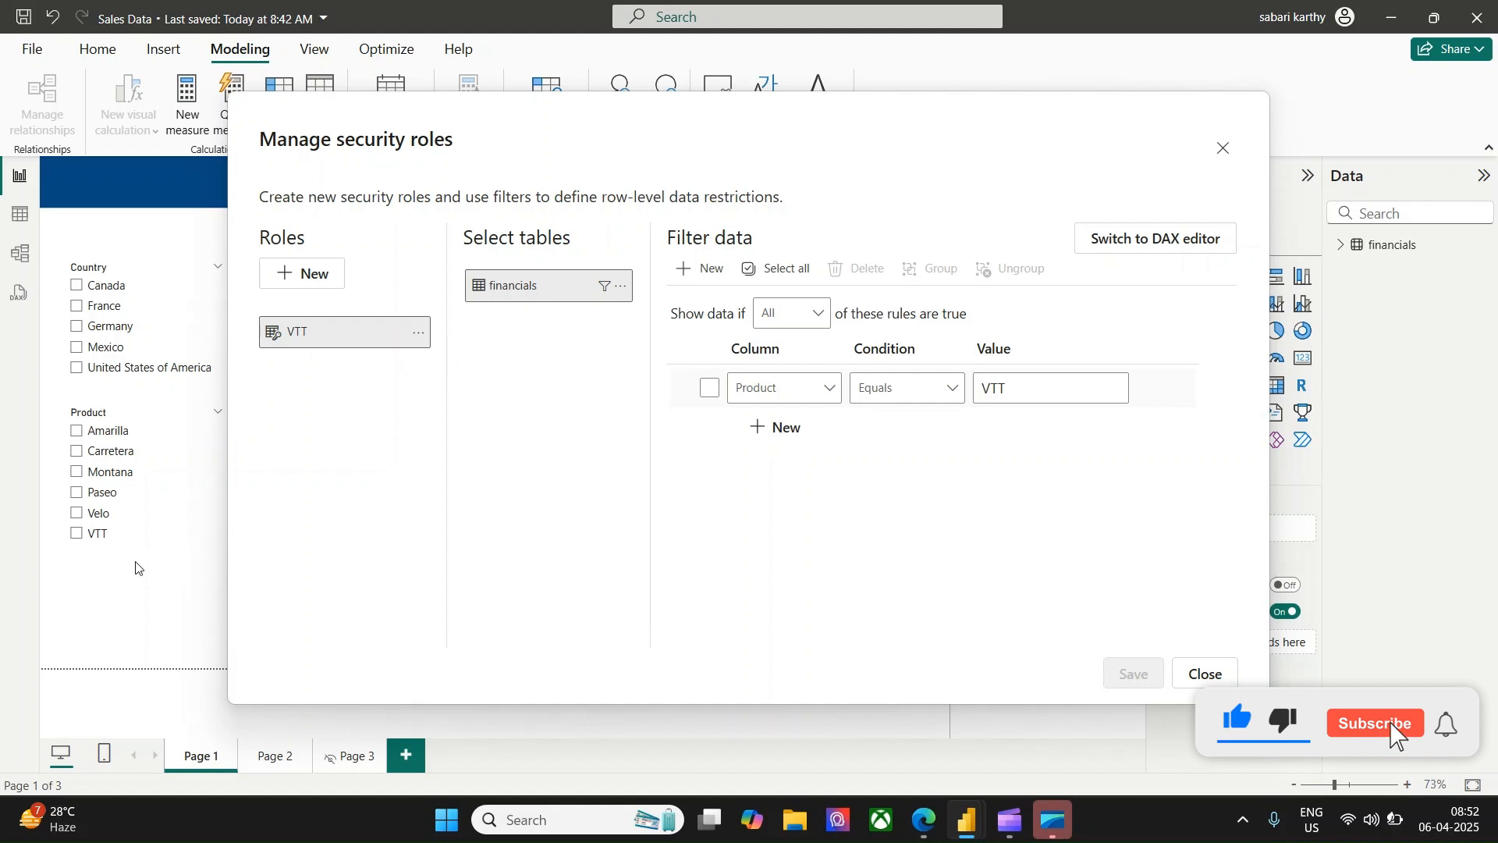
left_click(1374, 722)
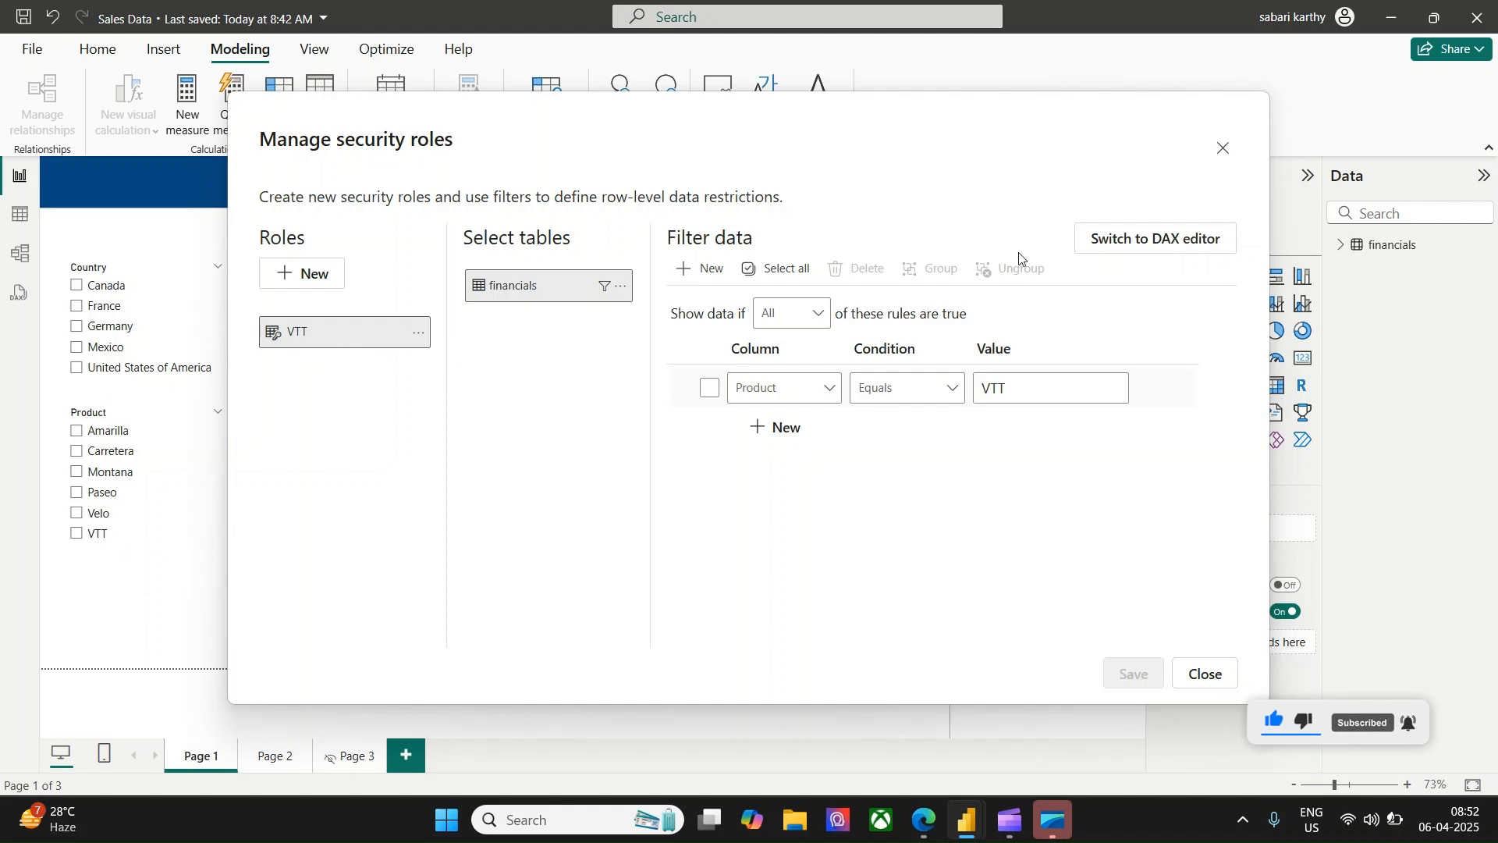
left_click(1204, 680)
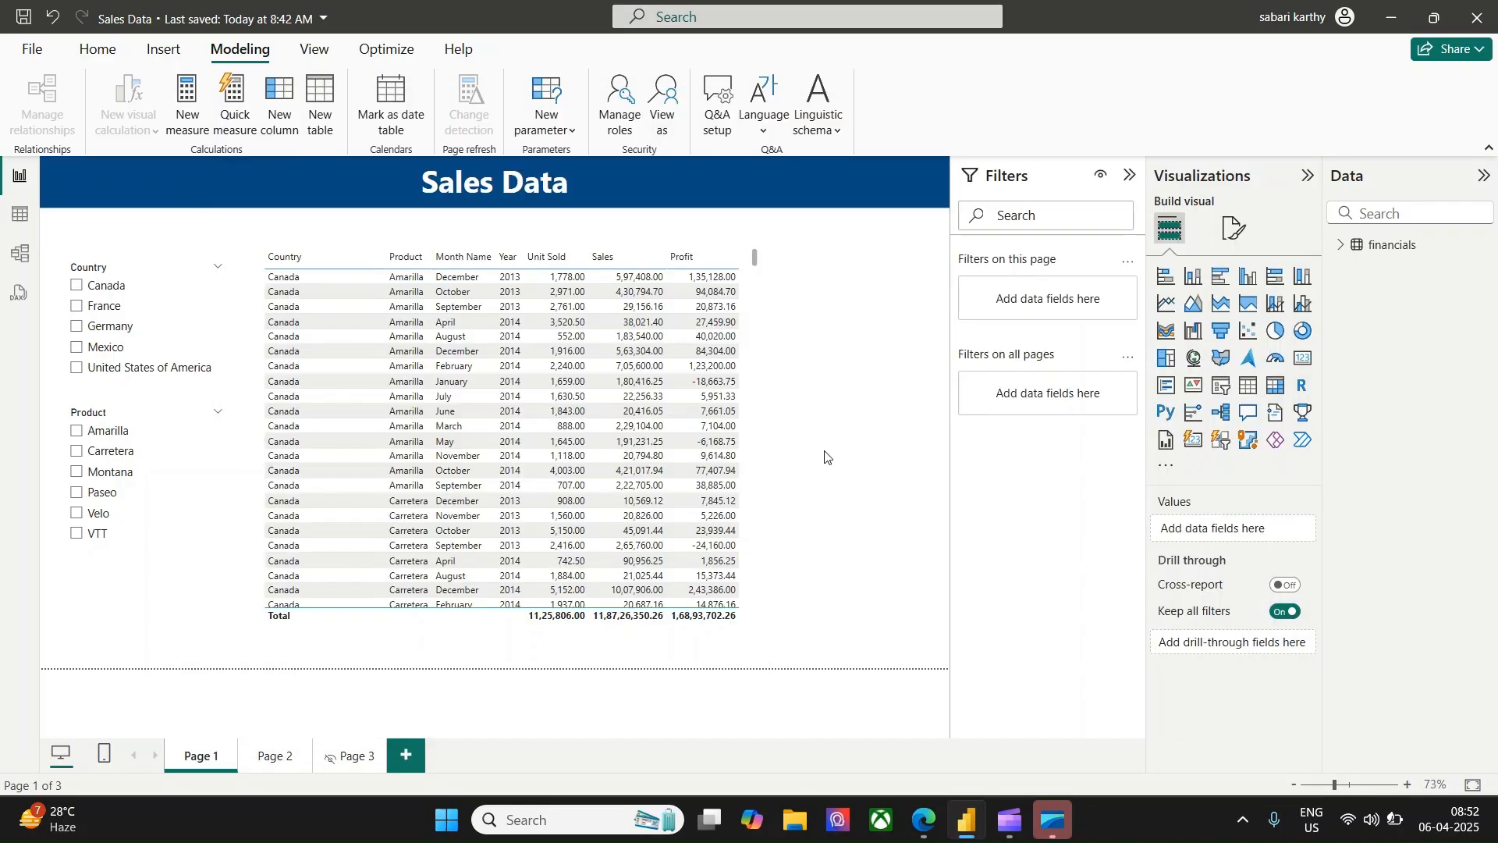
Step: Switch to Edge and show the Sales Data report's details in the Fabric Enabled workspace
left_click(923, 819)
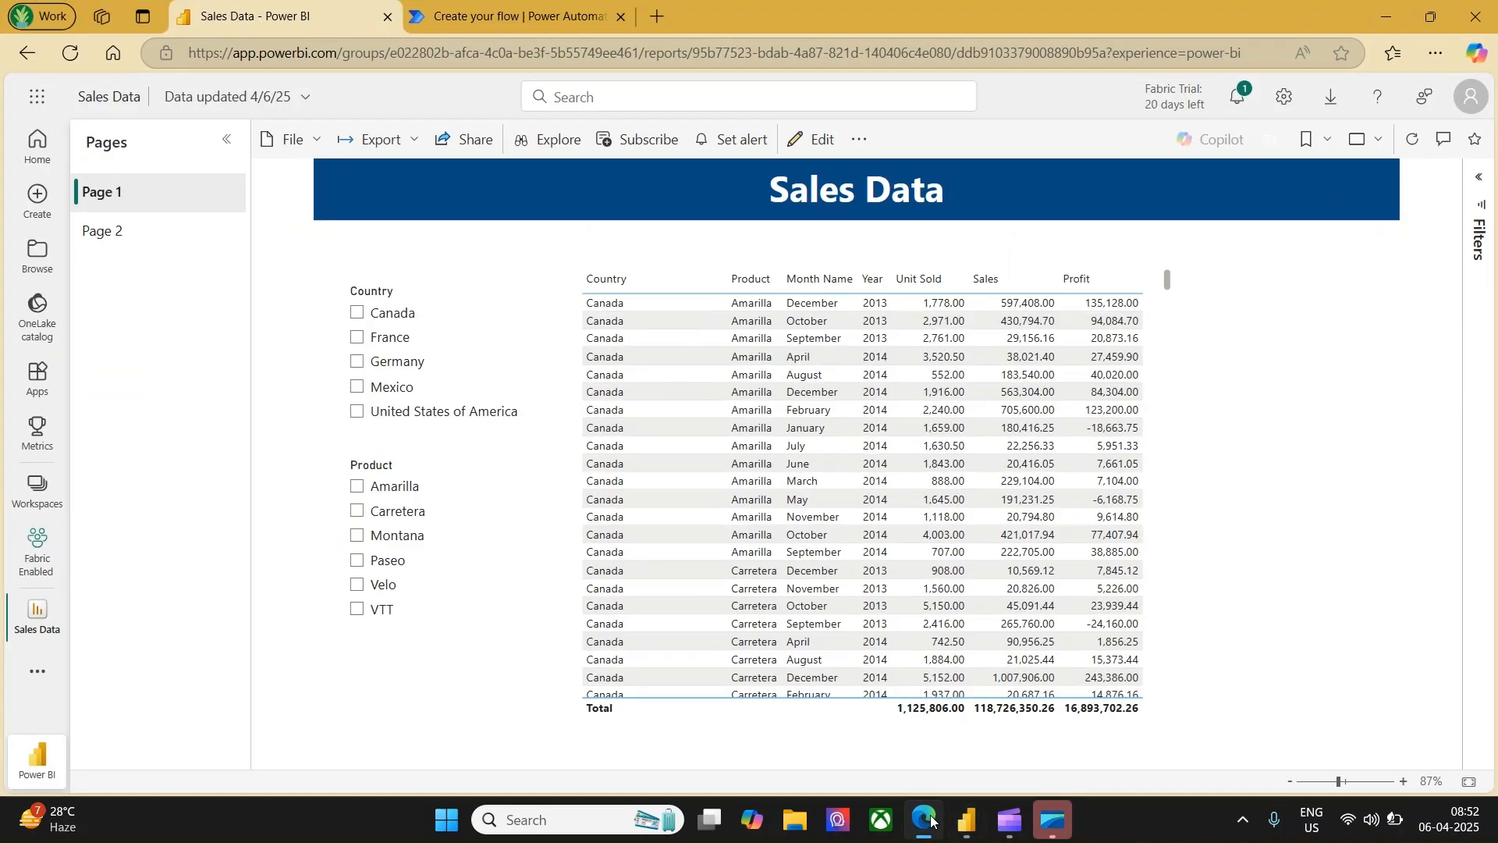
left_click(108, 96)
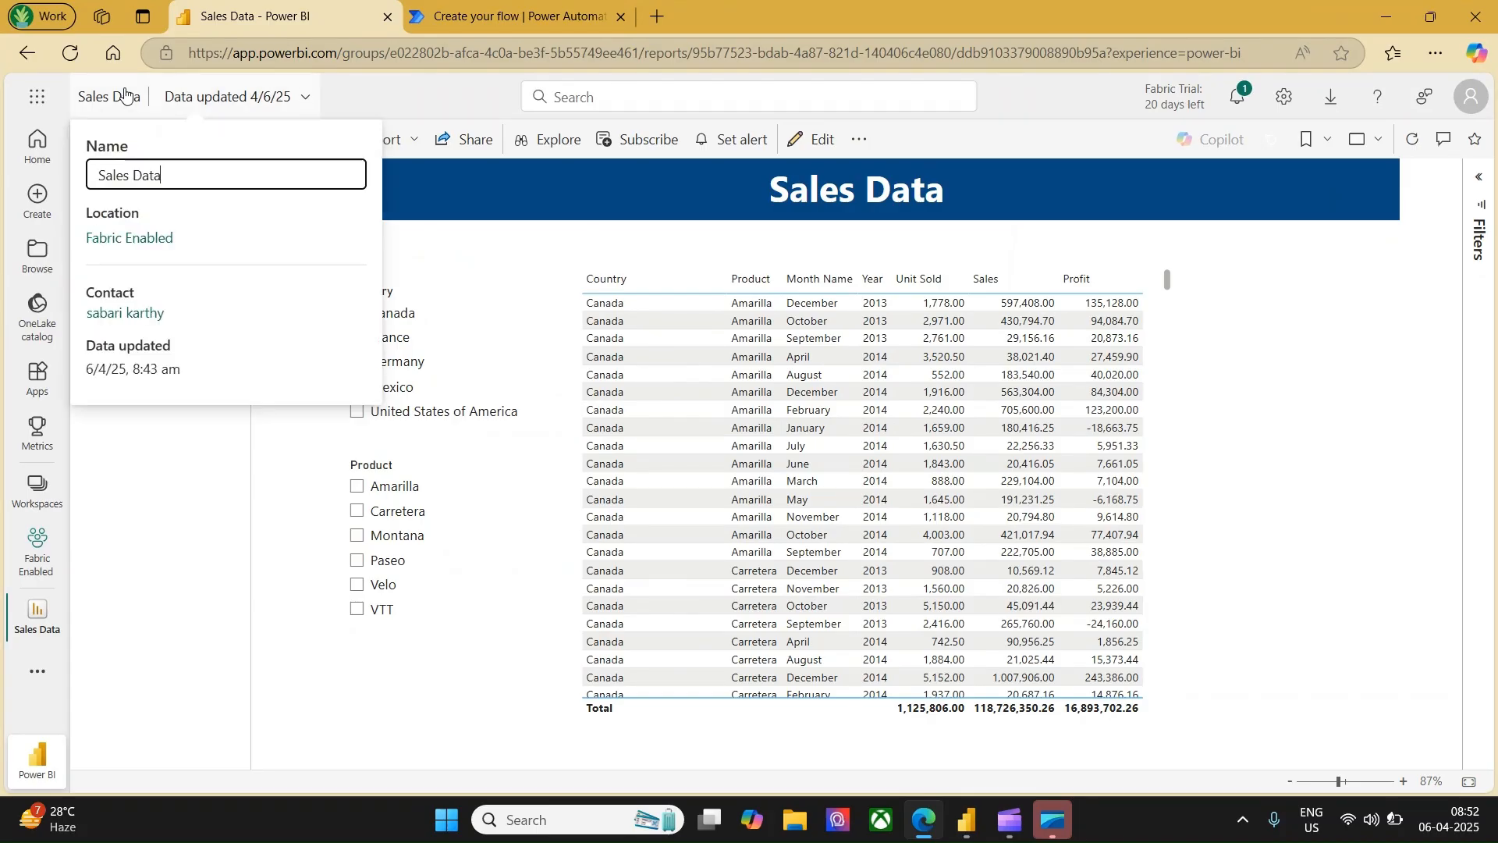
mouse_move(167, 258)
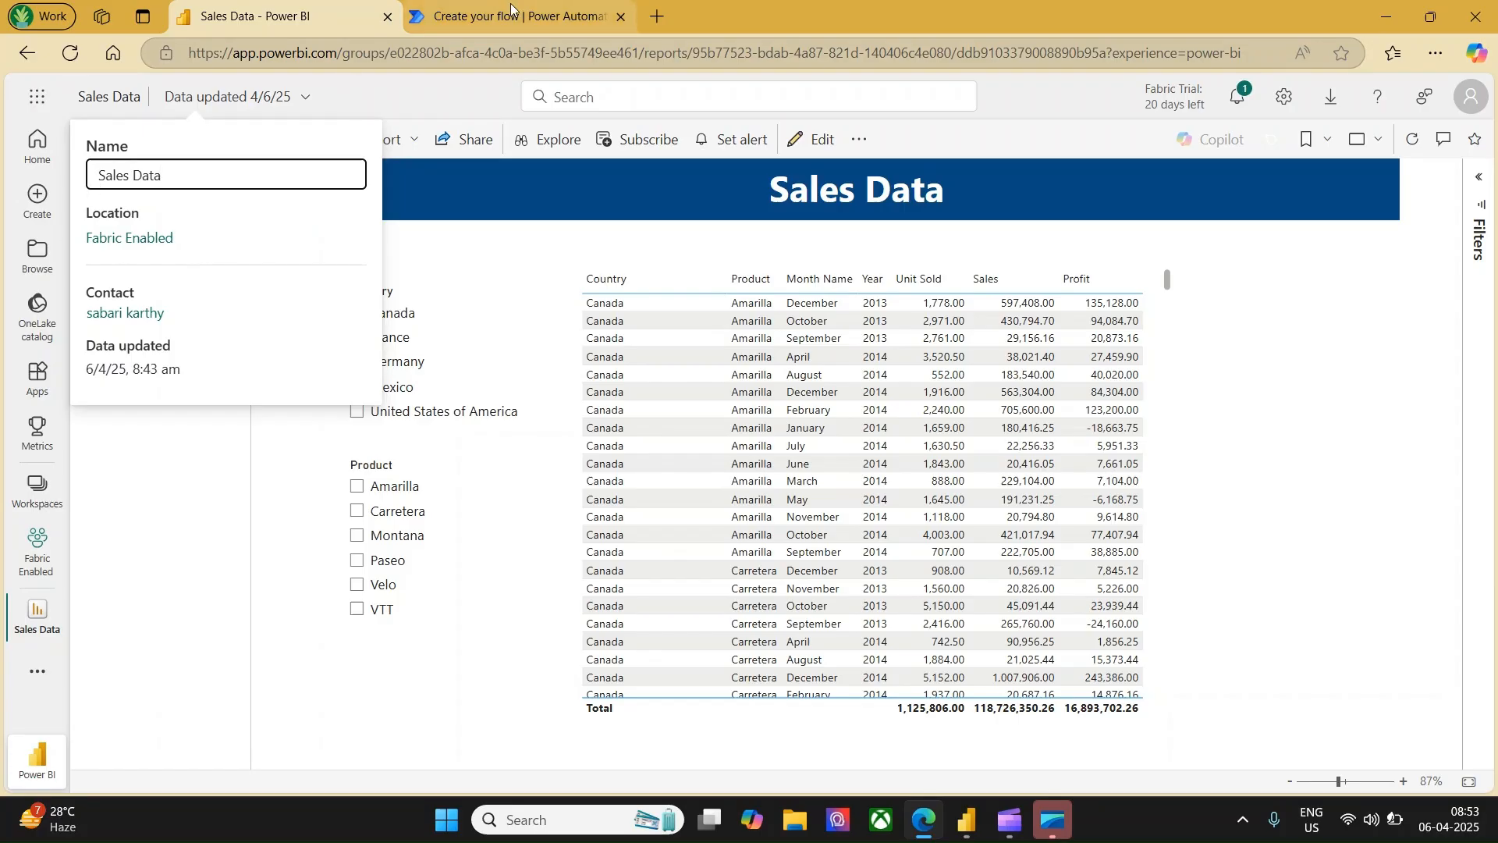
Step: Create instant flow 'Export Power BI Pages to PDF' with a manual trigger in the classic designer
left_click(515, 16)
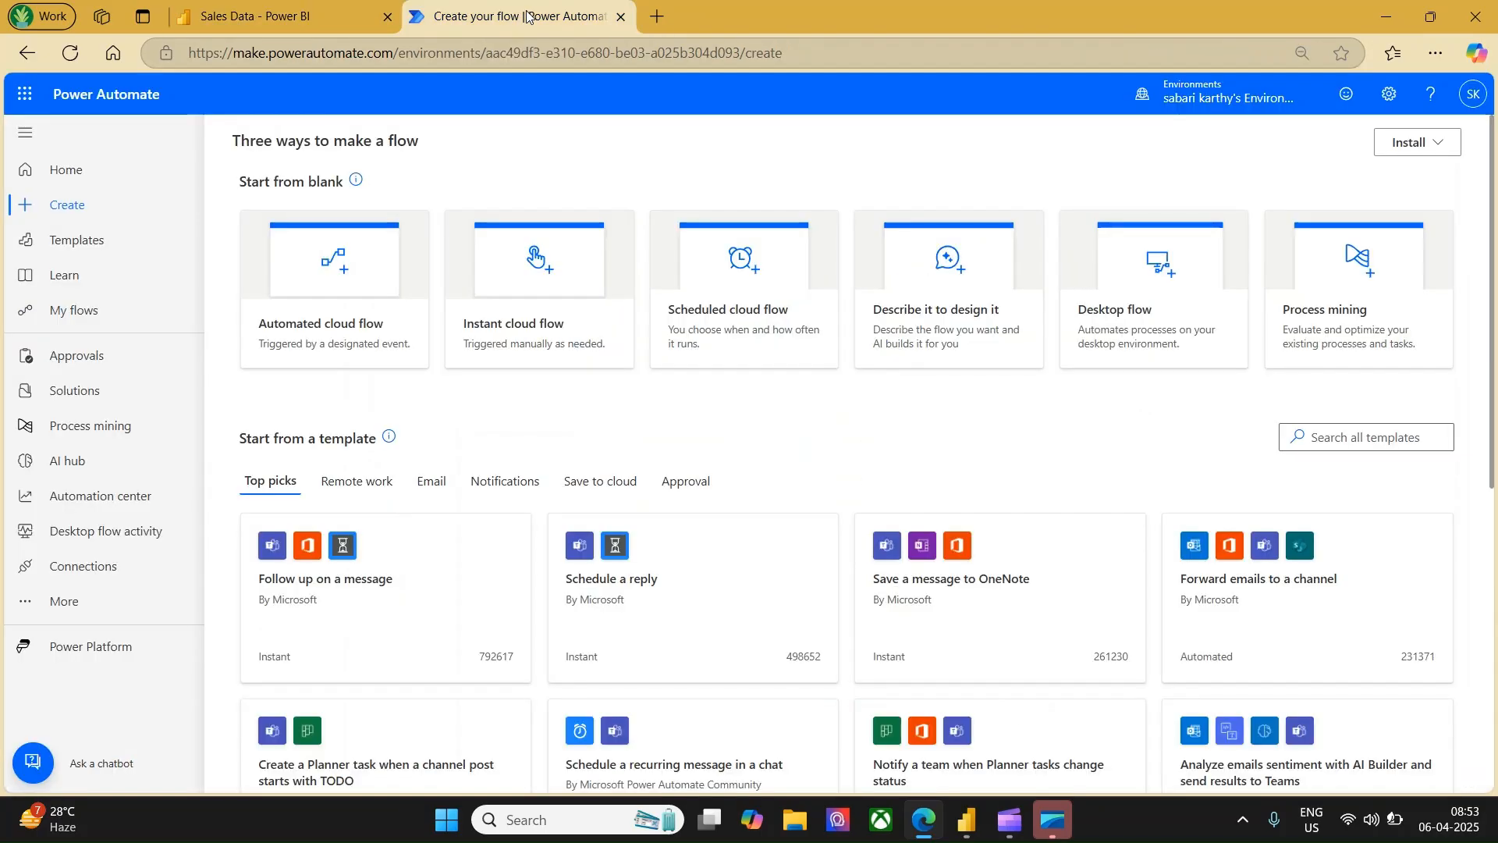
mouse_move(698, 128)
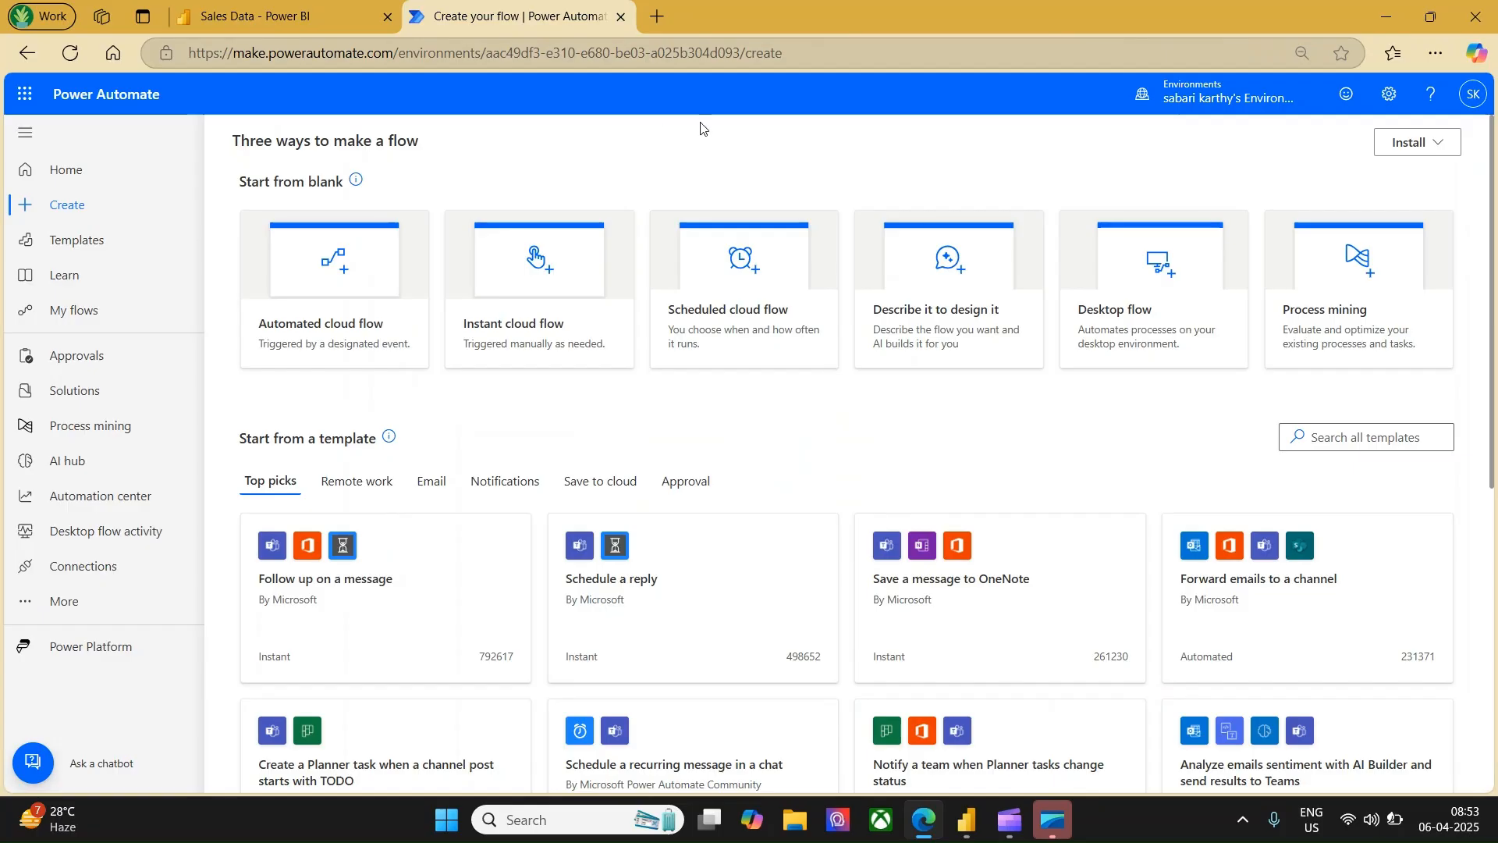
mouse_move(571, 263)
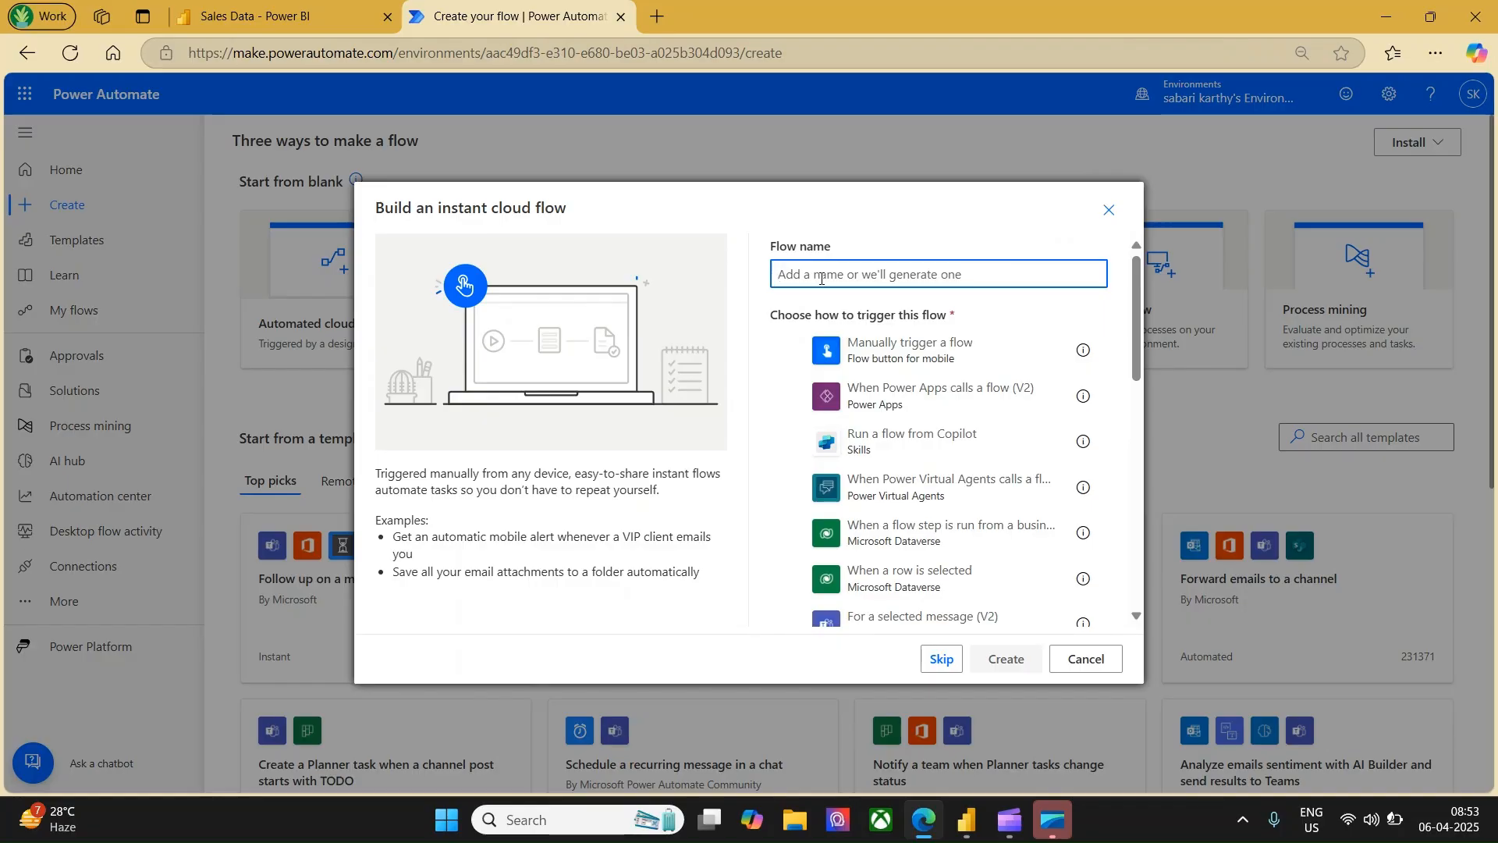
type("Export Power BI Pages to PDF")
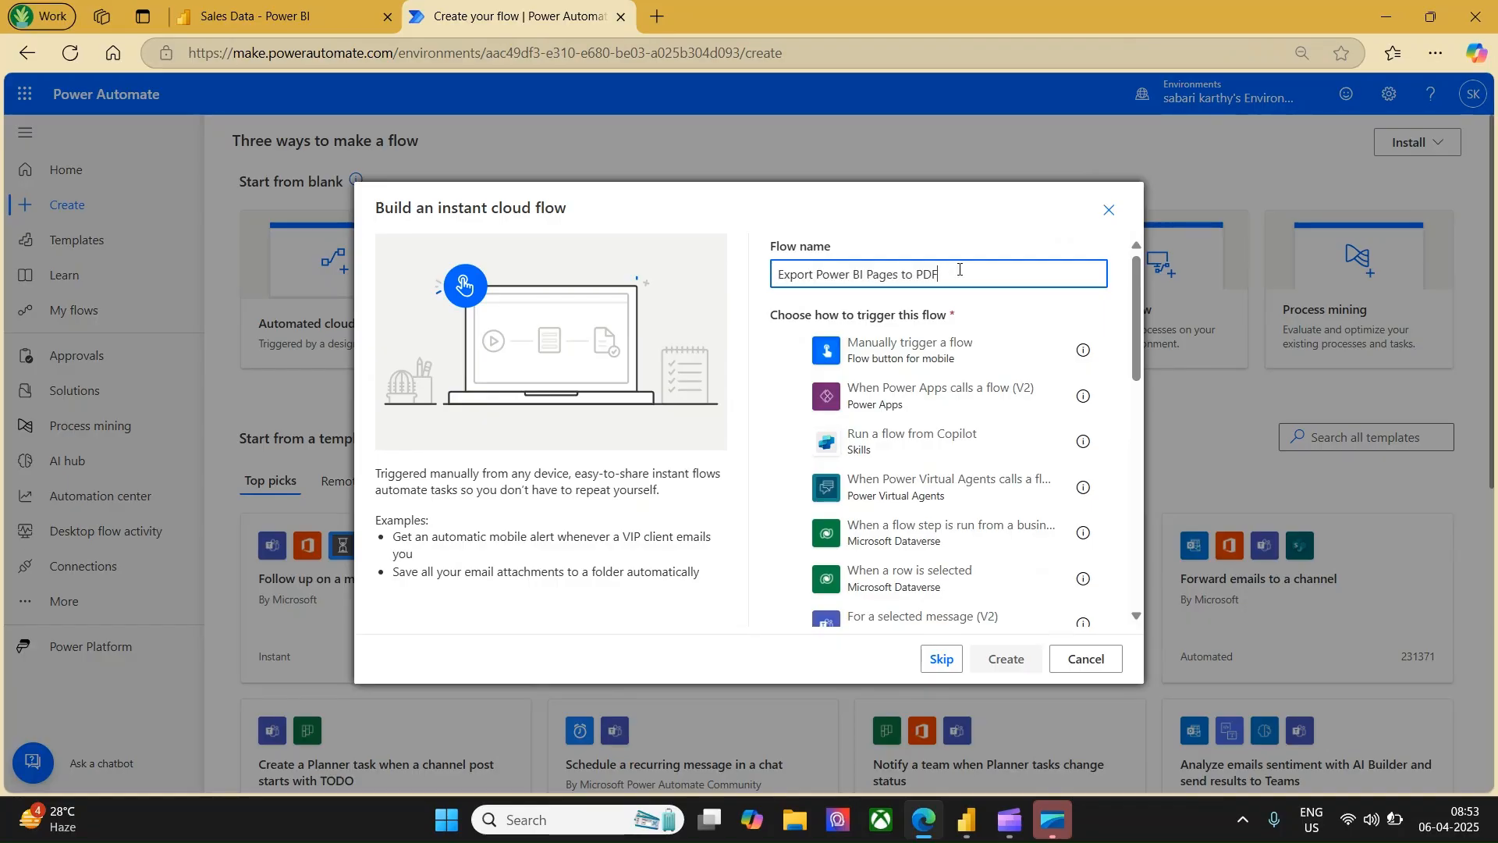
mouse_move(900, 355)
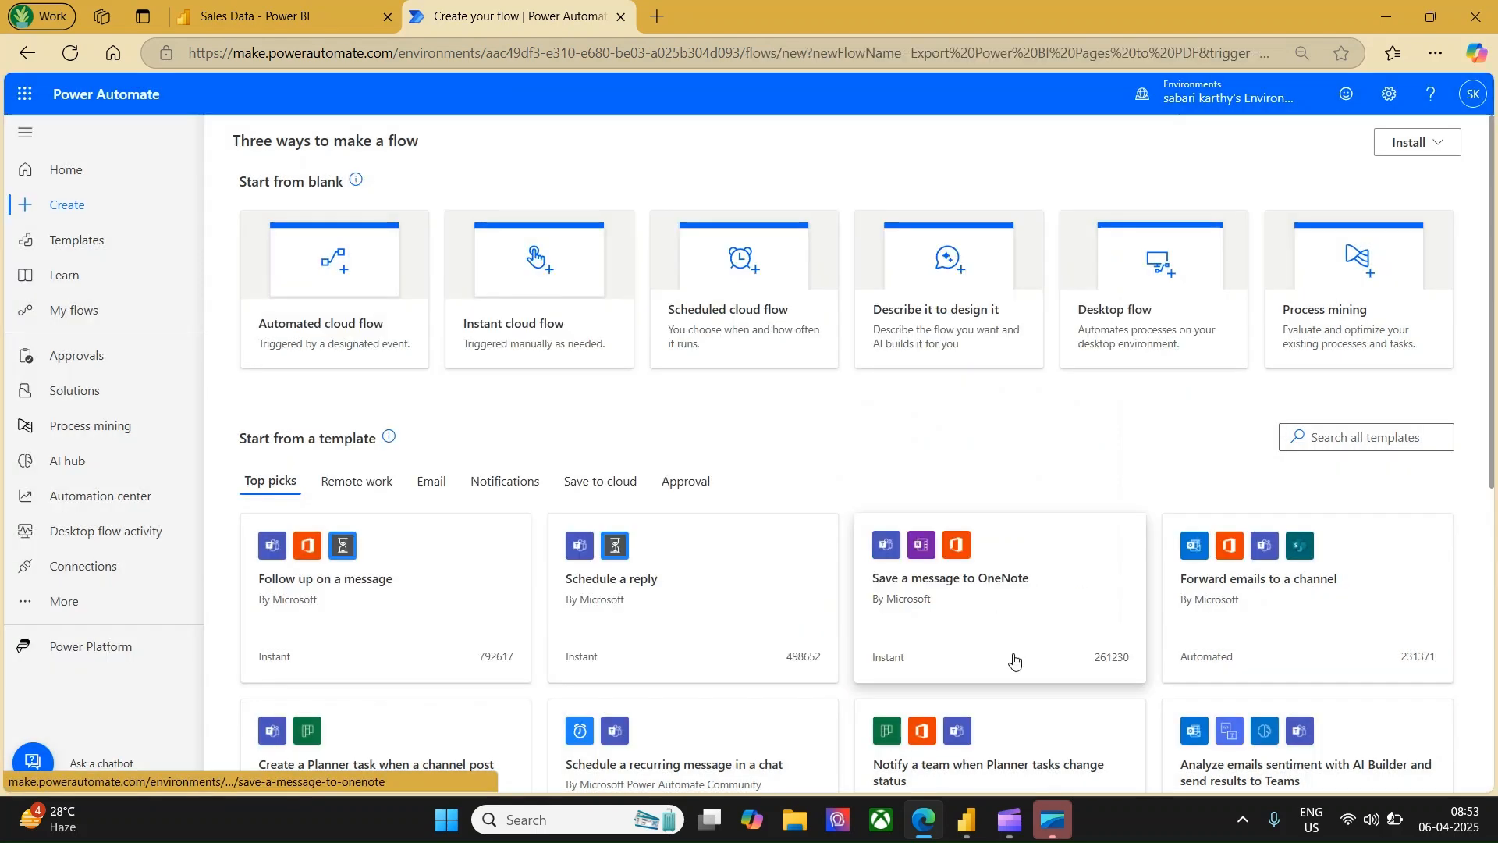
left_click(538, 286)
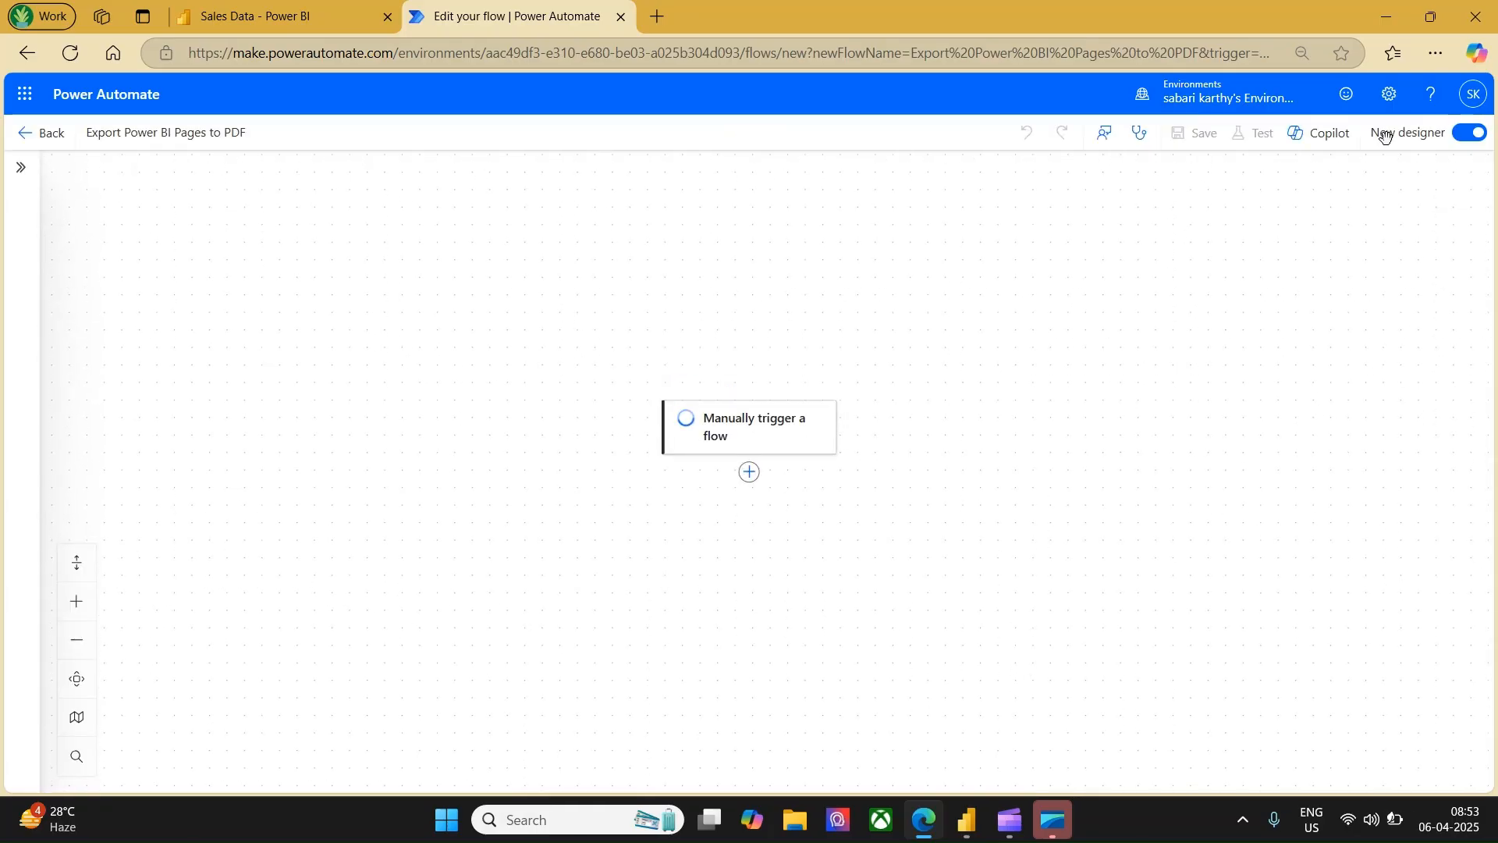
left_click(1470, 132)
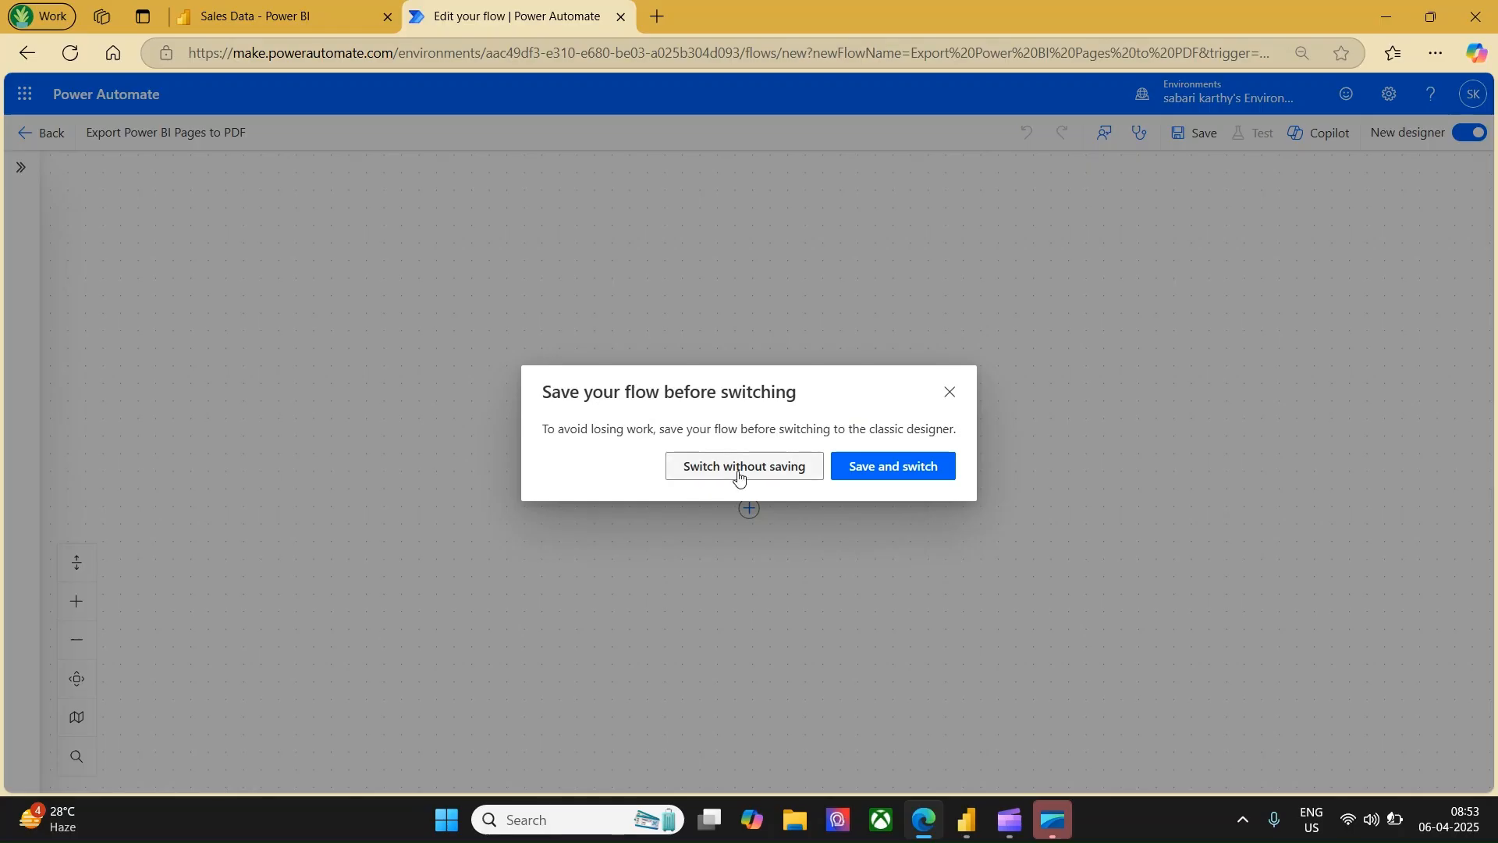
left_click(742, 469)
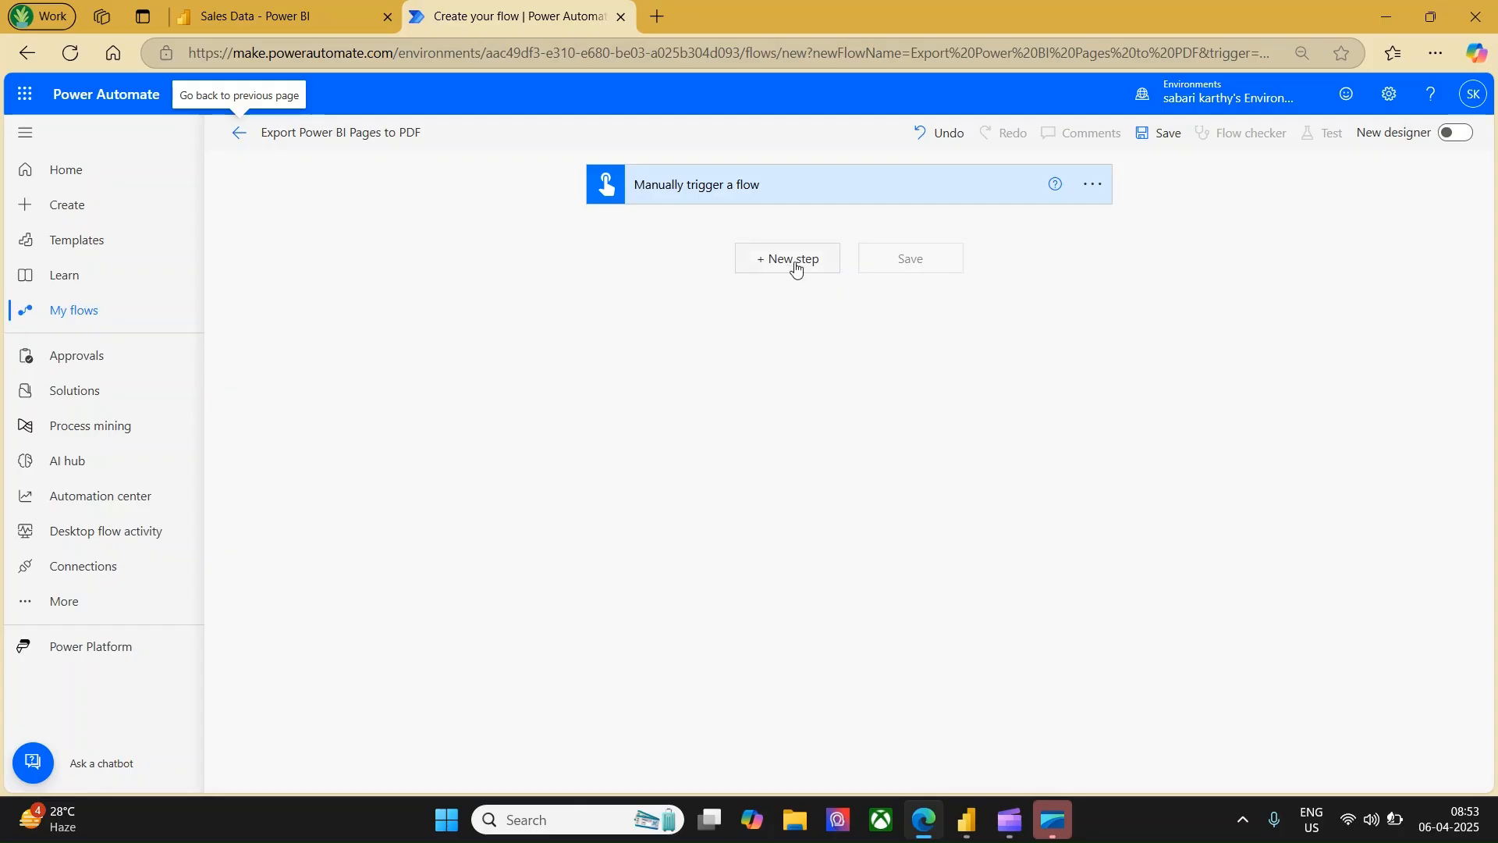
Step: Add a new step and search the Power BI connector for 'Export' actions, dismissing the tip
left_click(786, 258)
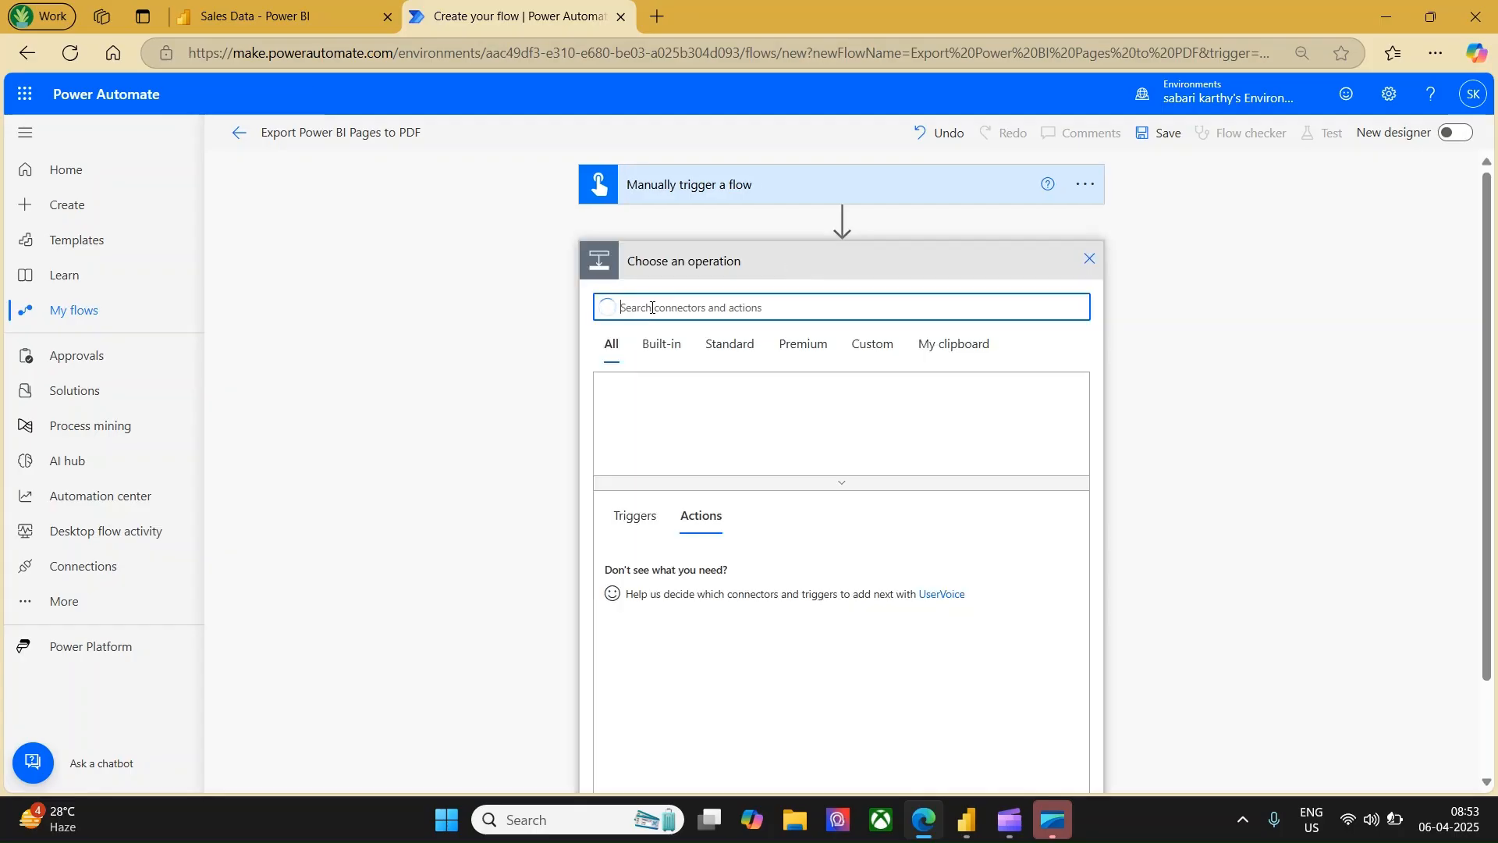
type("Power BI")
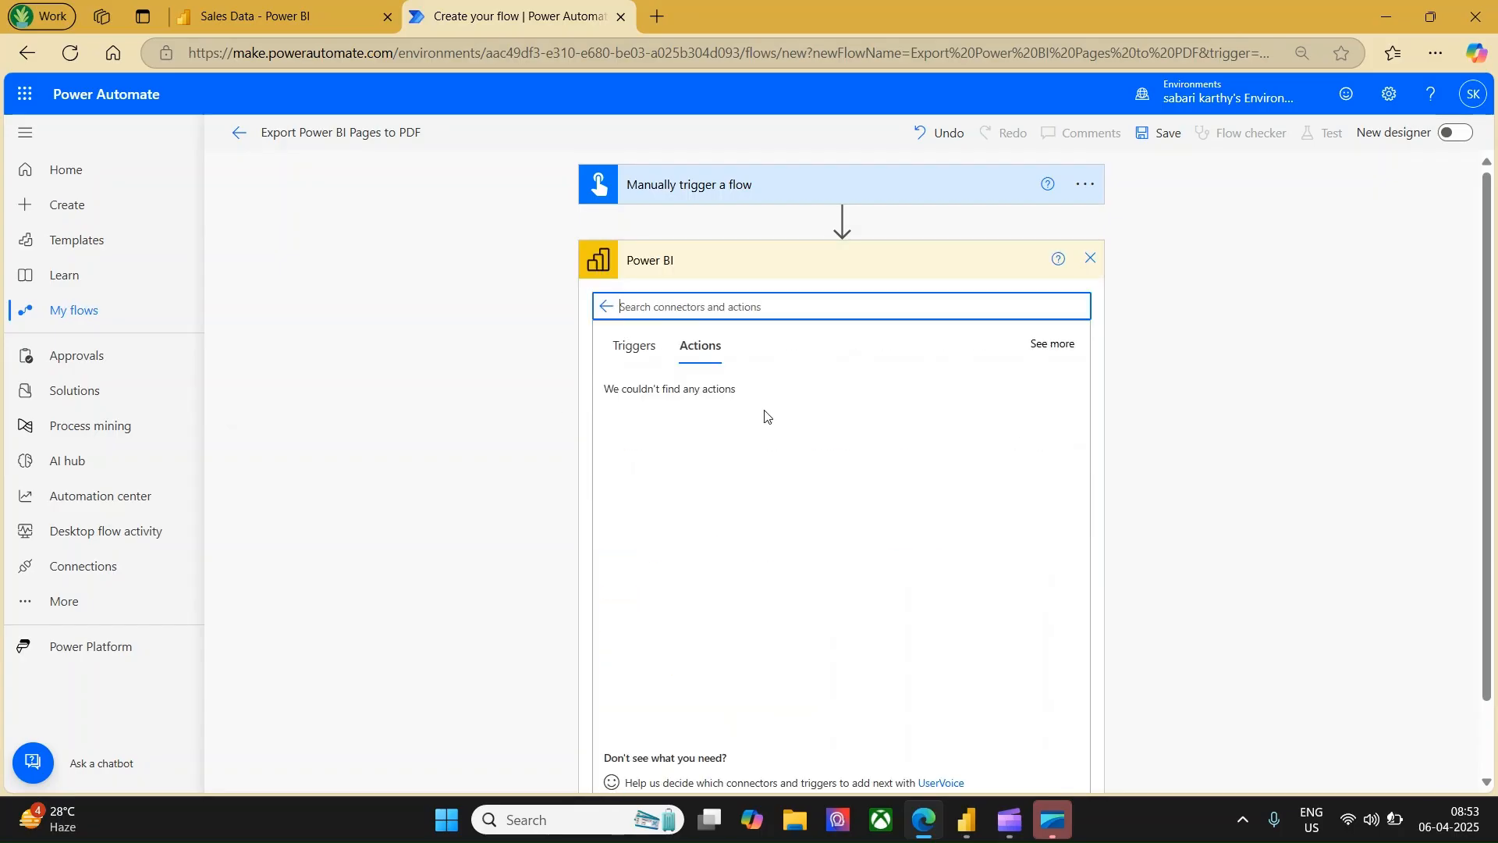
type("Export")
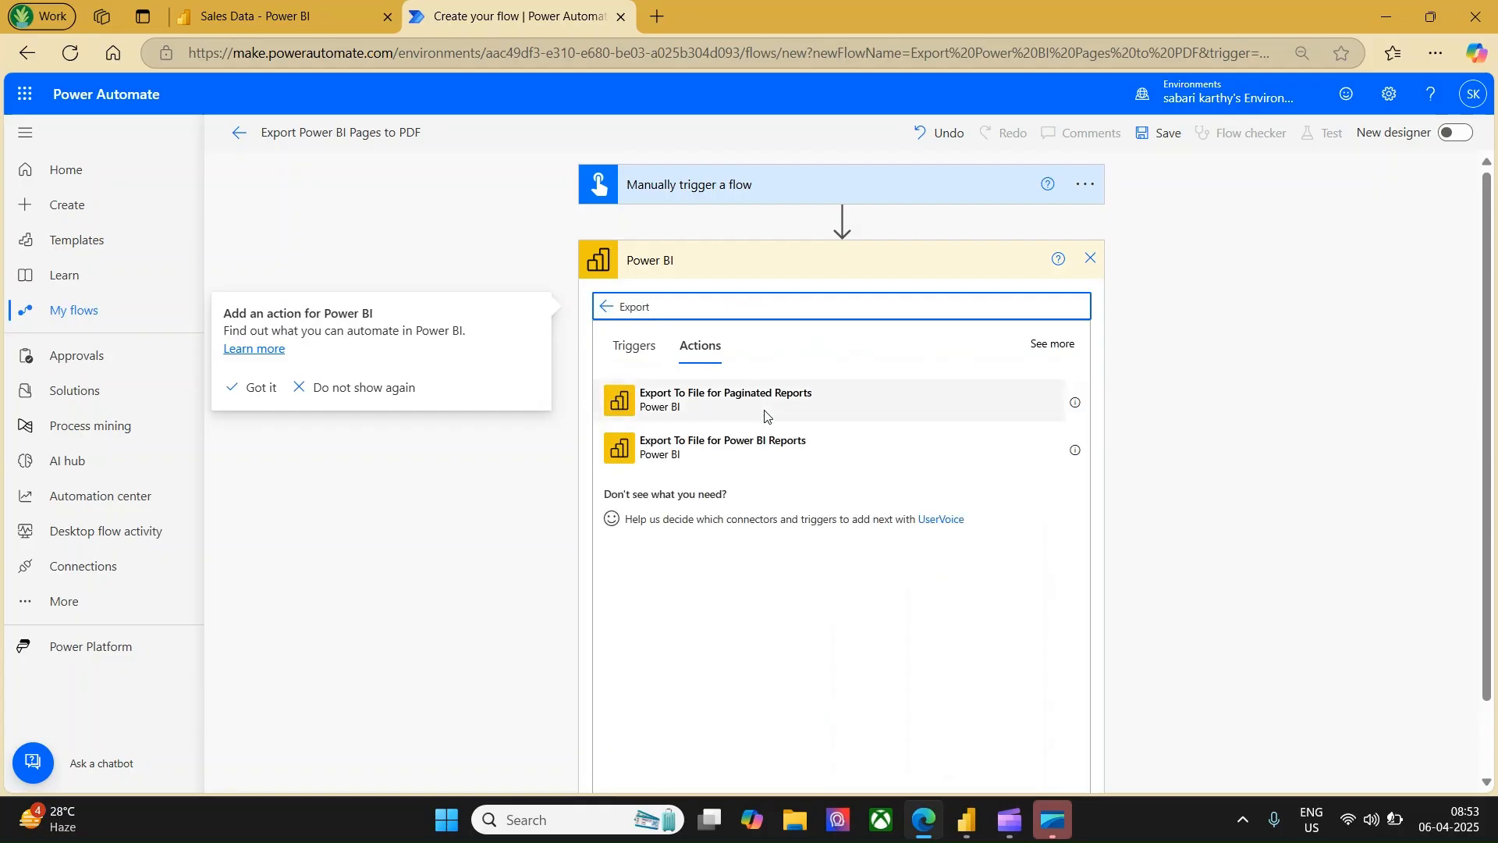
mouse_move(741, 408)
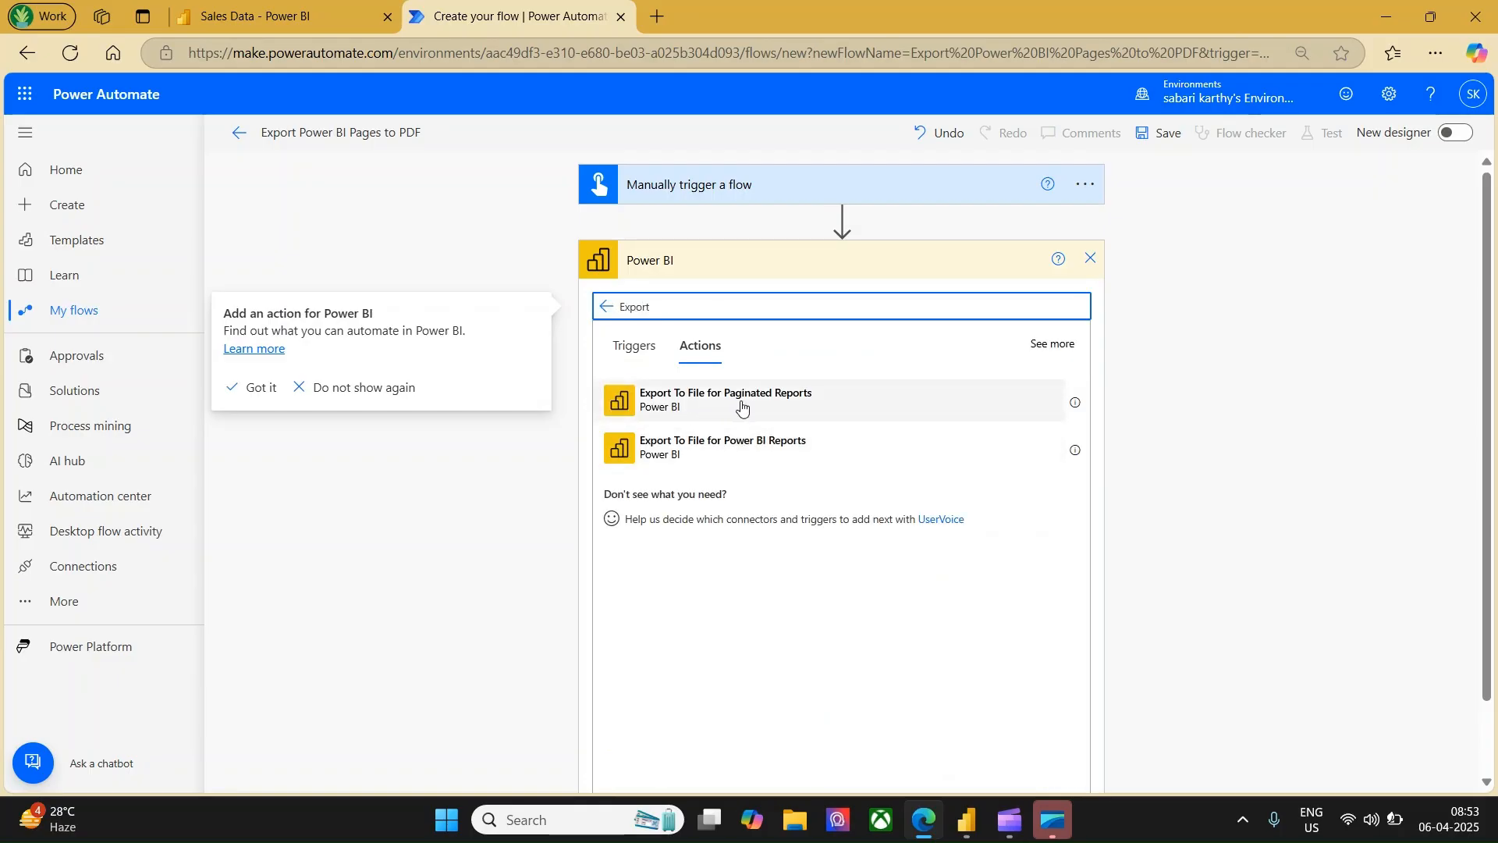
mouse_move(817, 450)
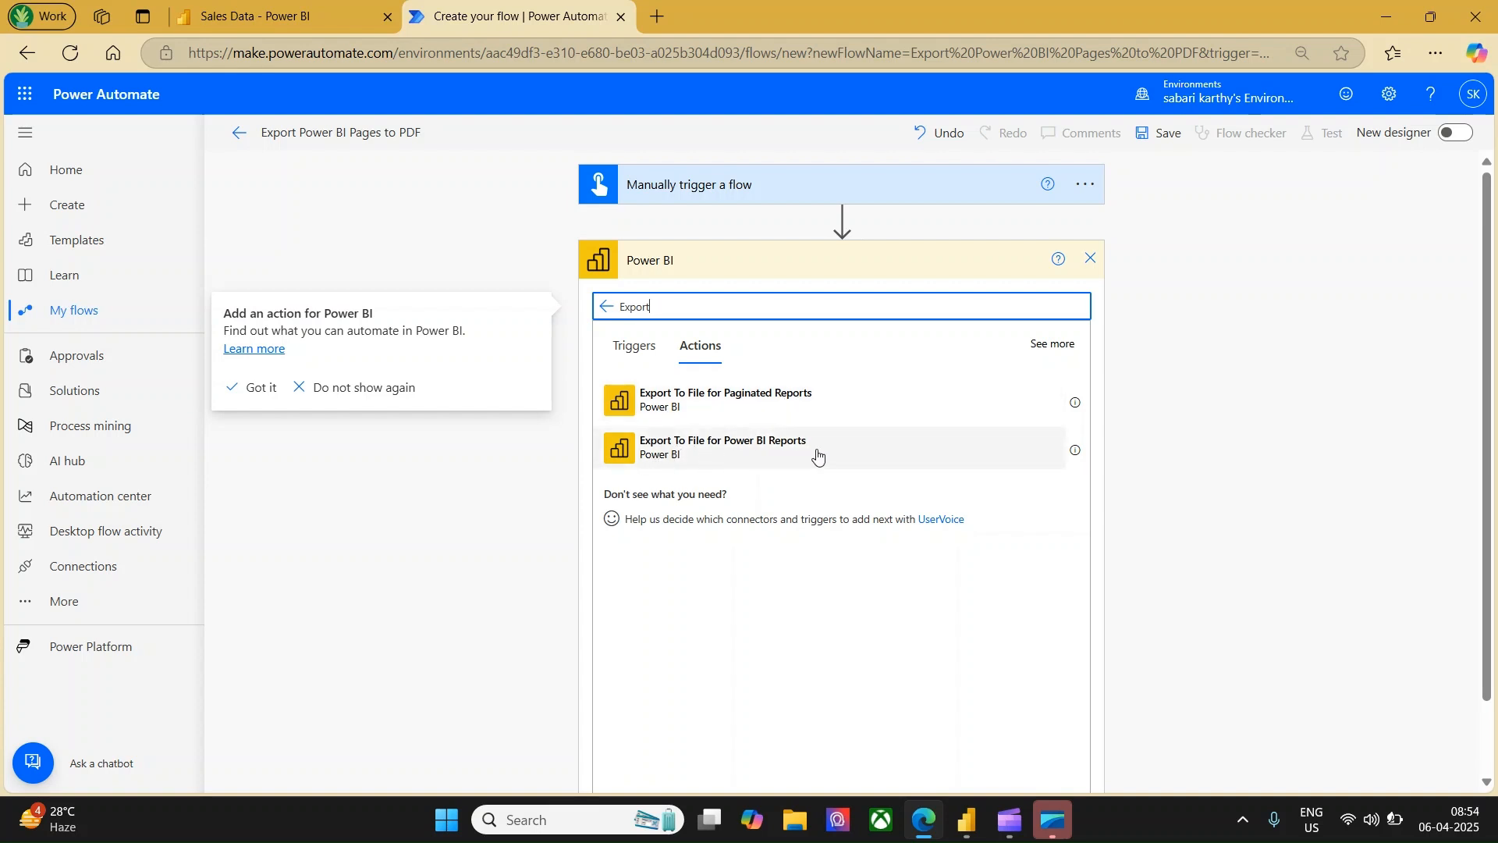
mouse_move(690, 455)
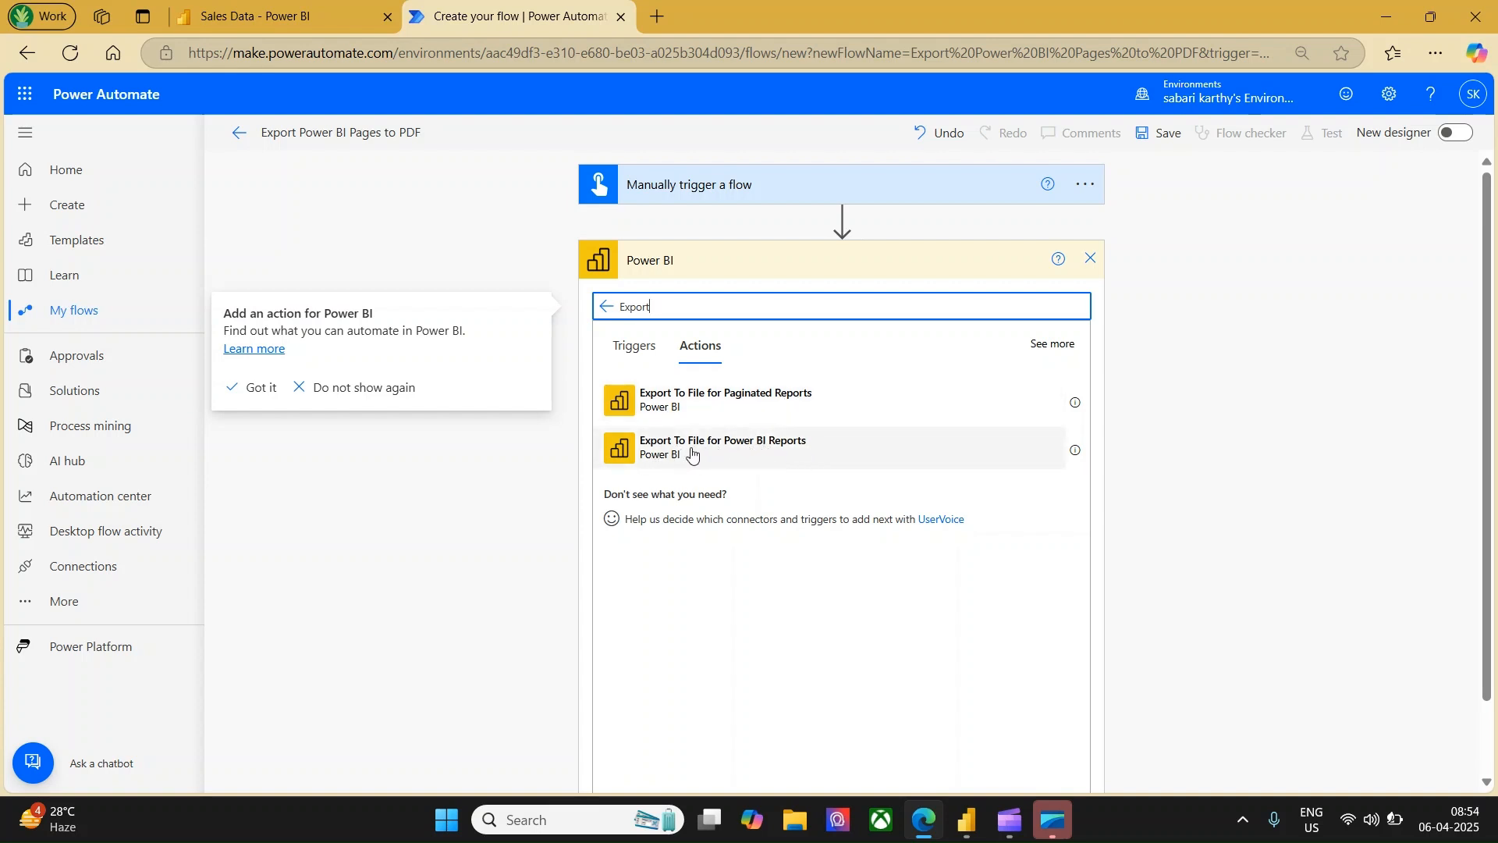
mouse_move(767, 451)
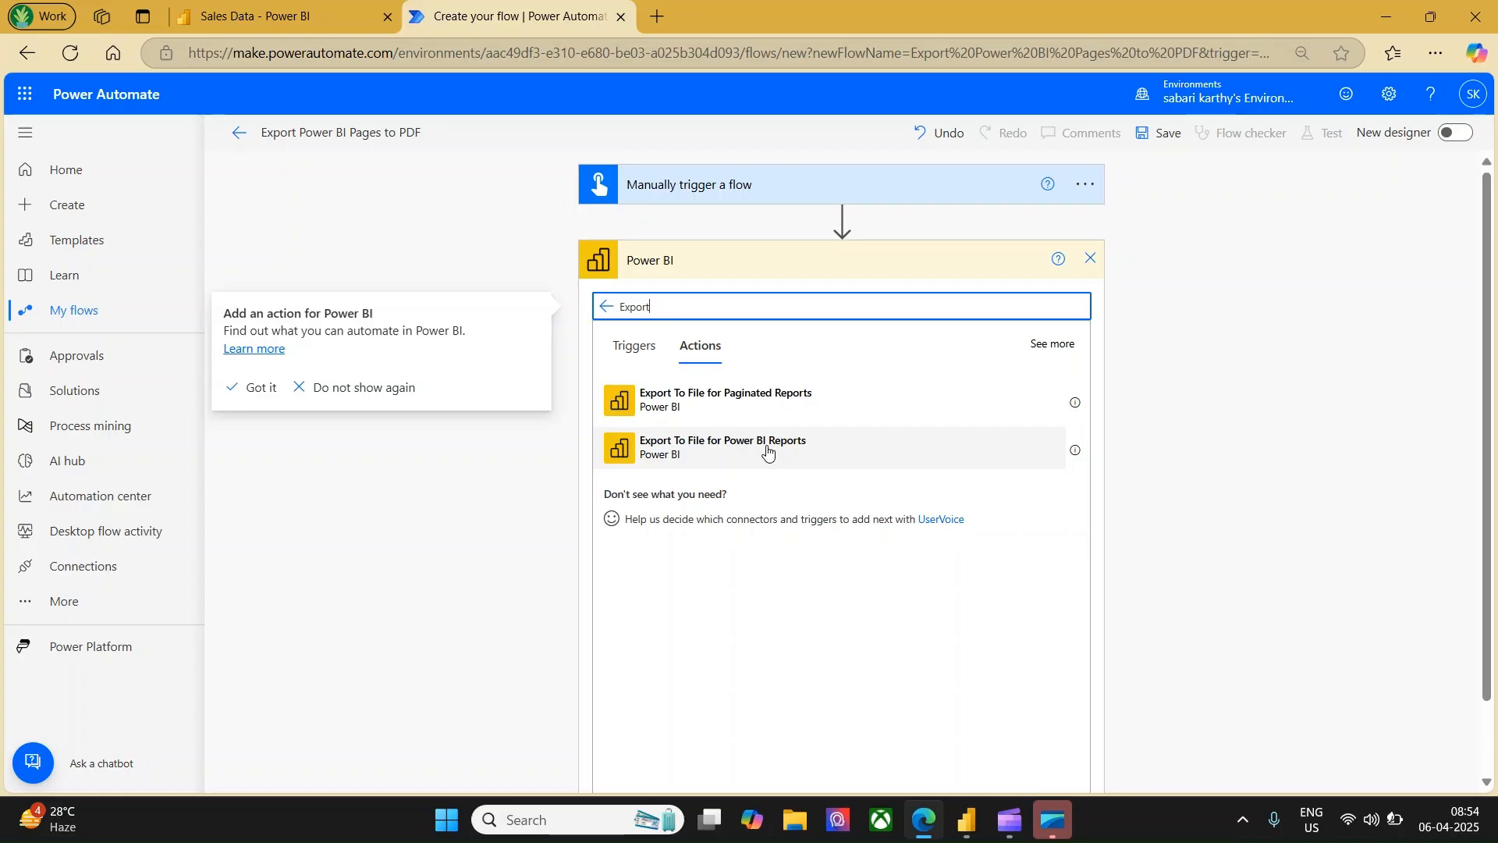
left_click(259, 387)
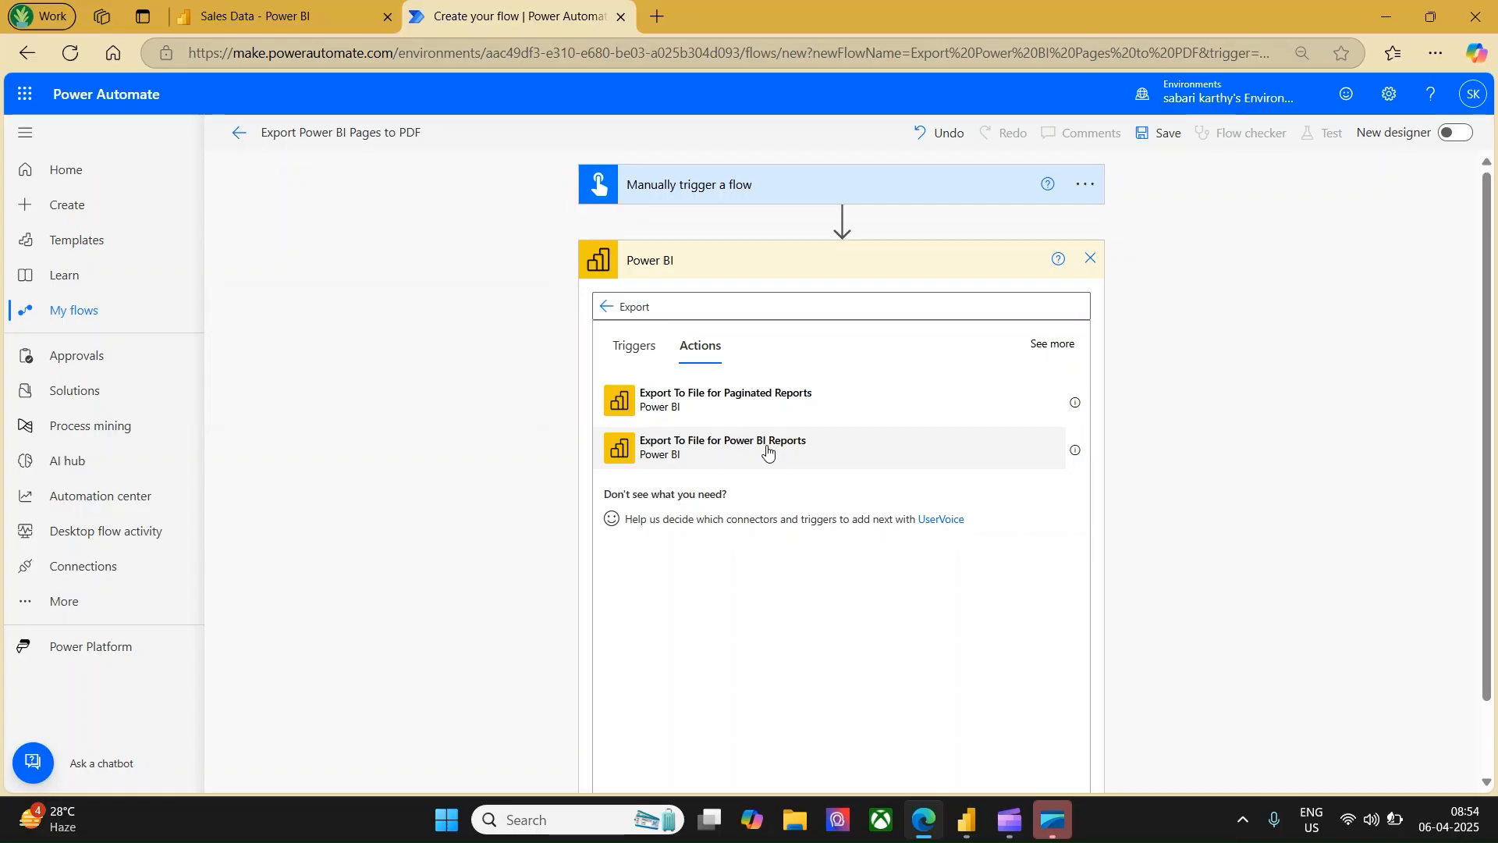
Step: Add Export To File for Power BI Reports with workspace Fabric Enabled, report Sales Data, format PDF
left_click(722, 447)
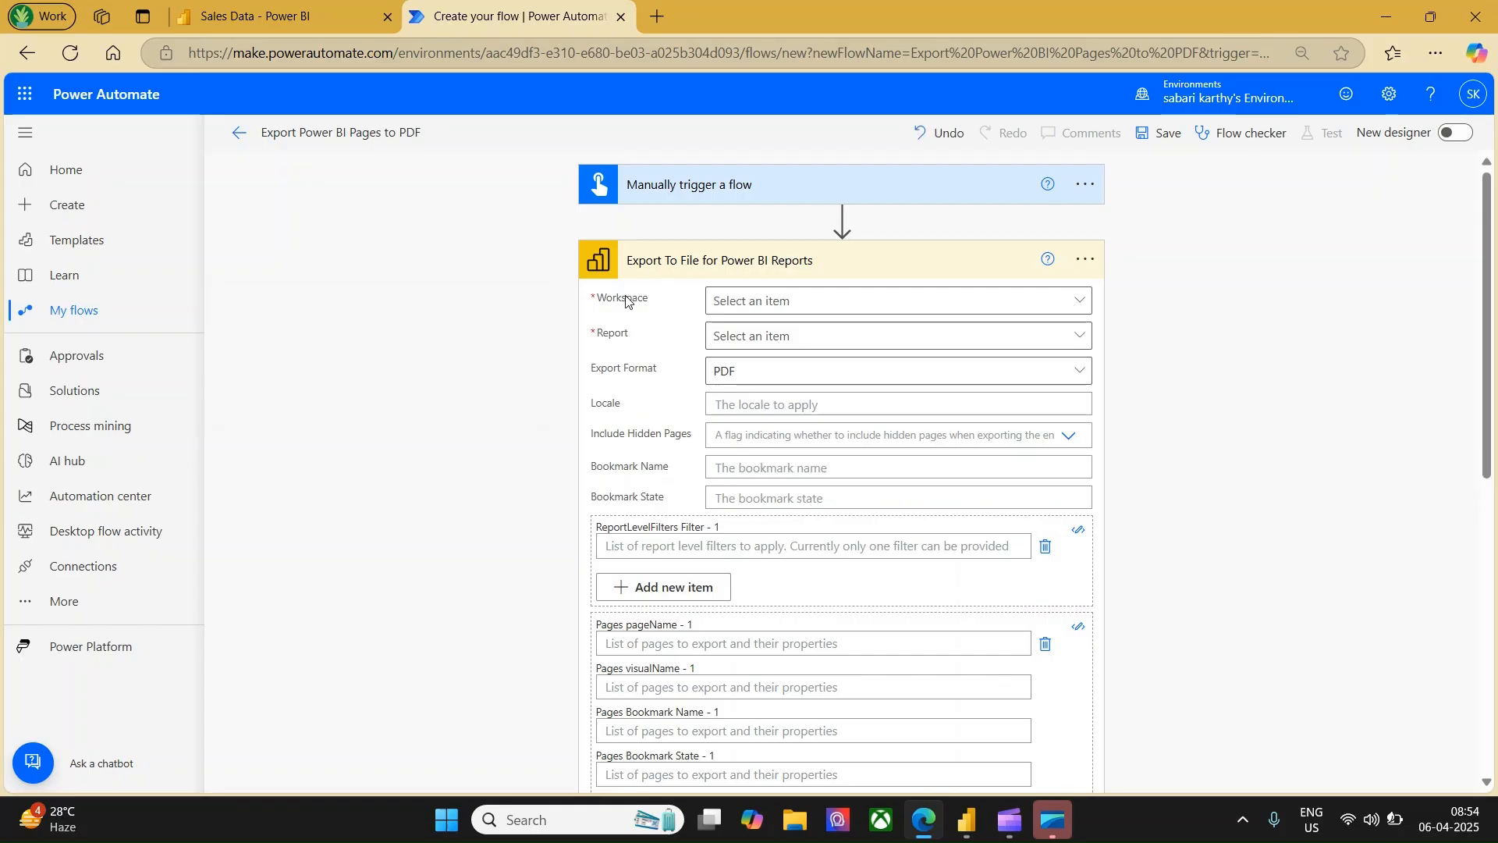
mouse_move(648, 345)
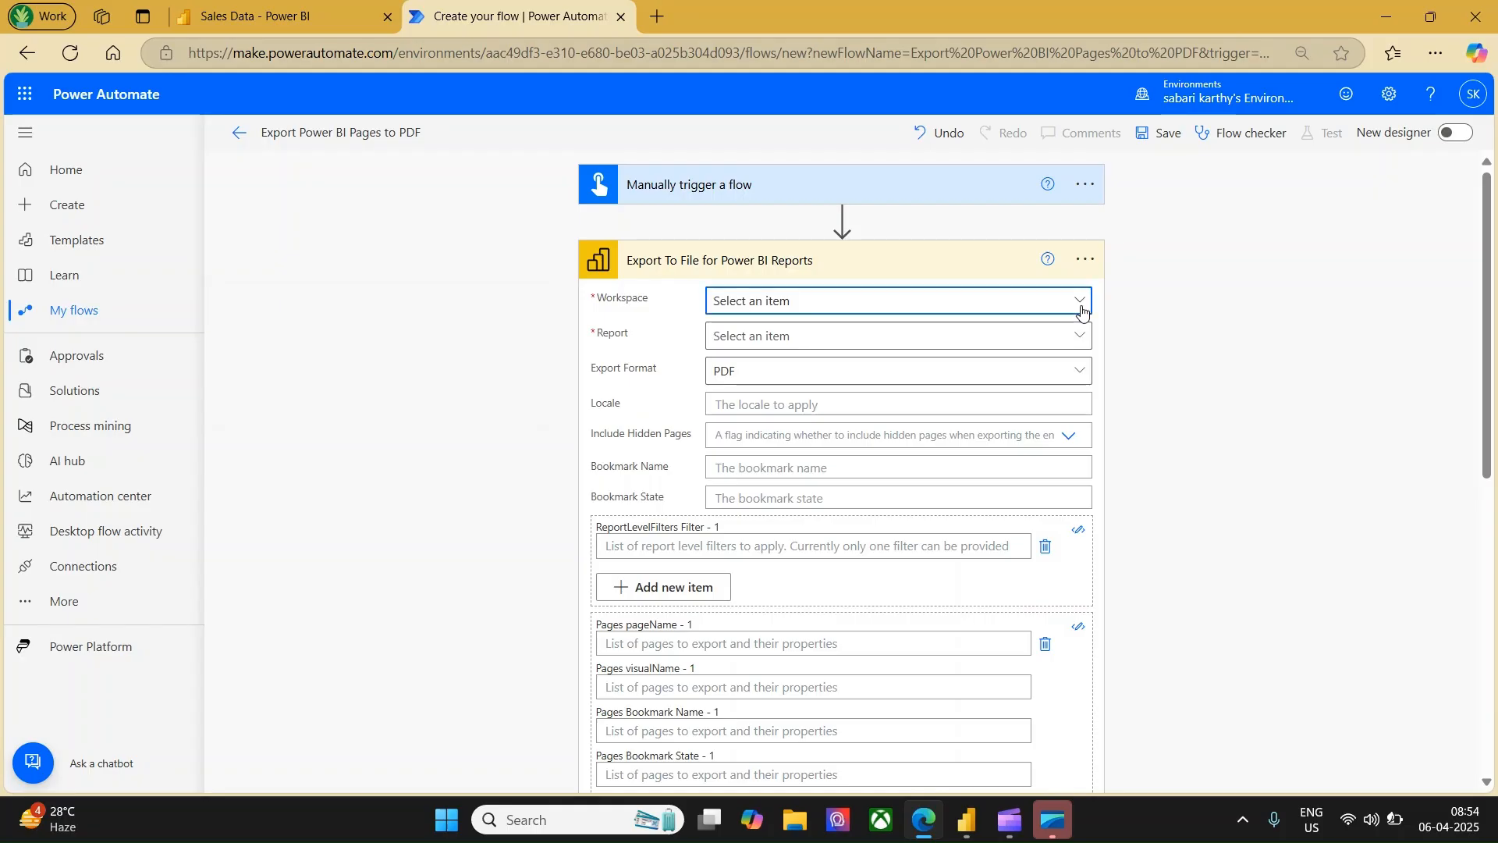
left_click(1077, 300)
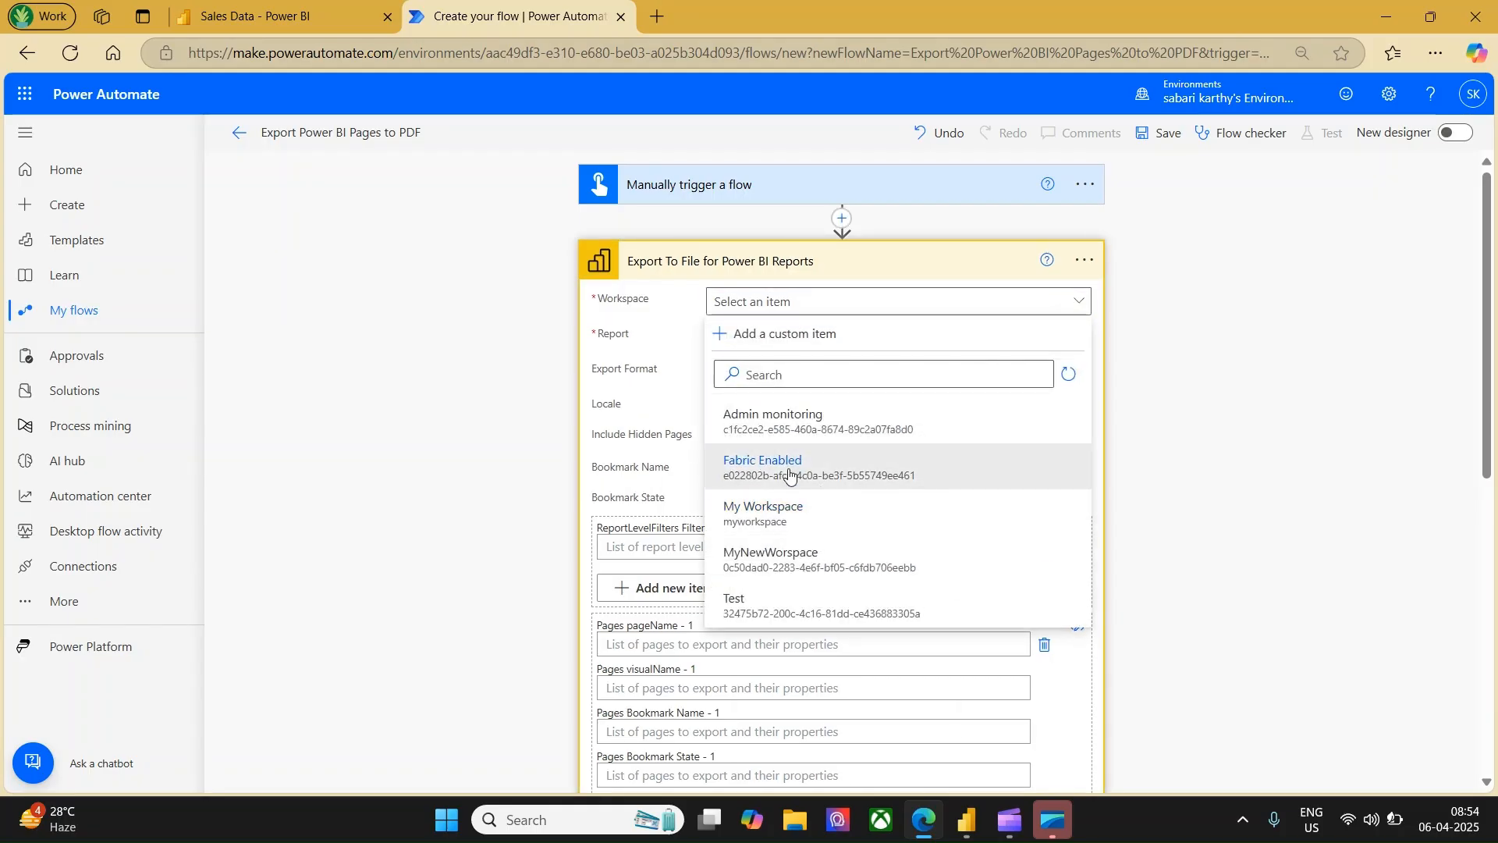
left_click(762, 460)
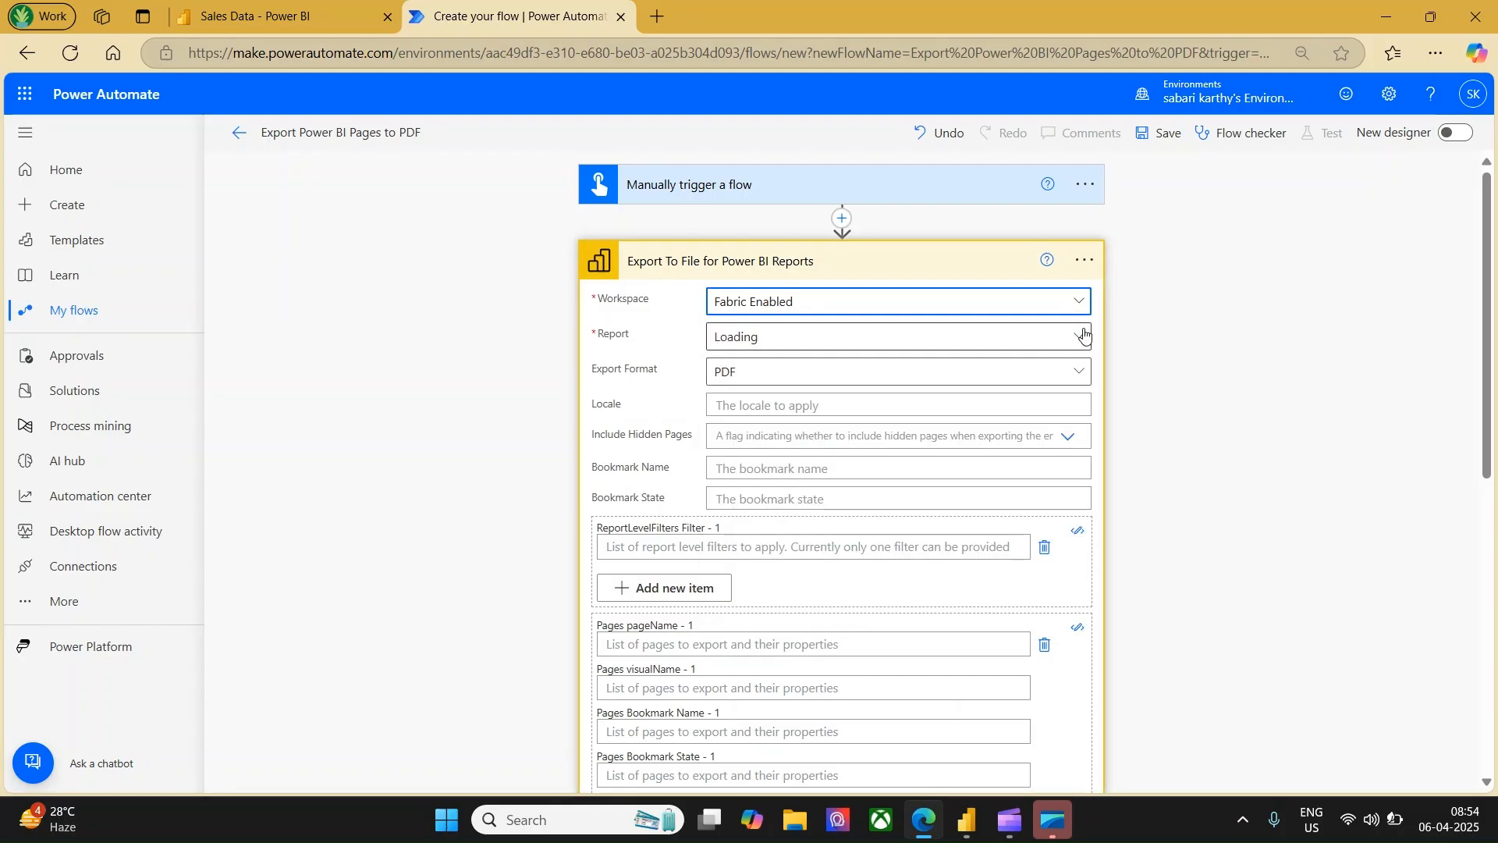
left_click(1081, 335)
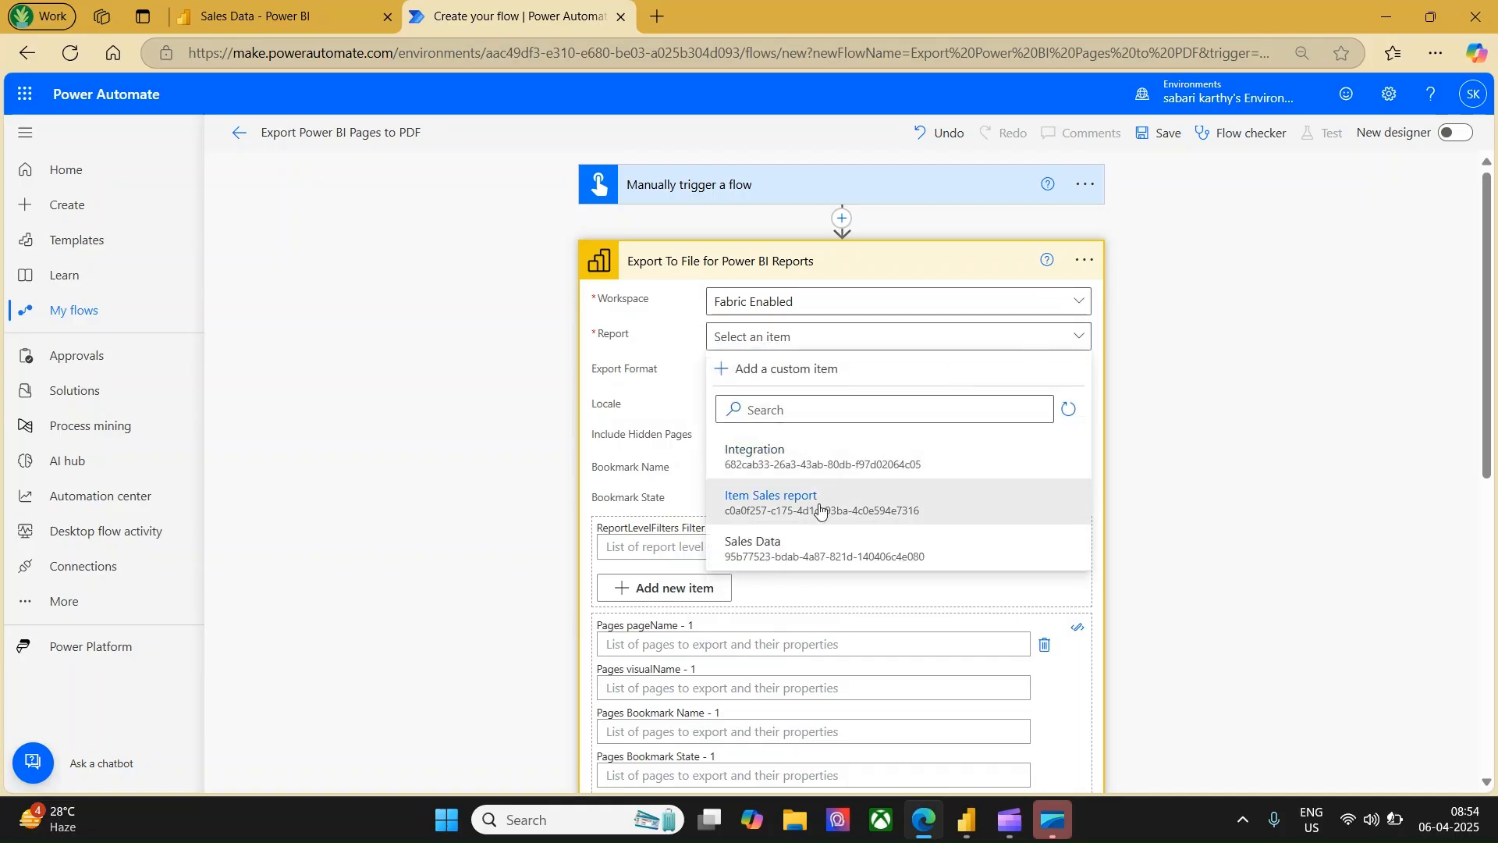
left_click(752, 547)
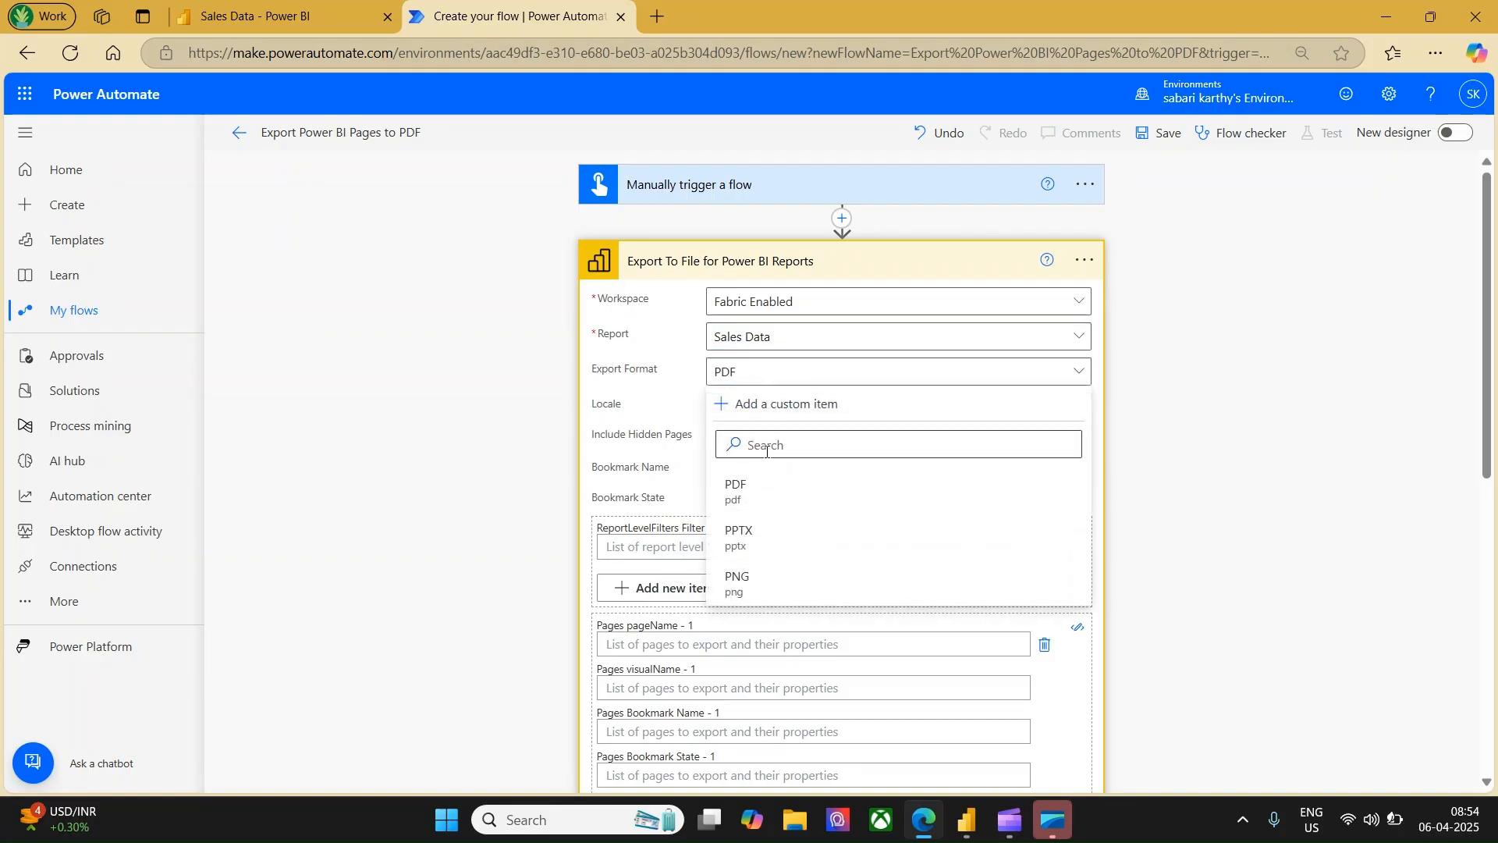
mouse_move(762, 537)
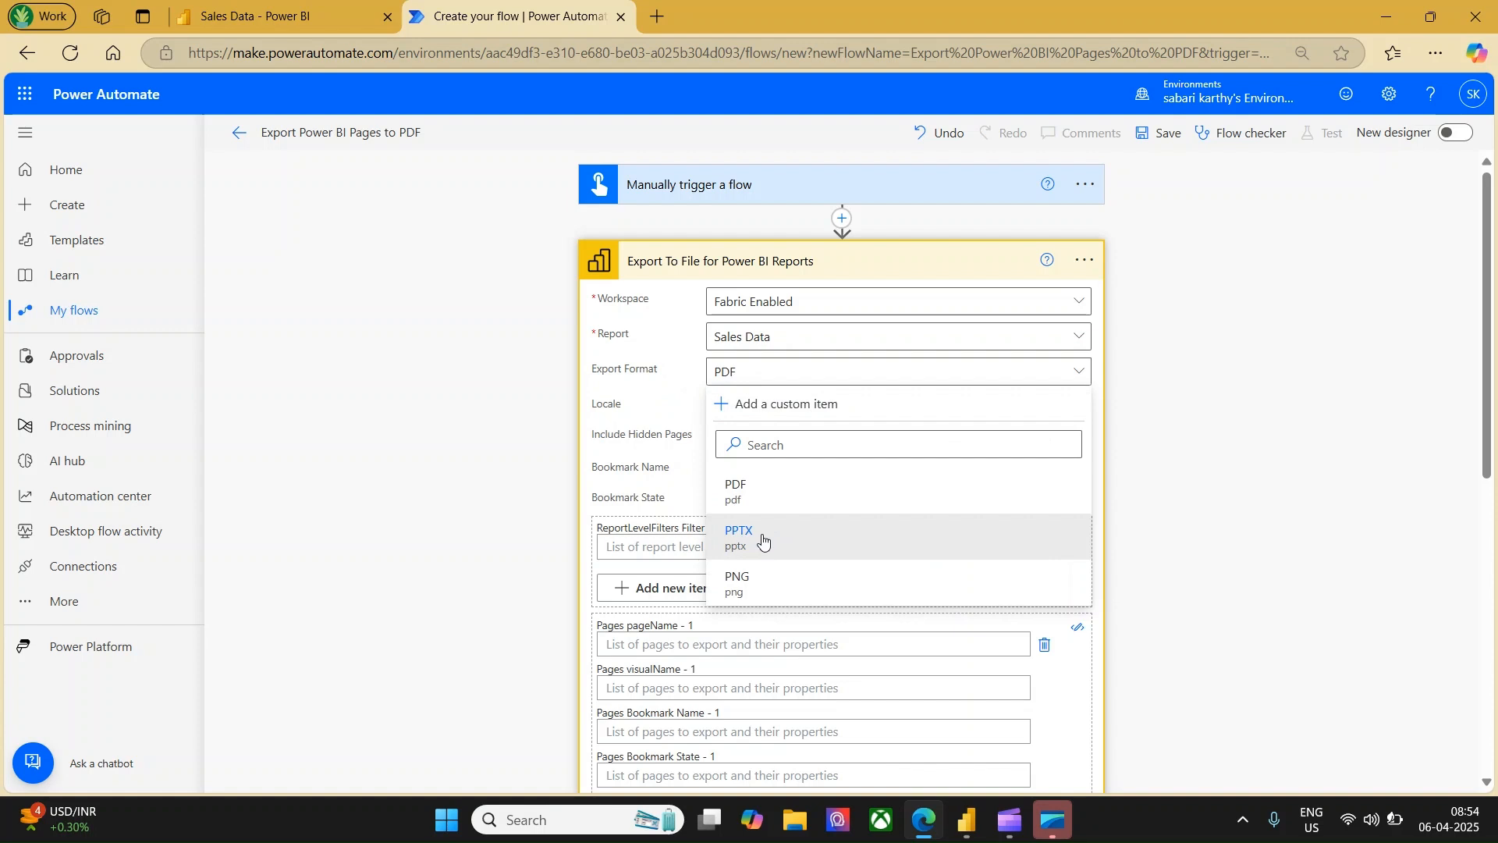
mouse_move(696, 497)
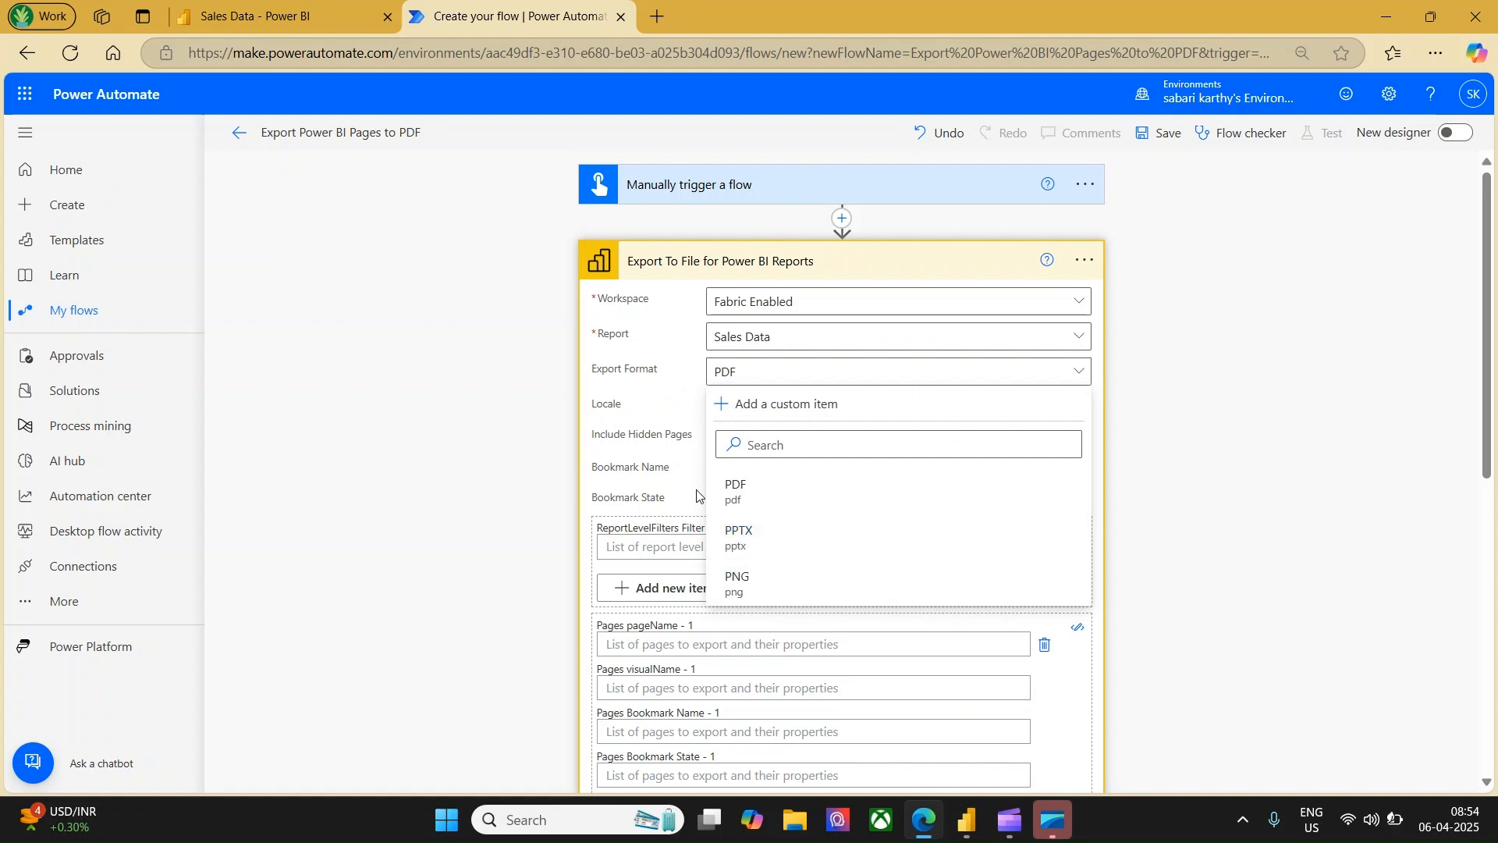
left_click(735, 490)
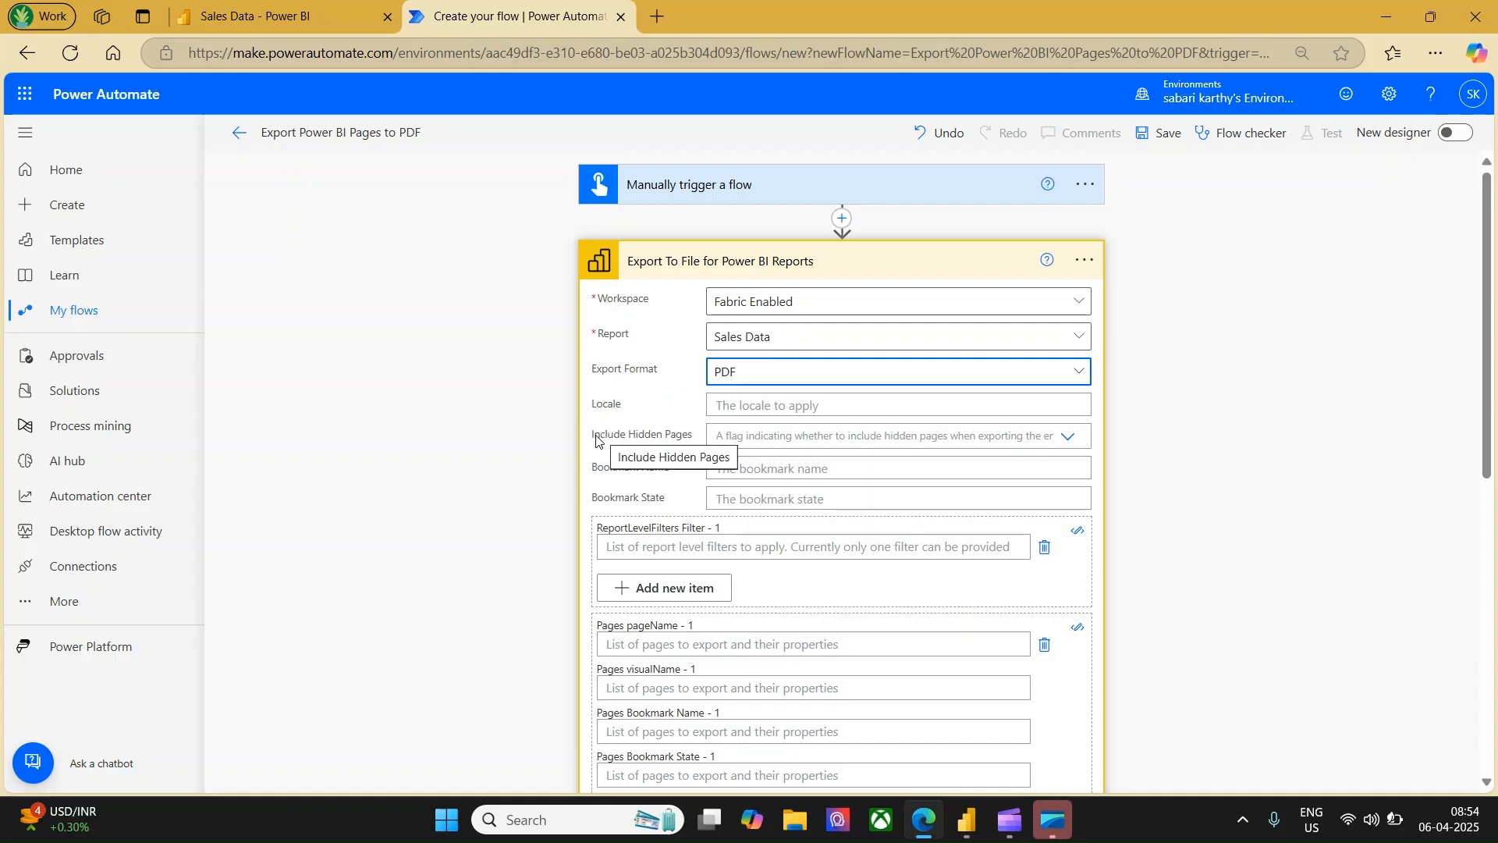
mouse_move(647, 461)
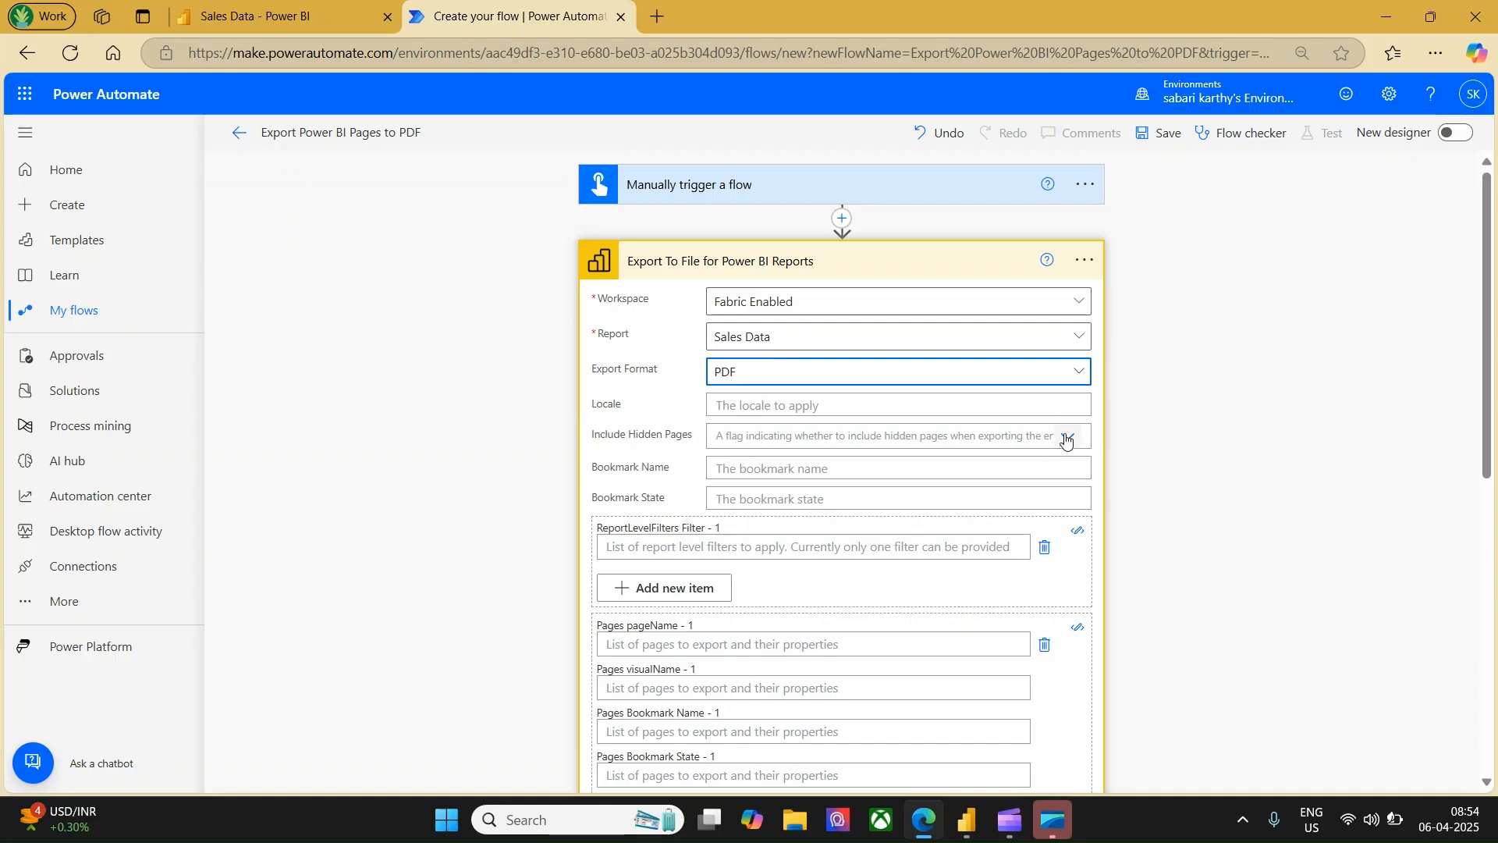
left_click(1065, 439)
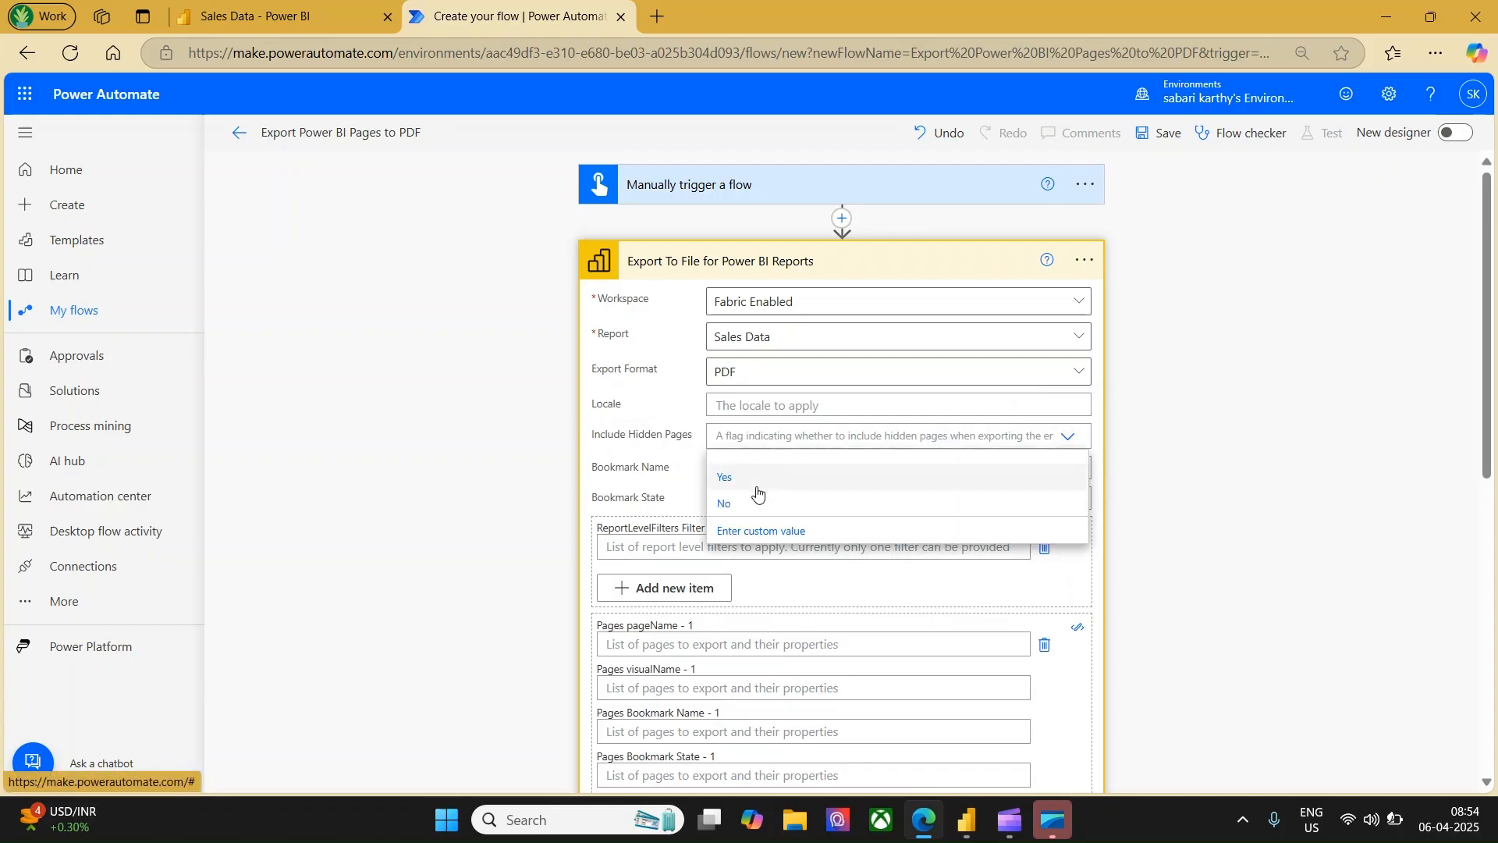
mouse_move(686, 449)
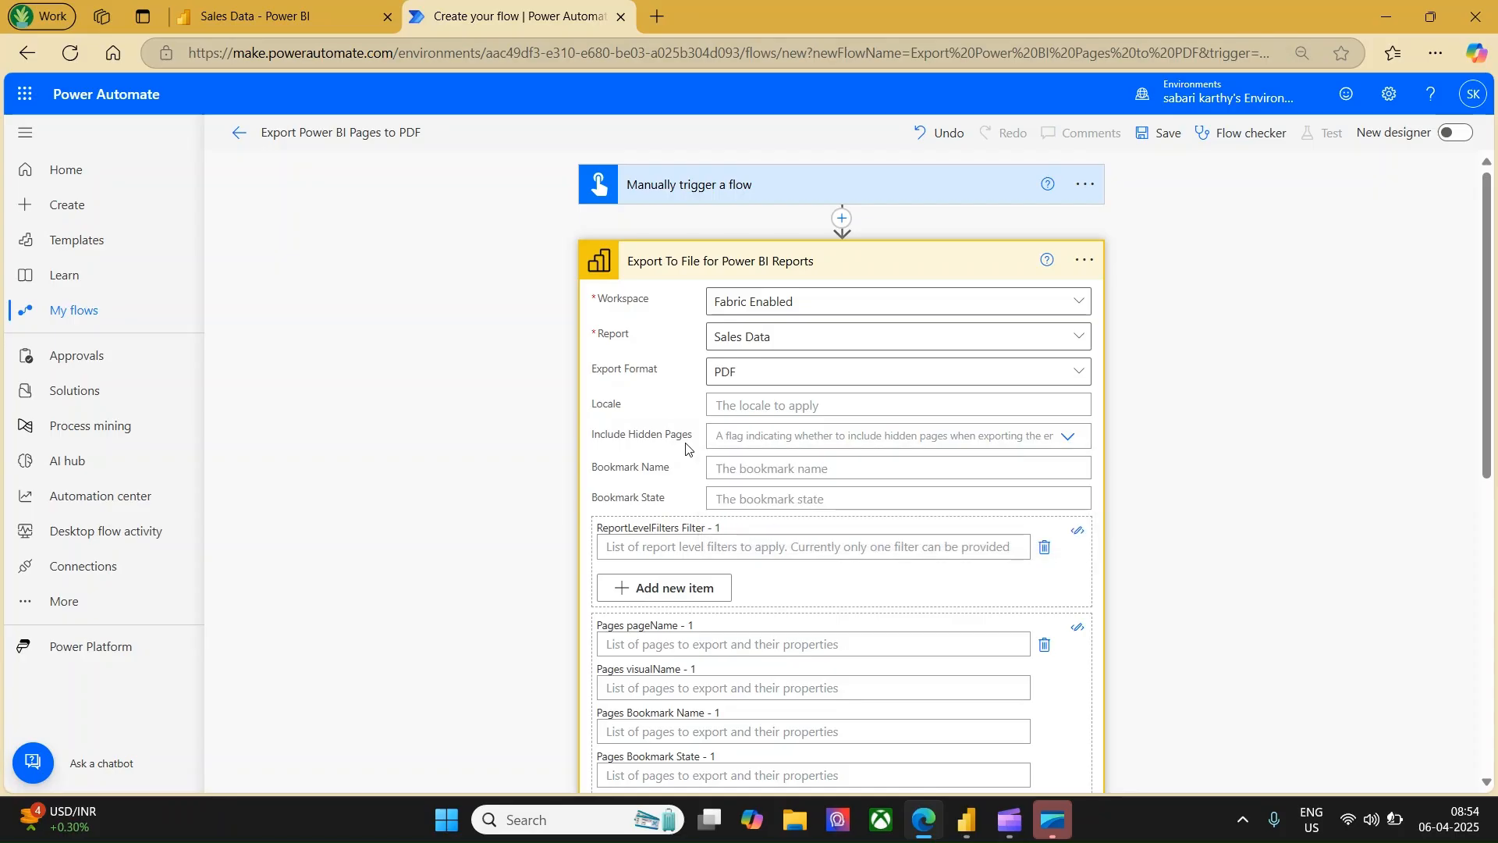
scroll("down", 3)
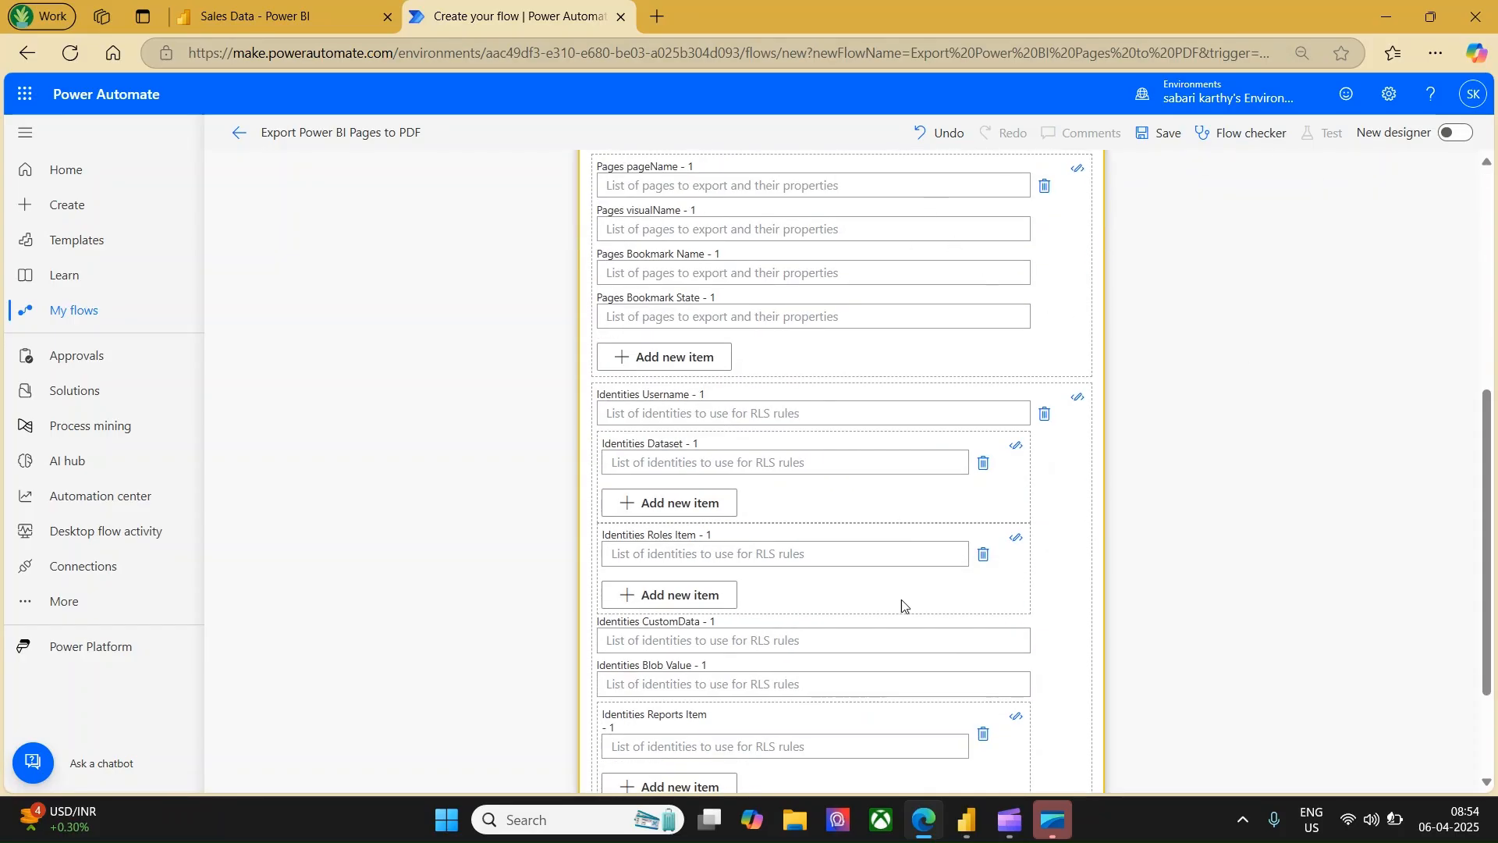
scroll("down", 3)
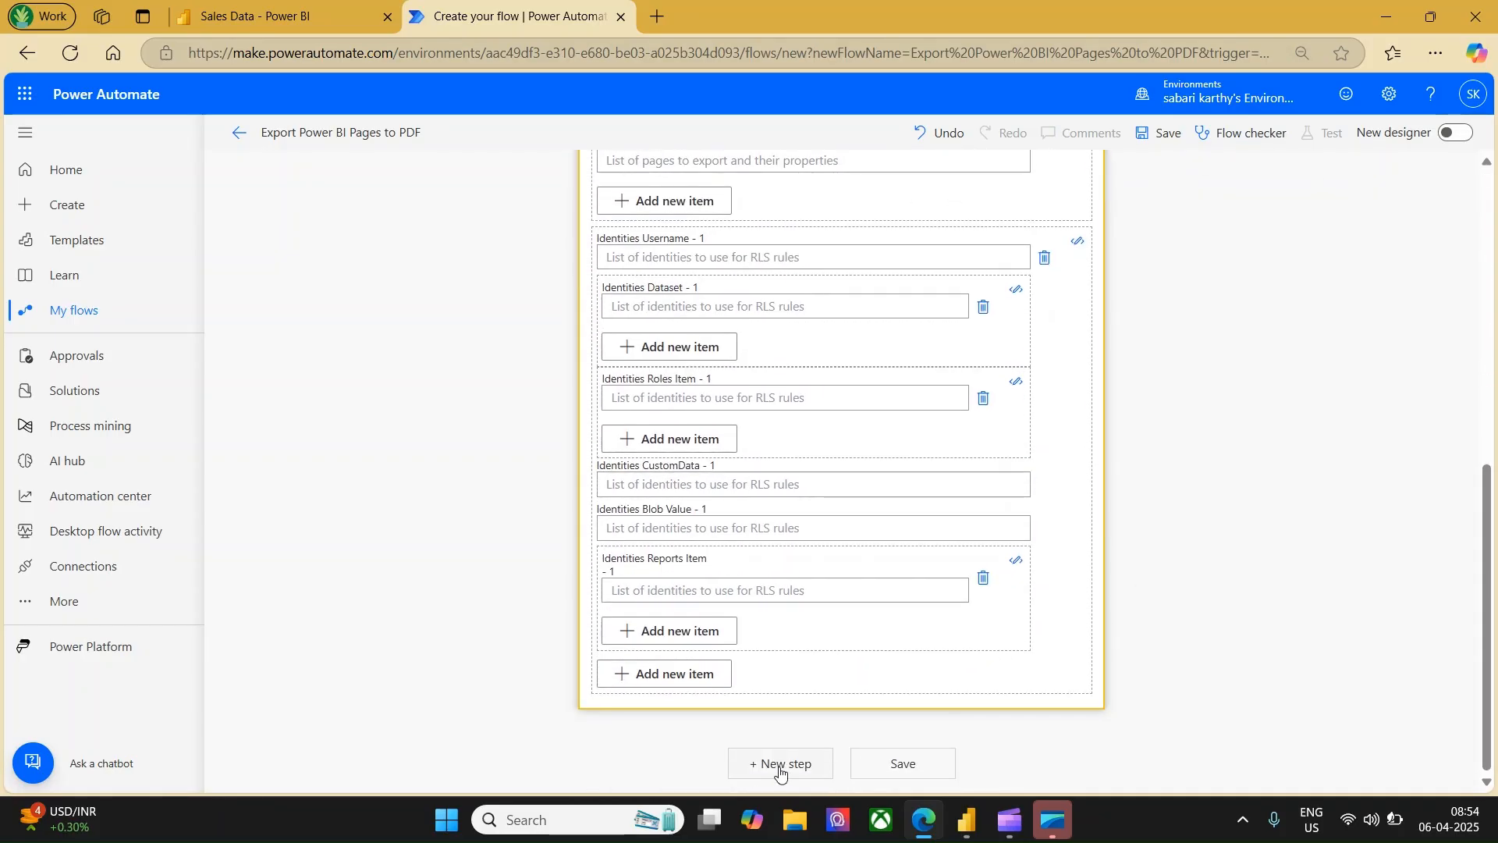
Step: Add a new step using Office 365 Outlook's Send an email (V2) action
left_click(779, 763)
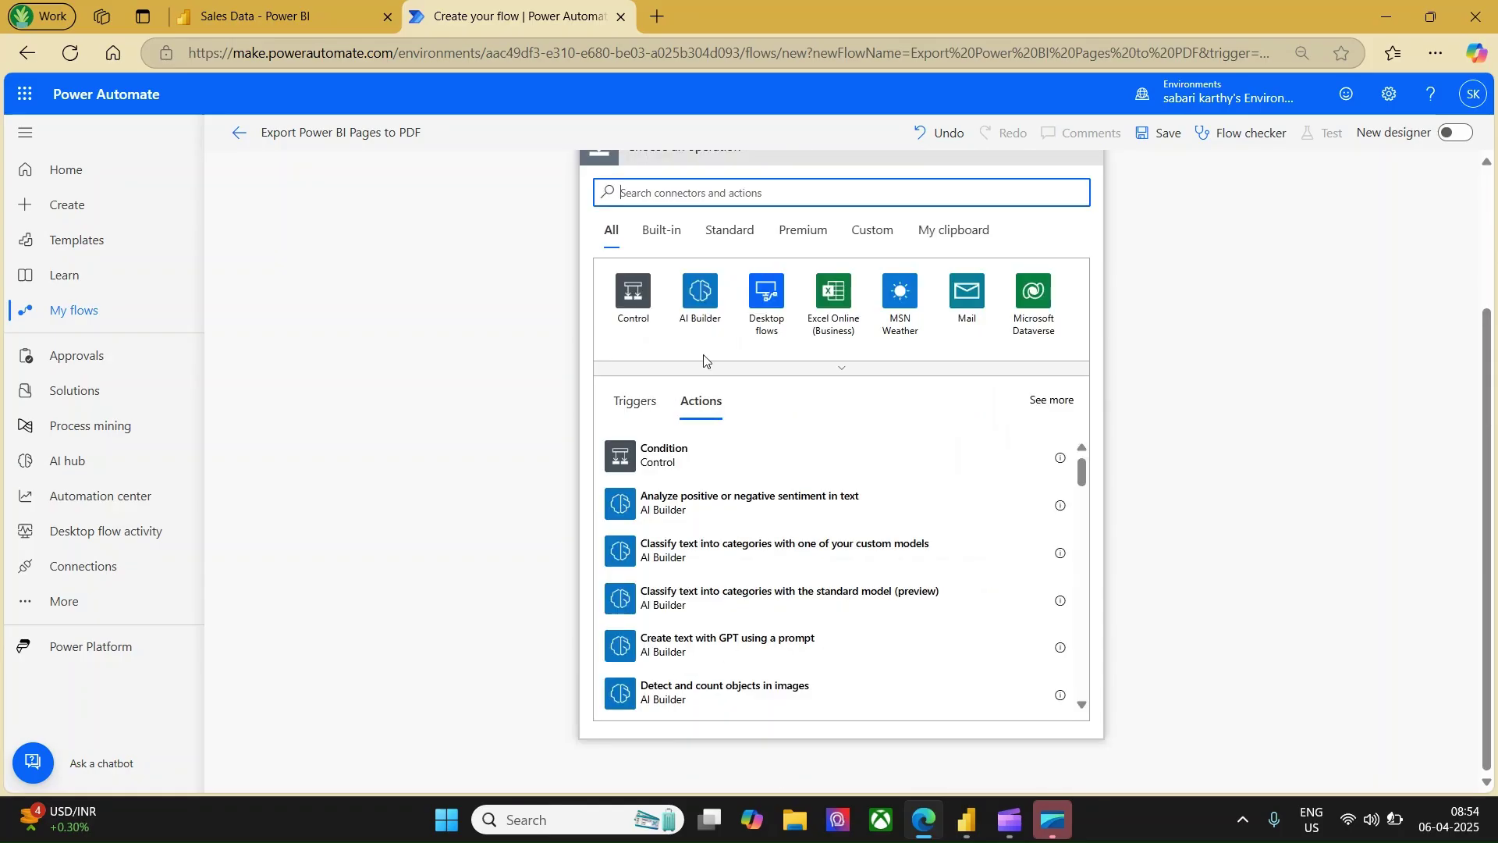
type("Send an email")
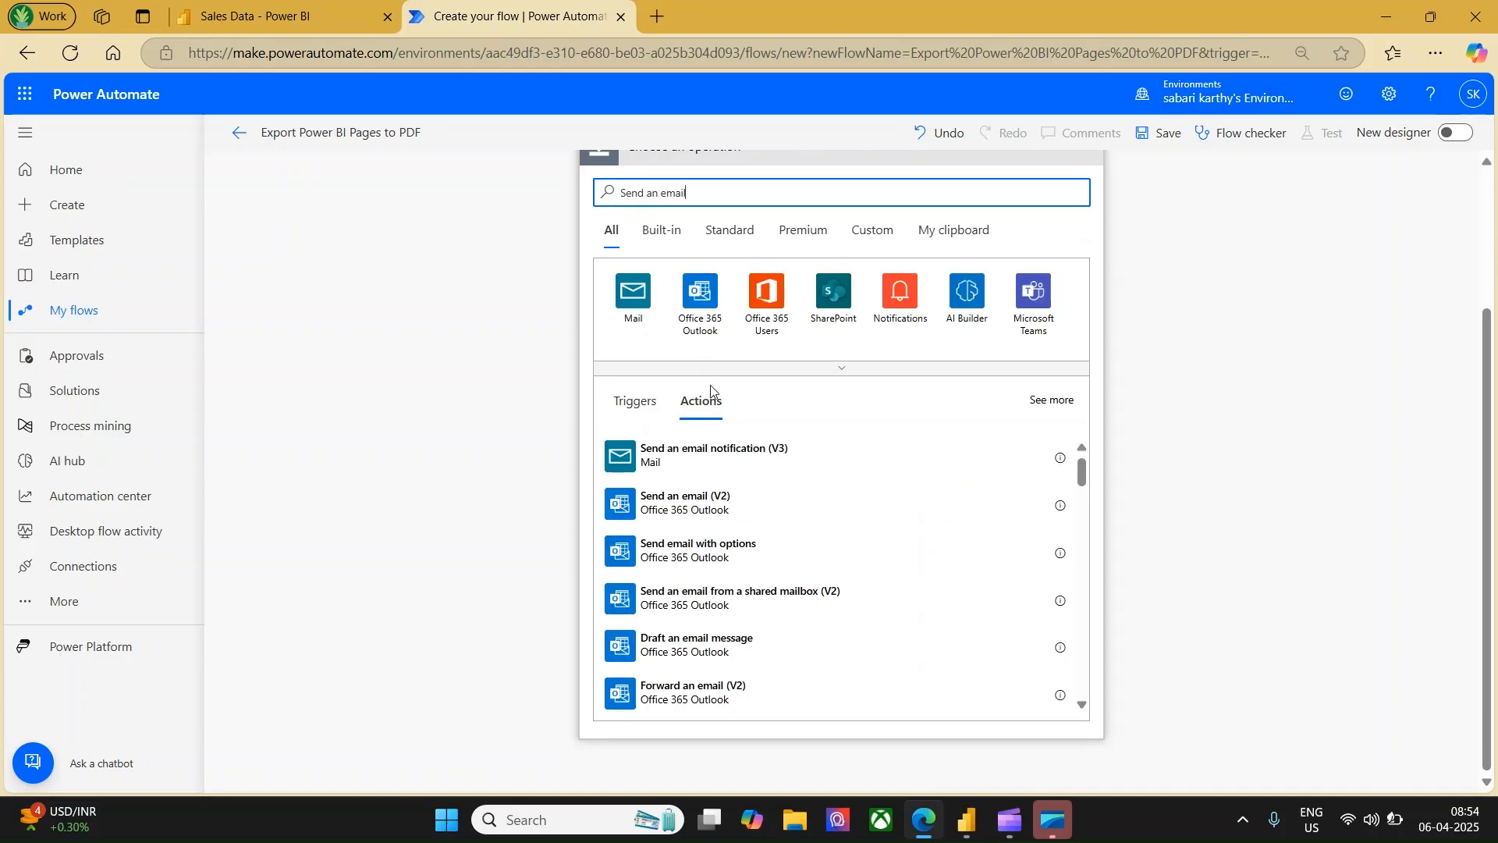
left_click(685, 502)
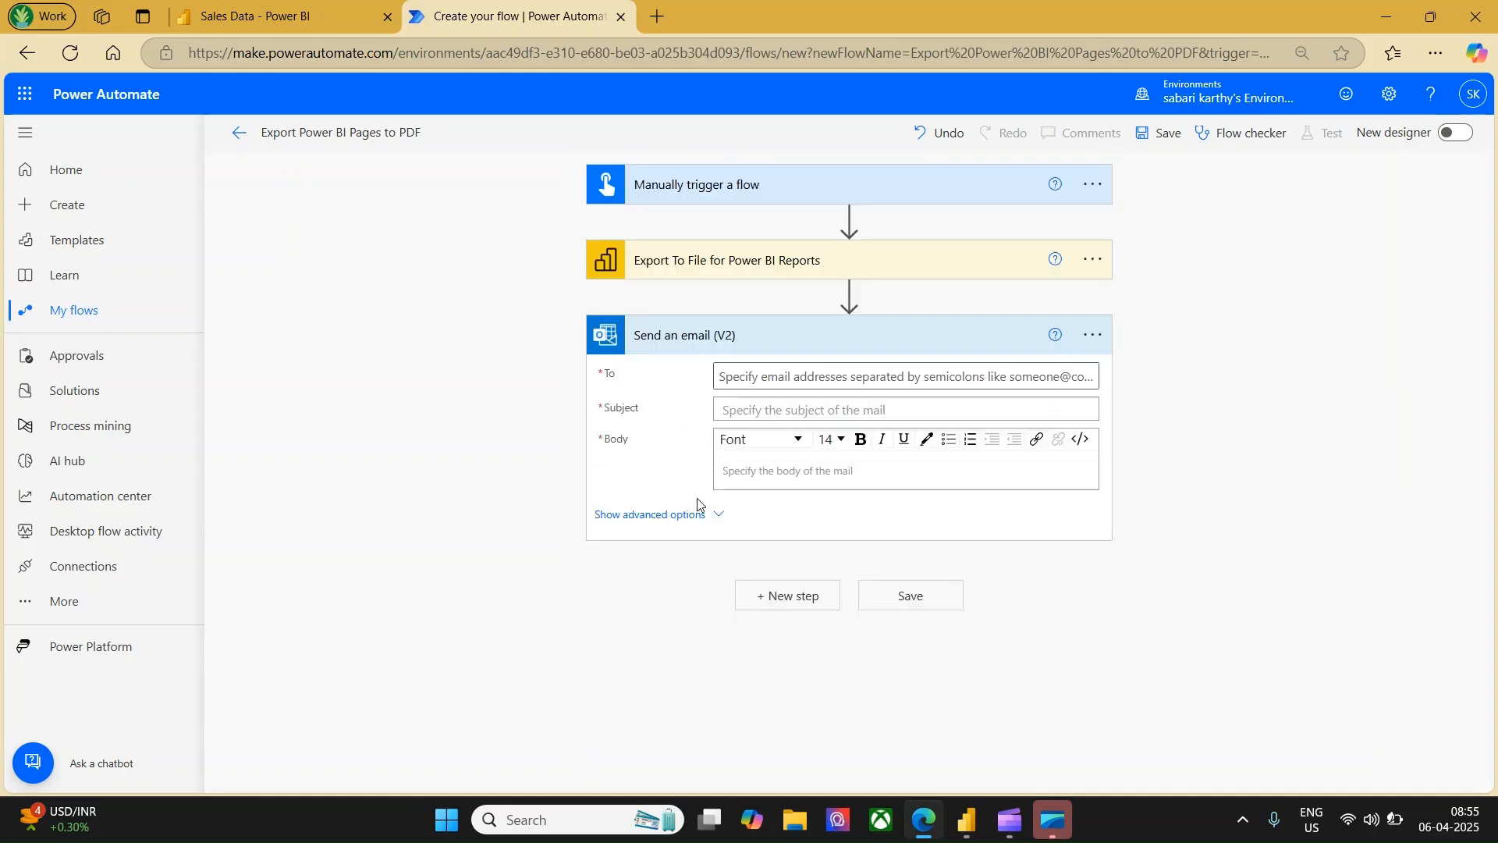
Step: Address the email to suggested contact Sabarikarthy, with subject 'PDF Export' and body 'PFA'
type("Sabari")
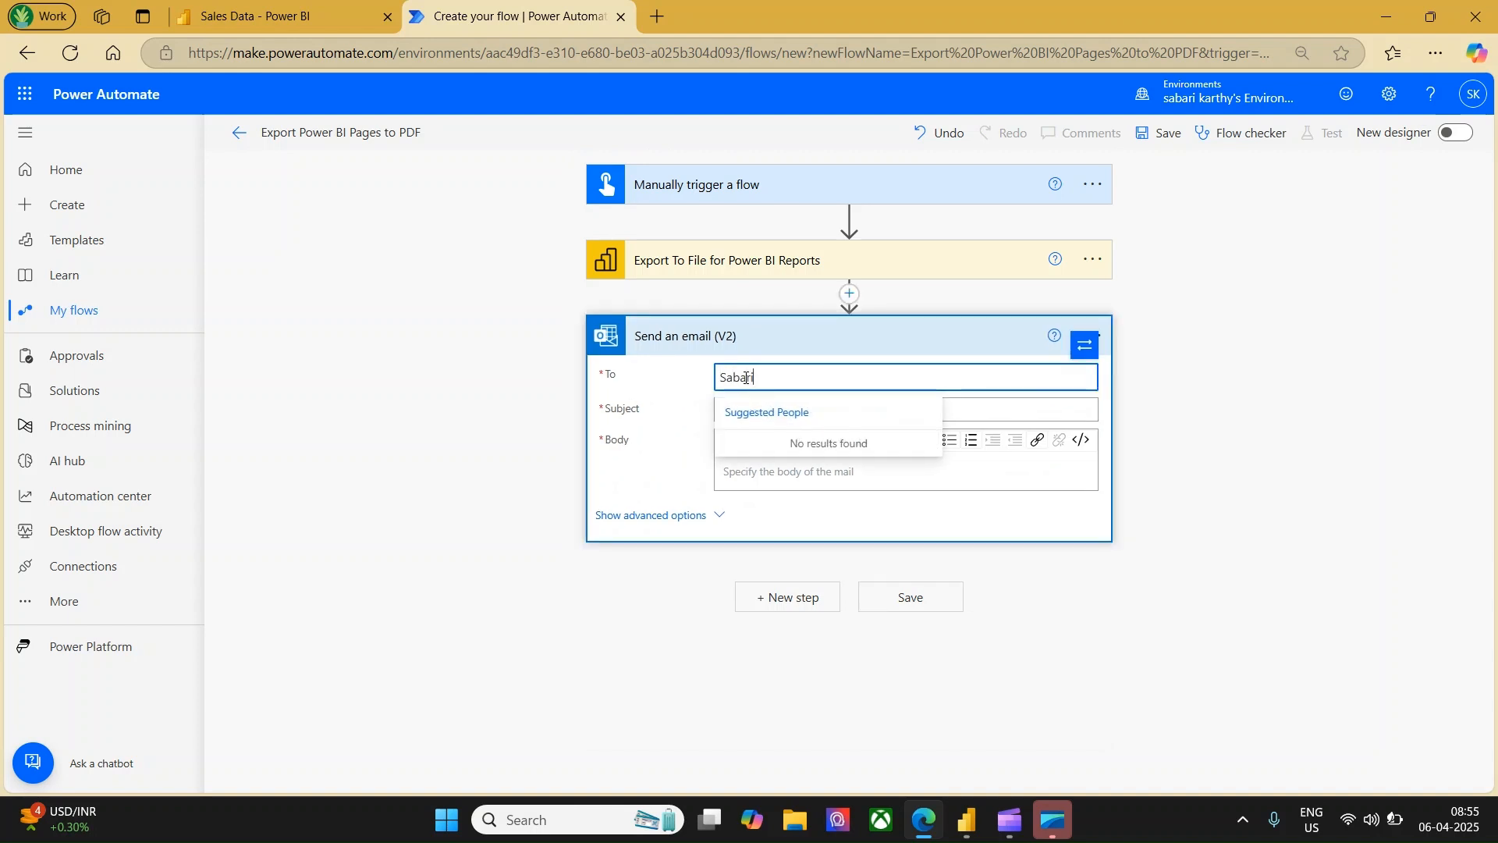
type("karthy")
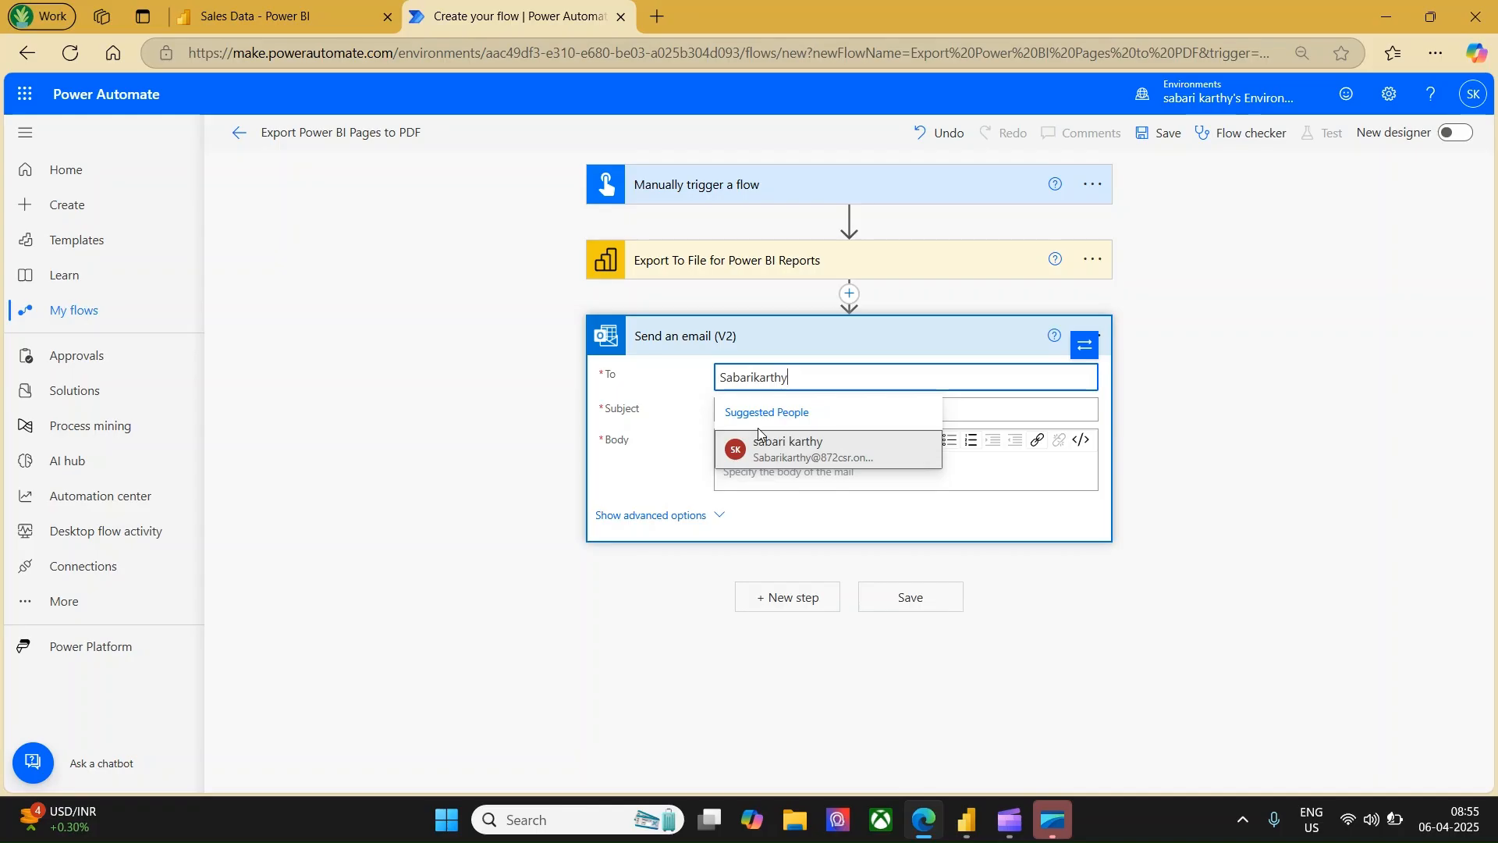
left_click(810, 448)
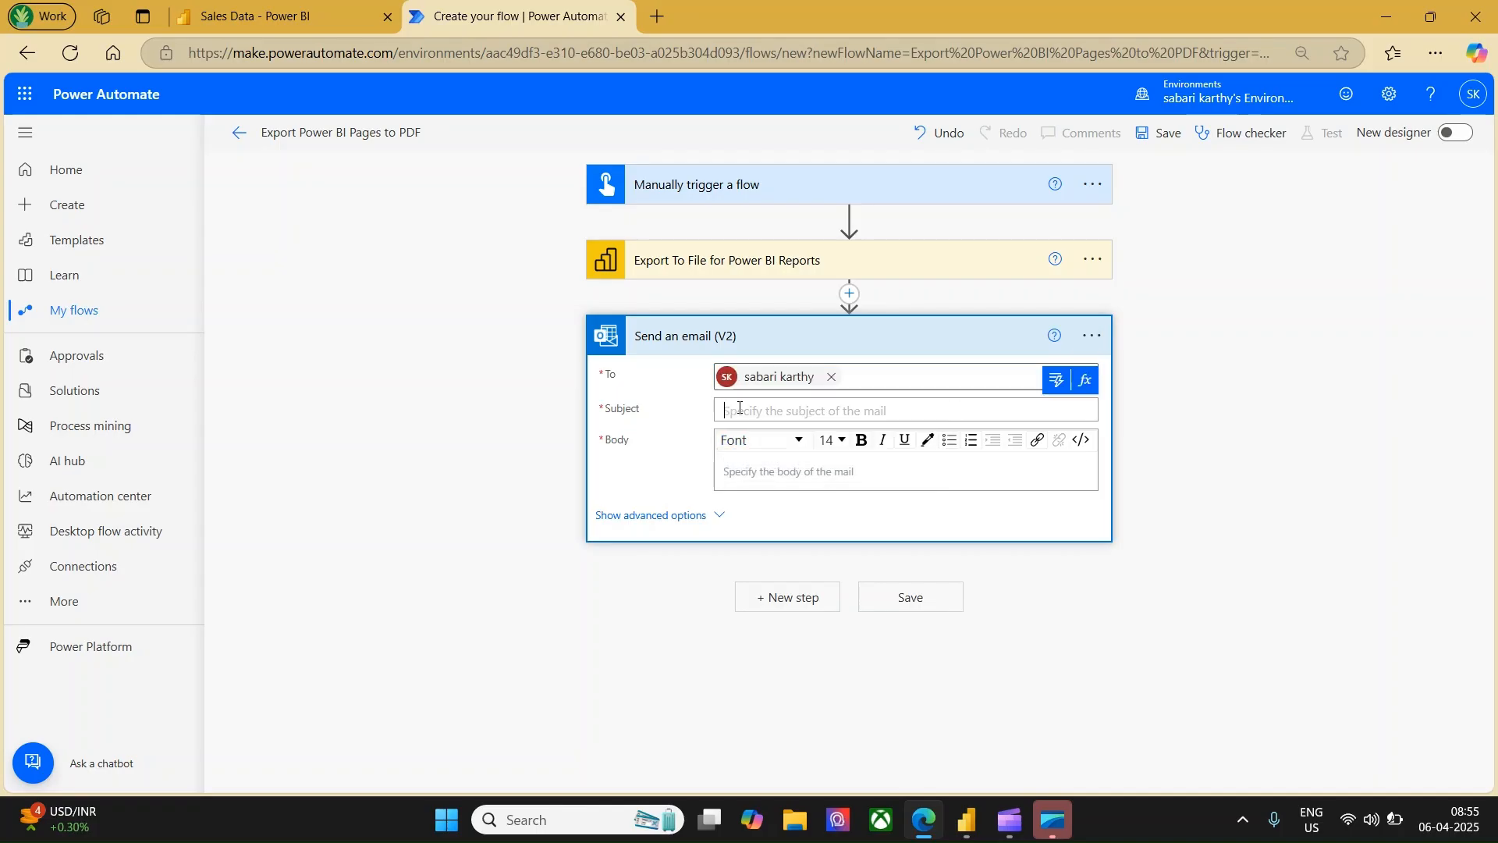
type("PDF")
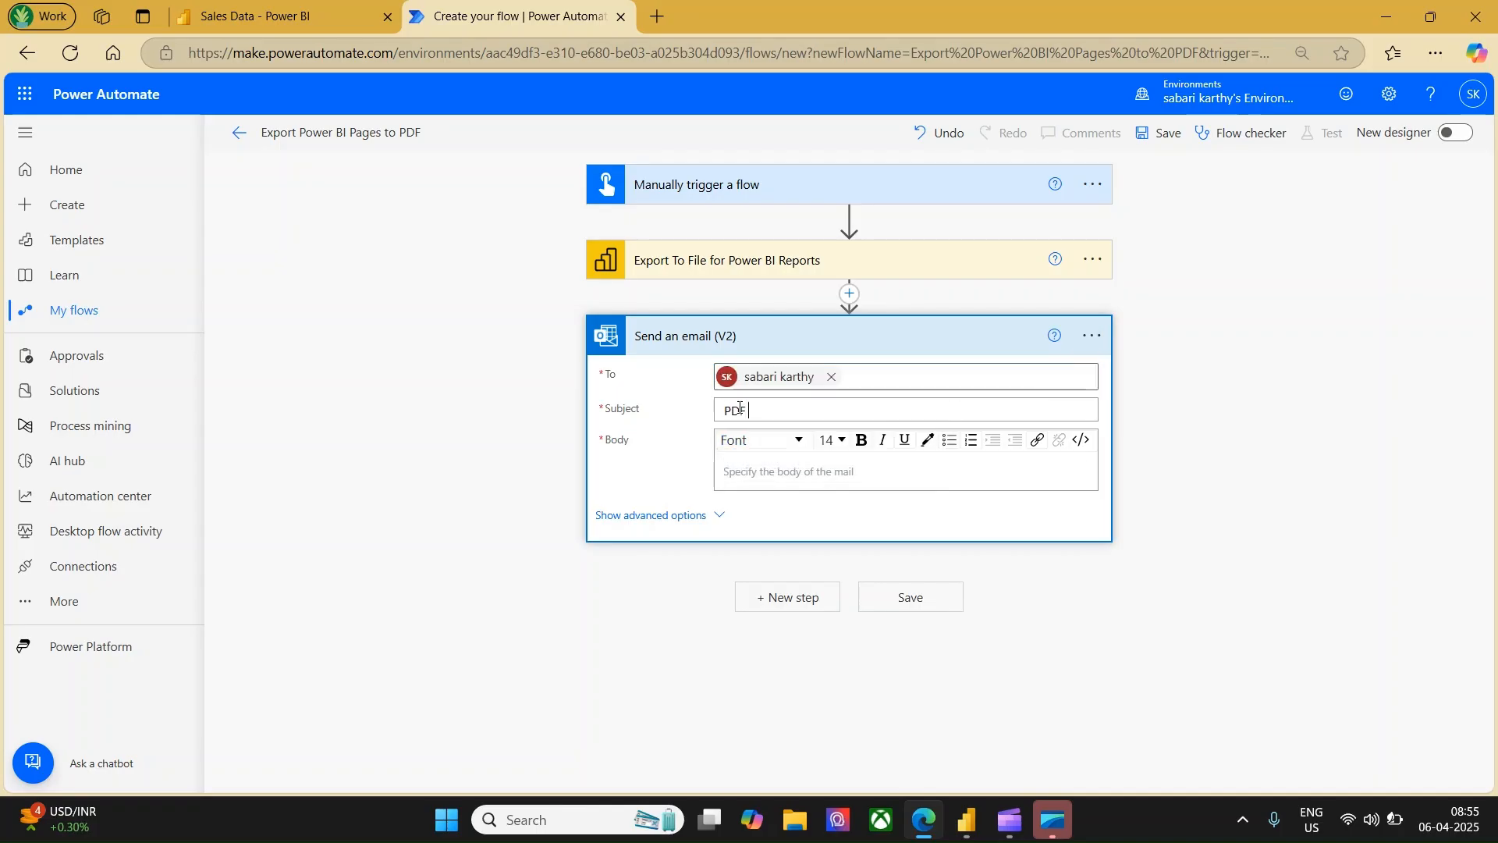
type("Export")
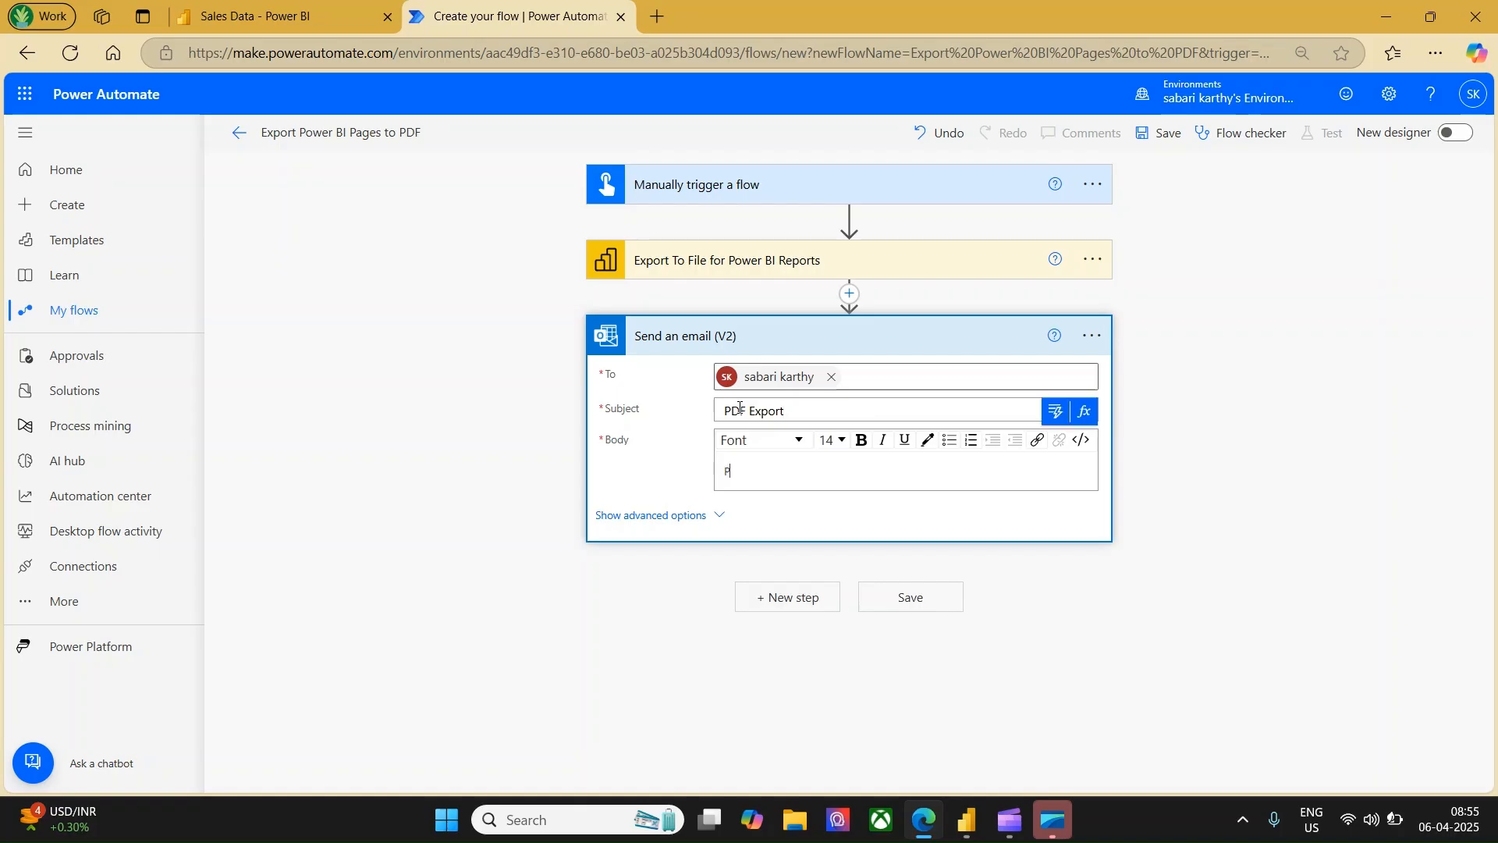
type("FA")
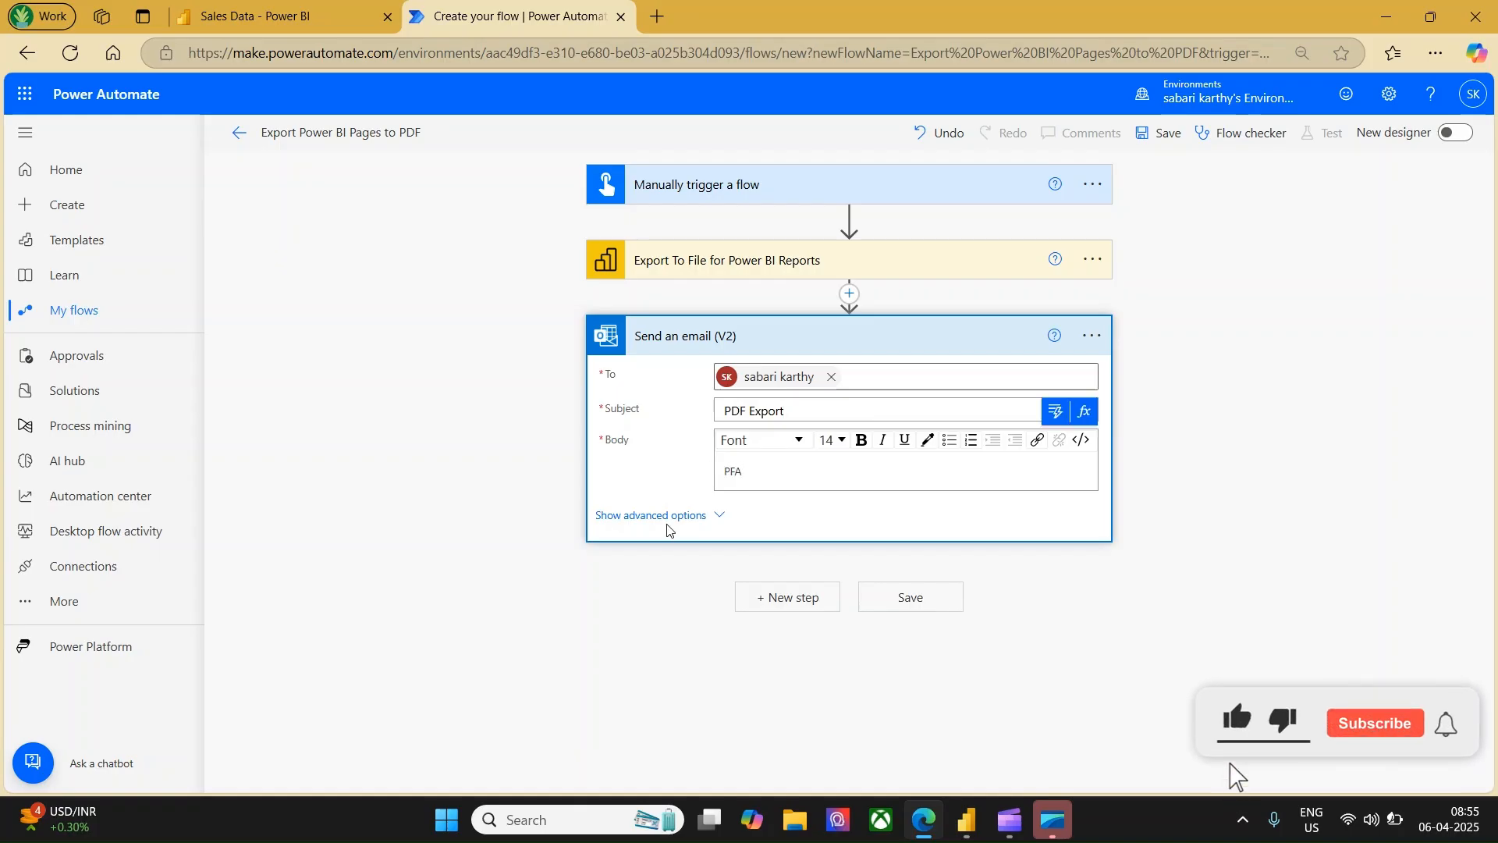
Step: Attach the export's File Content as PDFExport.pdf and save the flow
left_click(650, 515)
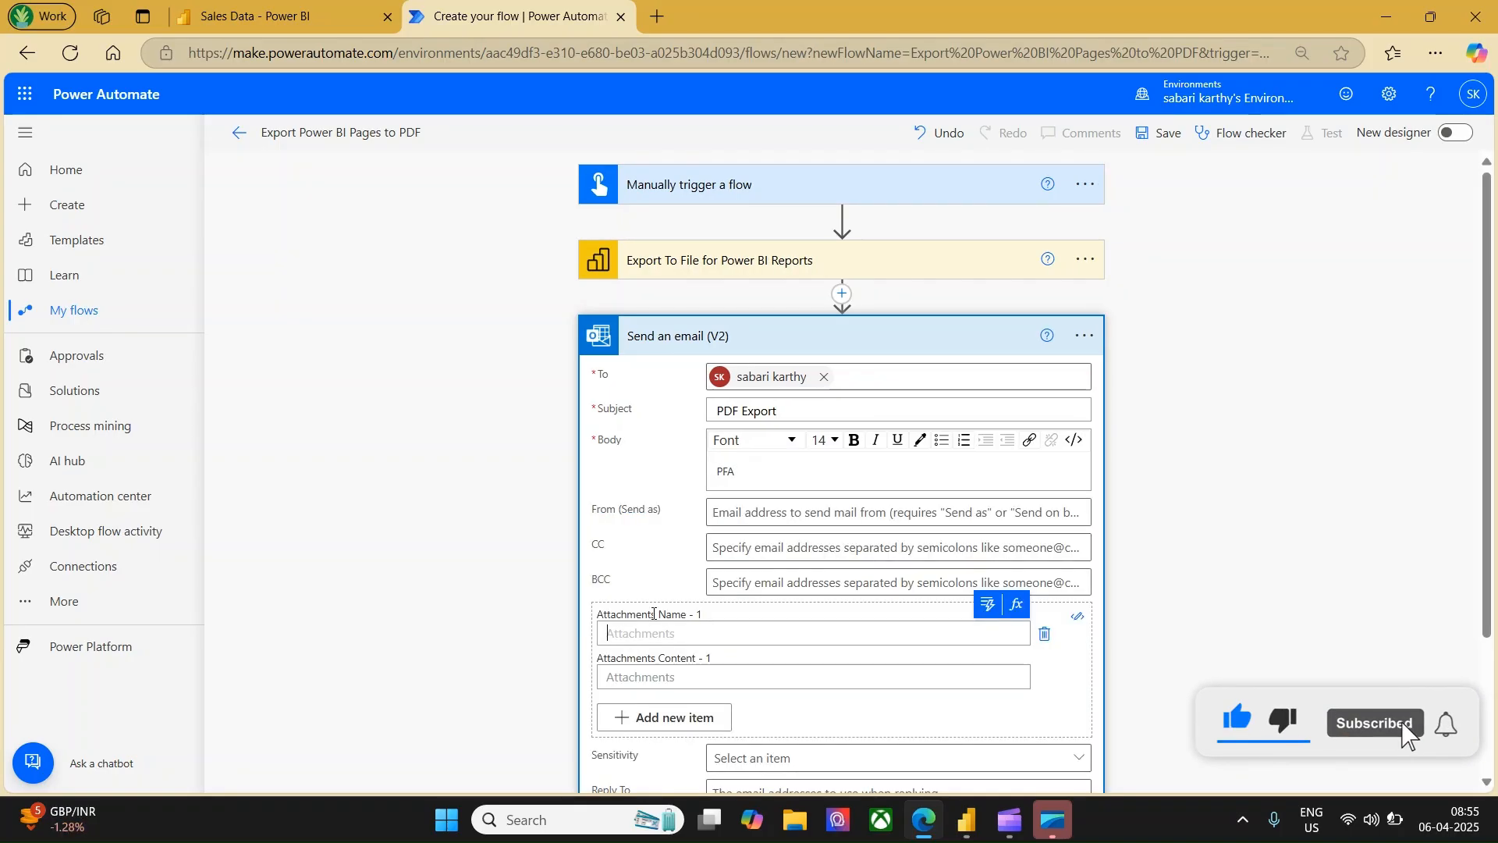
type("PDFExpor")
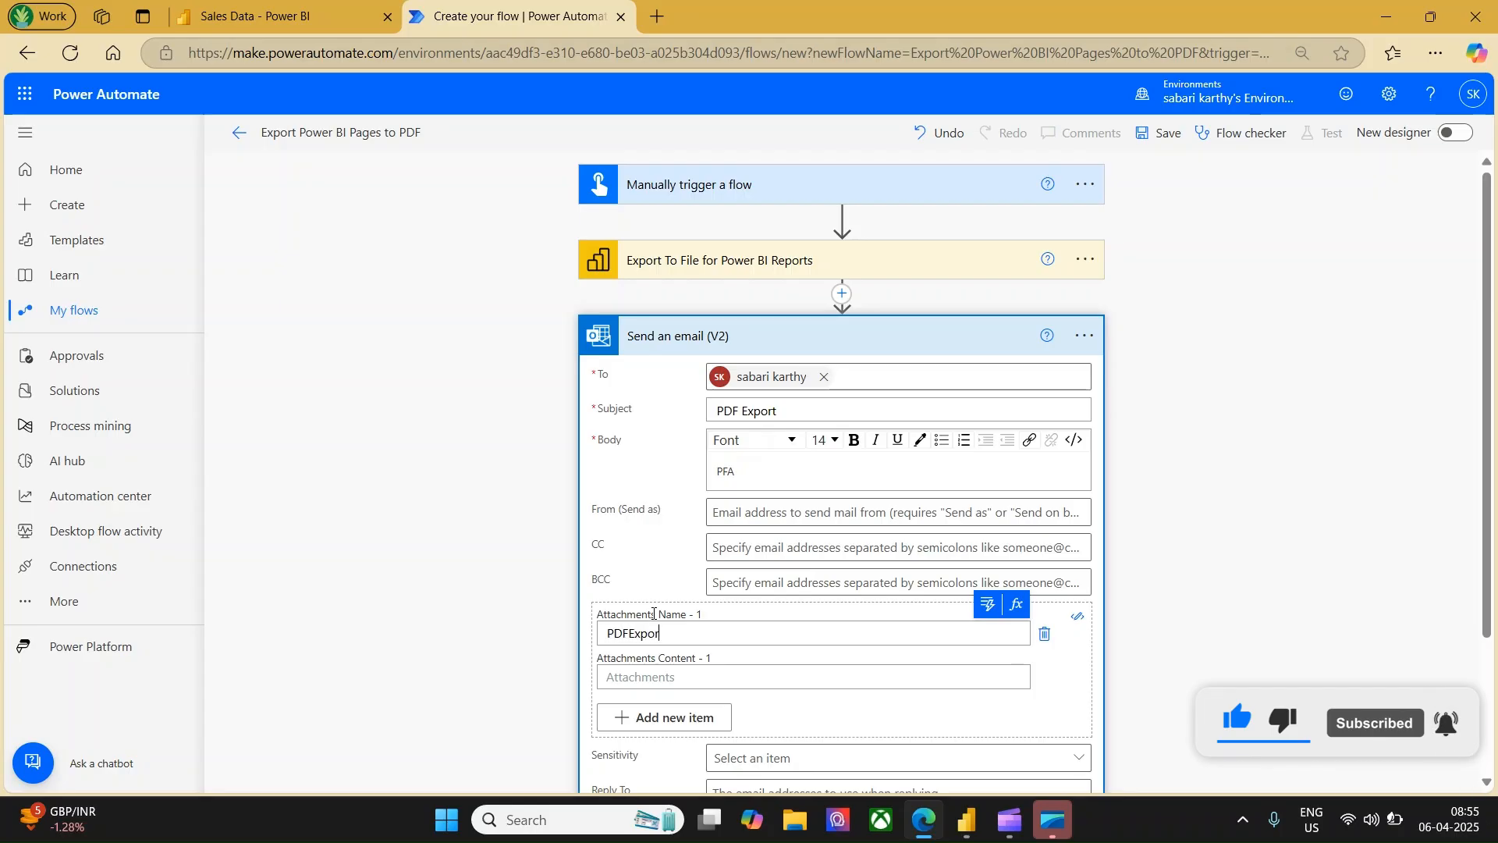
type(".pdf")
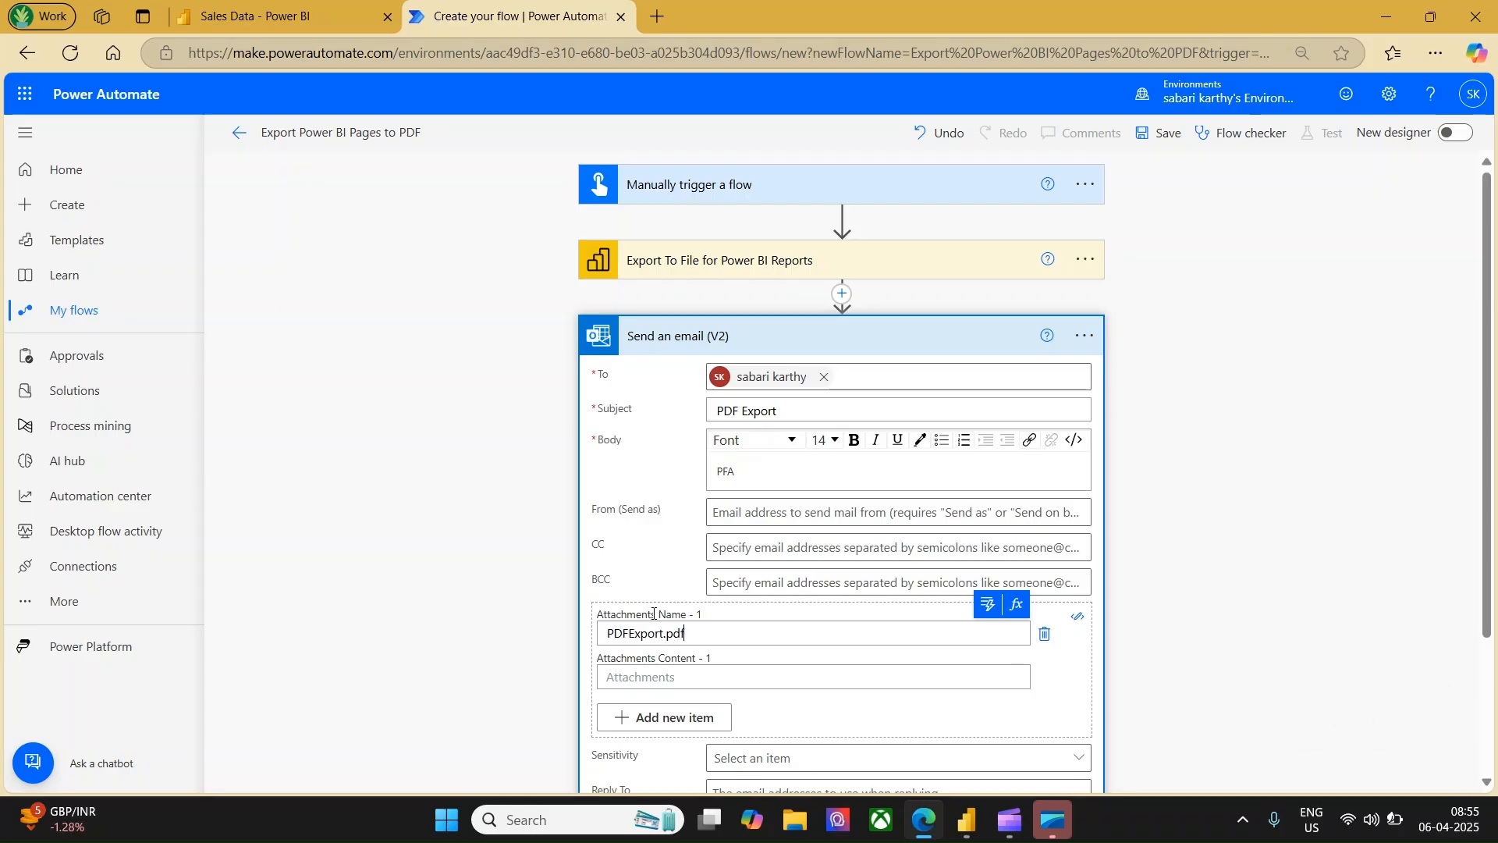
left_click(812, 676)
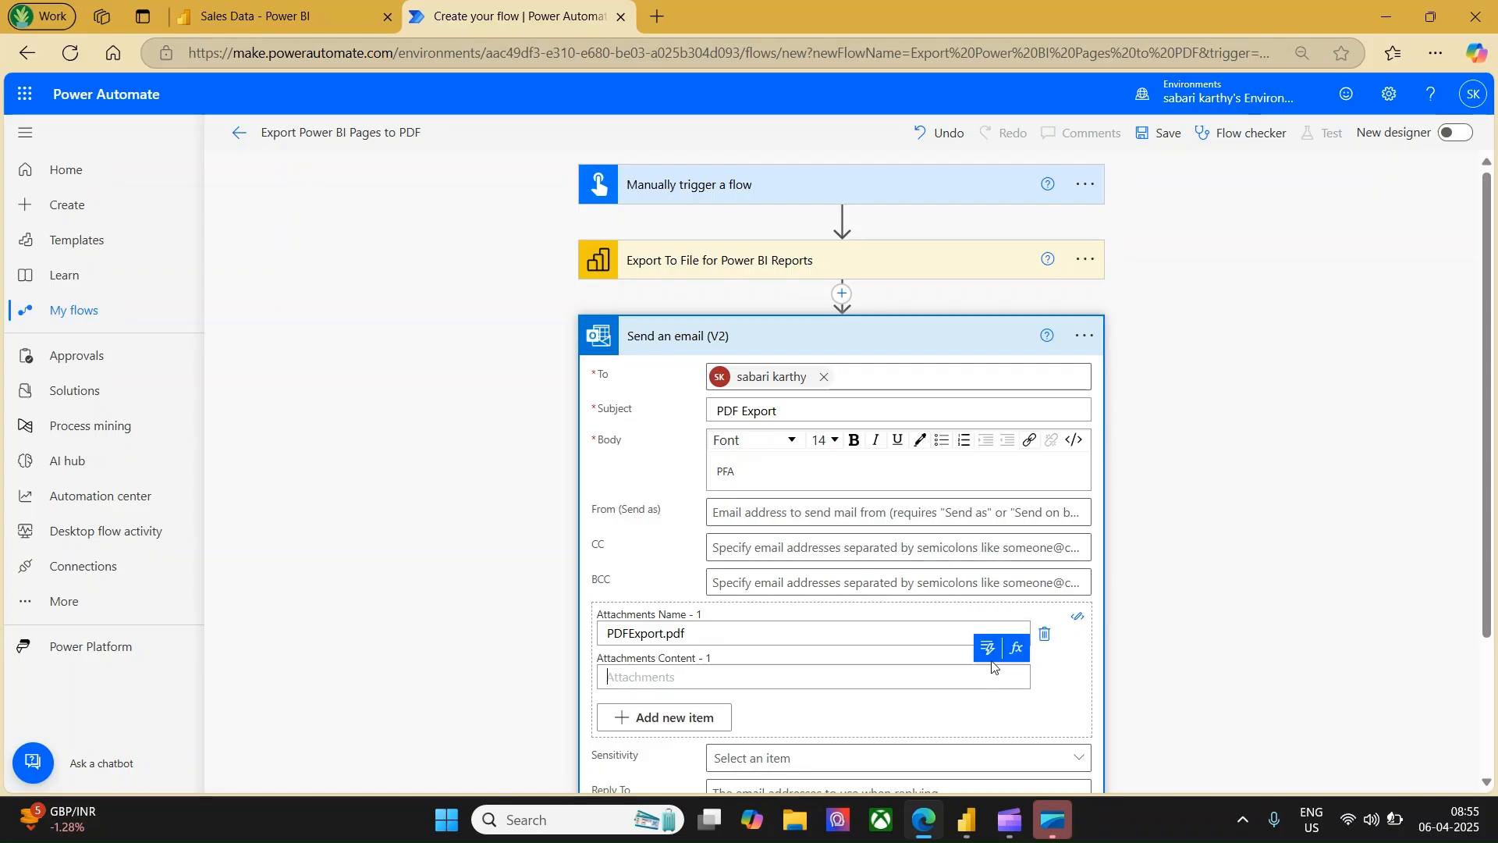
left_click(988, 648)
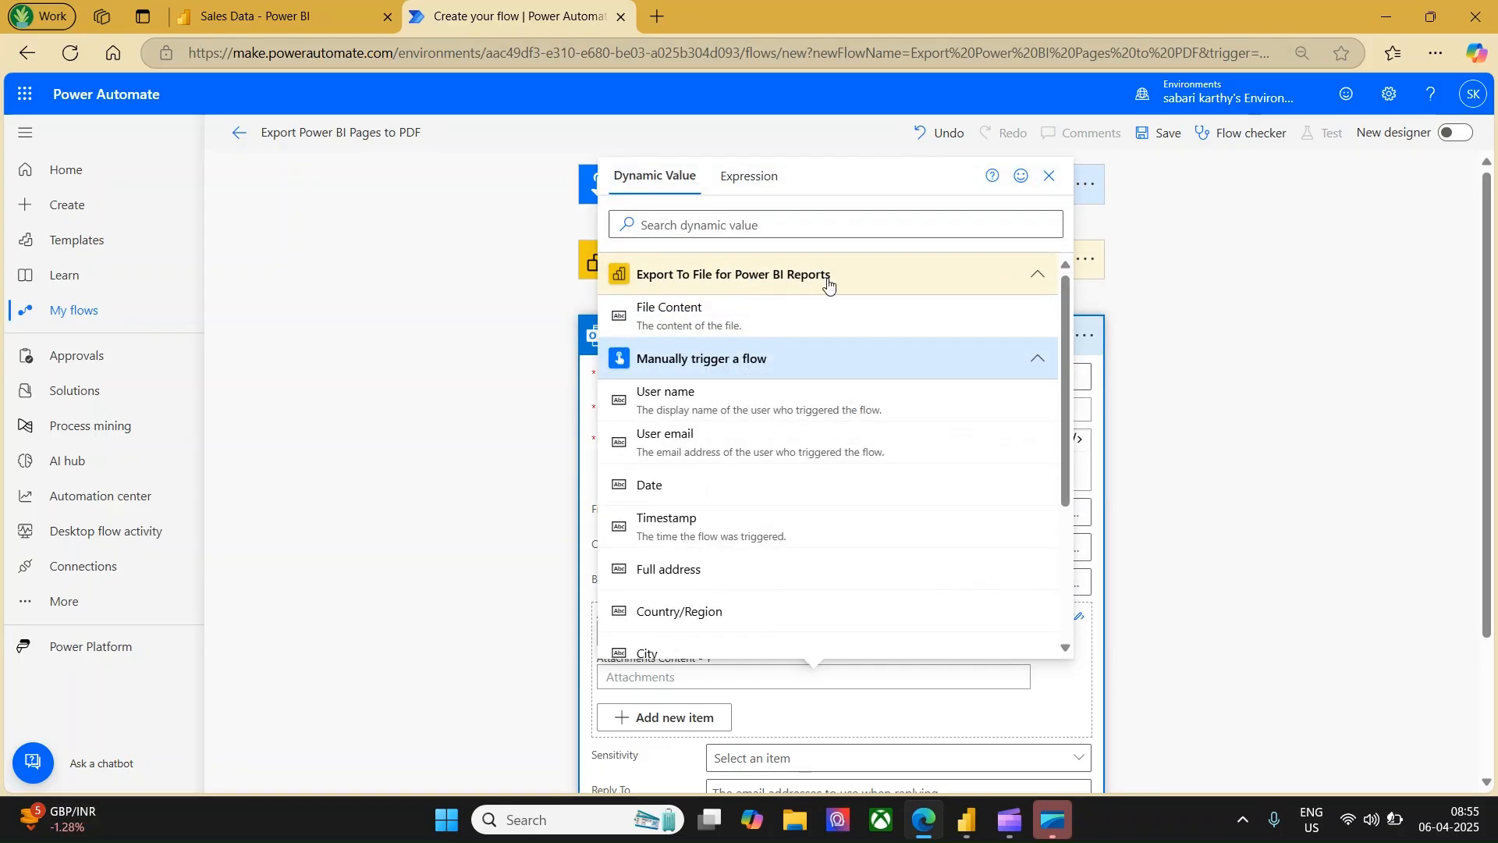
left_click(668, 315)
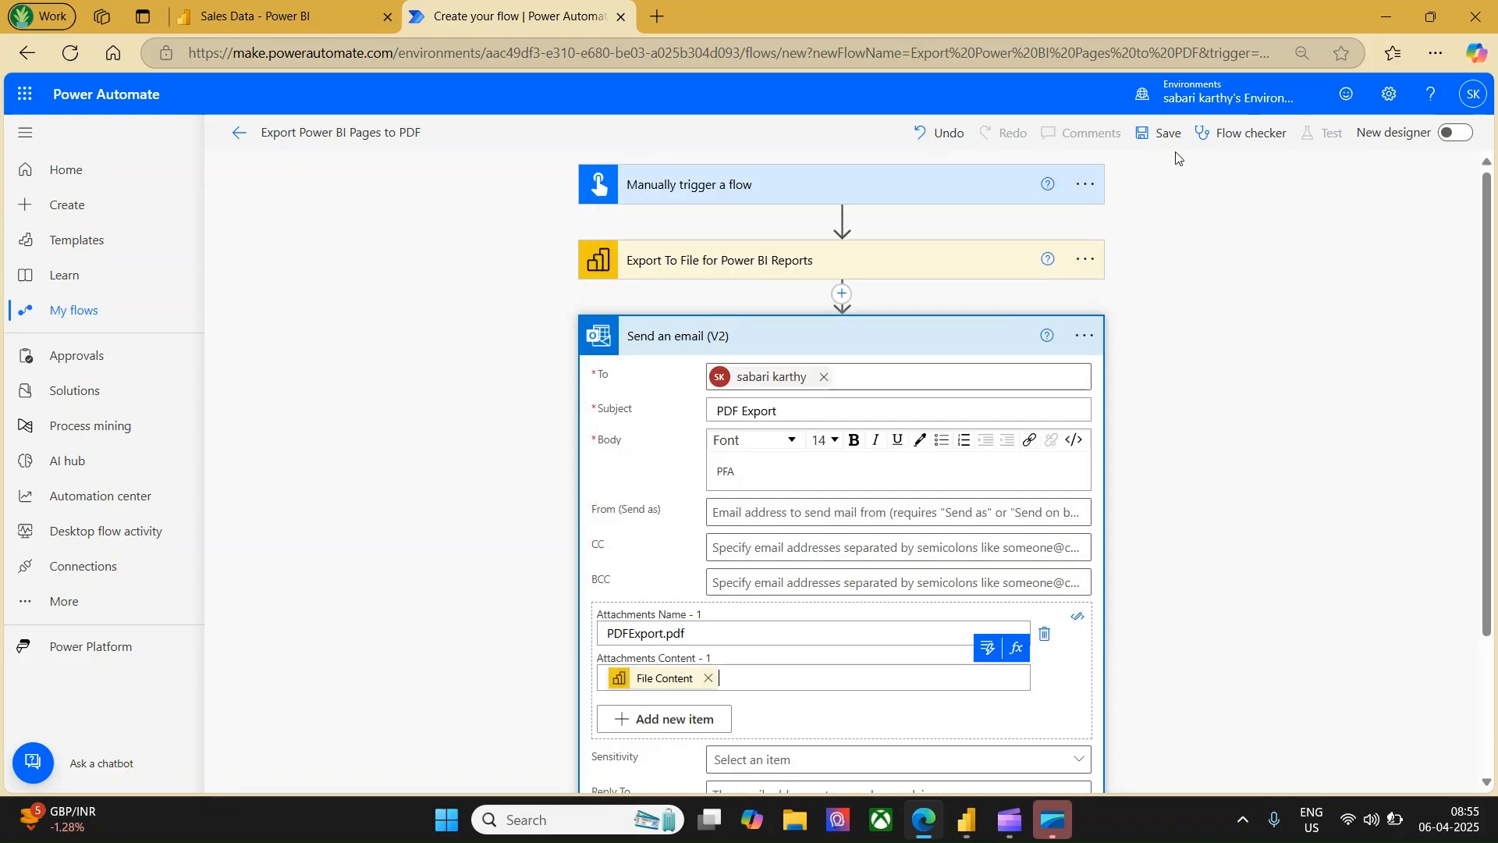
left_click(1158, 132)
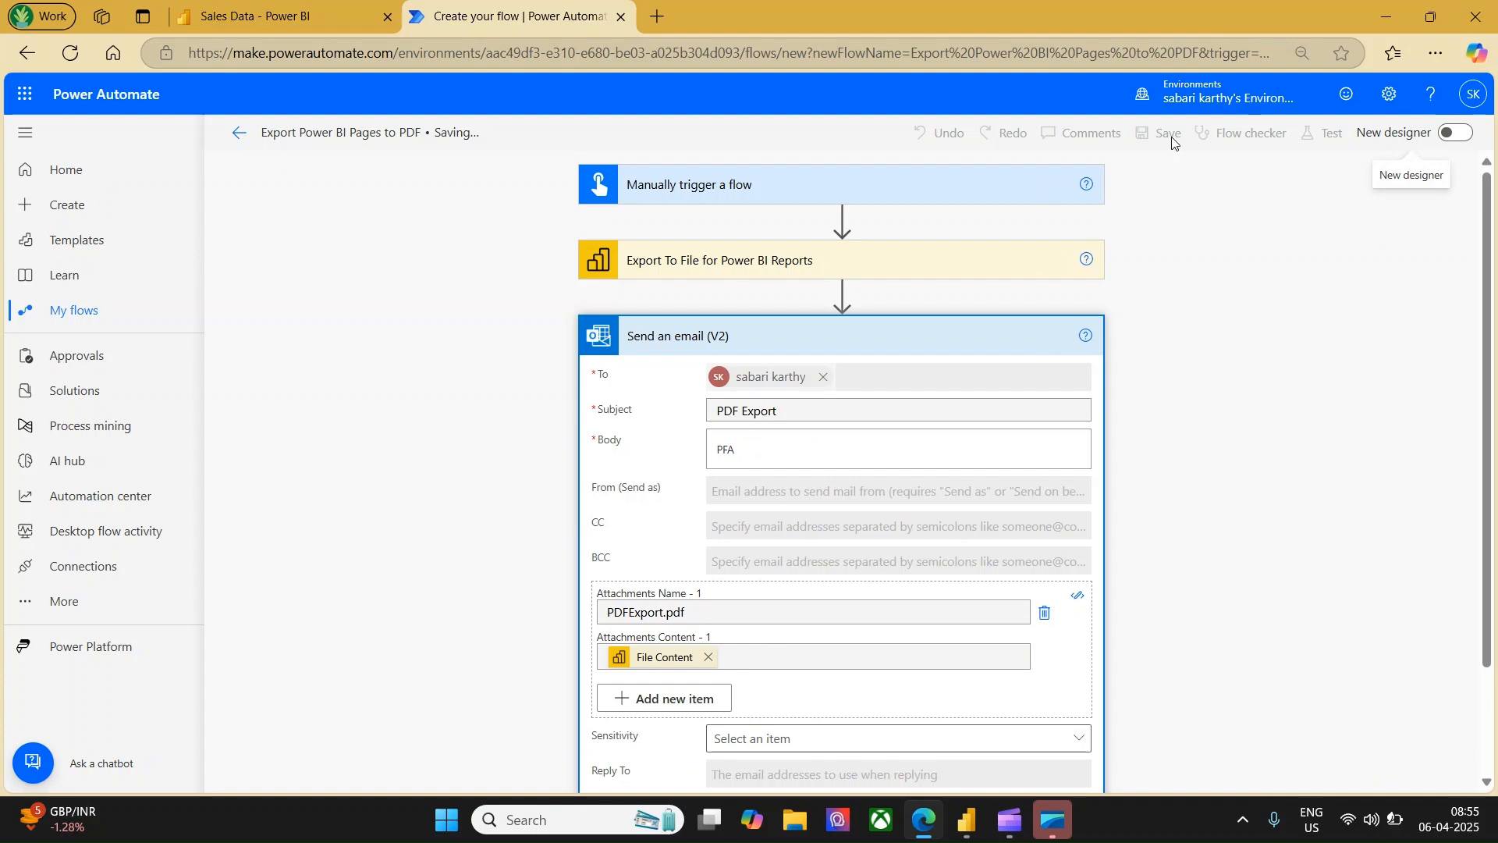
Step: Run a manual test of the flow, confirming the Power BI and Outlook connections
left_click(1160, 132)
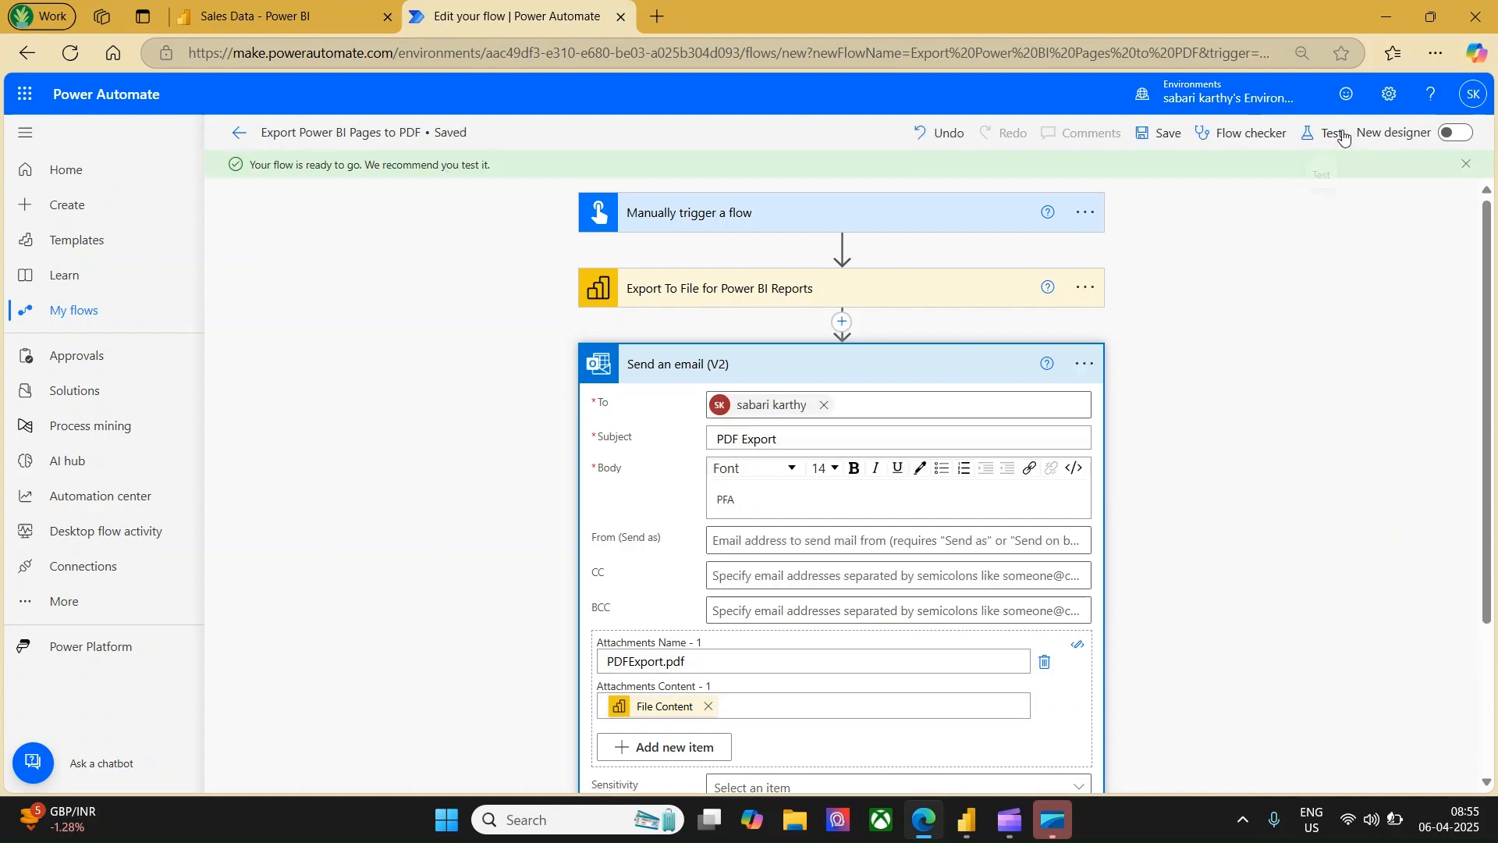
left_click(1329, 133)
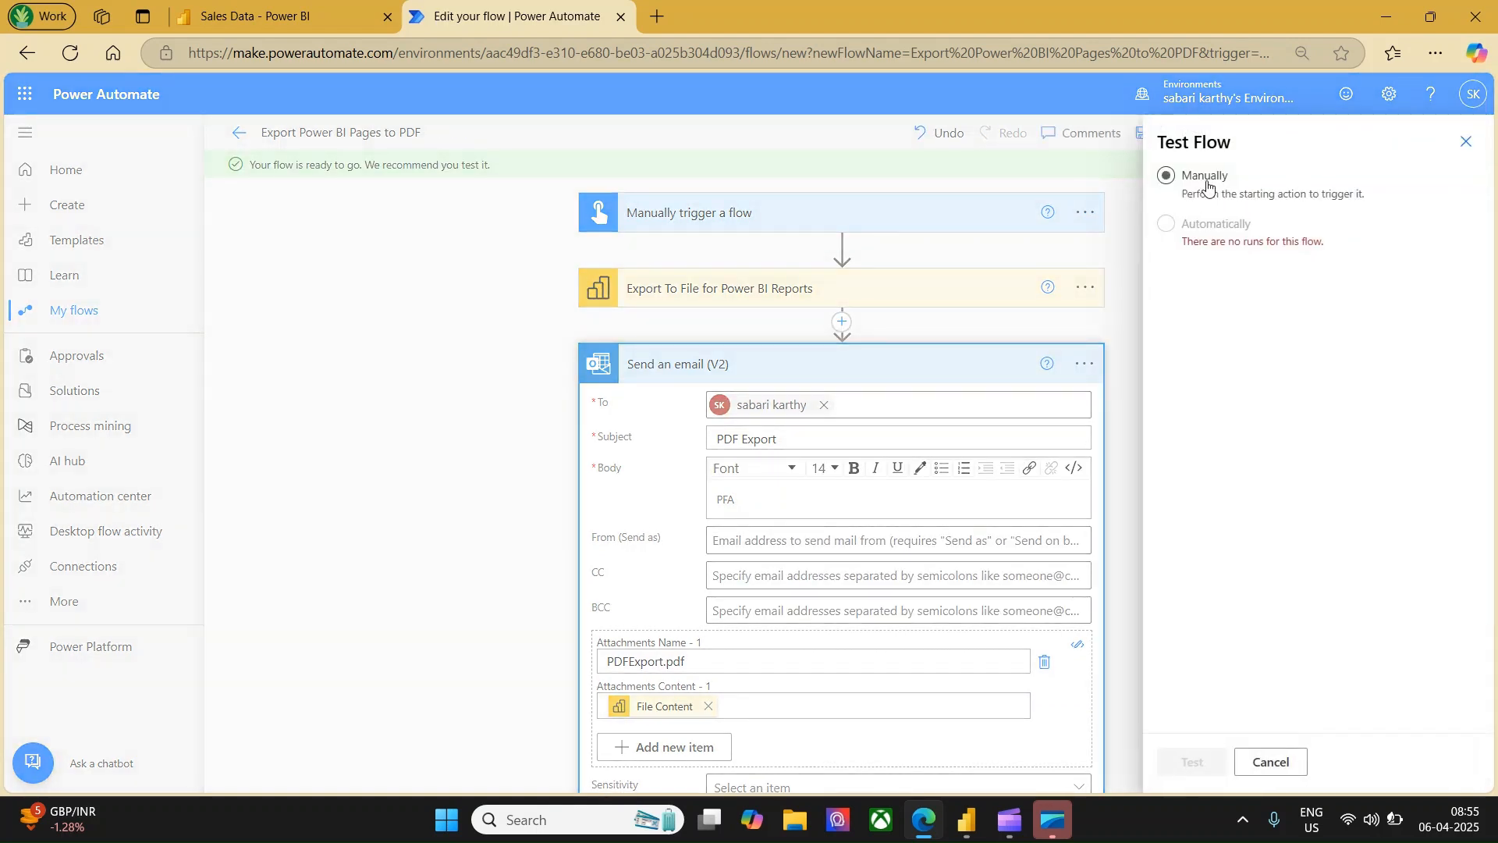
left_click(1191, 761)
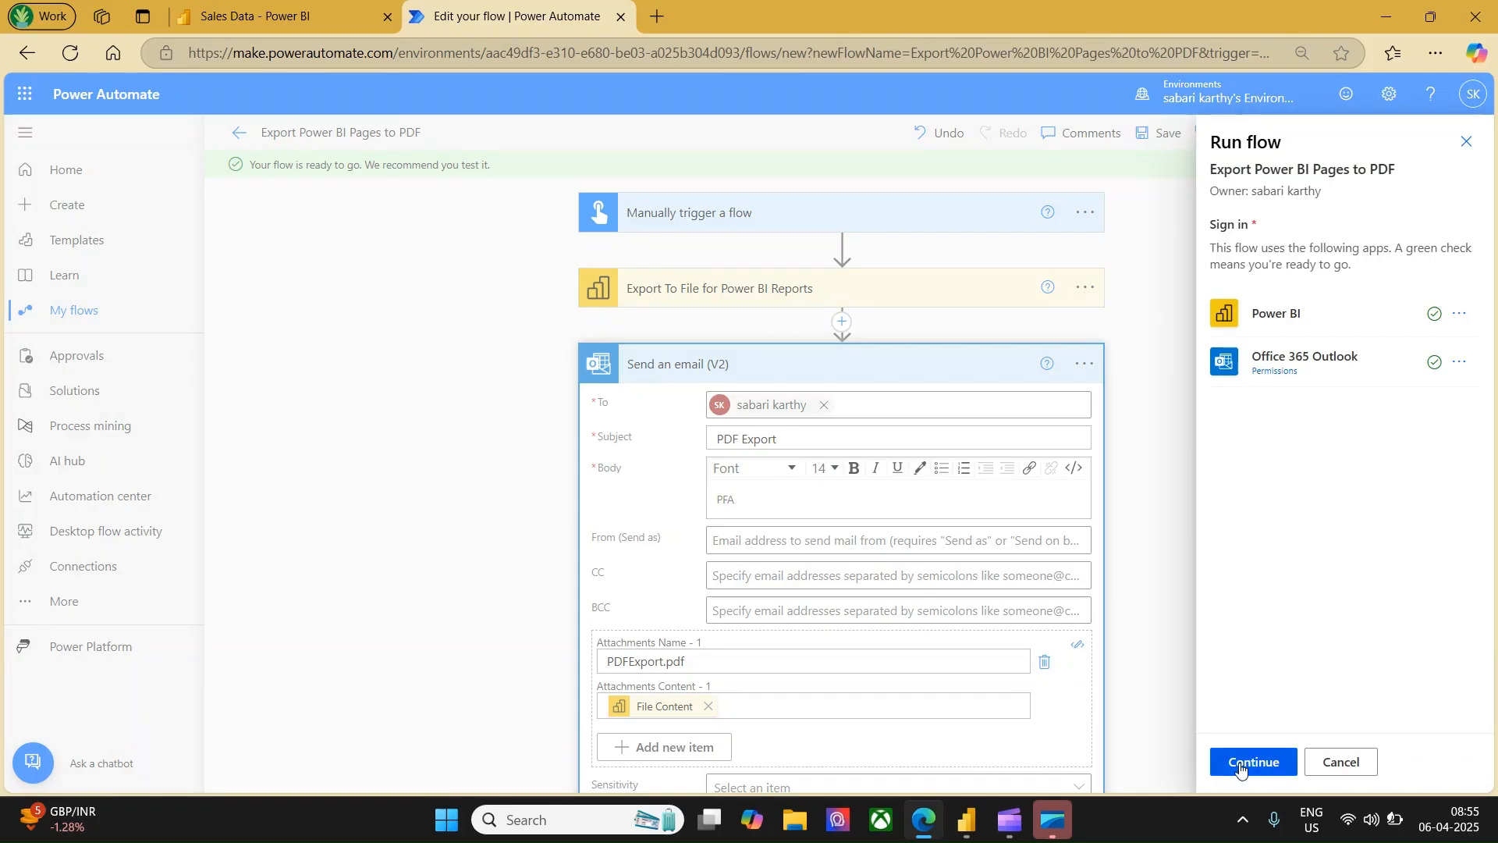
left_click(1252, 761)
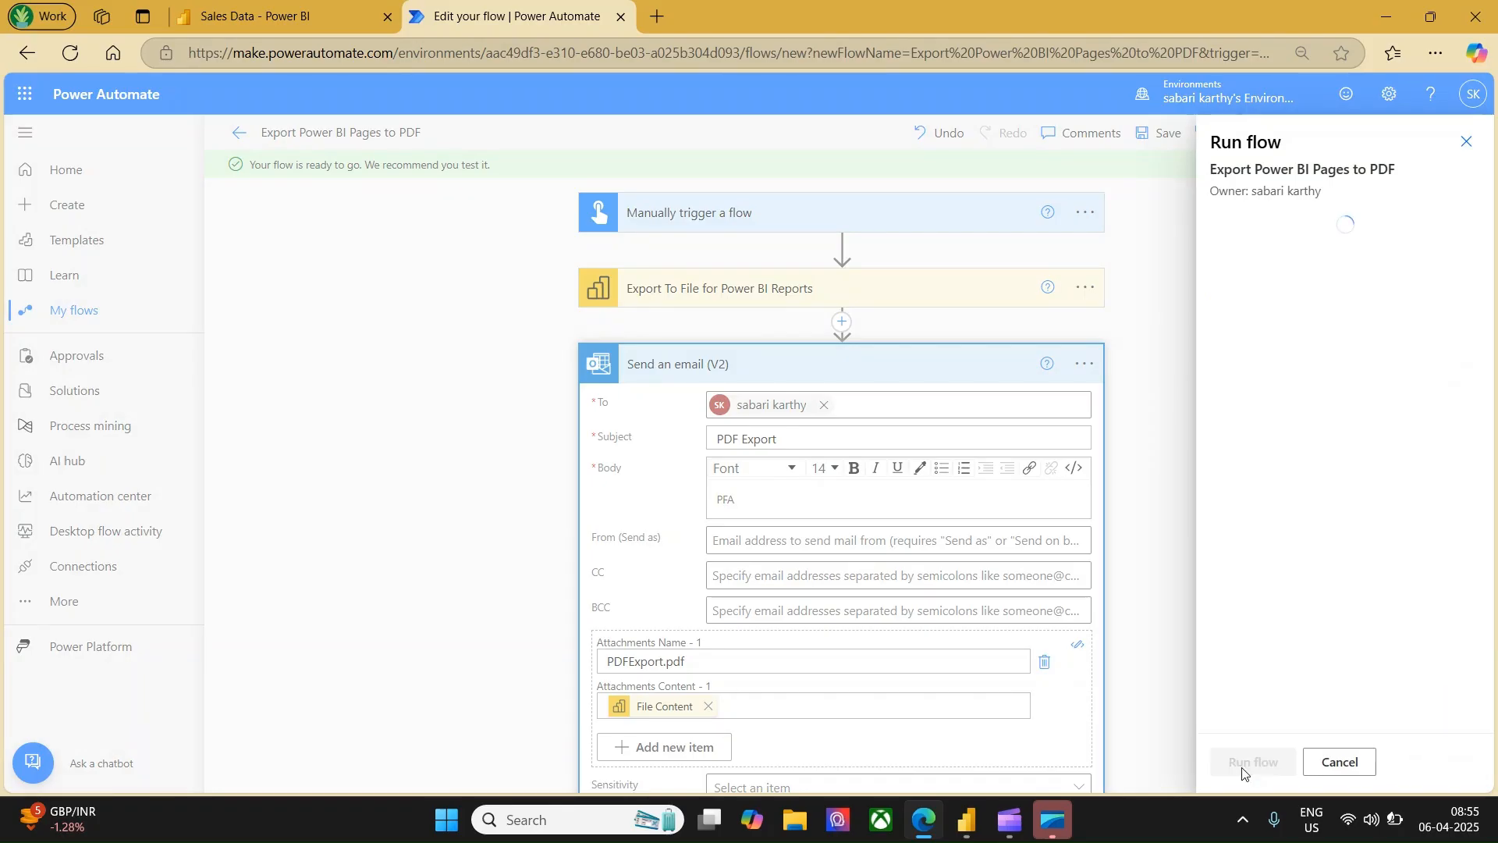
left_click(1251, 762)
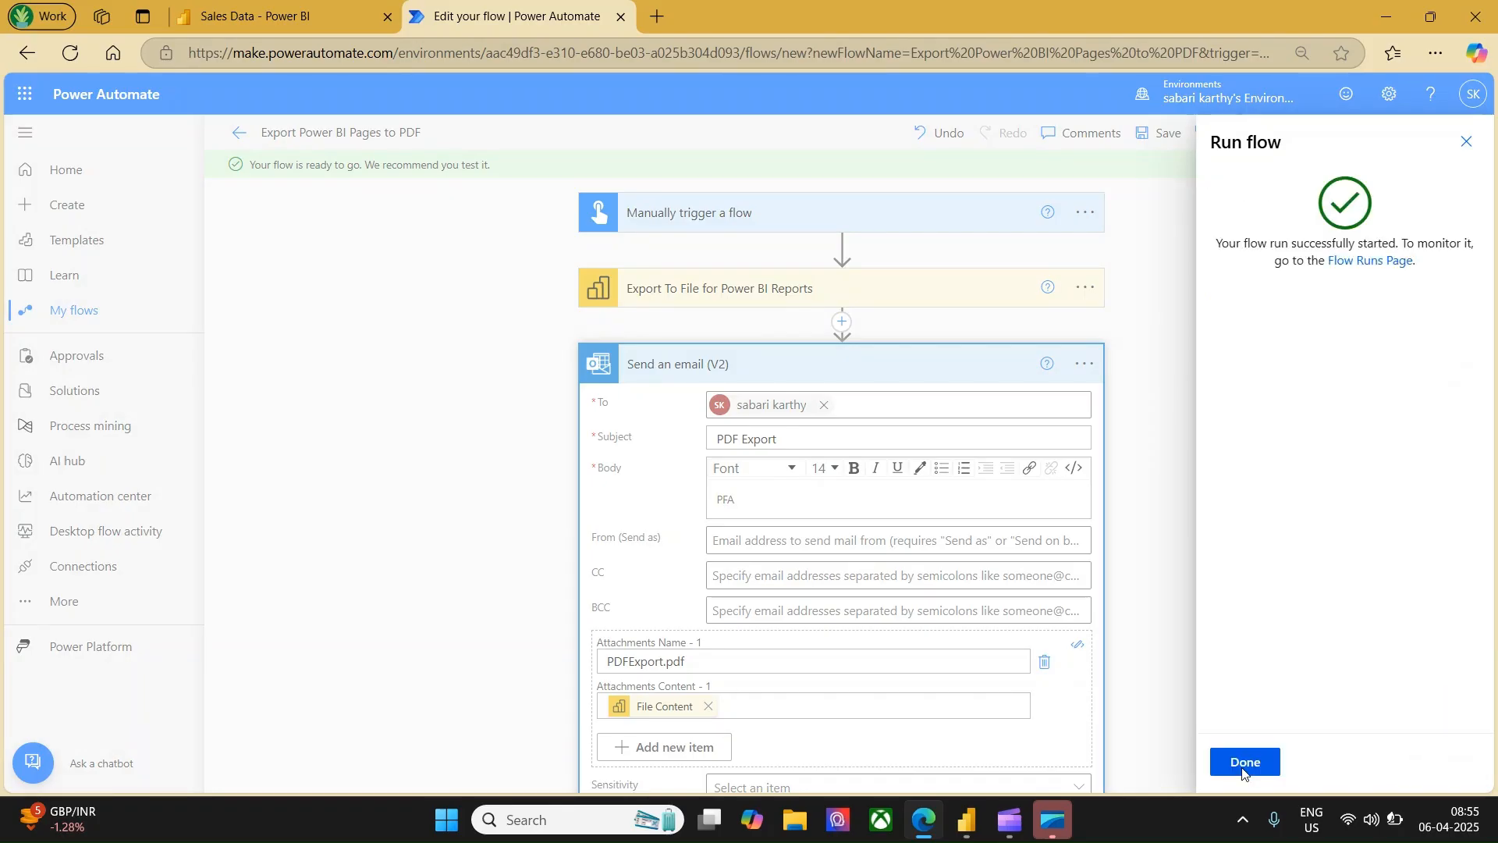
left_click(1243, 762)
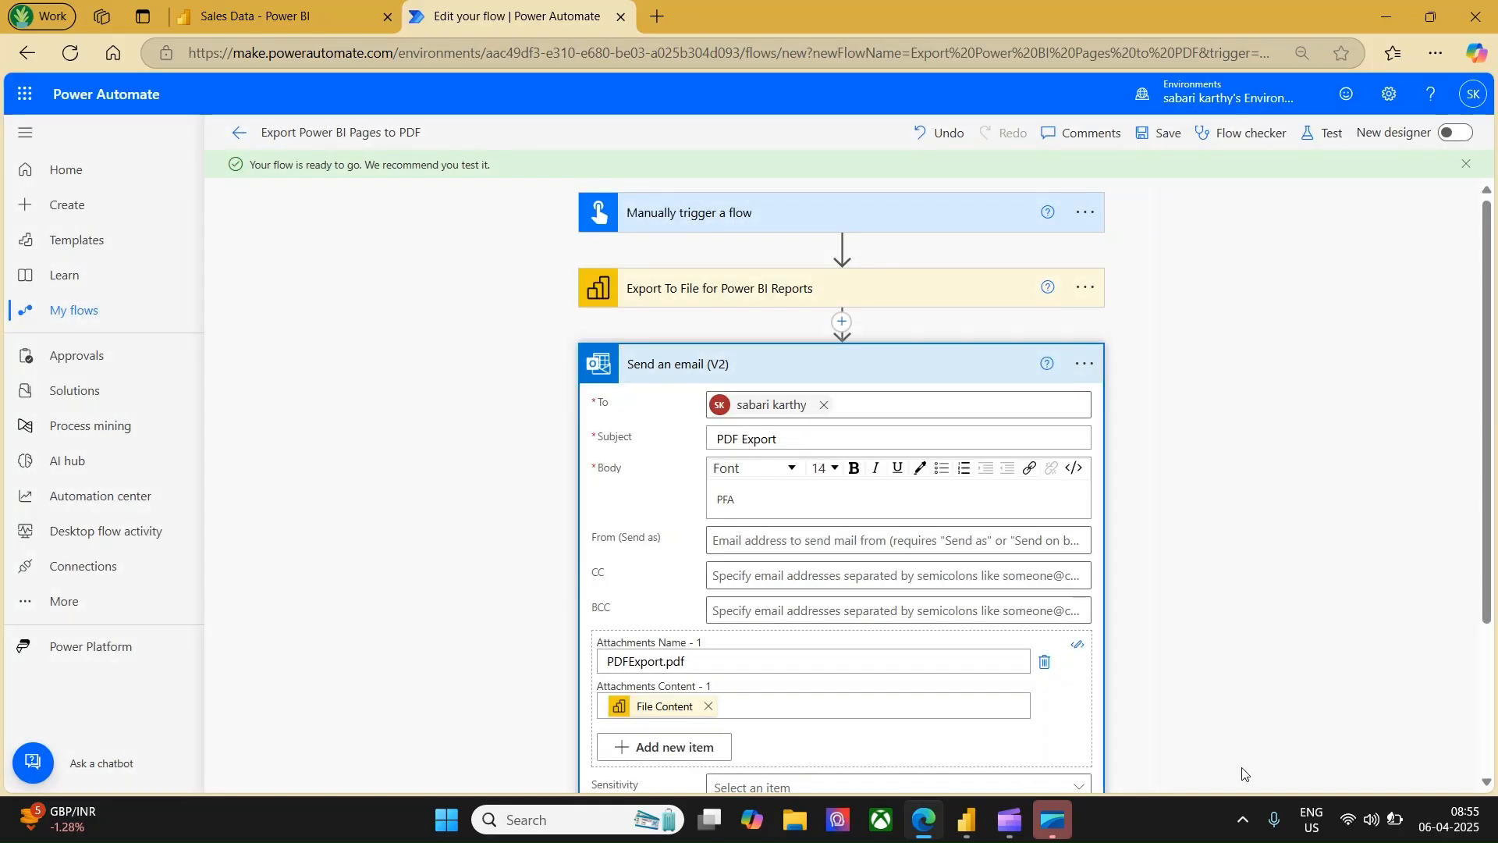
left_click(1330, 132)
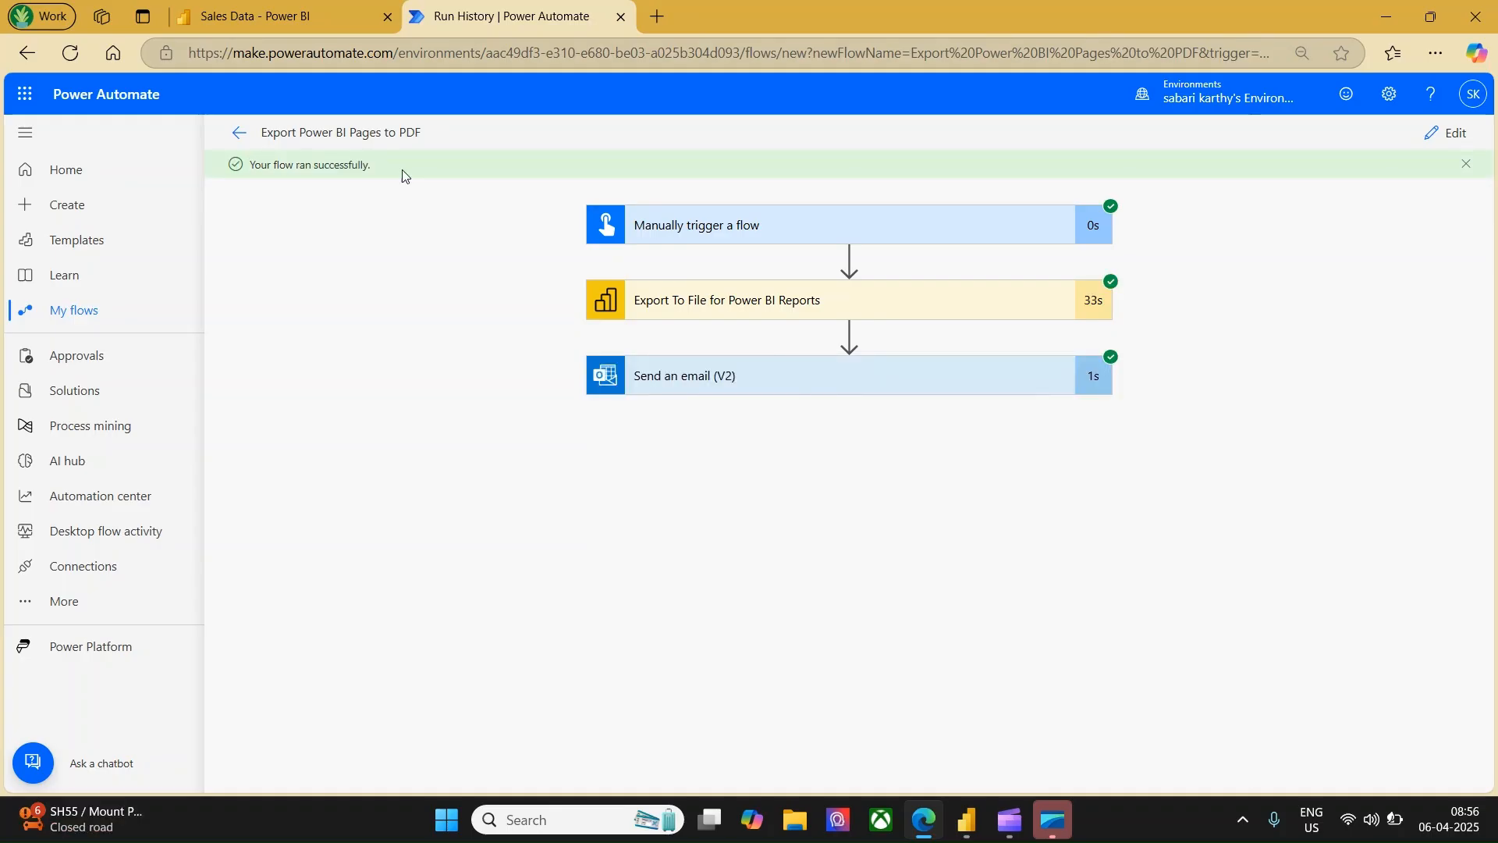
mouse_move(686, 312)
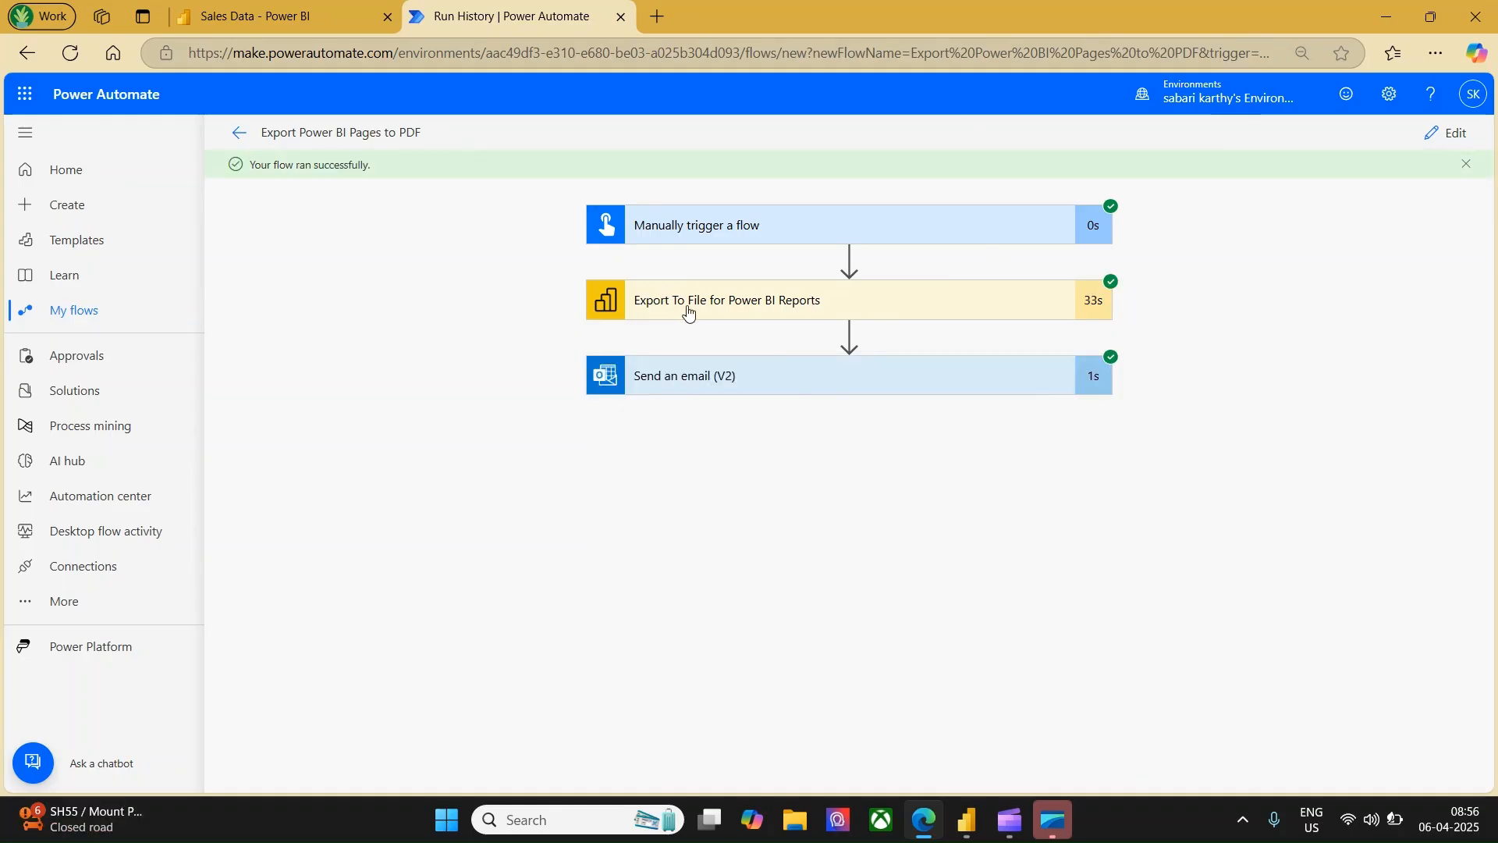
mouse_move(1087, 278)
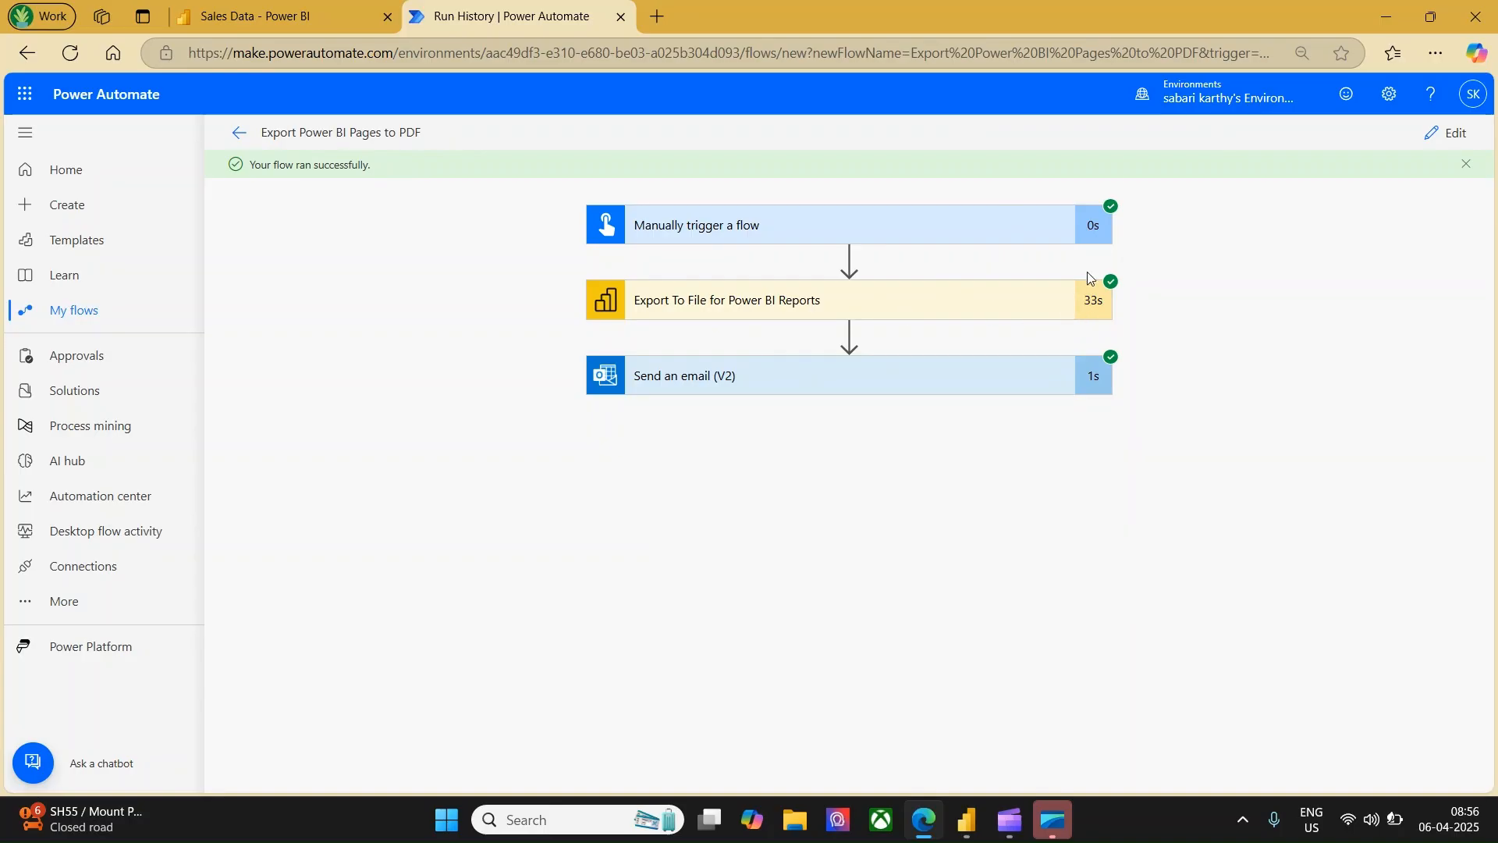
mouse_move(25, 95)
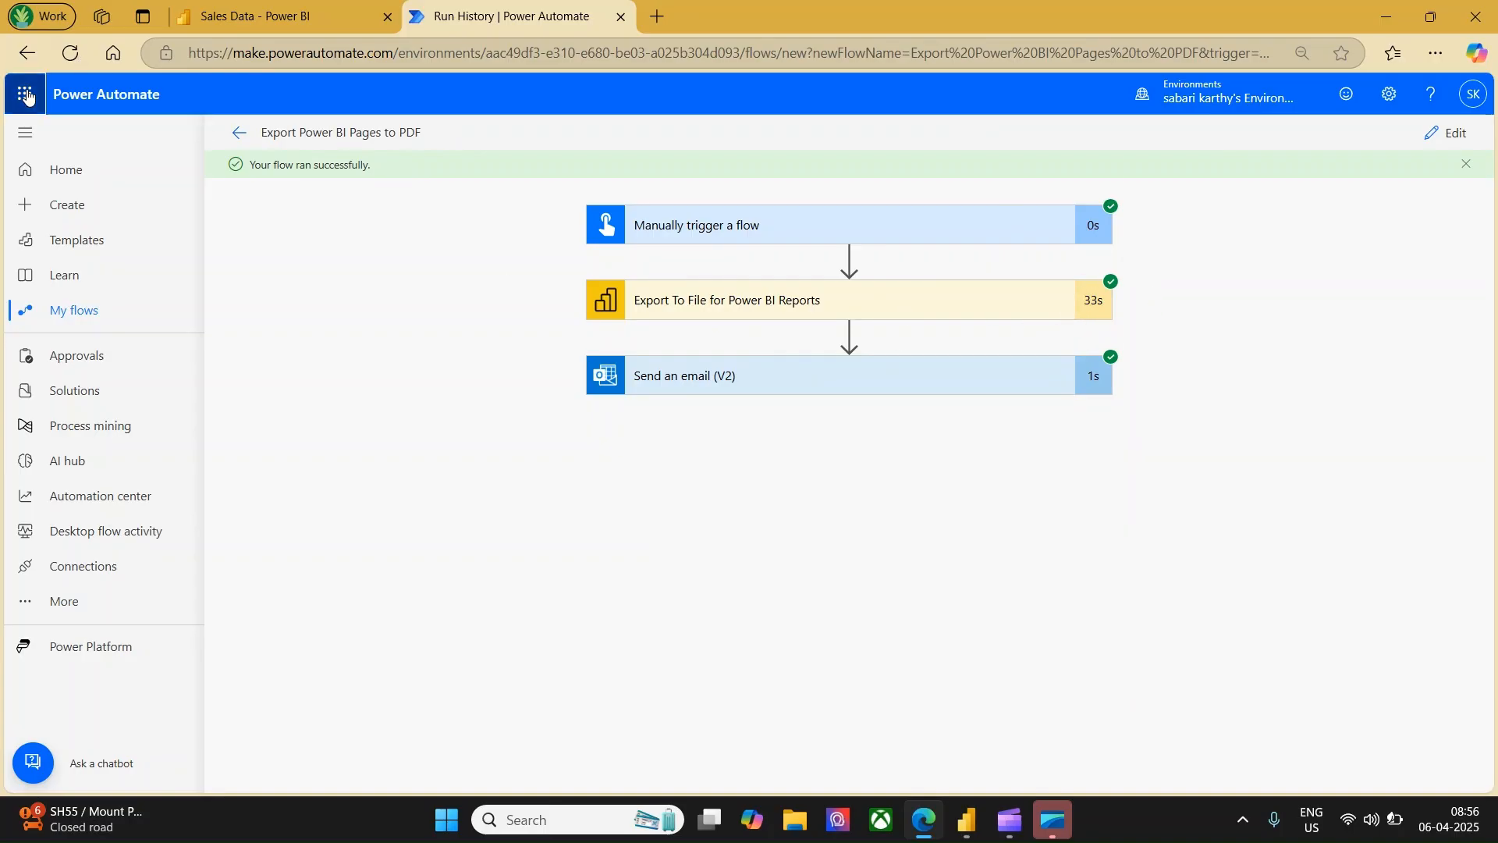
Step: Leave the all-green run history and switch to the Outlook mail tab
left_click(656, 16)
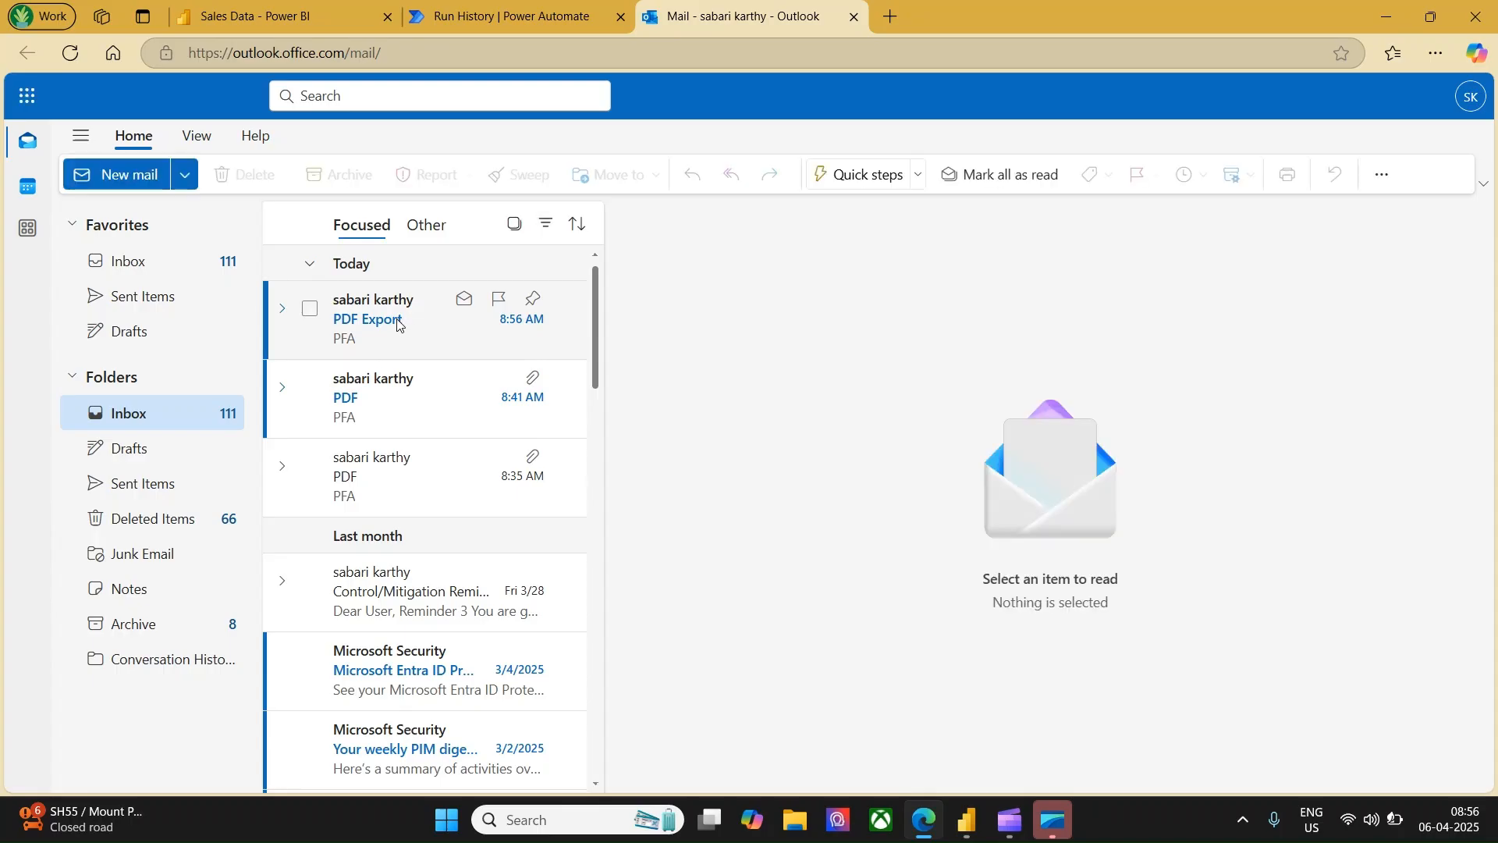
Step: Open the 'PDF Export' email and preview its PDFExport.pdf attachment (170 KB)
left_click(370, 318)
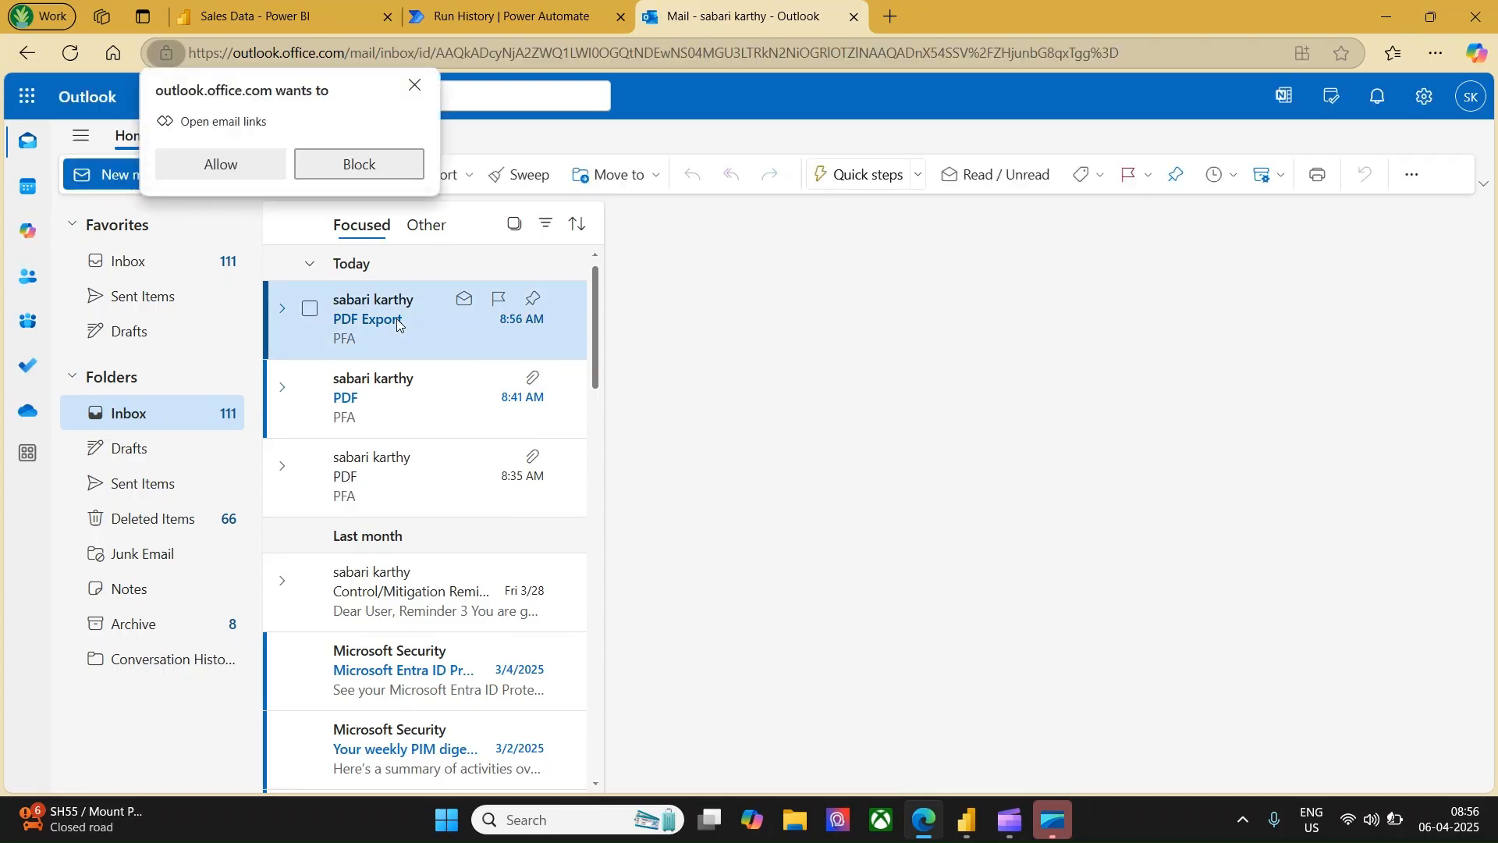
left_click(382, 320)
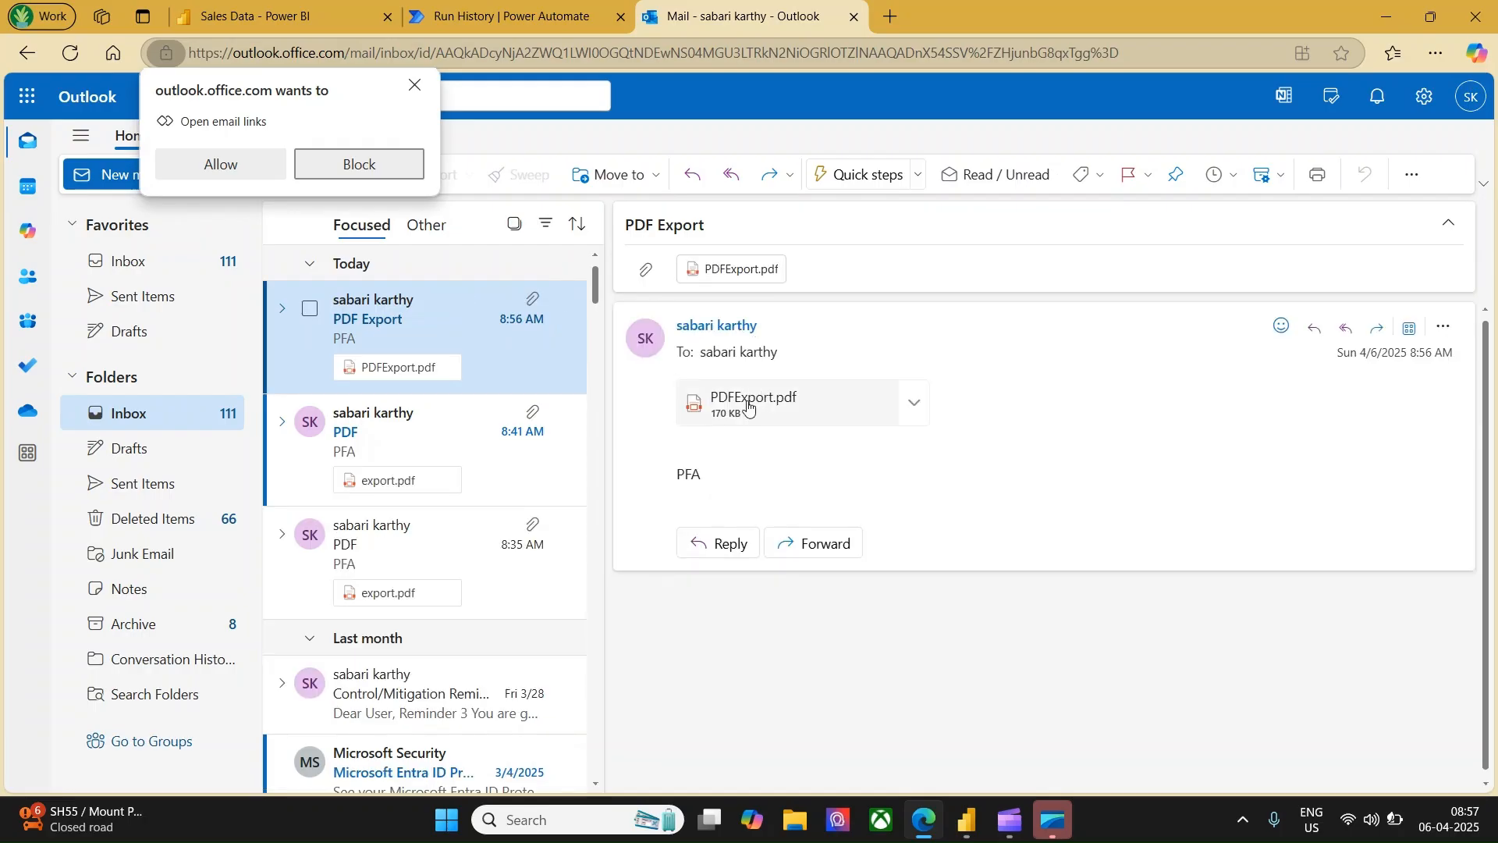
mouse_move(825, 417)
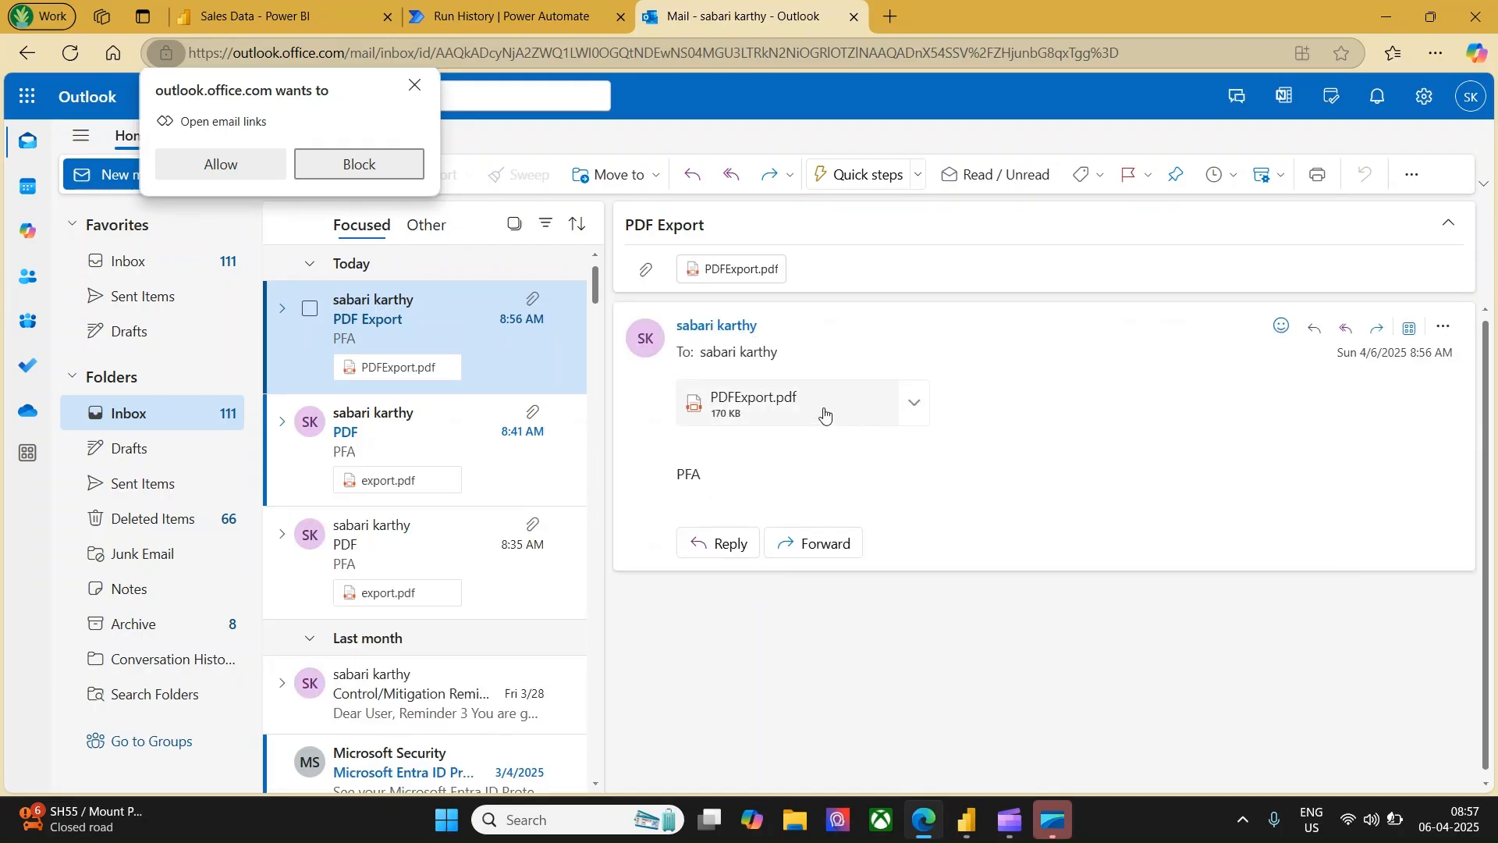
left_click(758, 403)
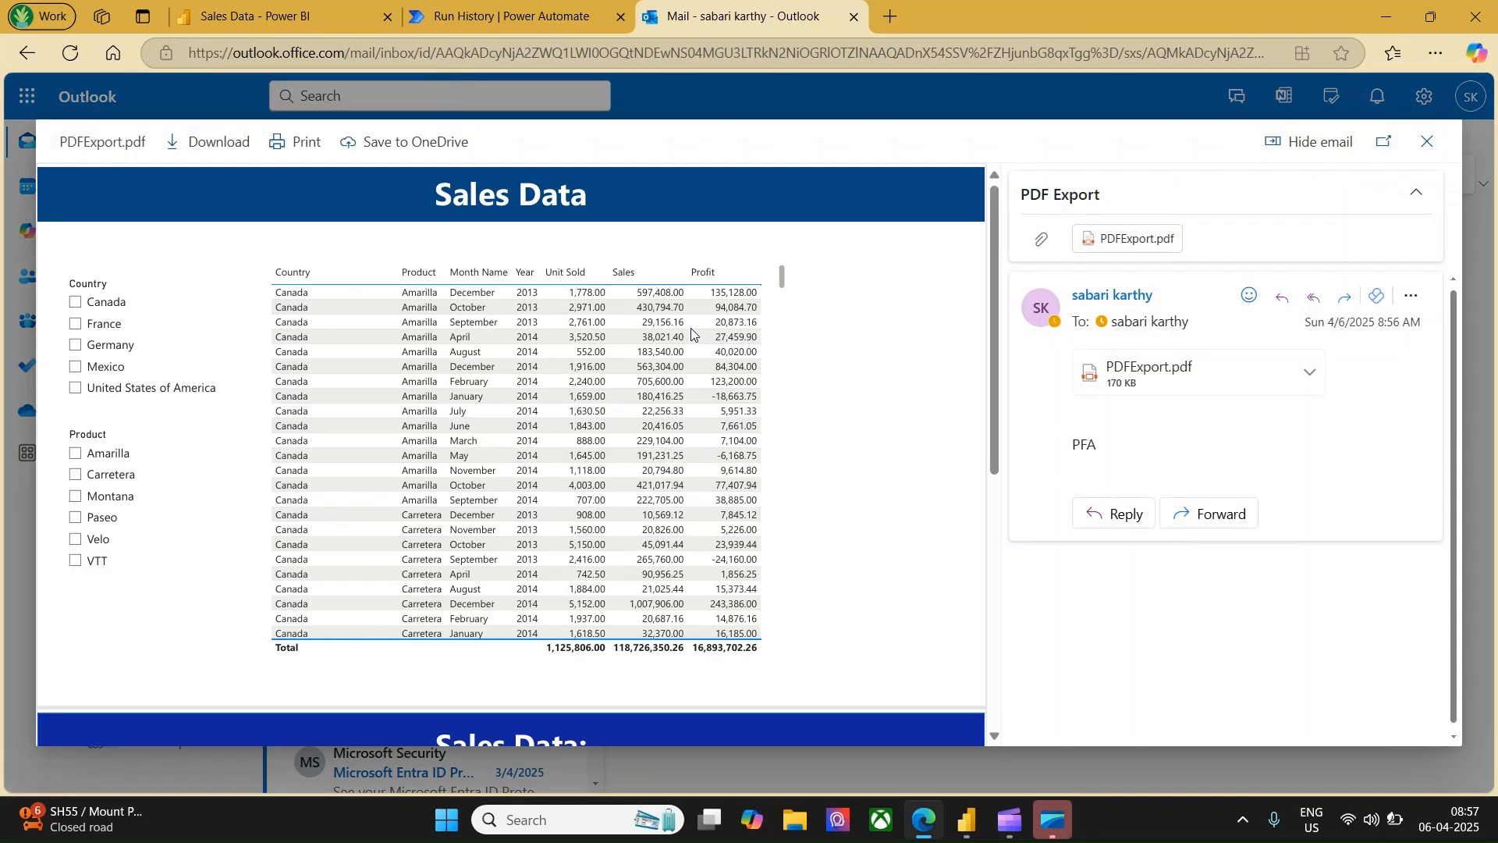
mouse_move(592, 266)
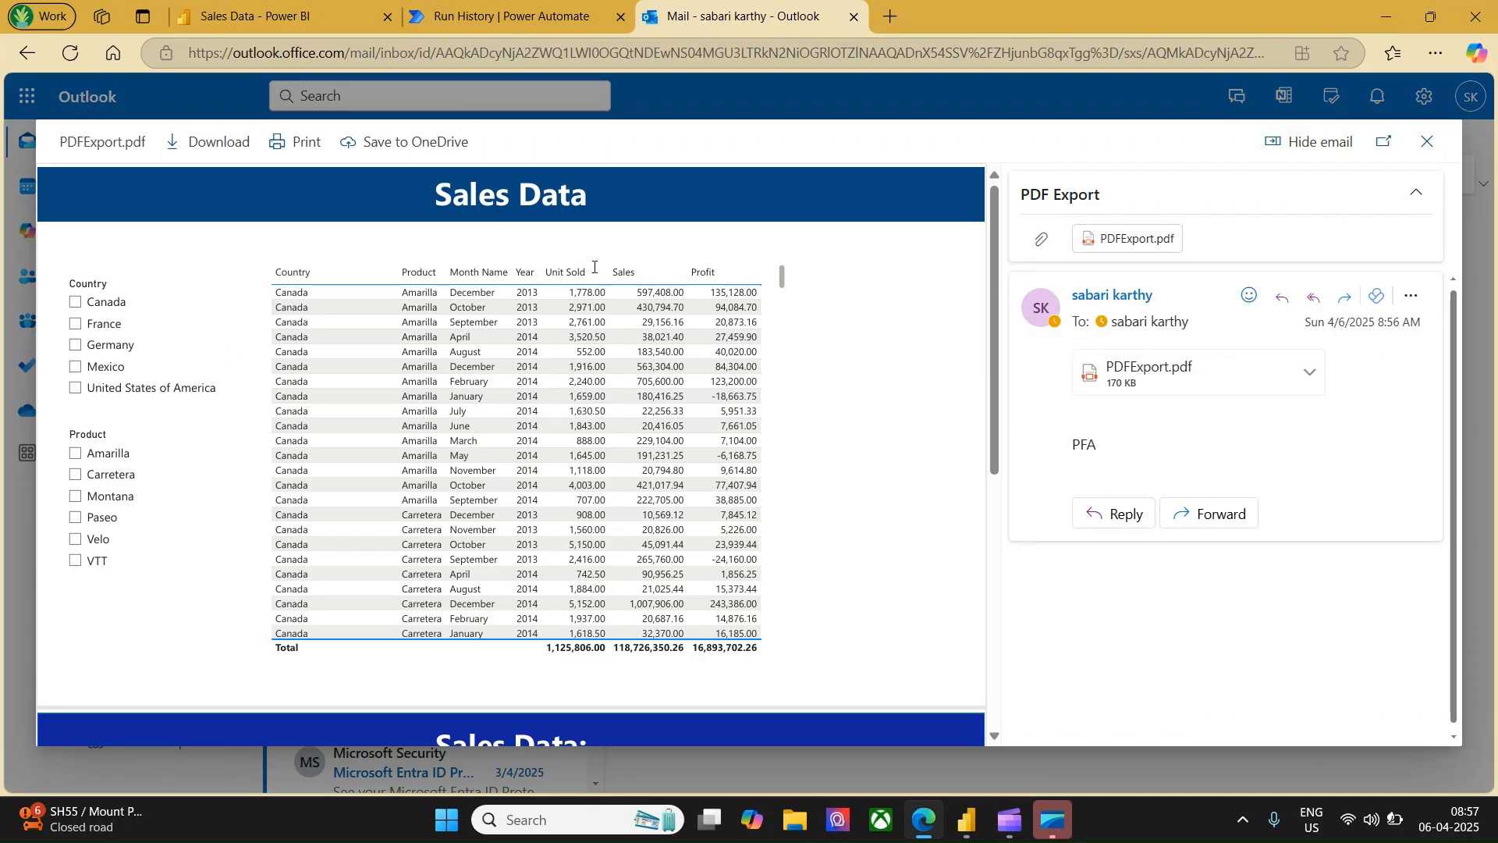
mouse_move(724, 382)
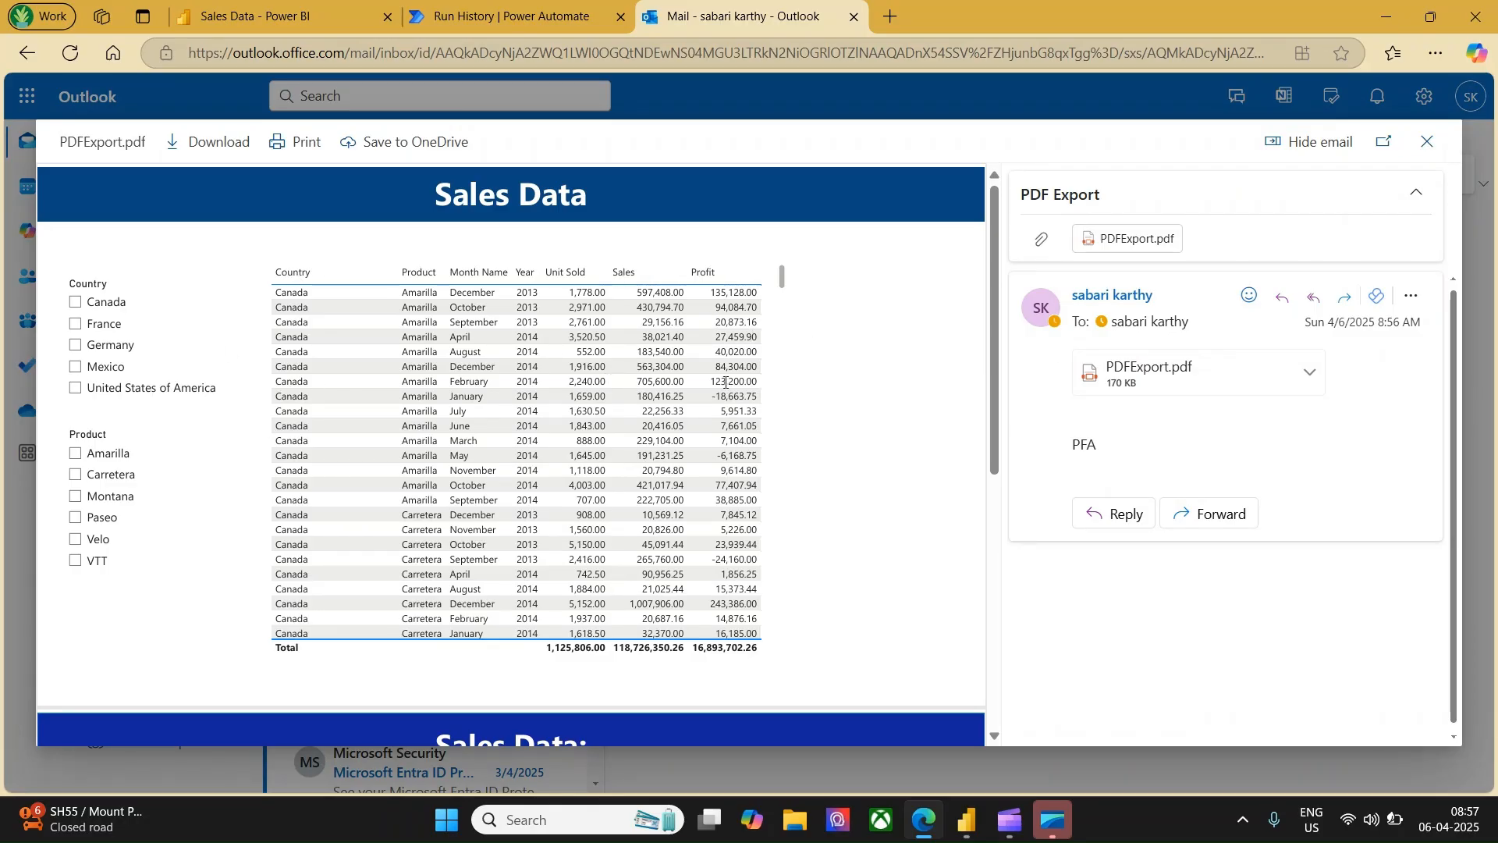
Step: Scroll the preview from the Sales Data table to the profit and sales chart page
scroll("down", 3)
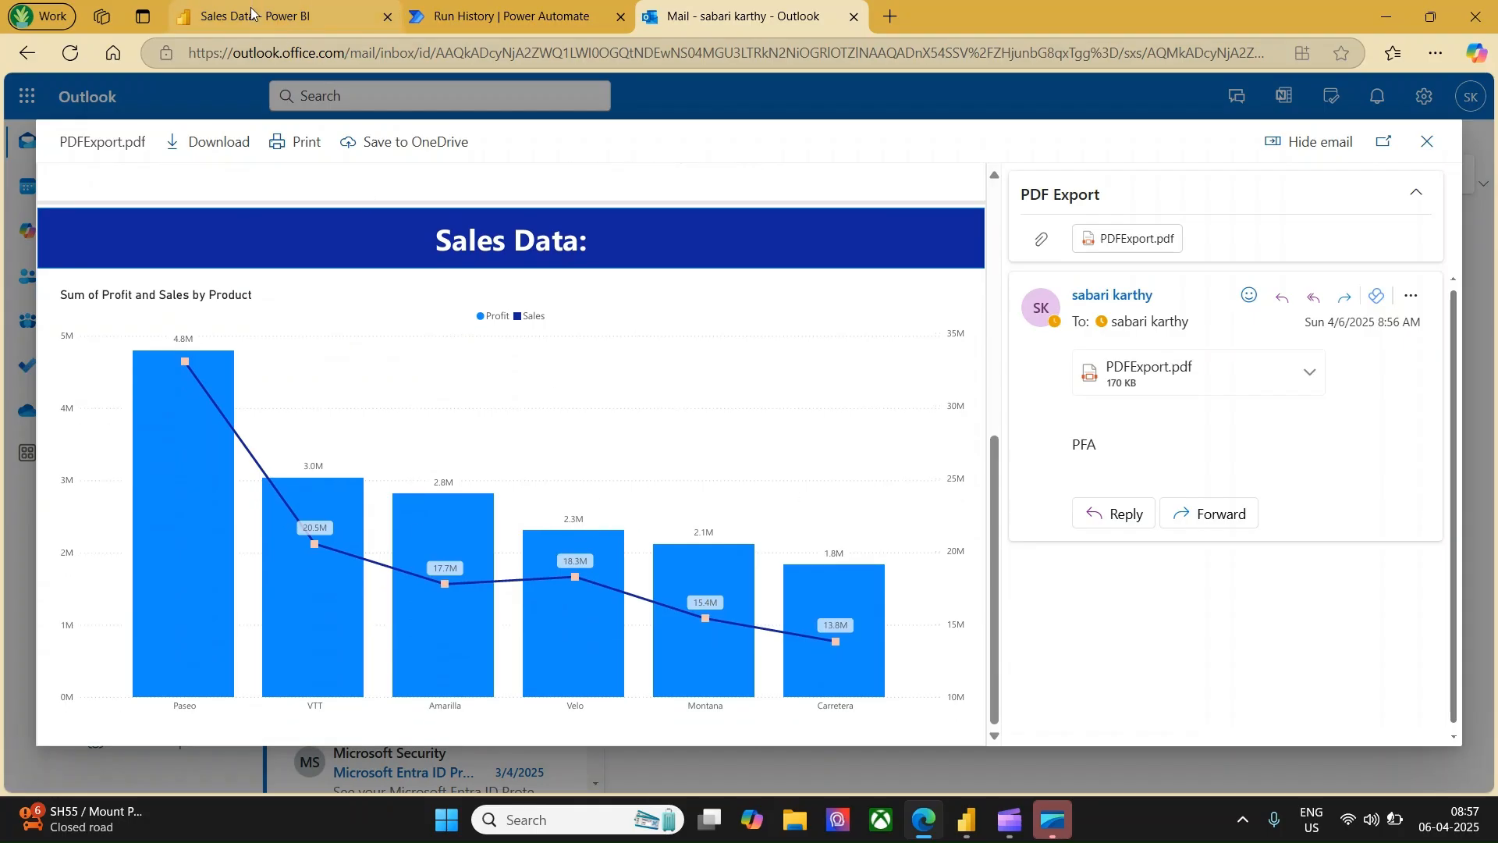
left_click(258, 17)
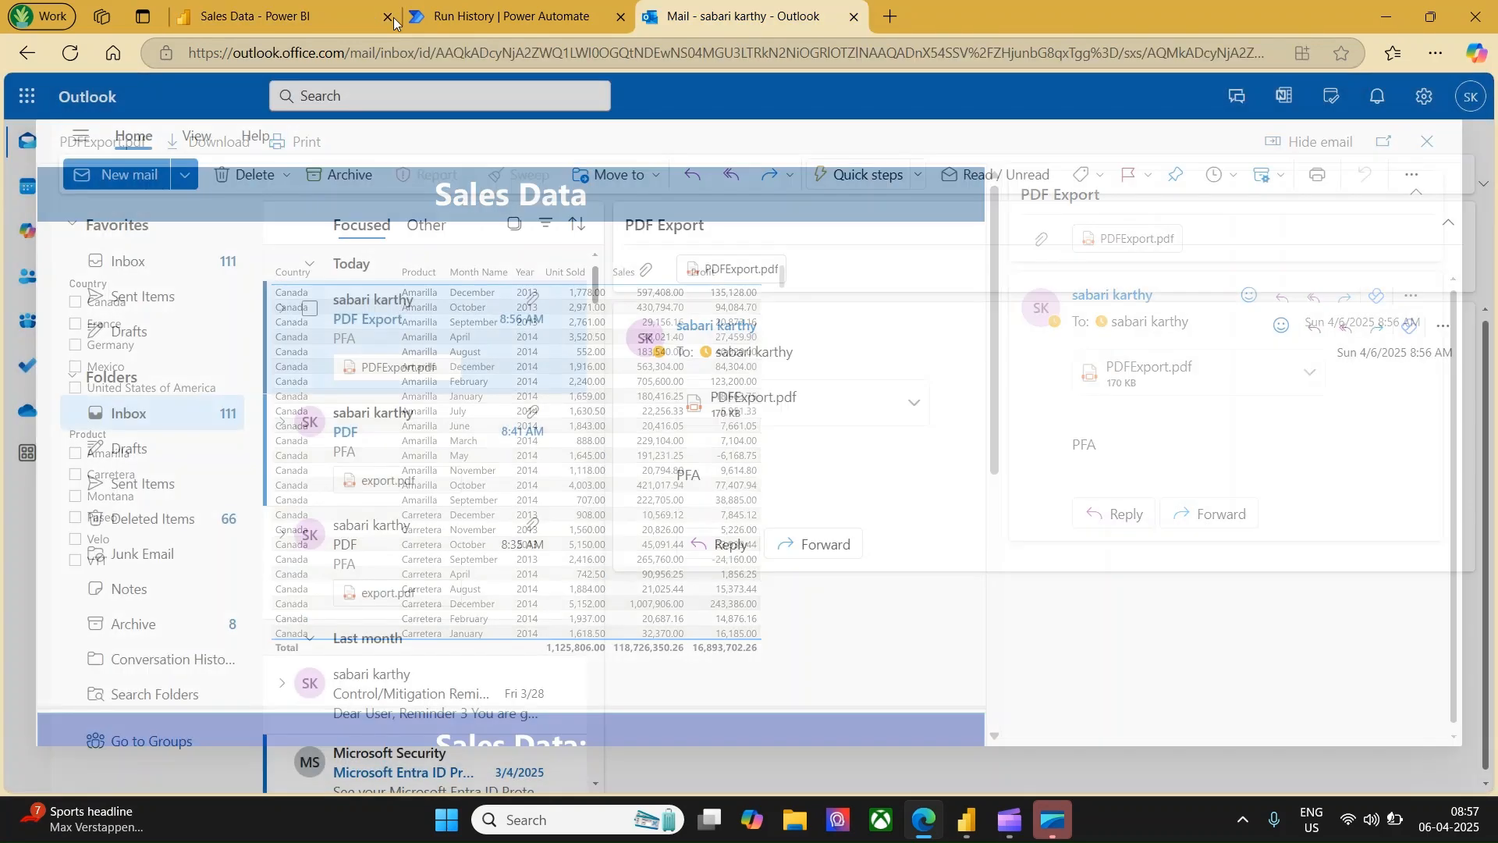
Step: Reopen the flow for editing and set Include Hidden Pages to Yes on the Power BI export
left_click(512, 17)
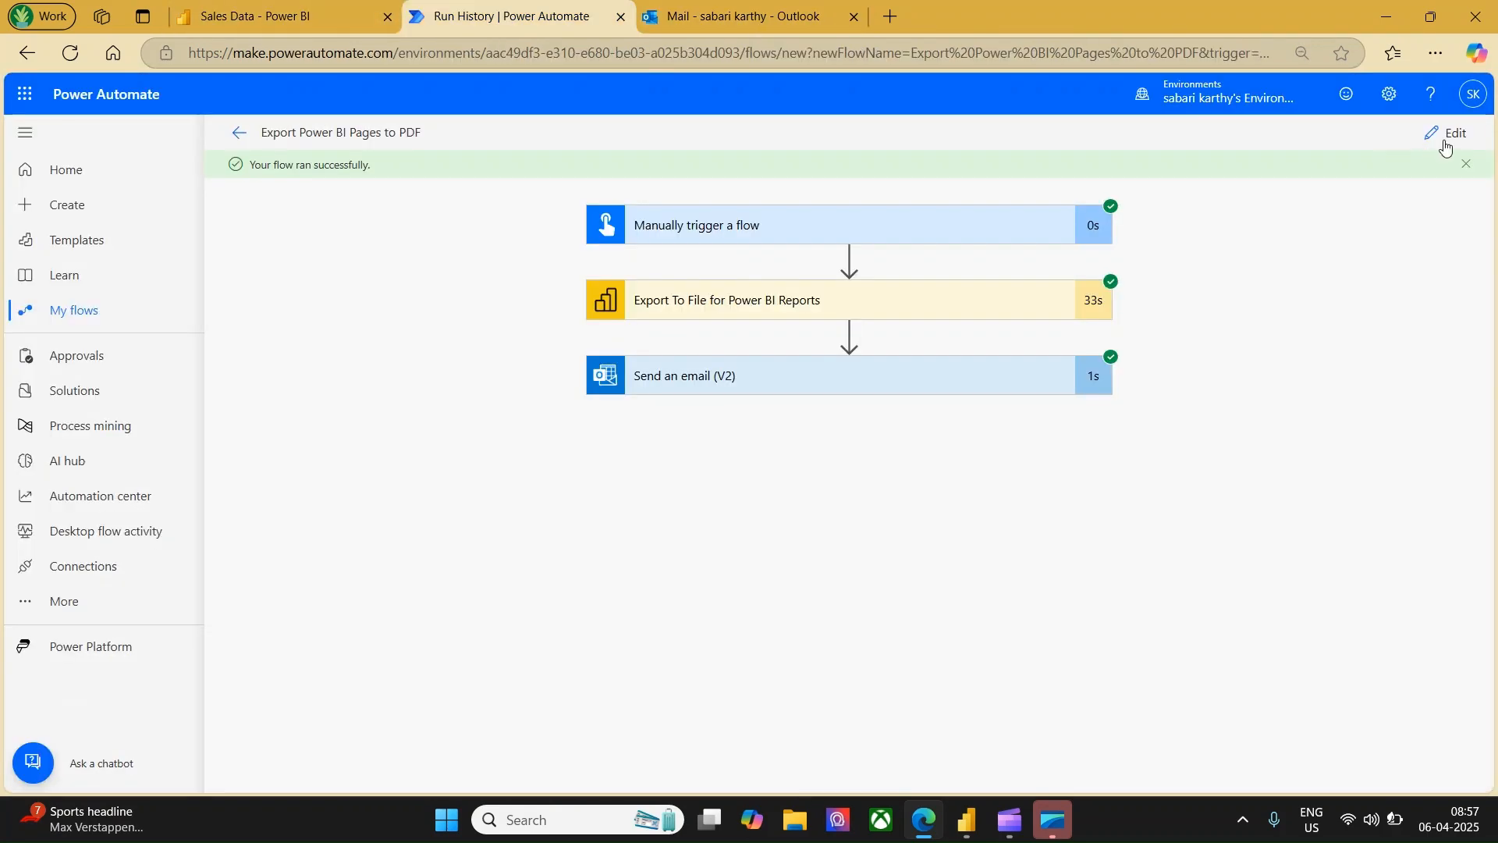
left_click(1453, 132)
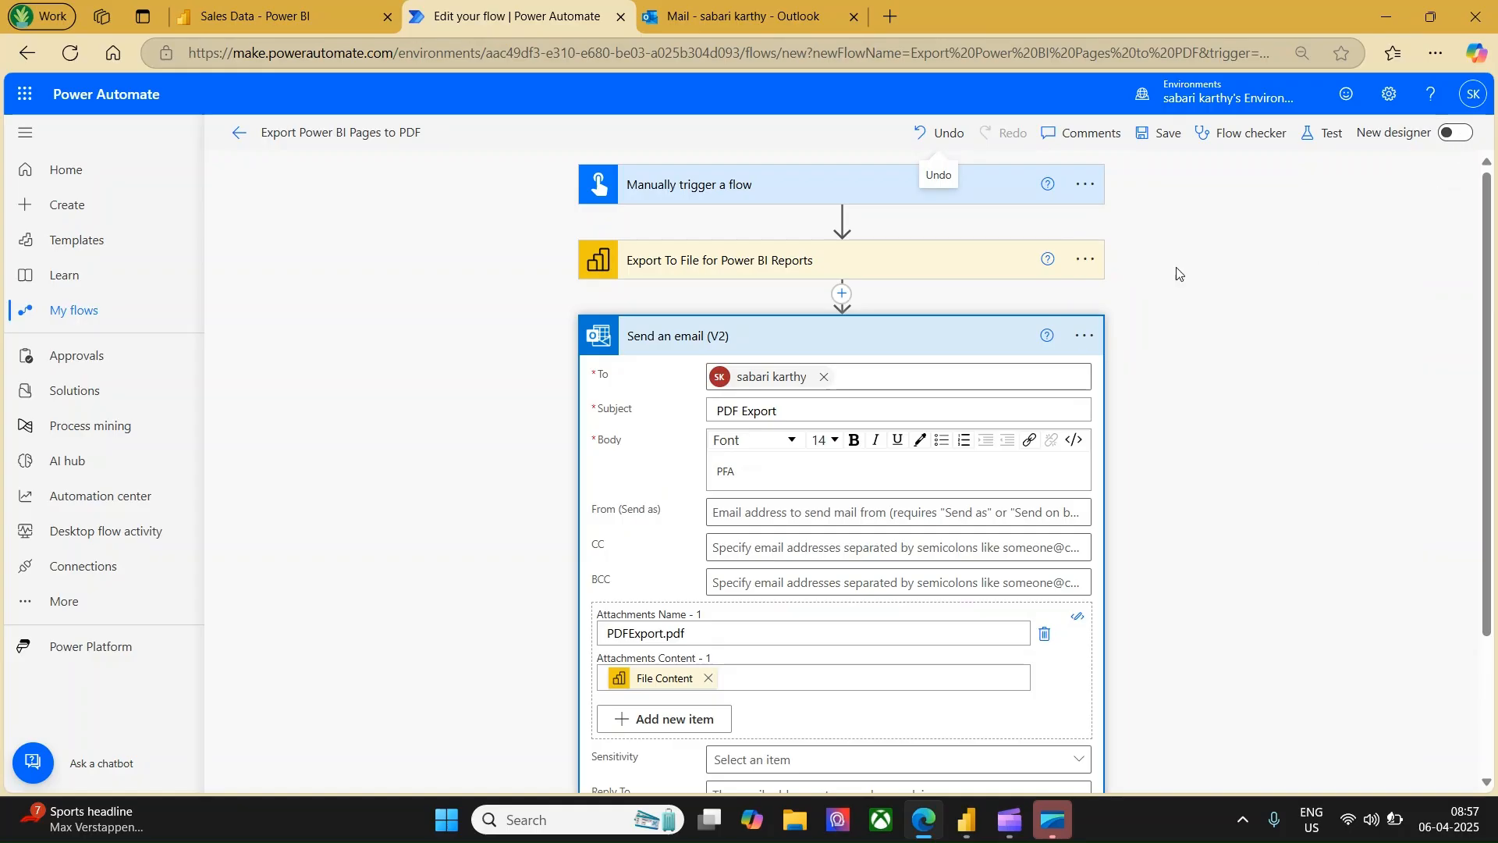
left_click(720, 260)
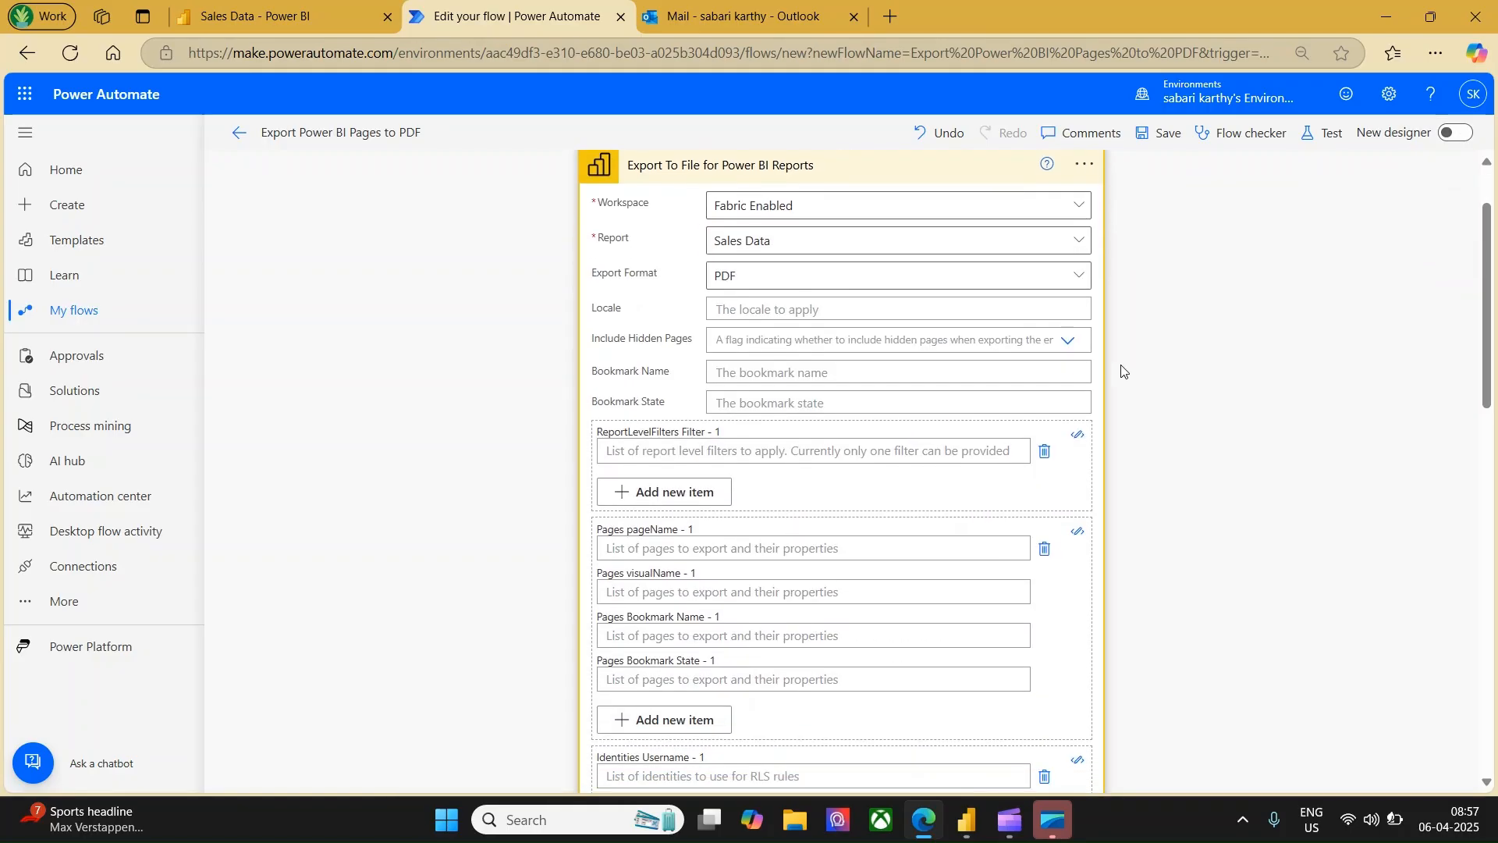
left_click(1068, 340)
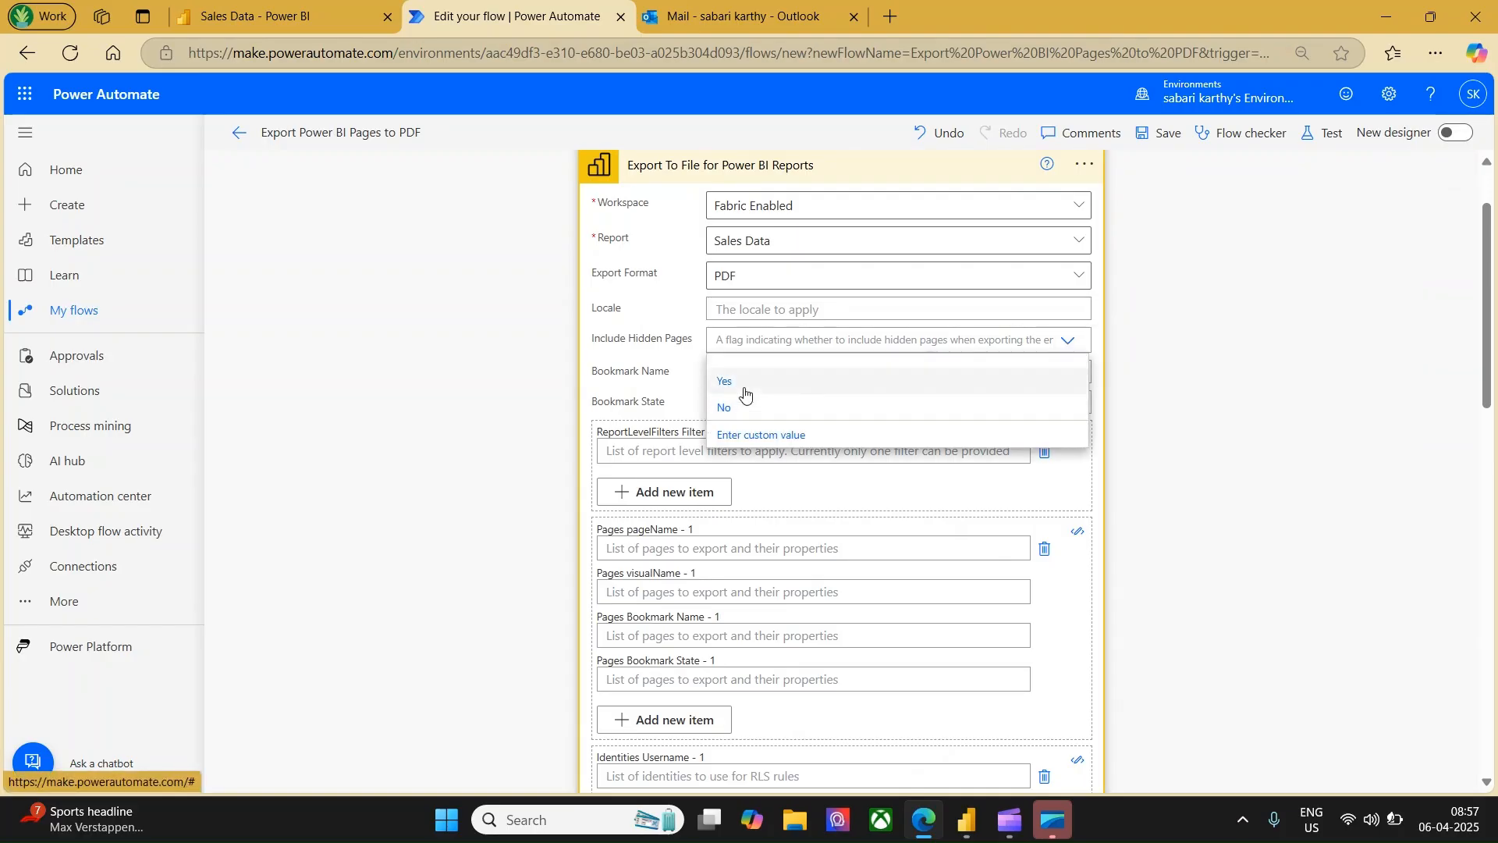
left_click(724, 382)
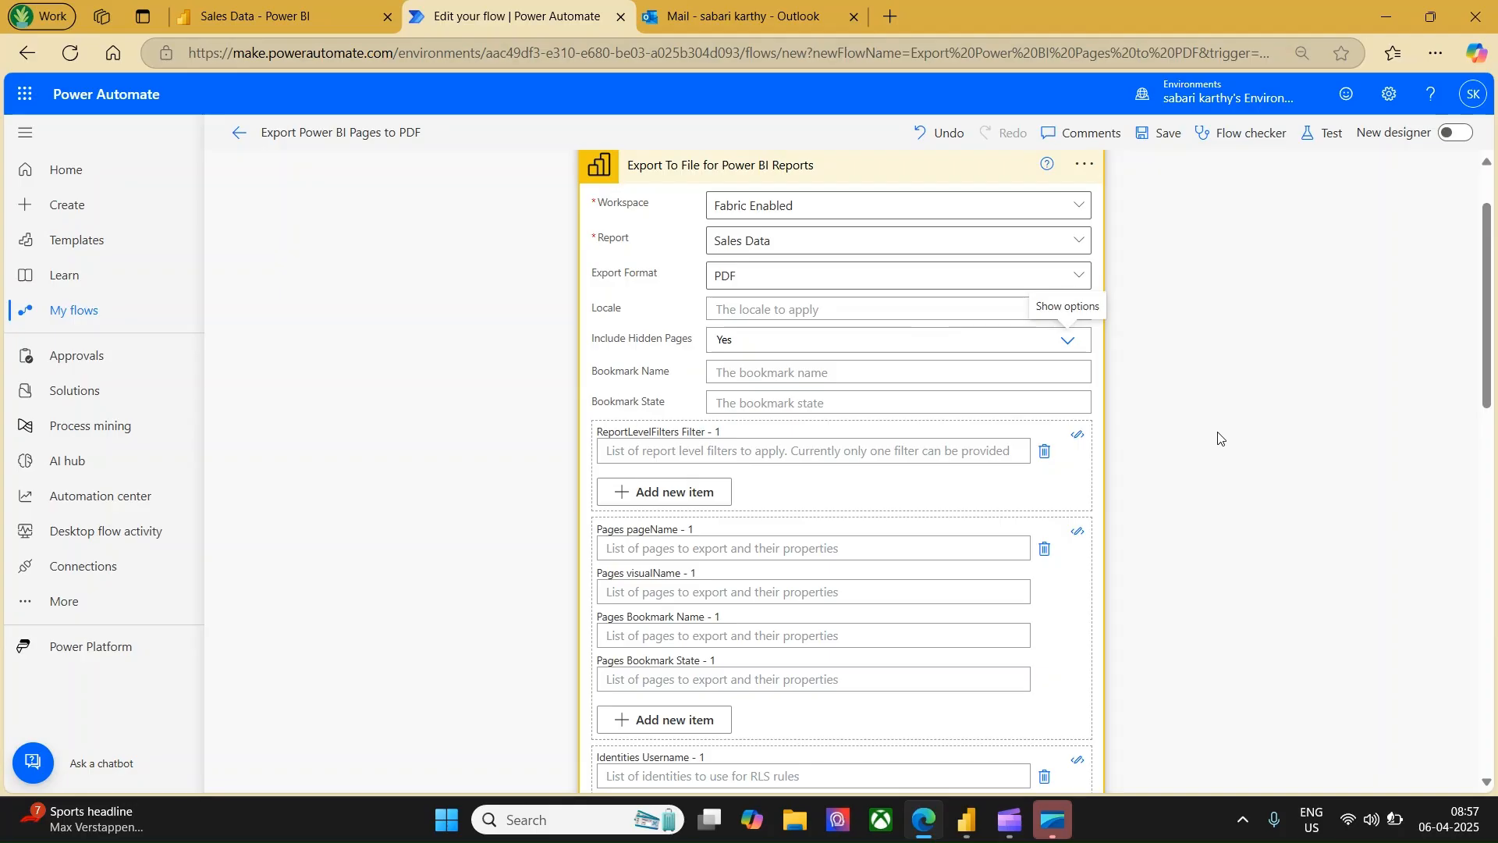
scroll("down", 3)
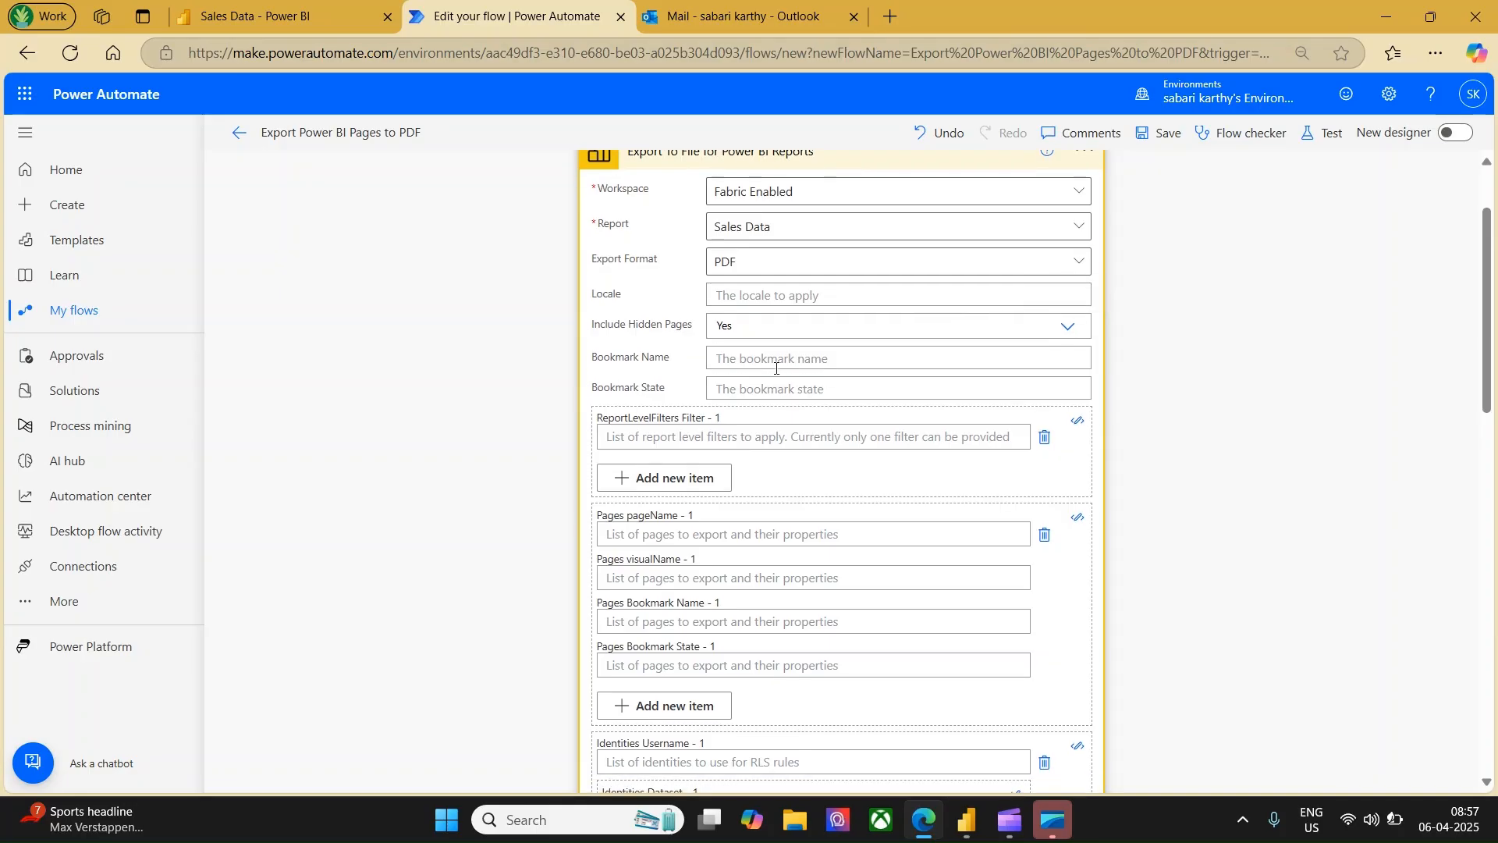
mouse_move(622, 364)
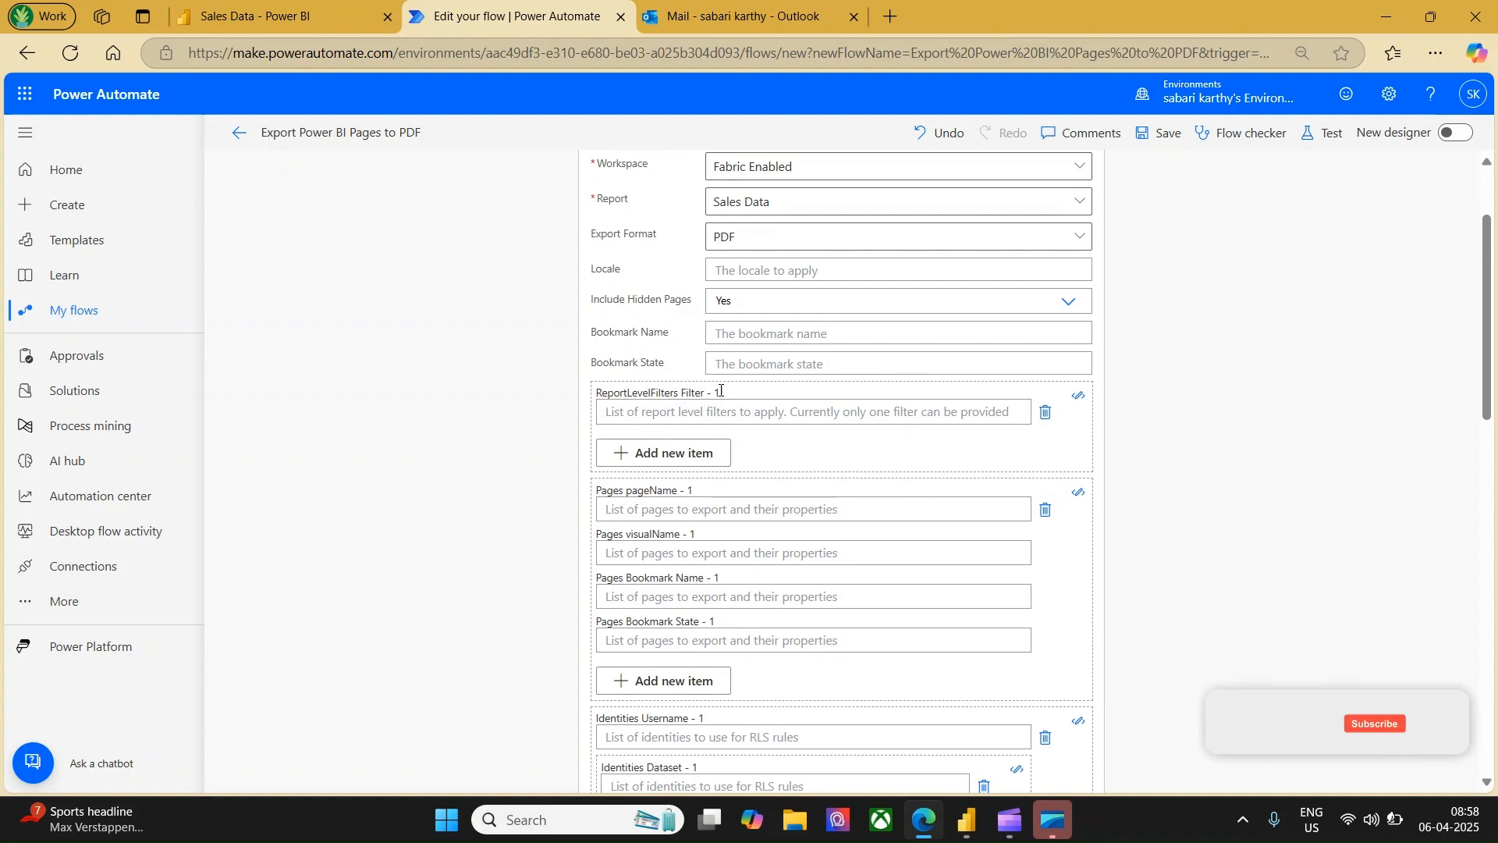
mouse_move(637, 412)
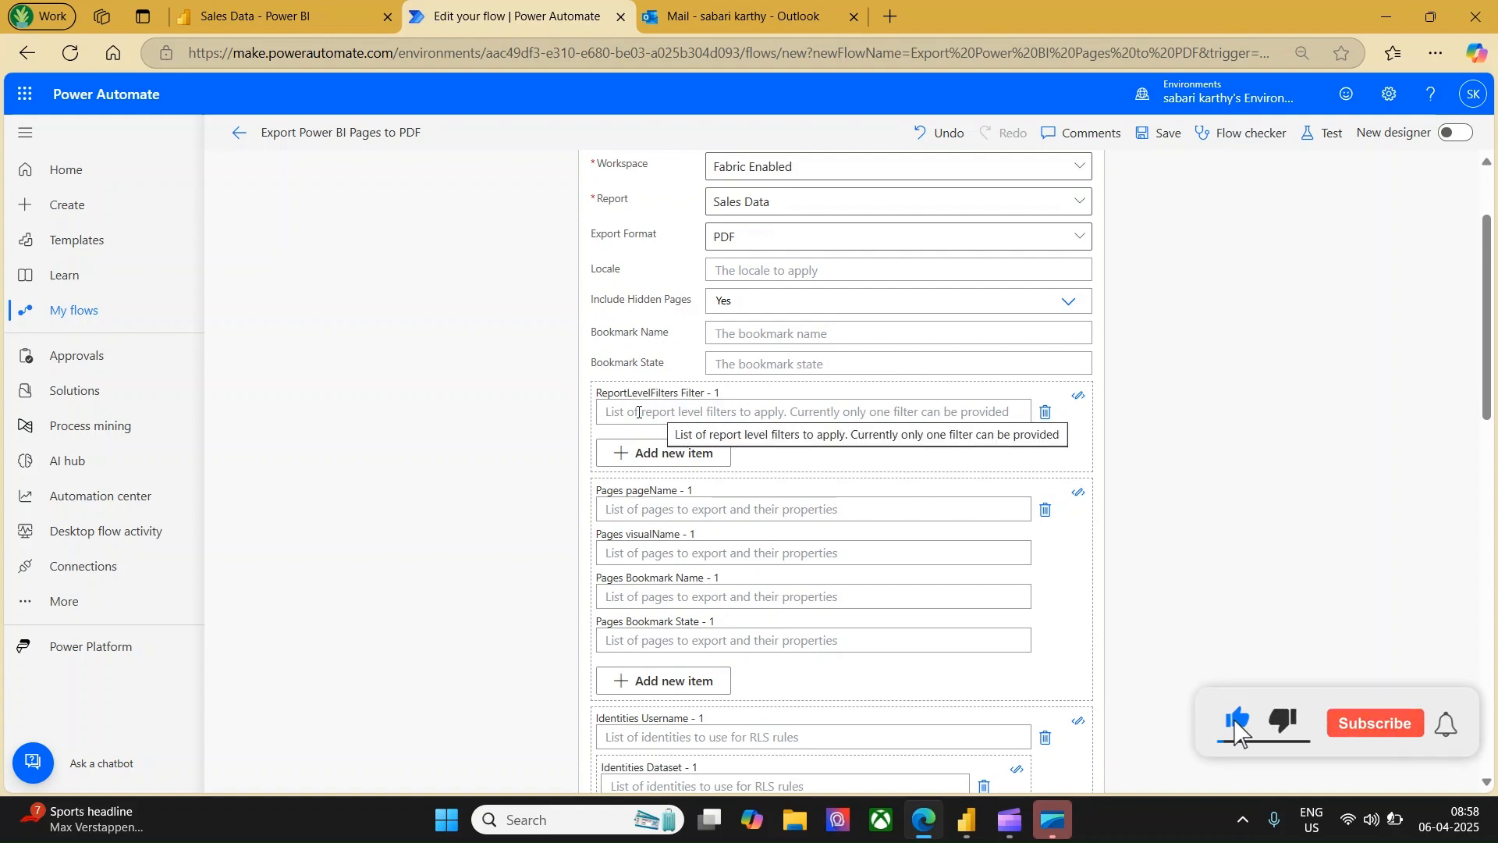
Step: Enter the report-level filter financials/Country eq 'Canada' and select the table name to check it
left_click(1374, 722)
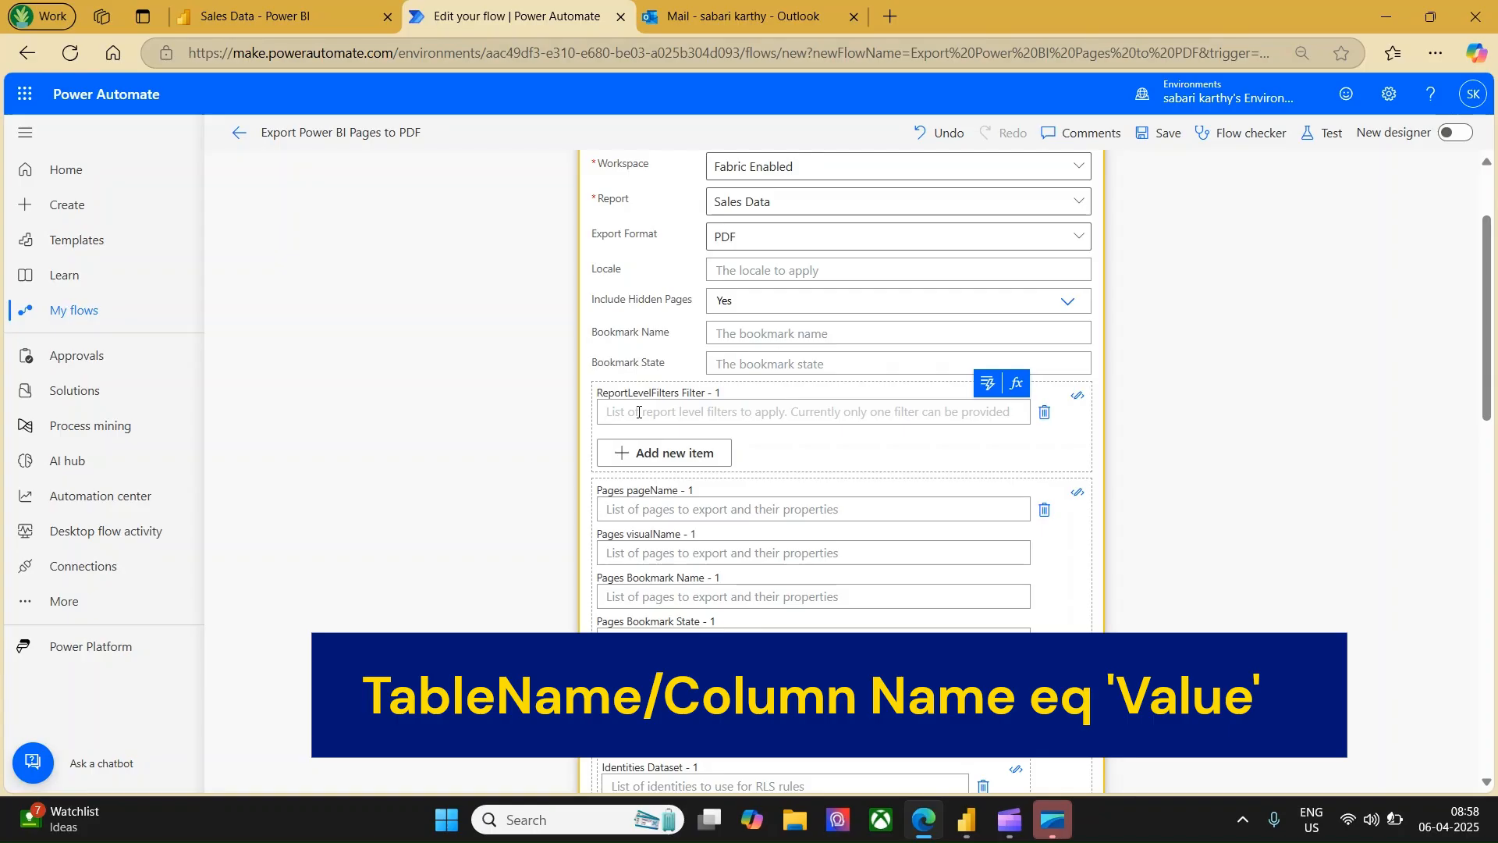
type("financials")
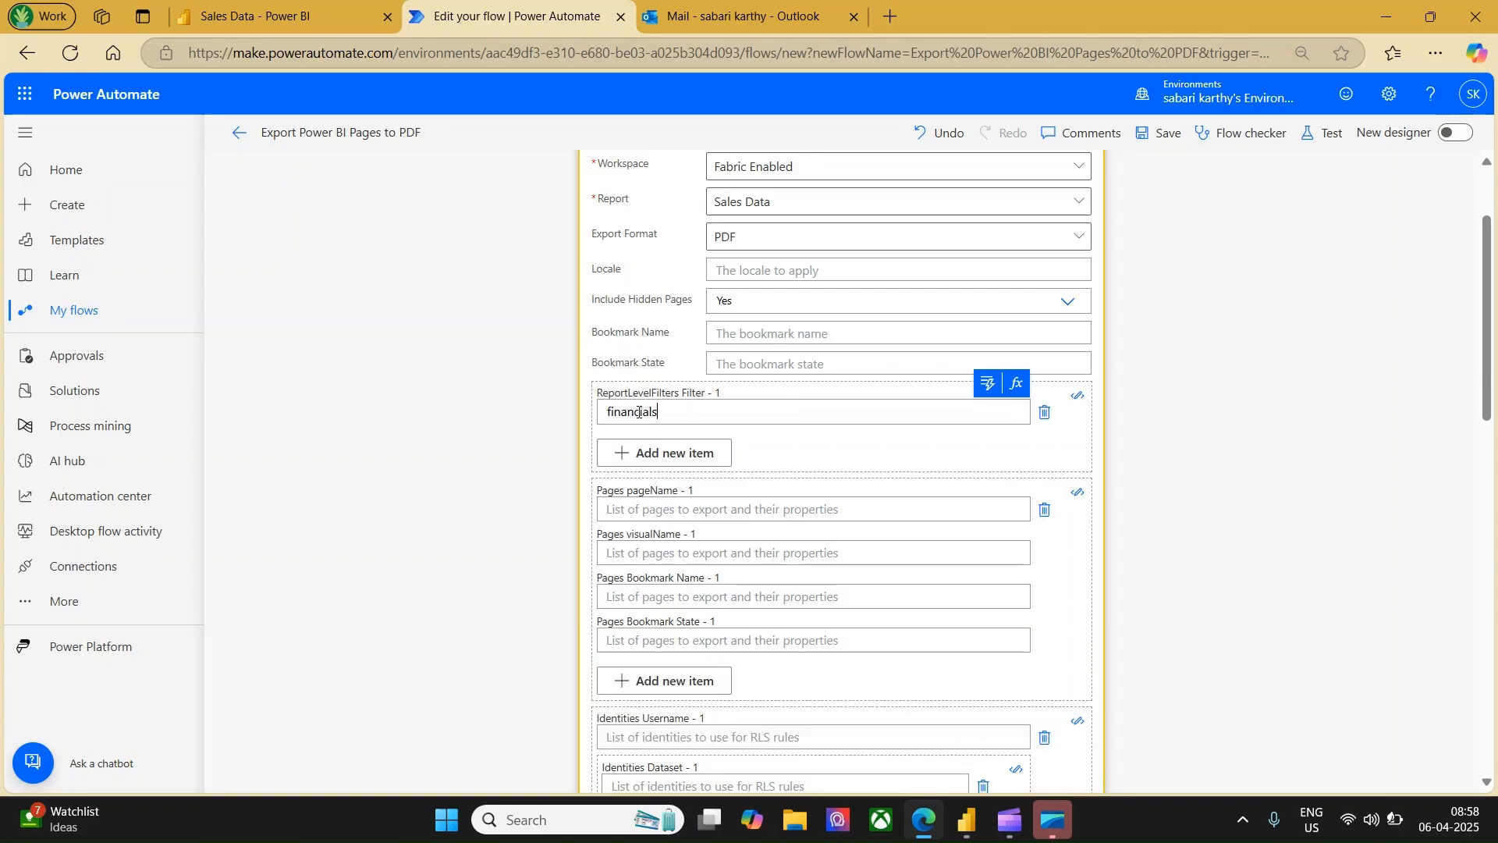
type("/Cou")
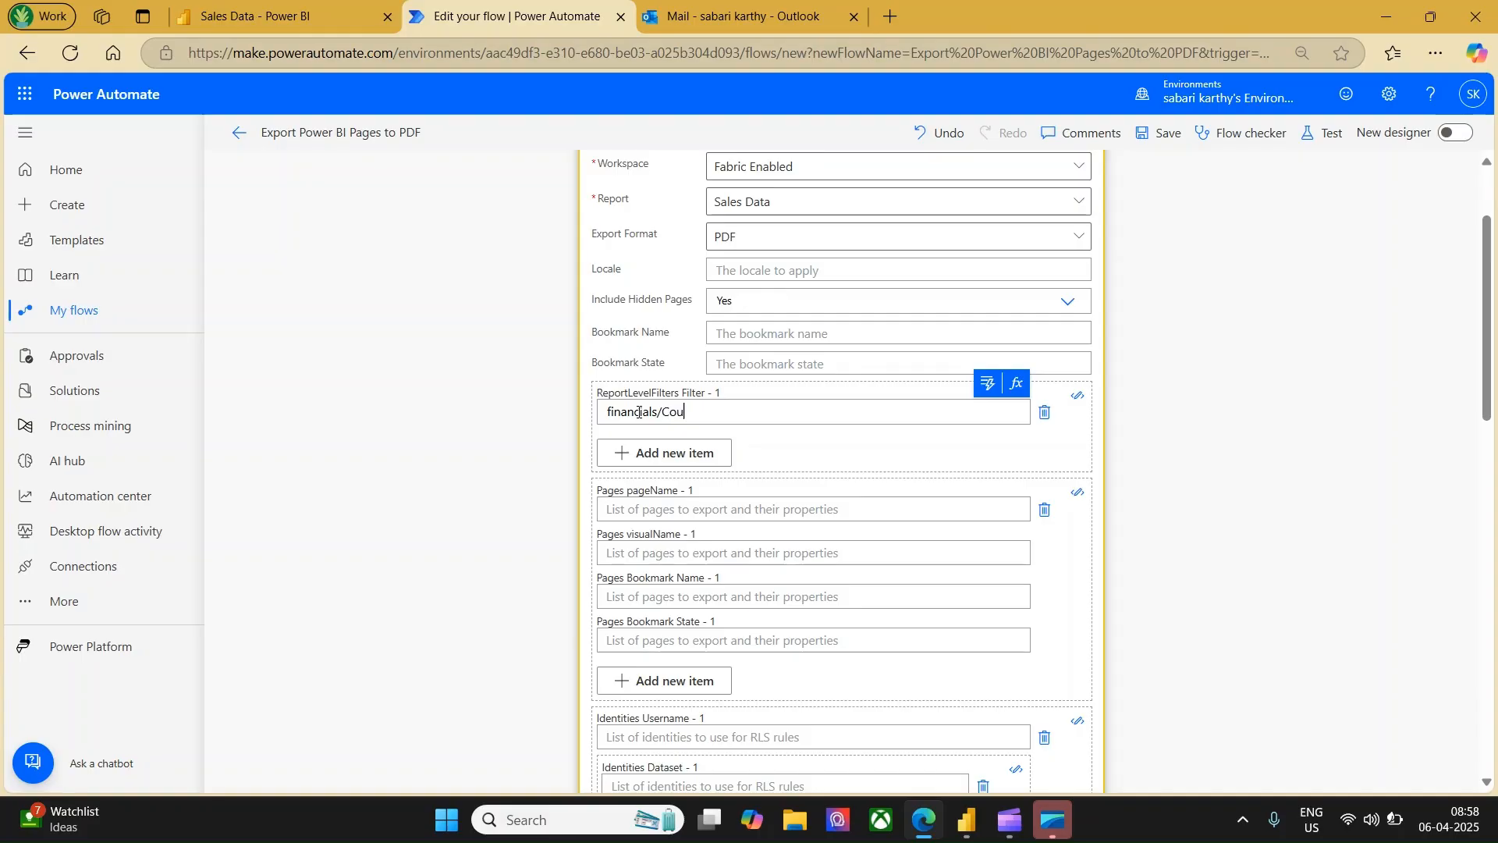
type("ntry")
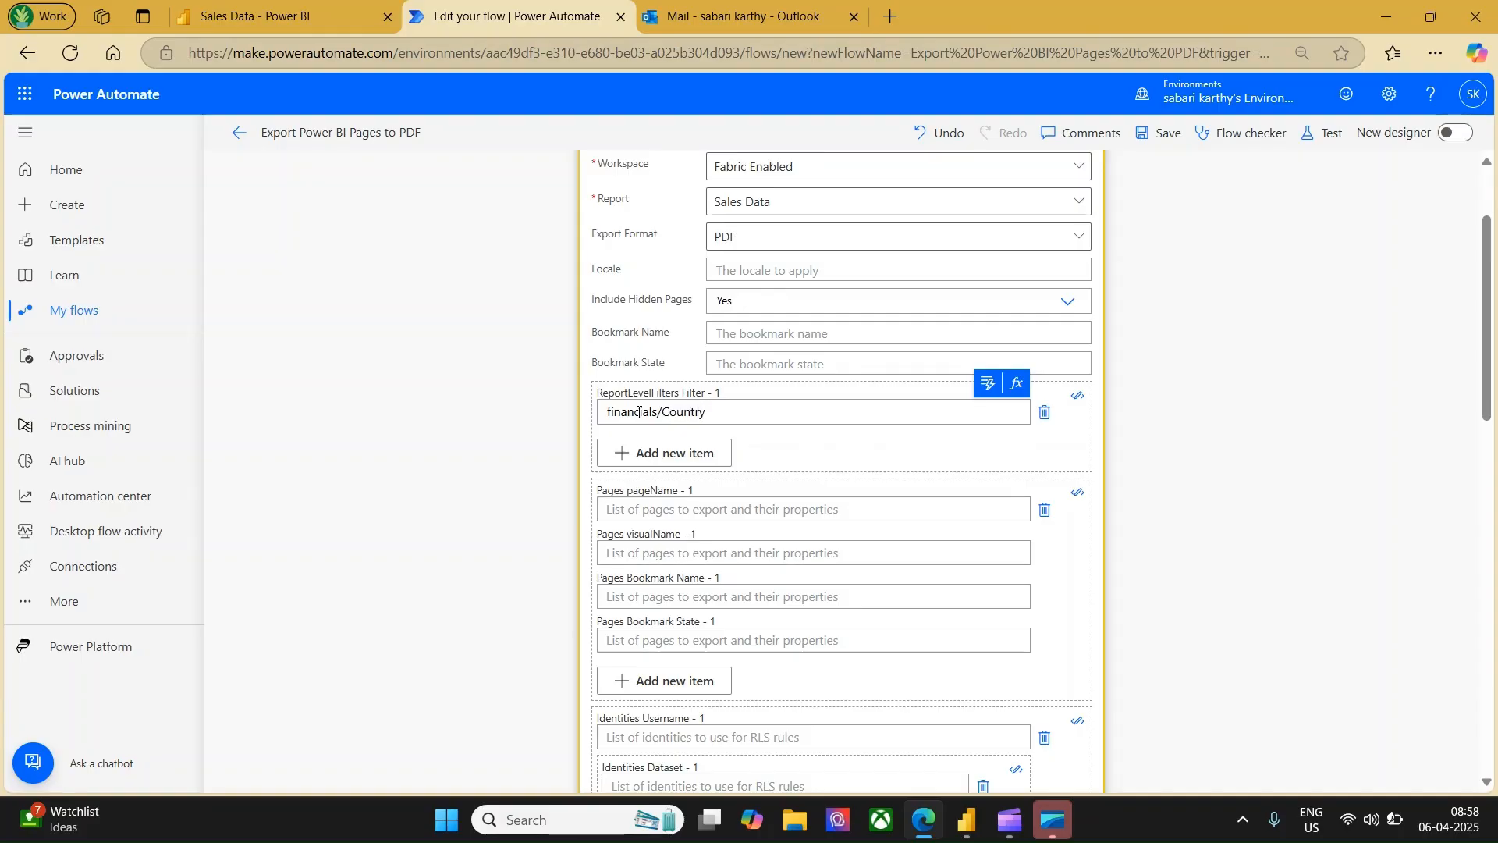
type("eq")
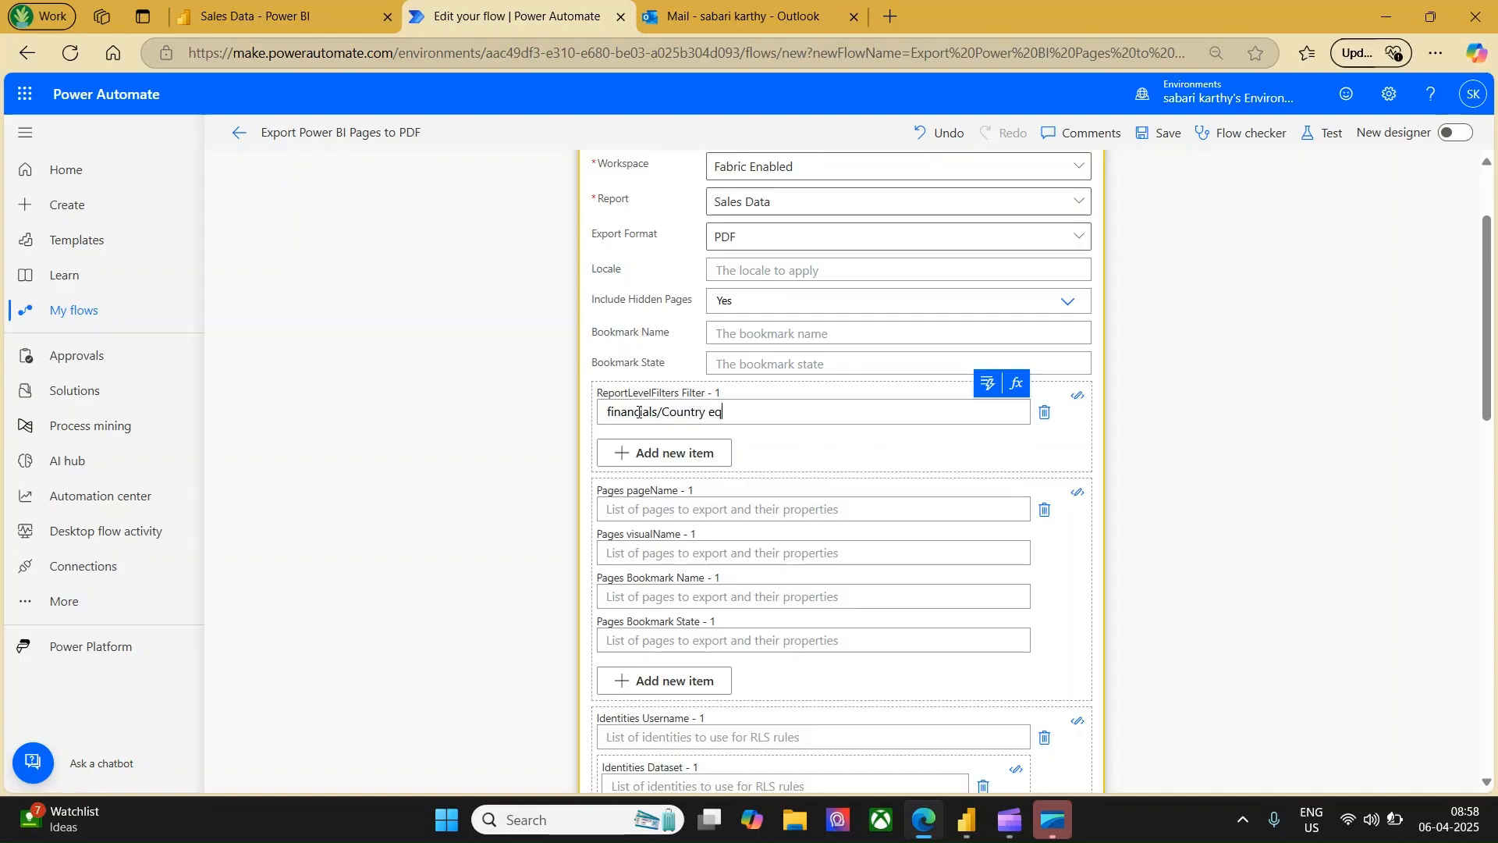
type("'Cana")
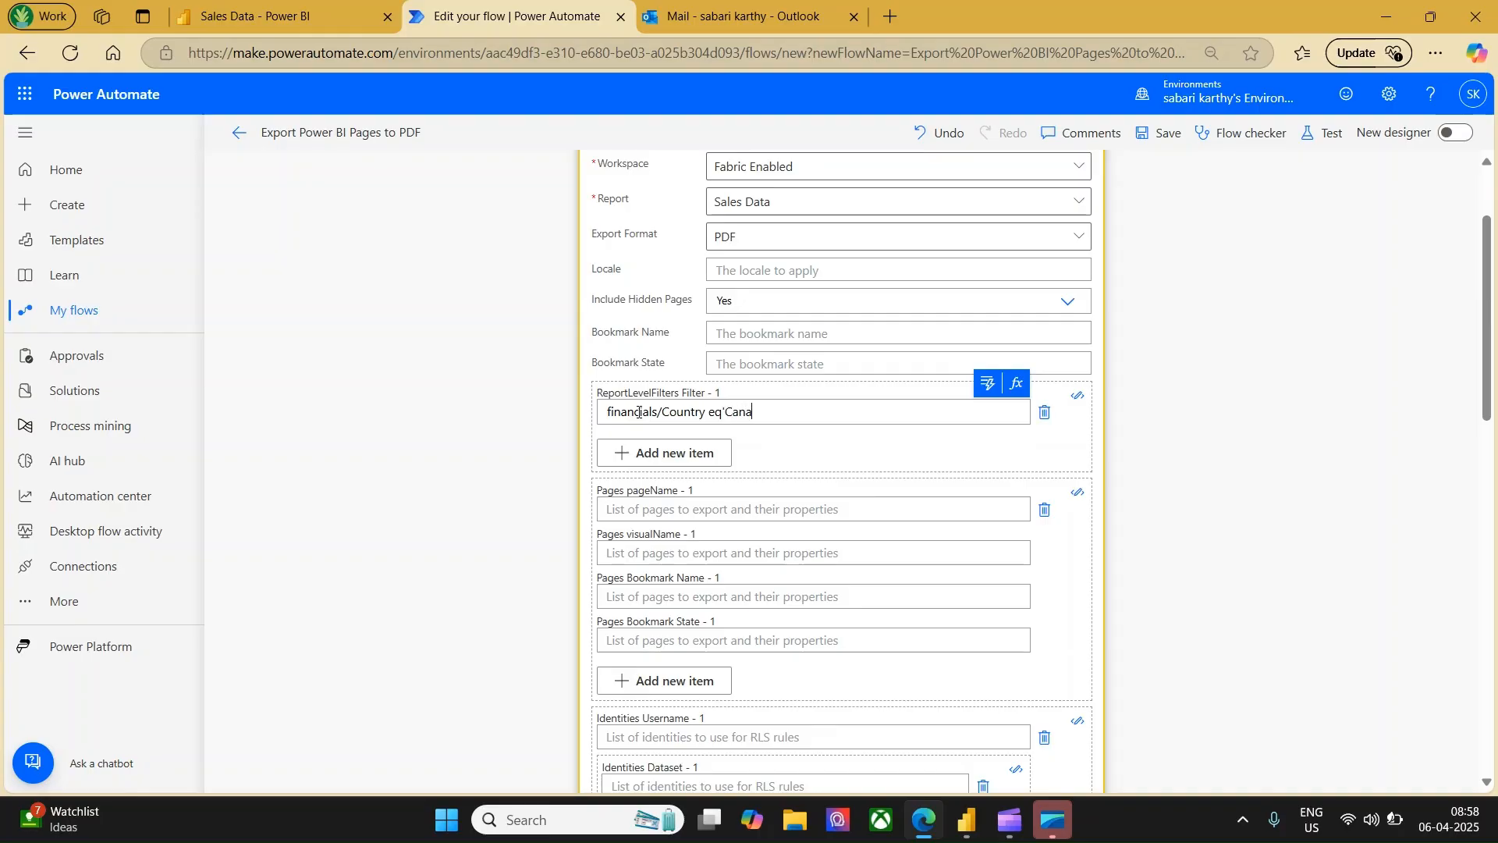
type("da")
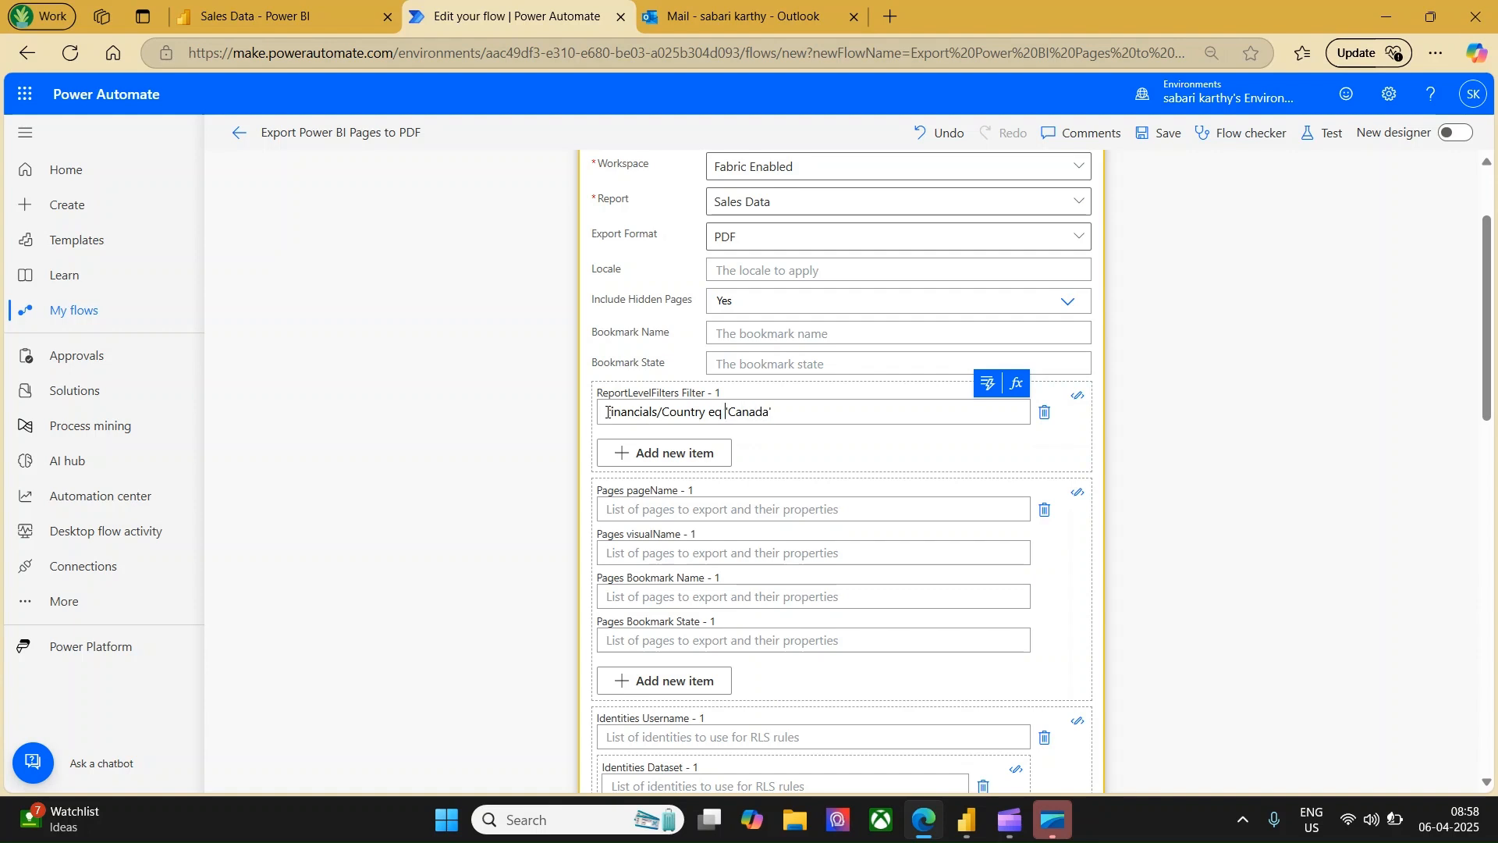
double_click(630, 412)
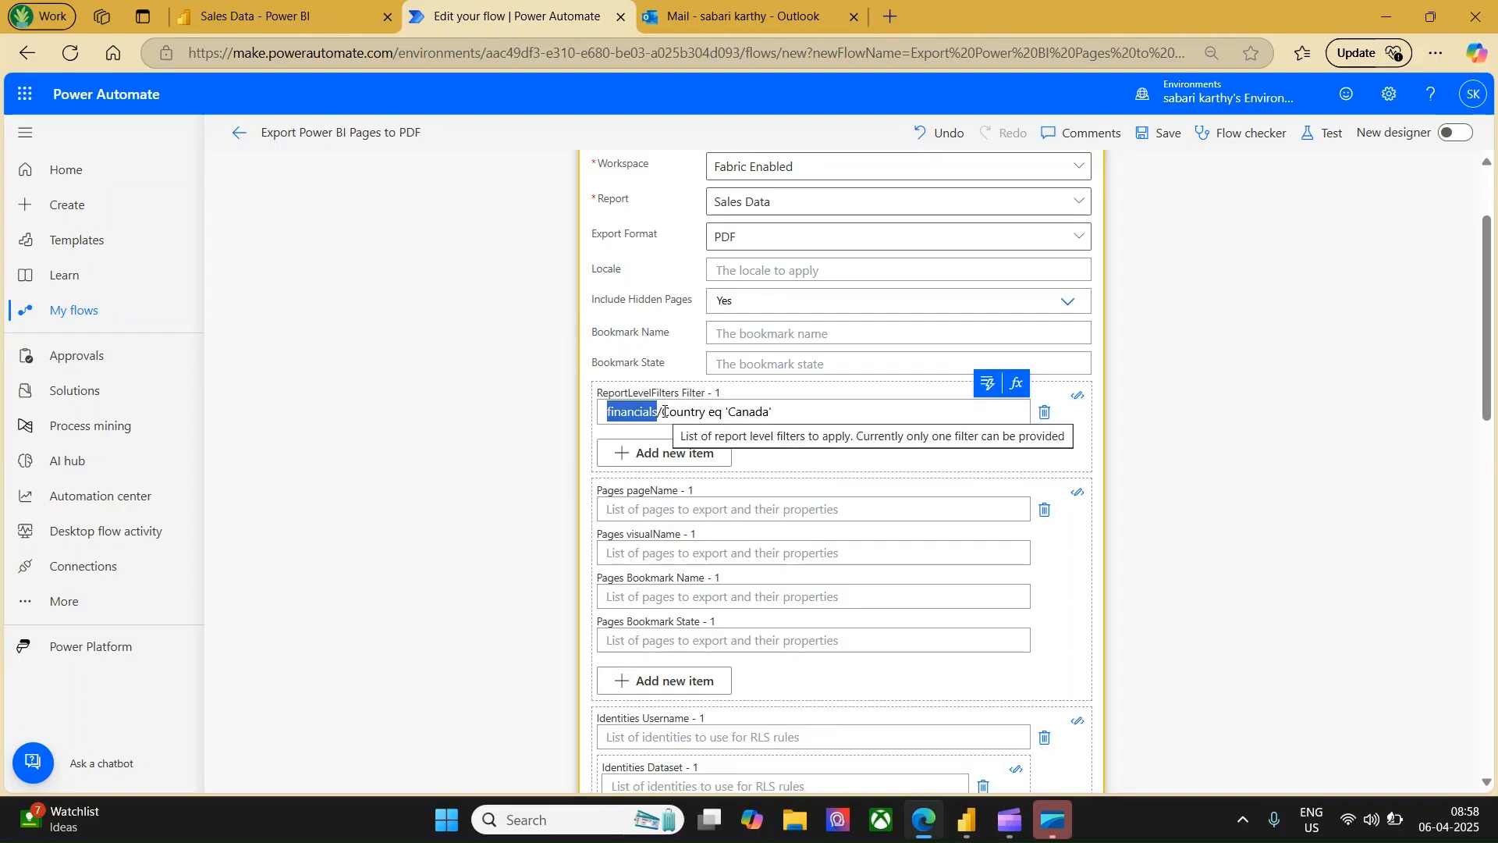
double_click(681, 412)
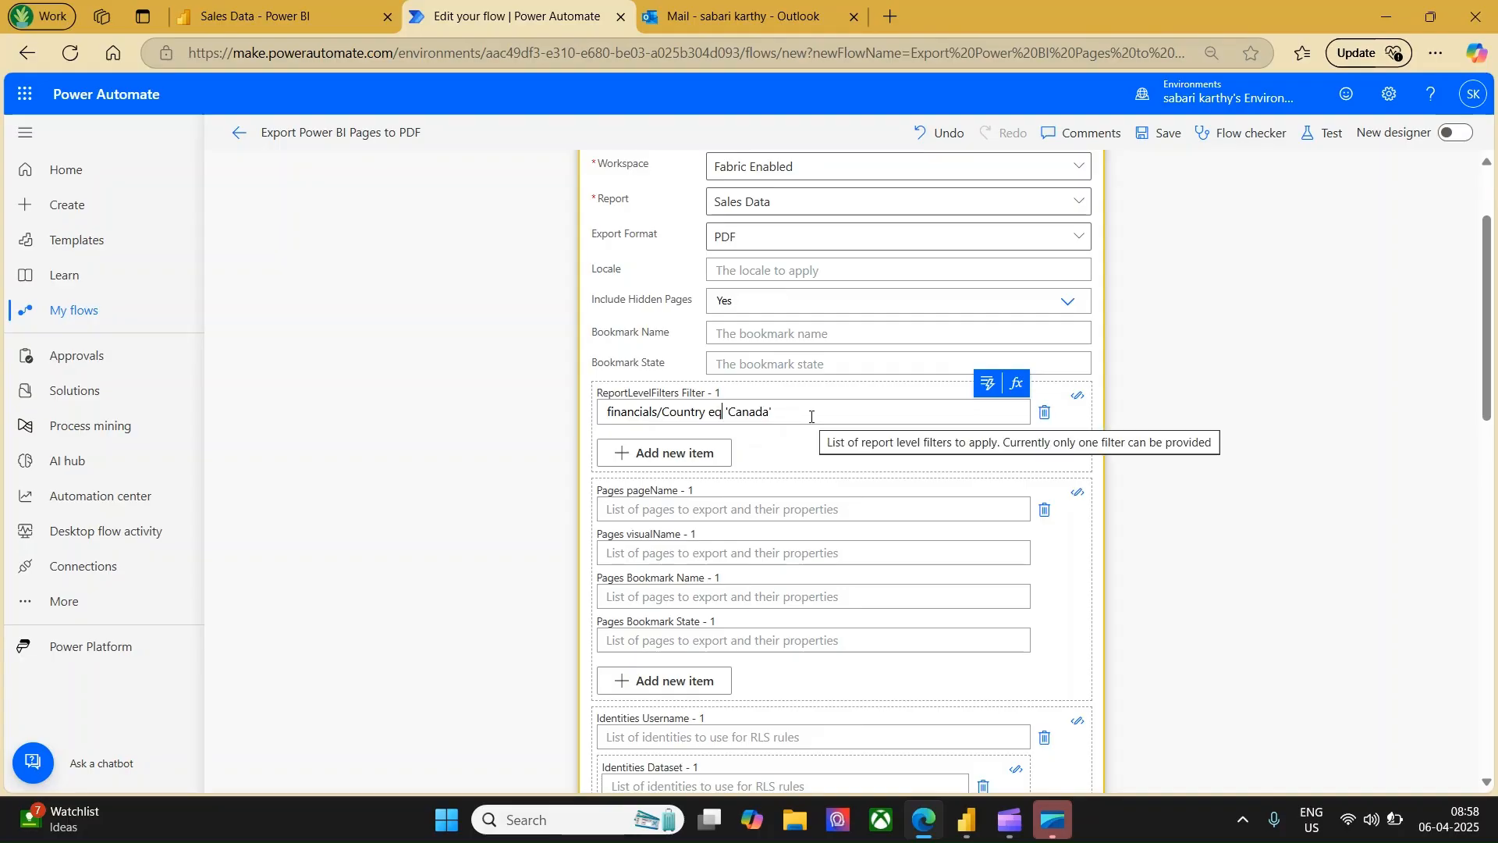
mouse_move(682, 409)
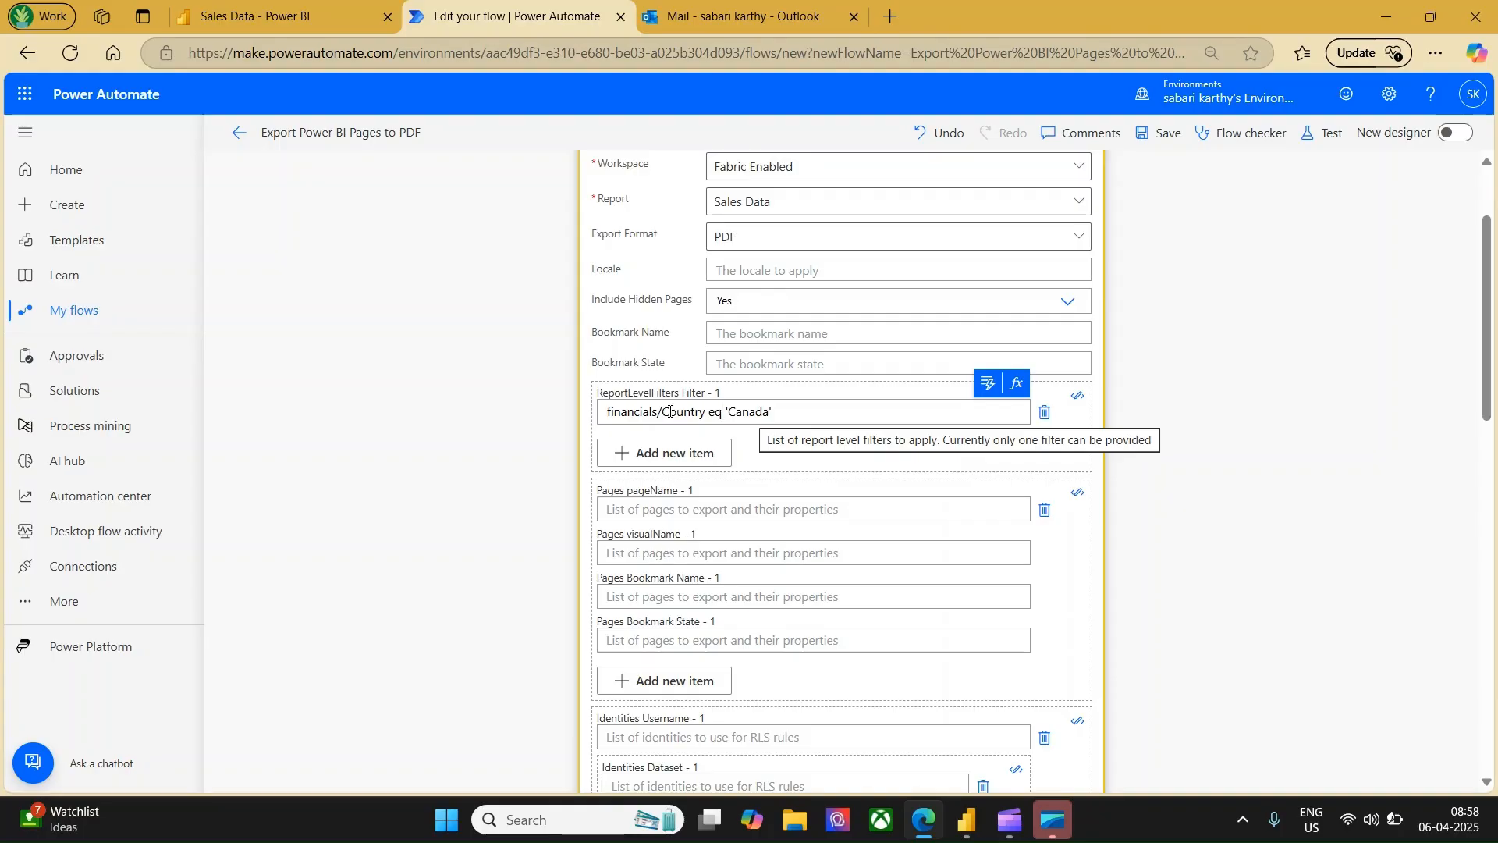
mouse_move(1248, 225)
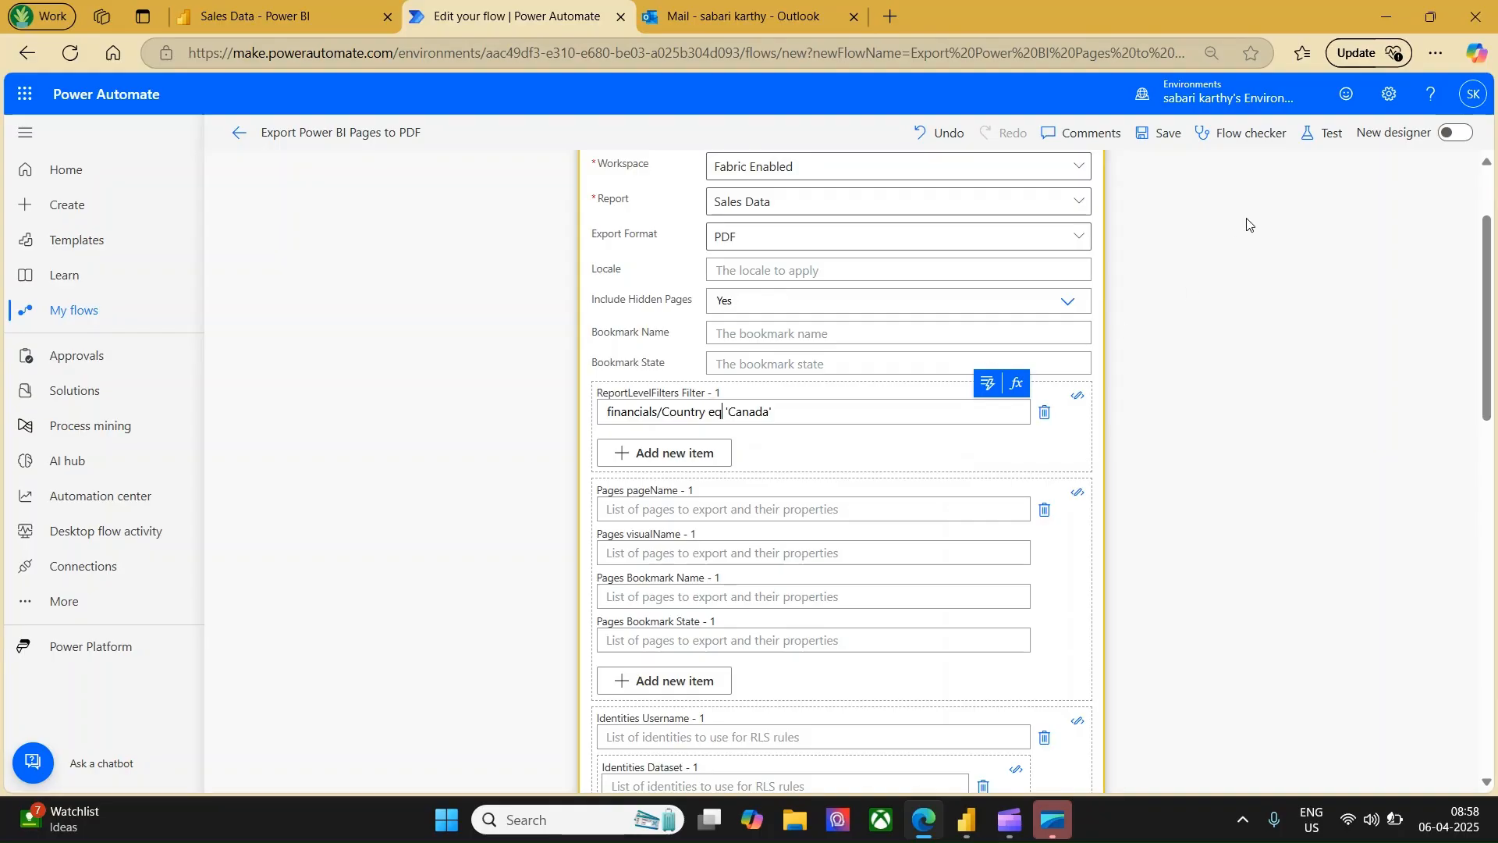
Step: Save the flow with the Canada filter and run a manual test
left_click(1164, 132)
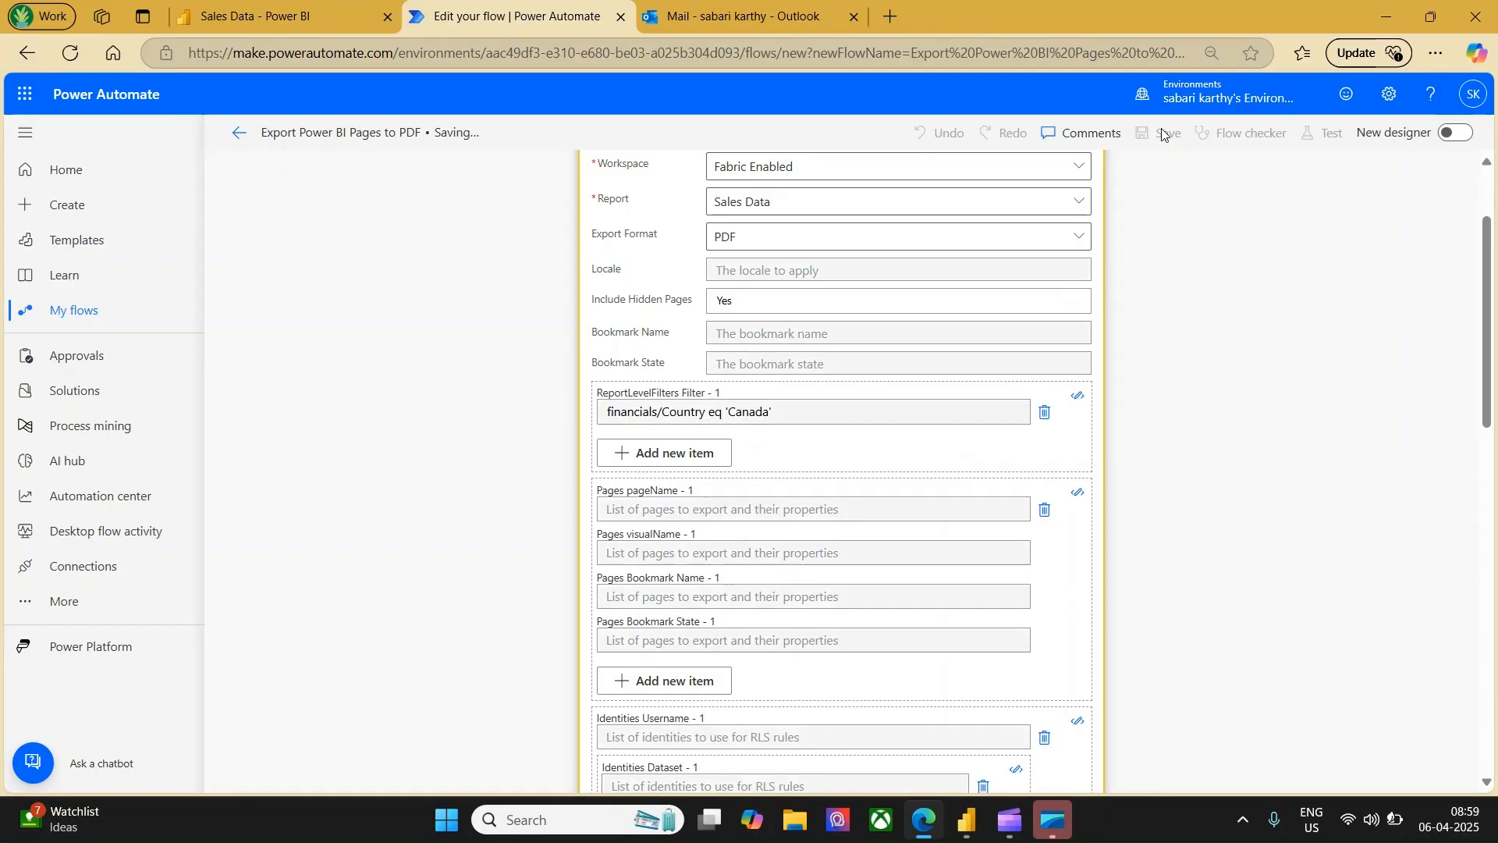
mouse_move(1452, 132)
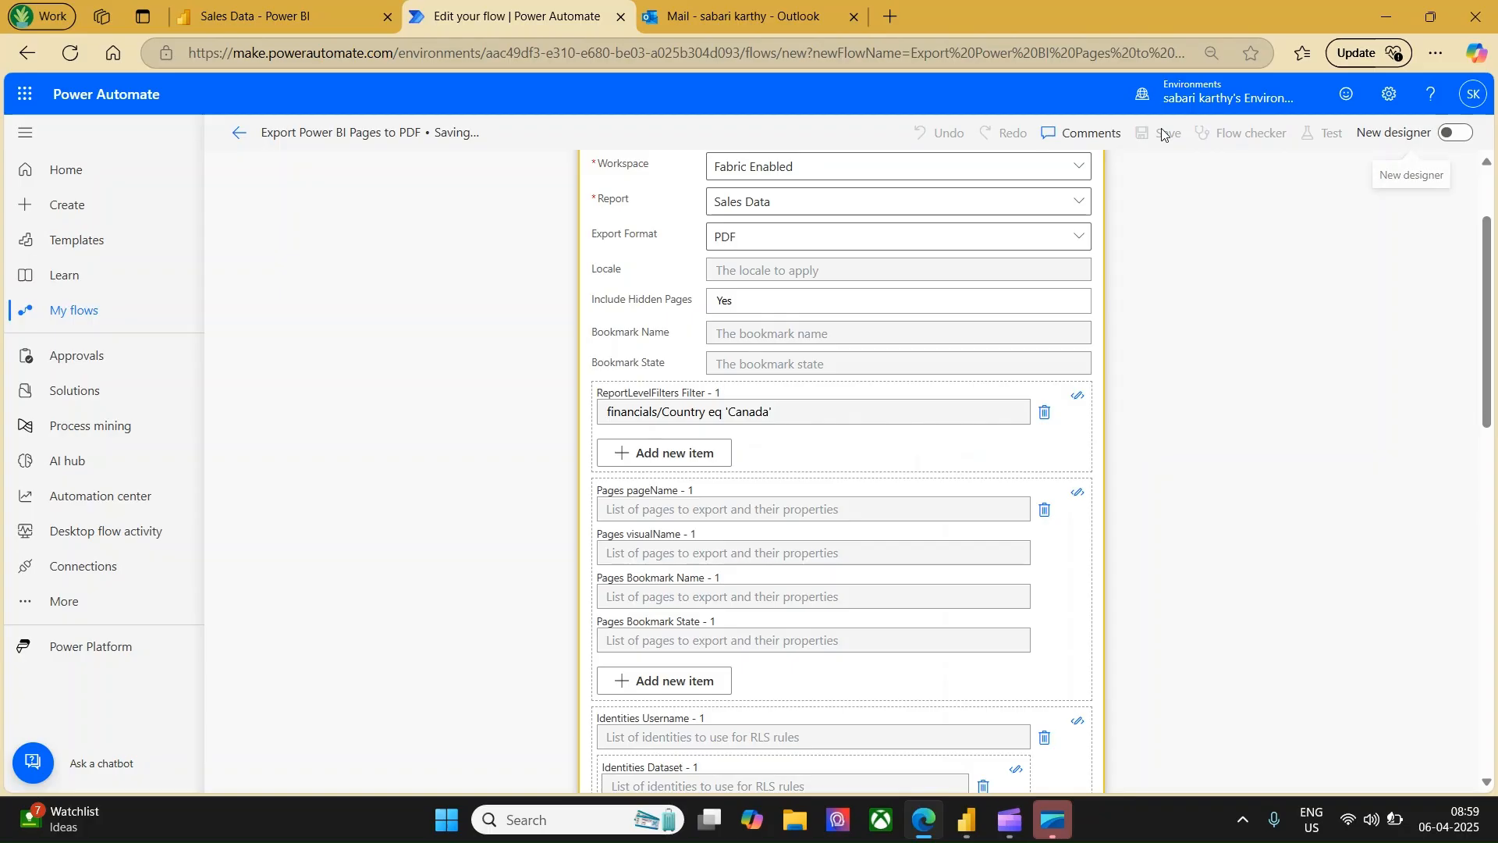
left_click(1157, 133)
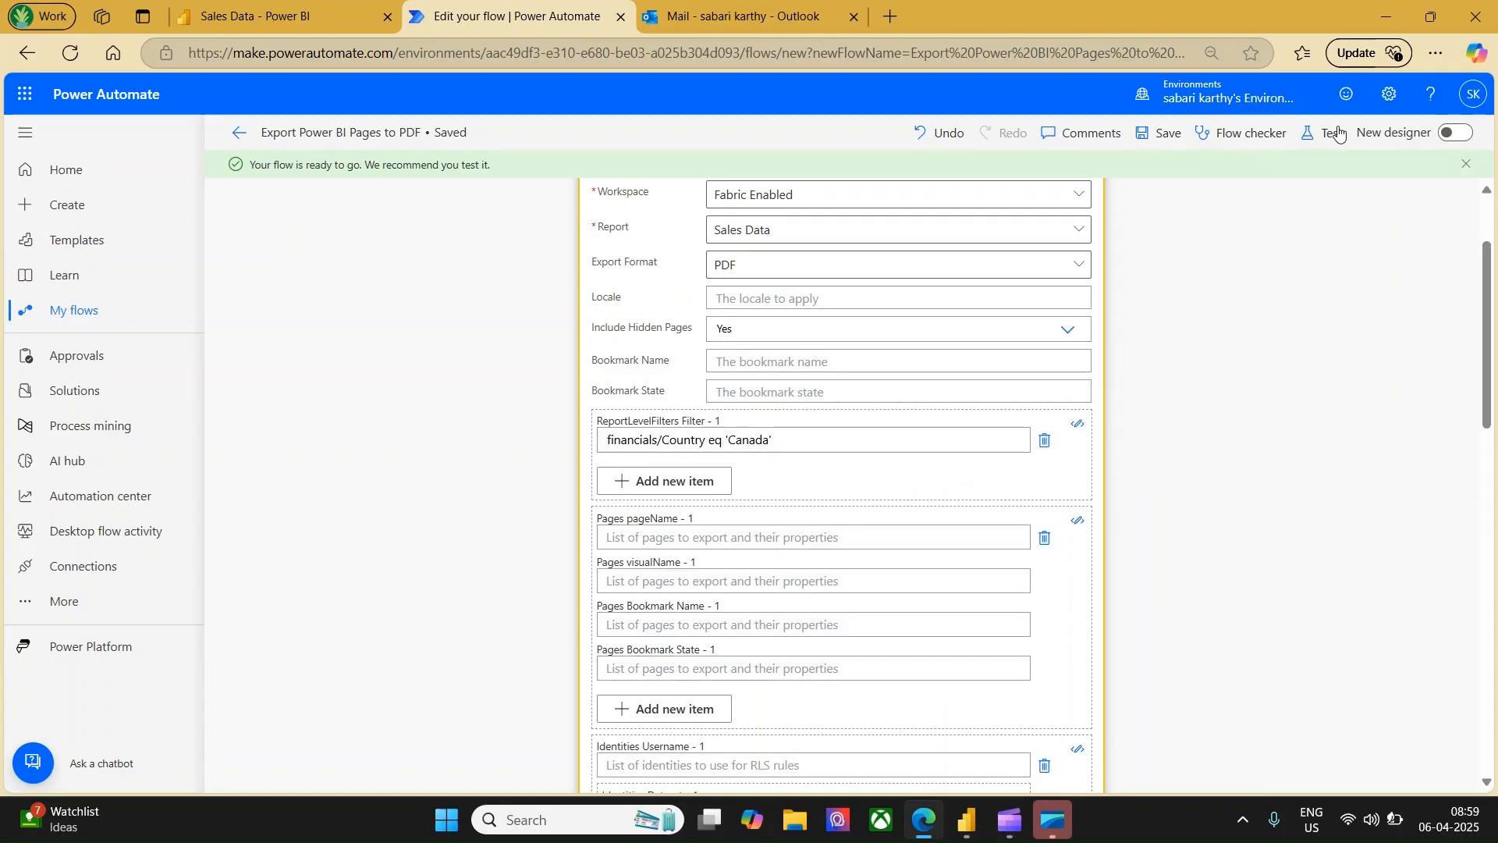
left_click(1328, 132)
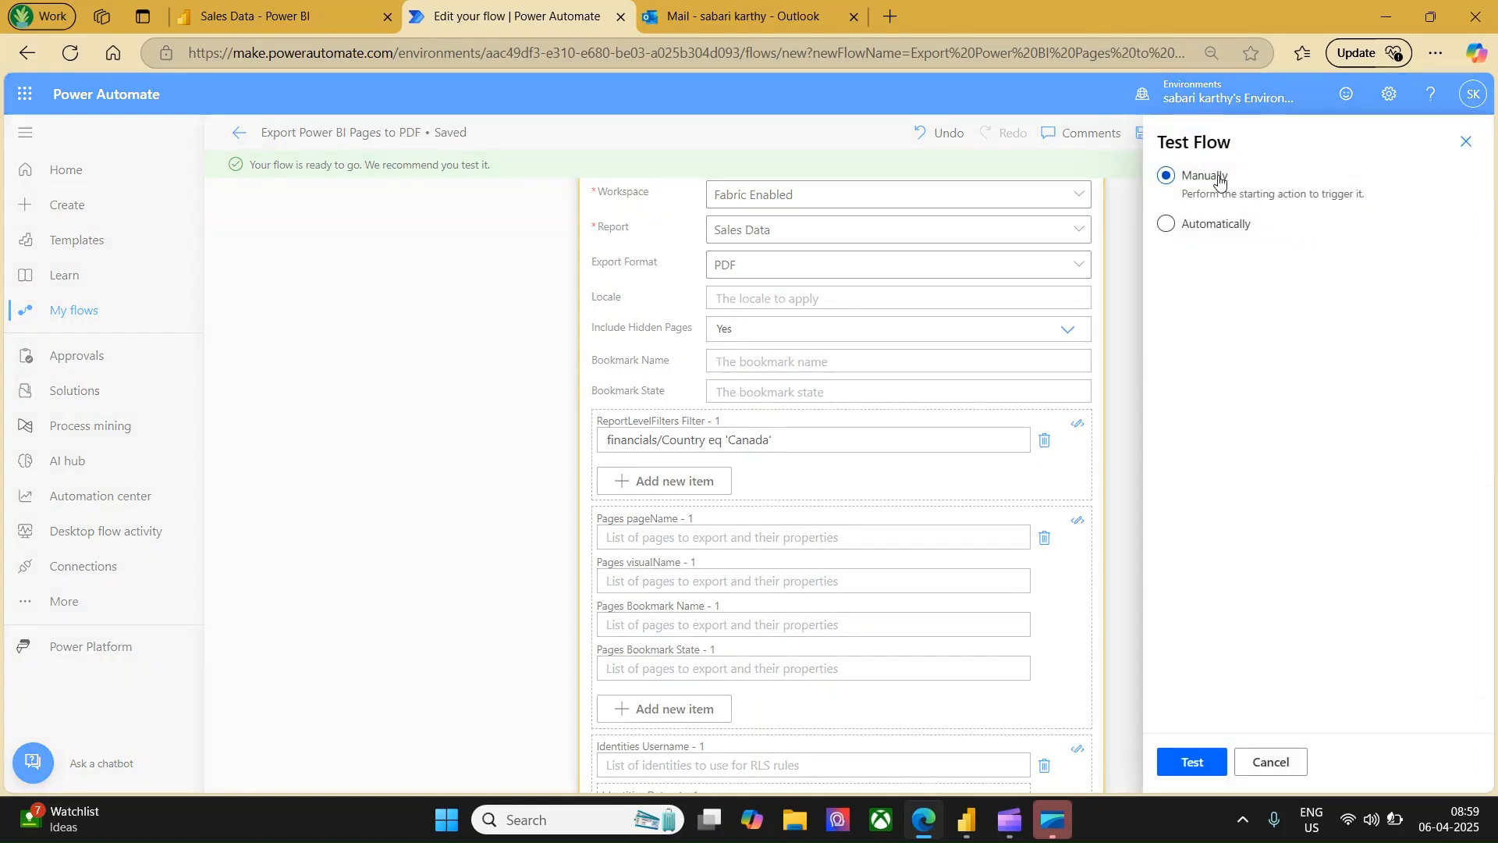
left_click(1190, 762)
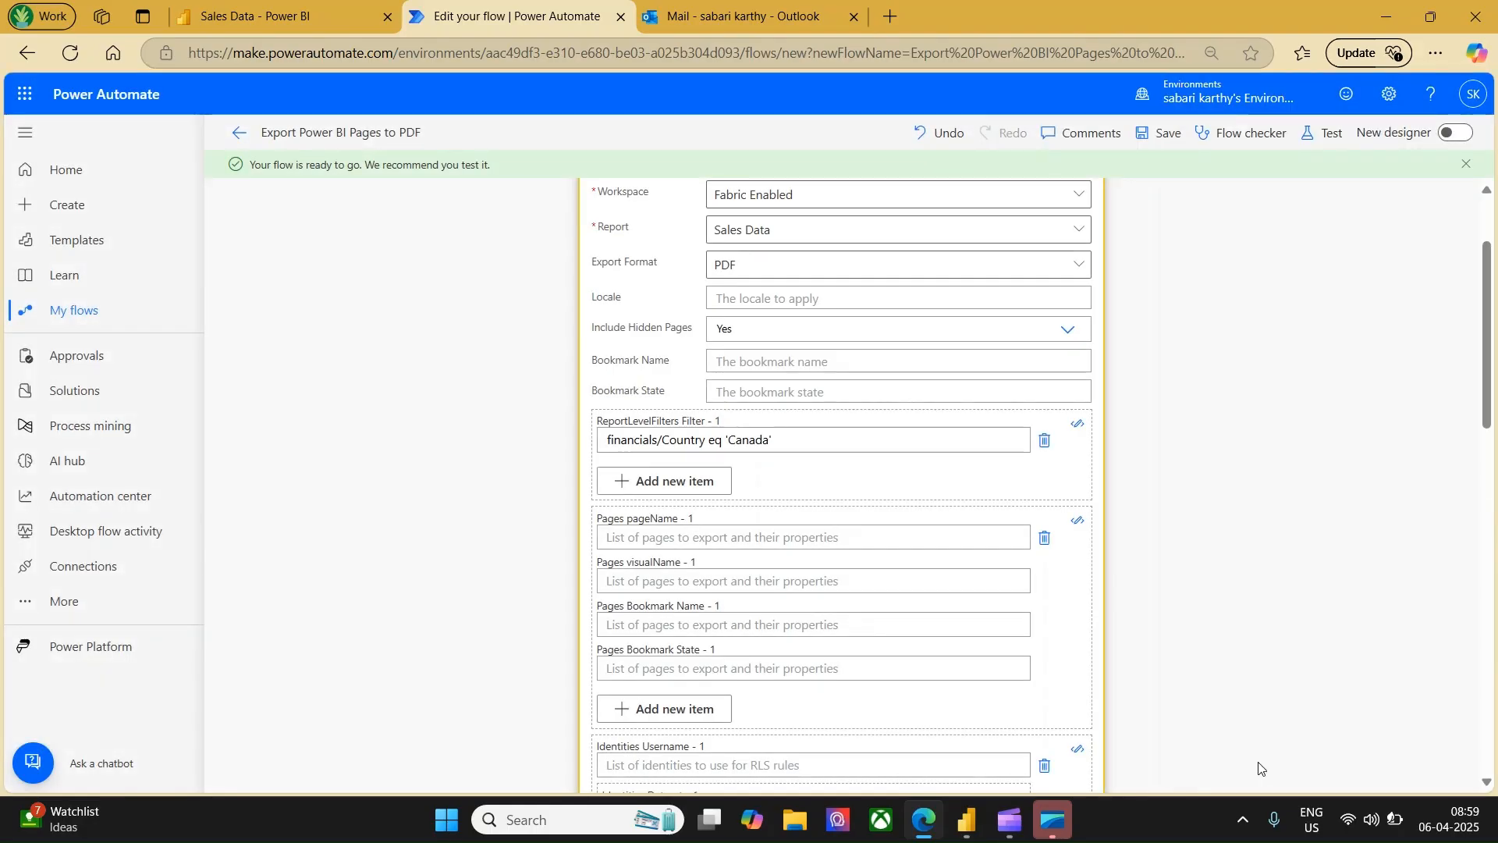
left_click(1330, 133)
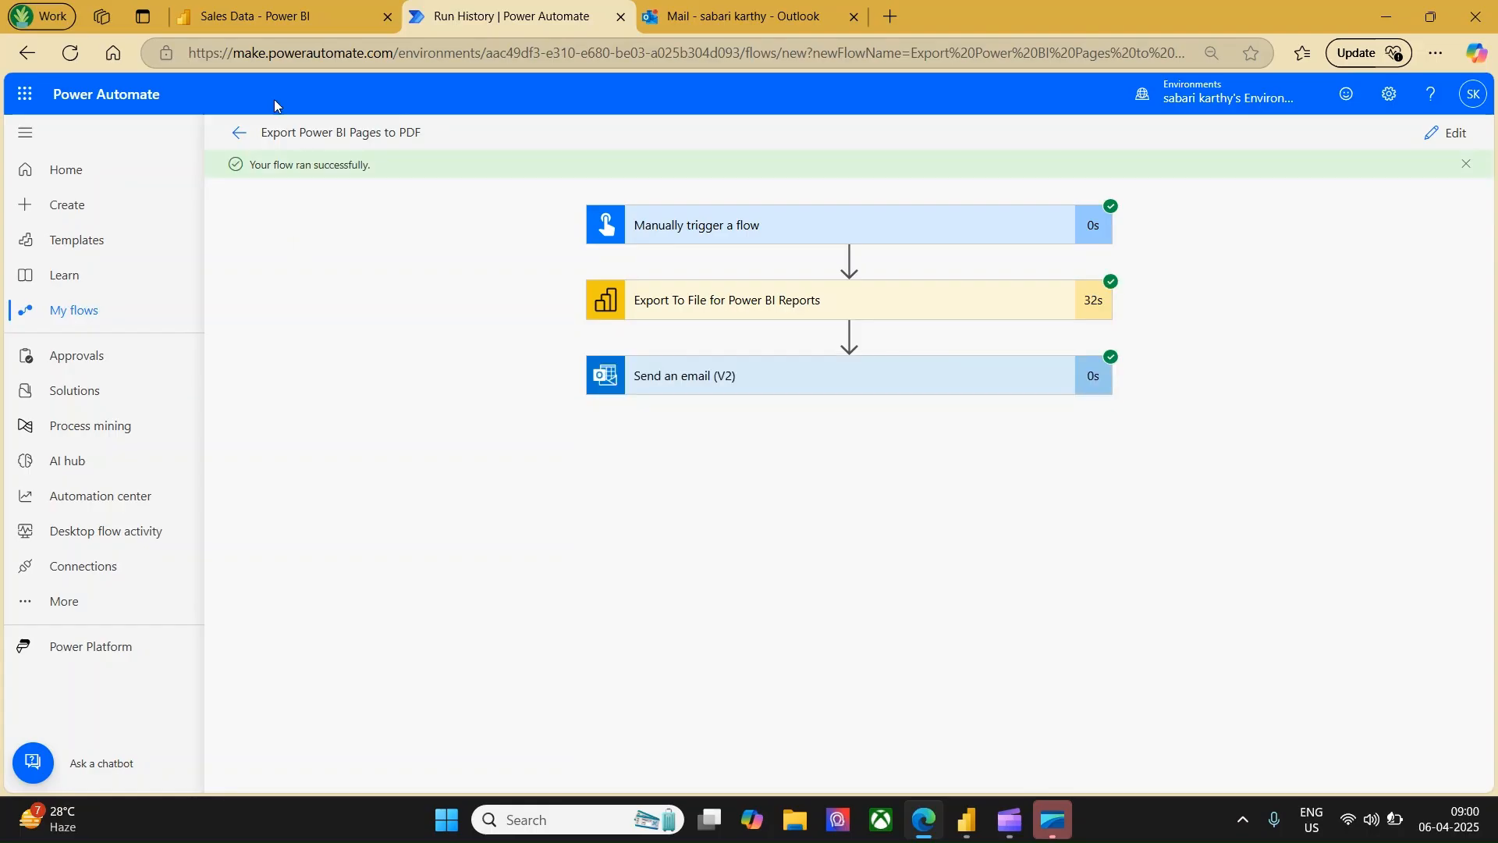
mouse_move(719, 109)
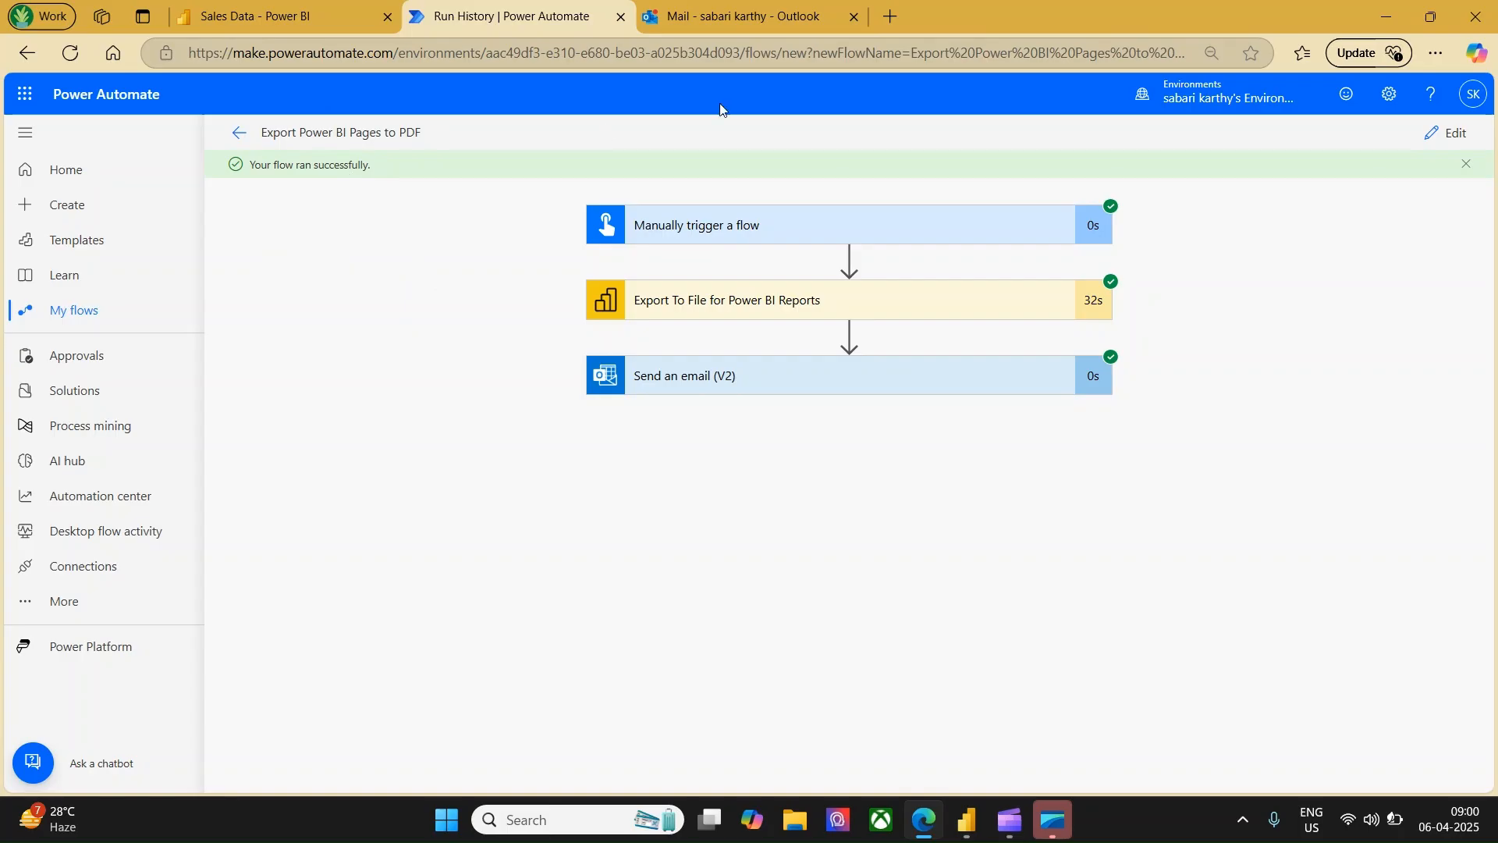
Step: Open the 8:59 AM PDF Export email and preview its 199 KB PDFExport.pdf attachment
left_click(747, 16)
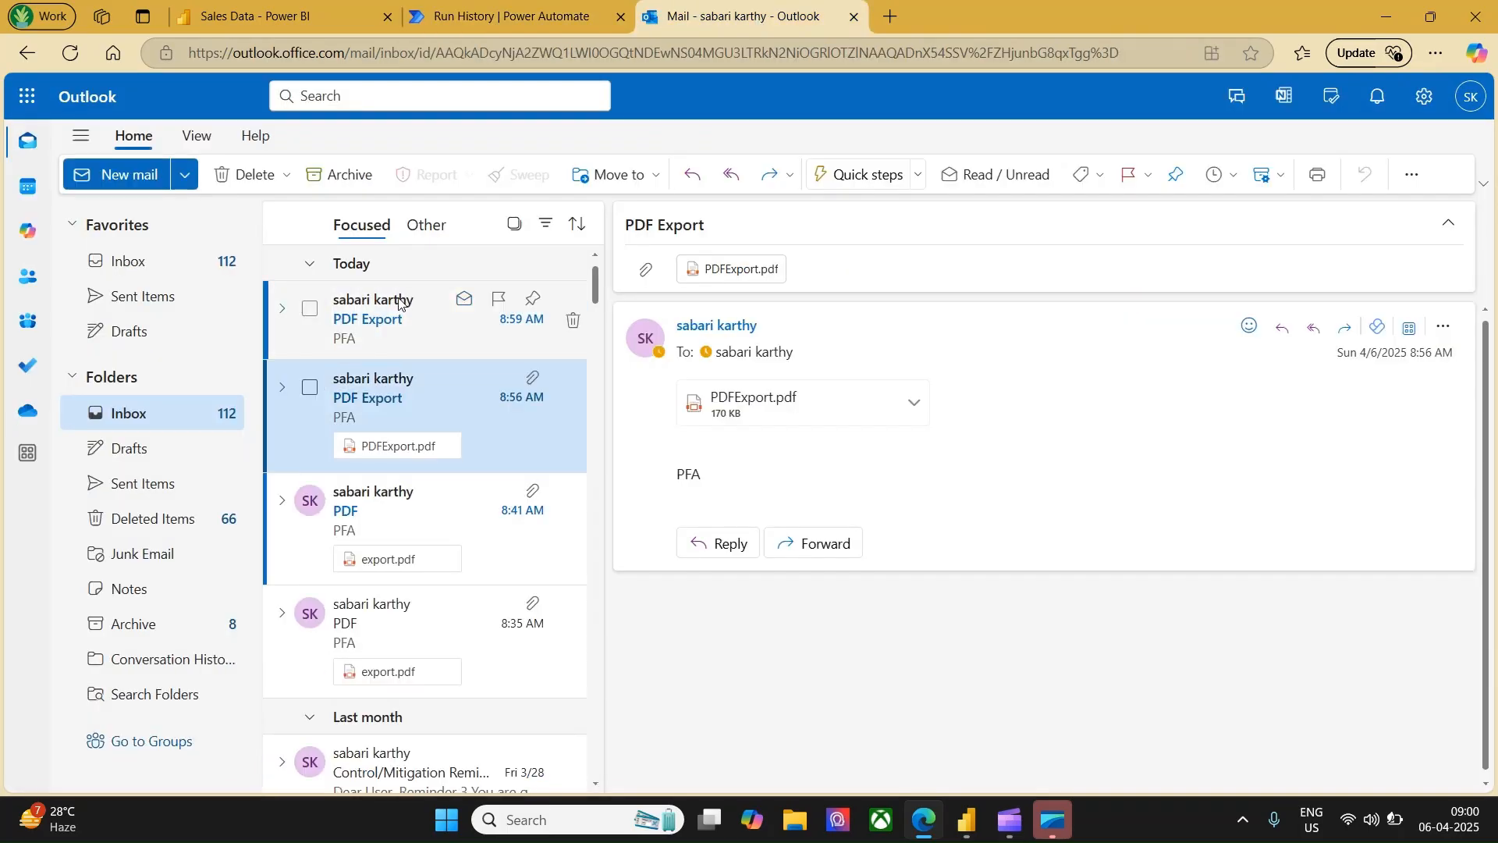
left_click(383, 319)
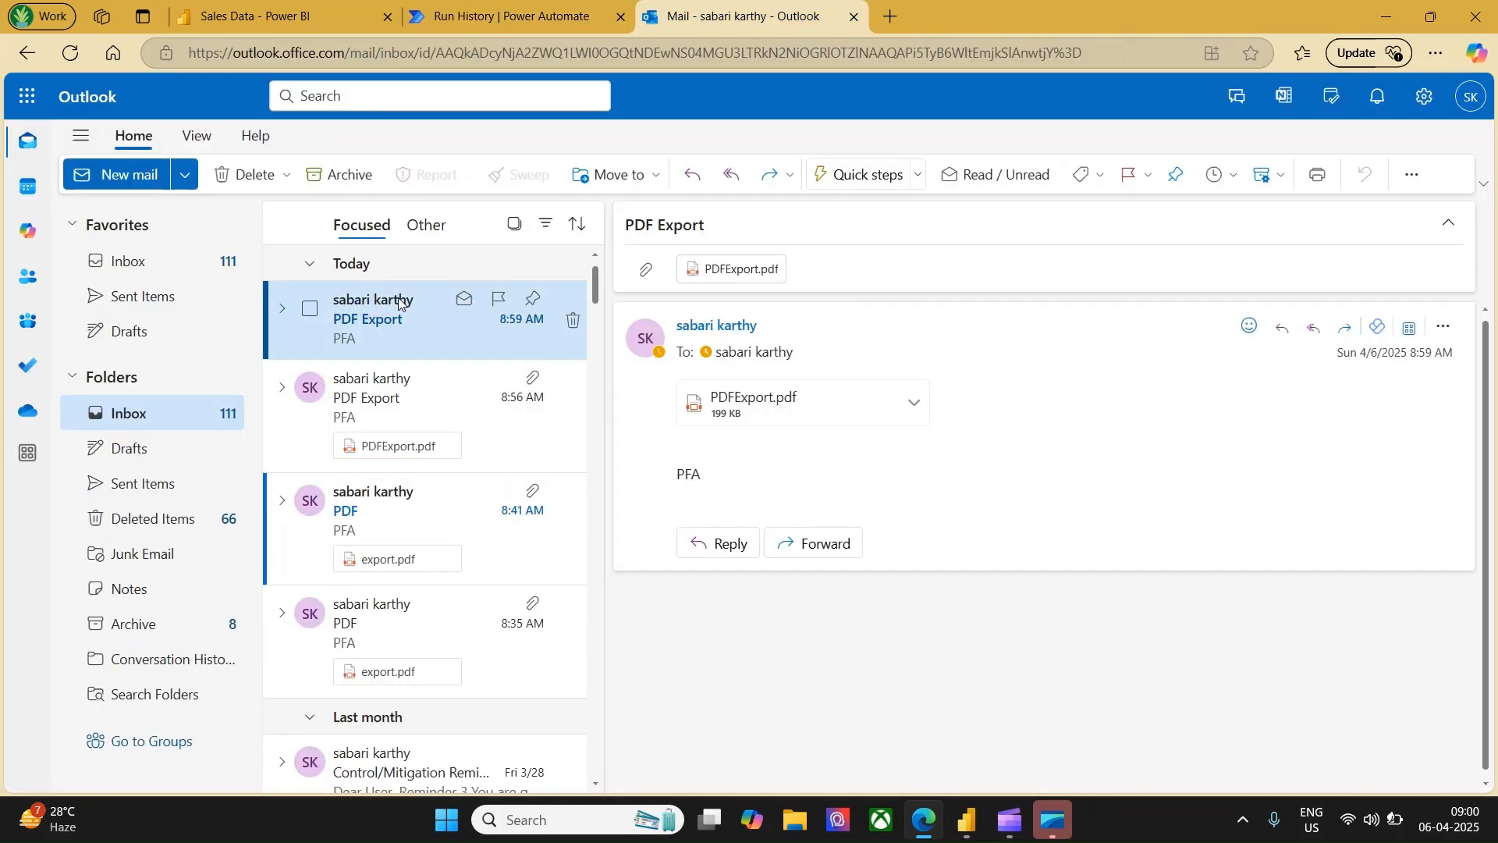
left_click(912, 403)
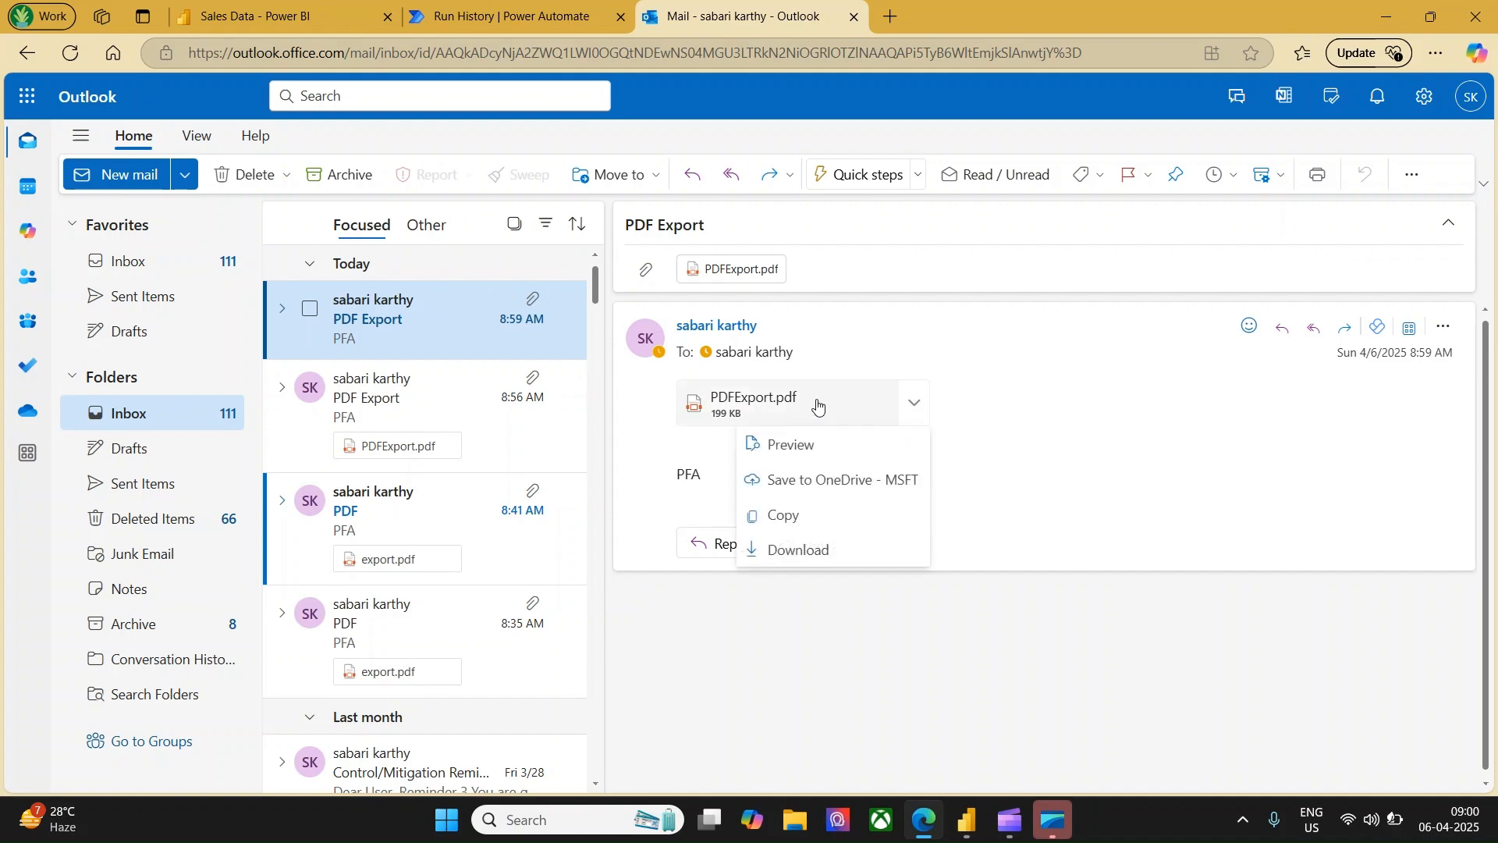
left_click(788, 443)
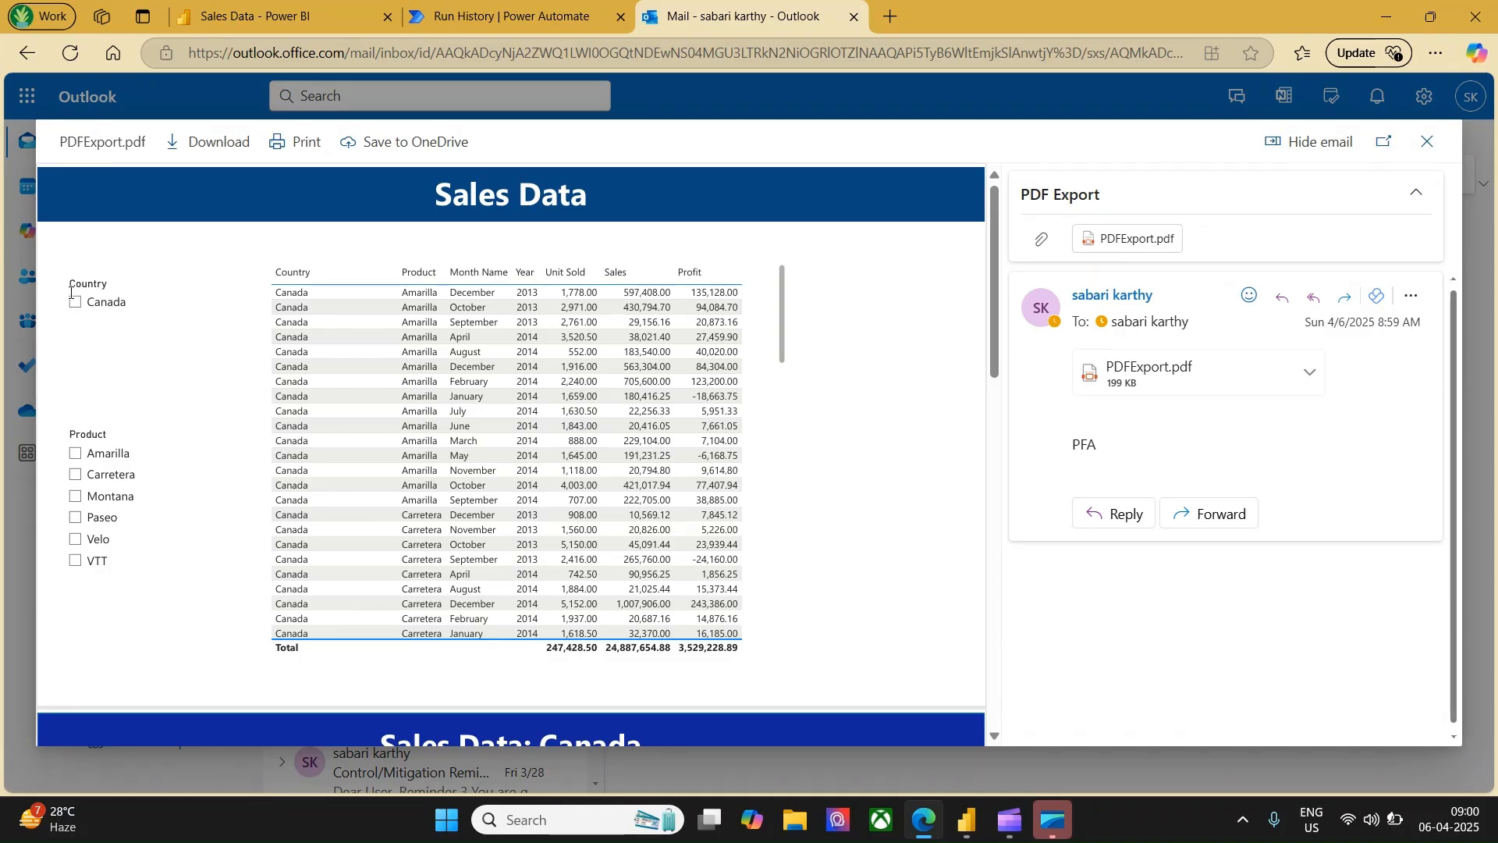
mouse_move(95, 414)
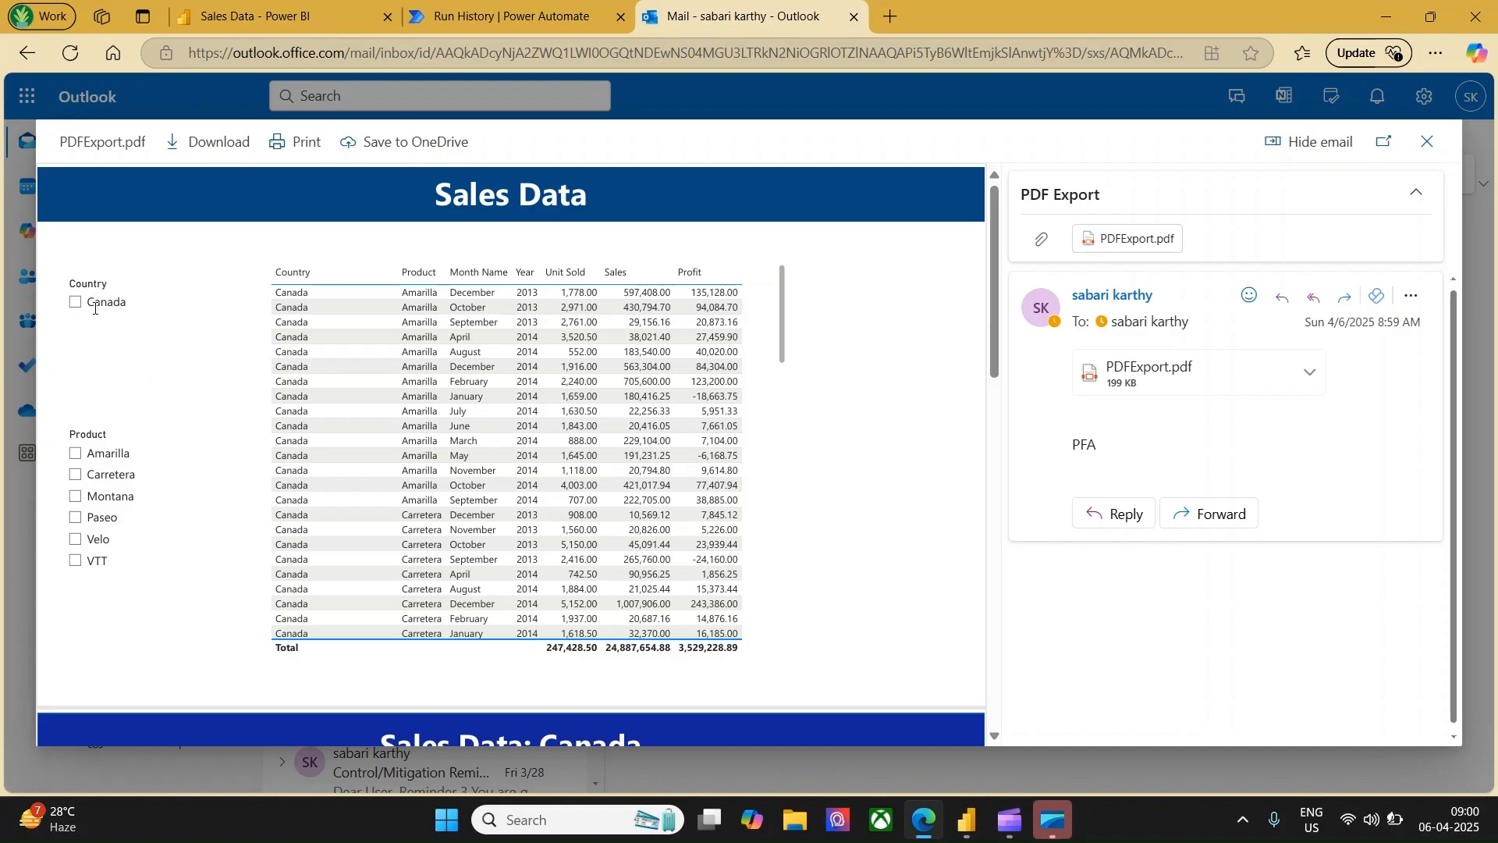
mouse_move(253, 370)
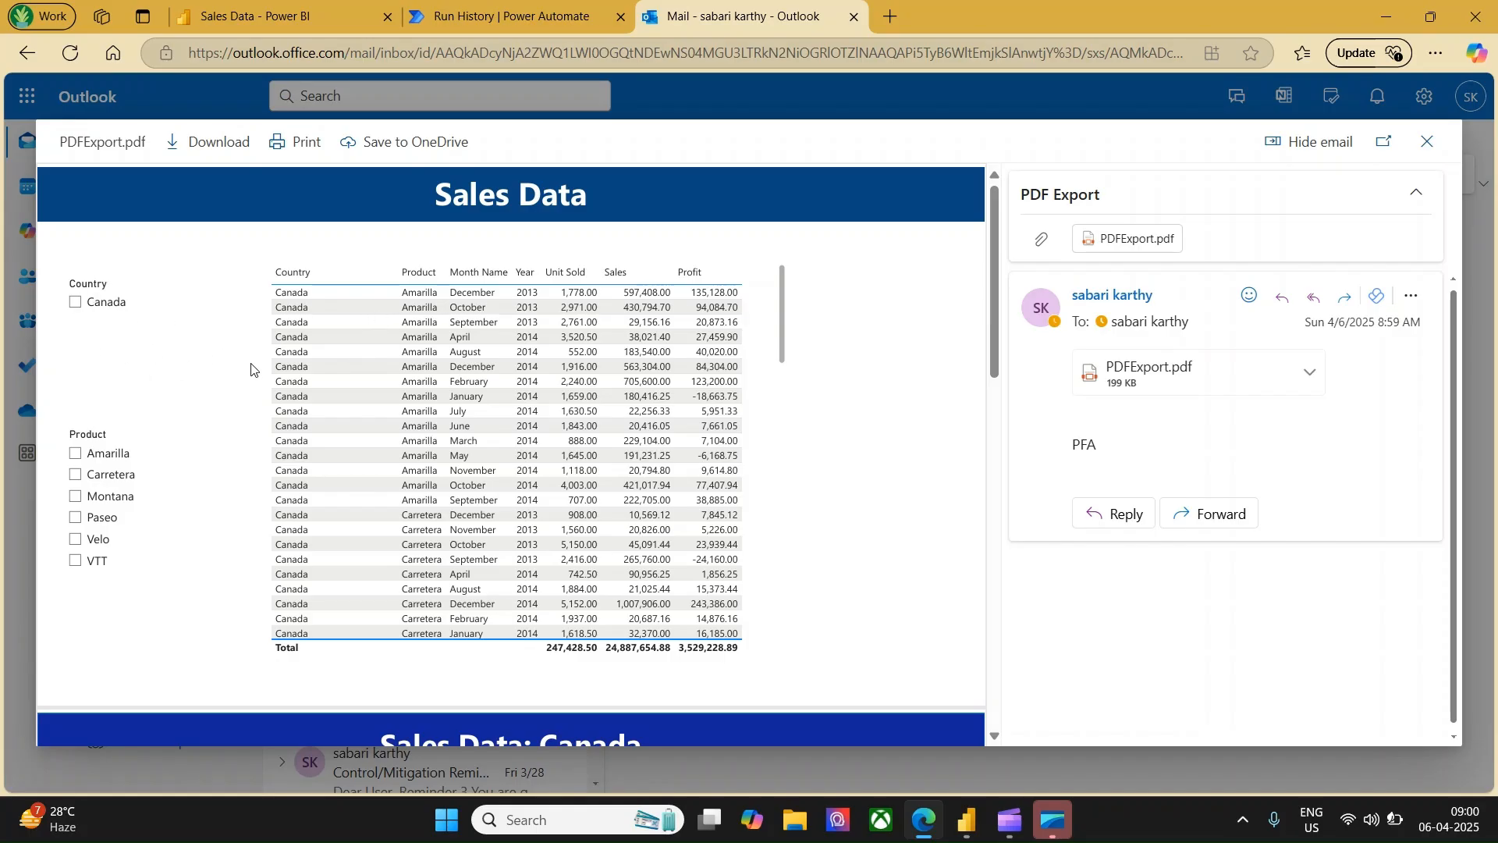
mouse_move(852, 437)
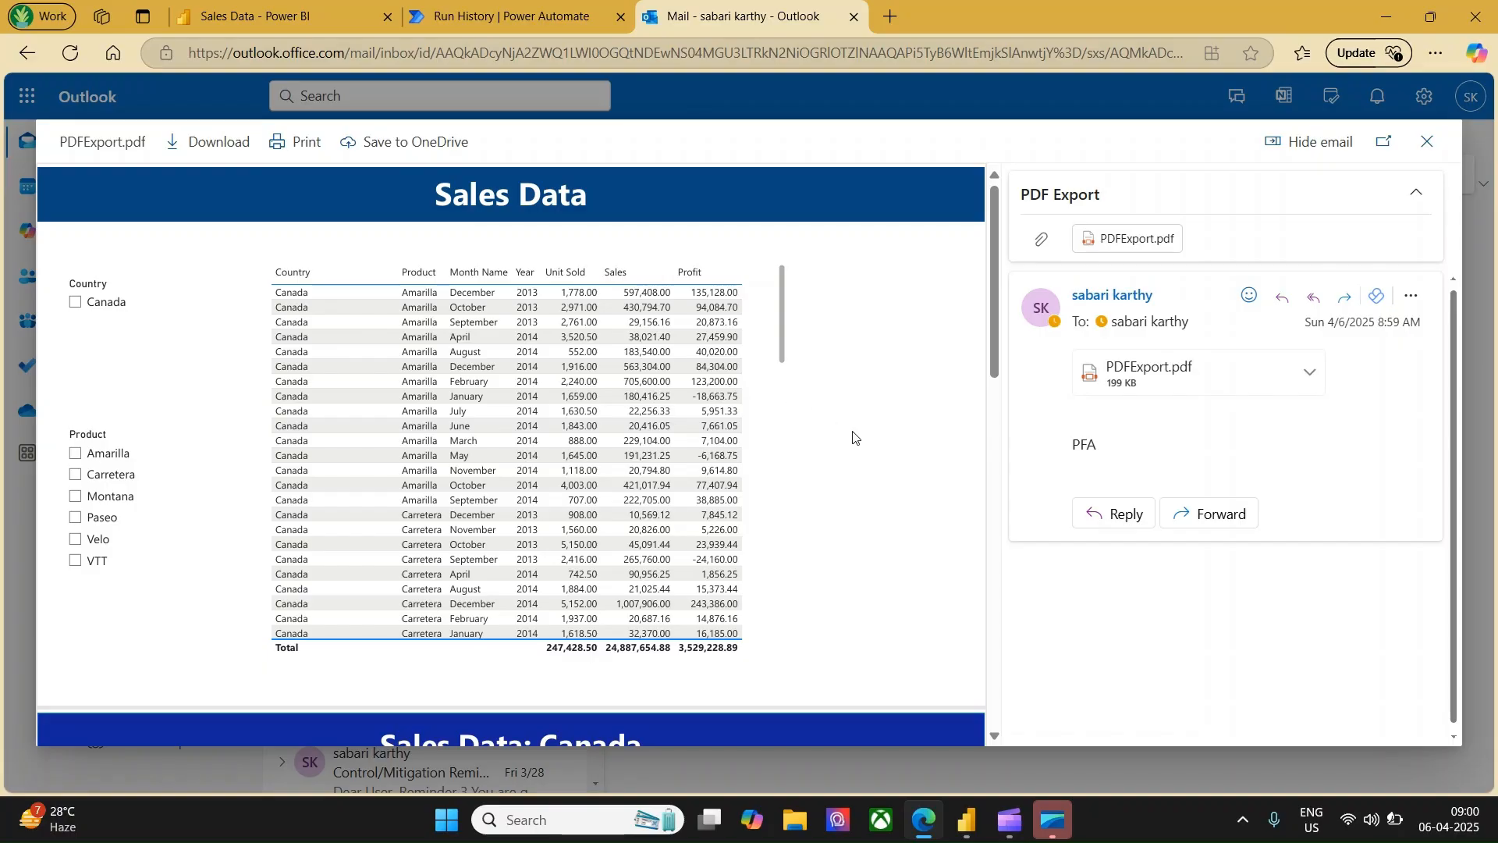
Step: Scroll through the Canada chart and hidden page in the preview, then close it
scroll("down", 3)
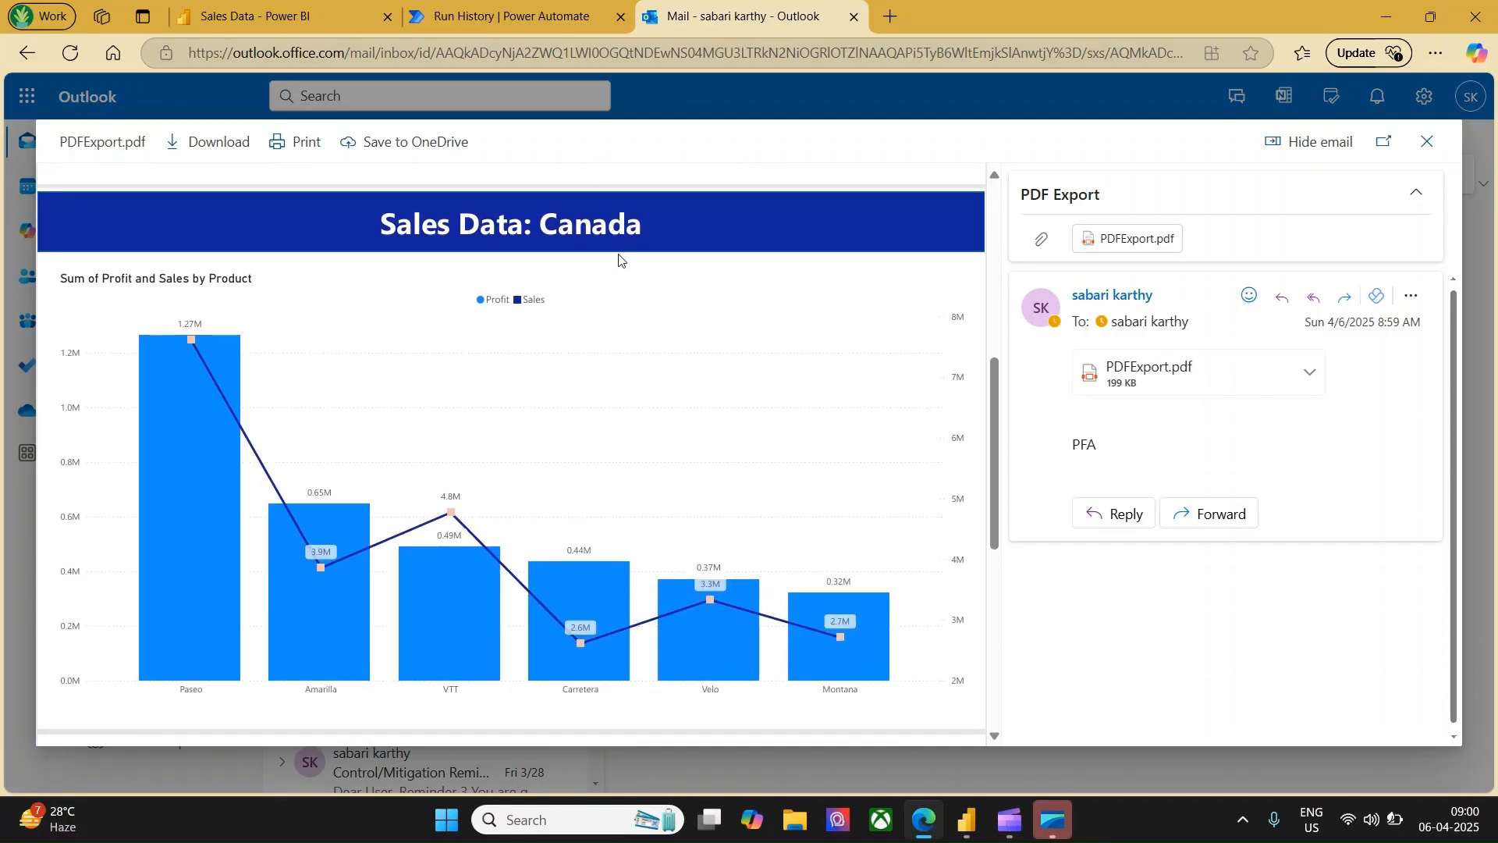
mouse_move(640, 225)
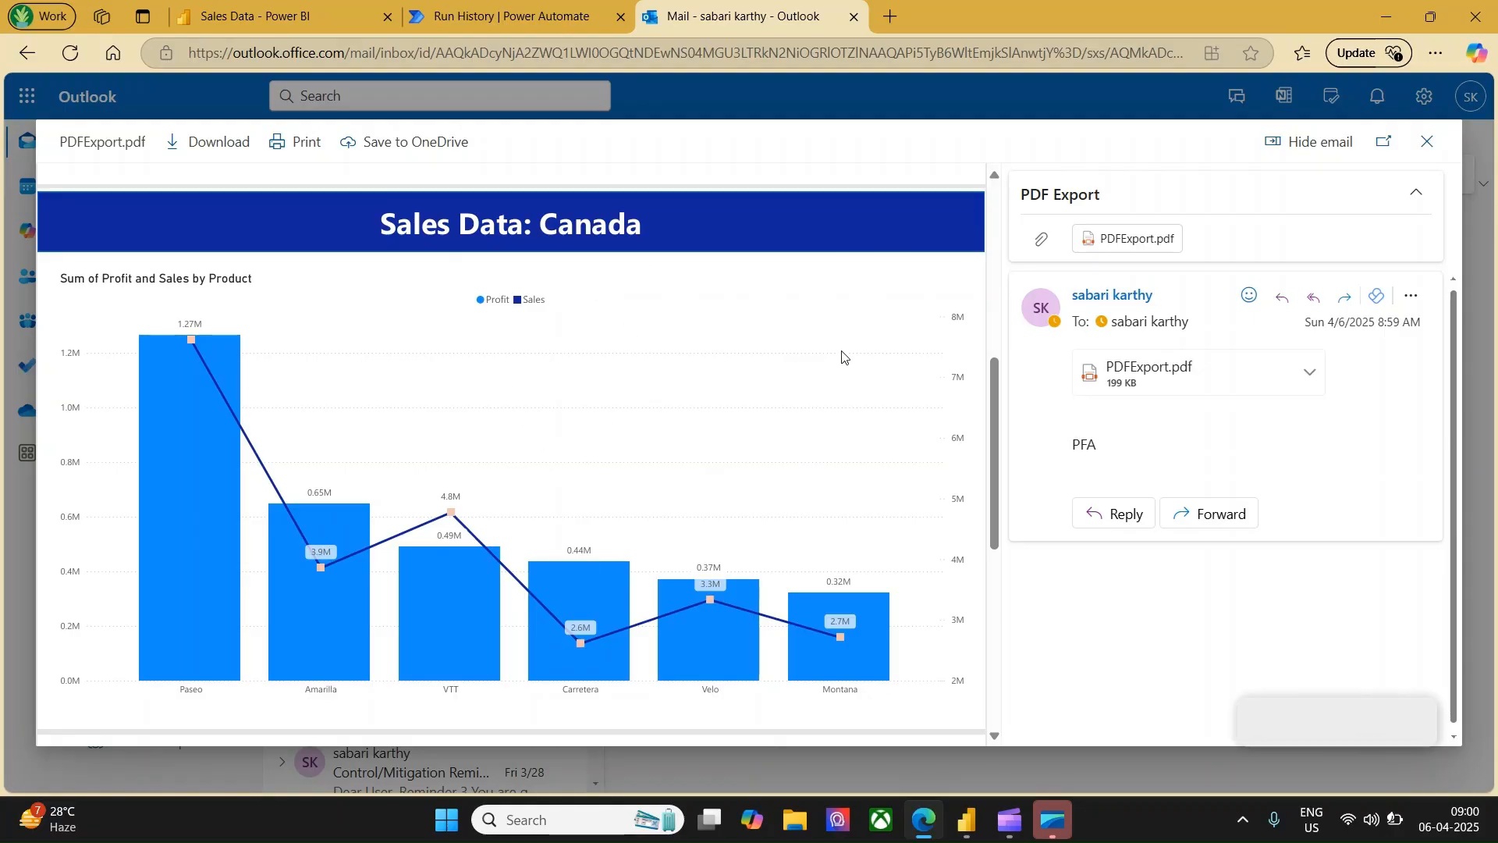
scroll("down", 3)
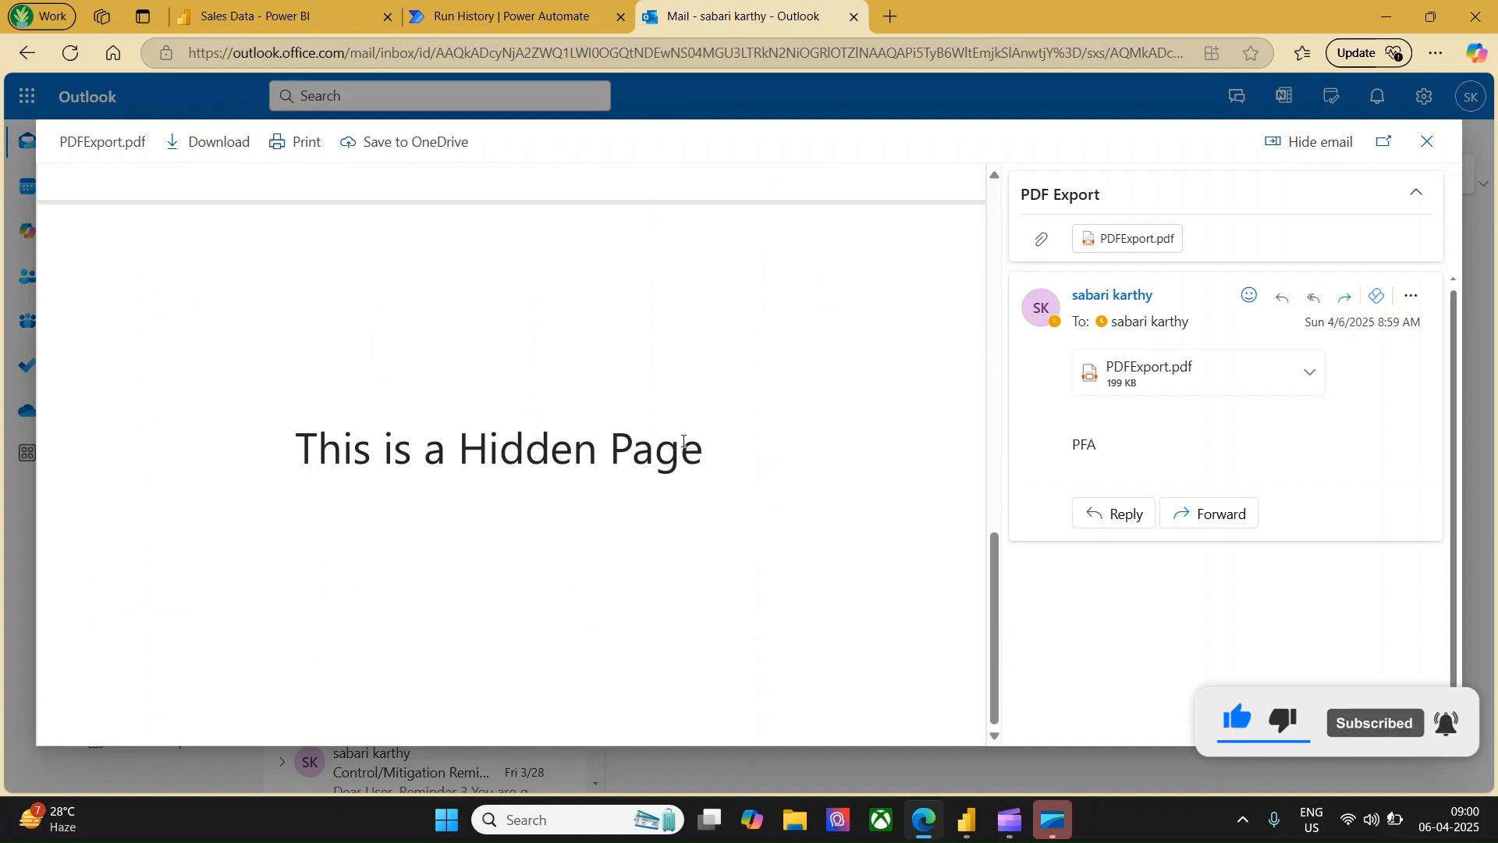
mouse_move(1427, 142)
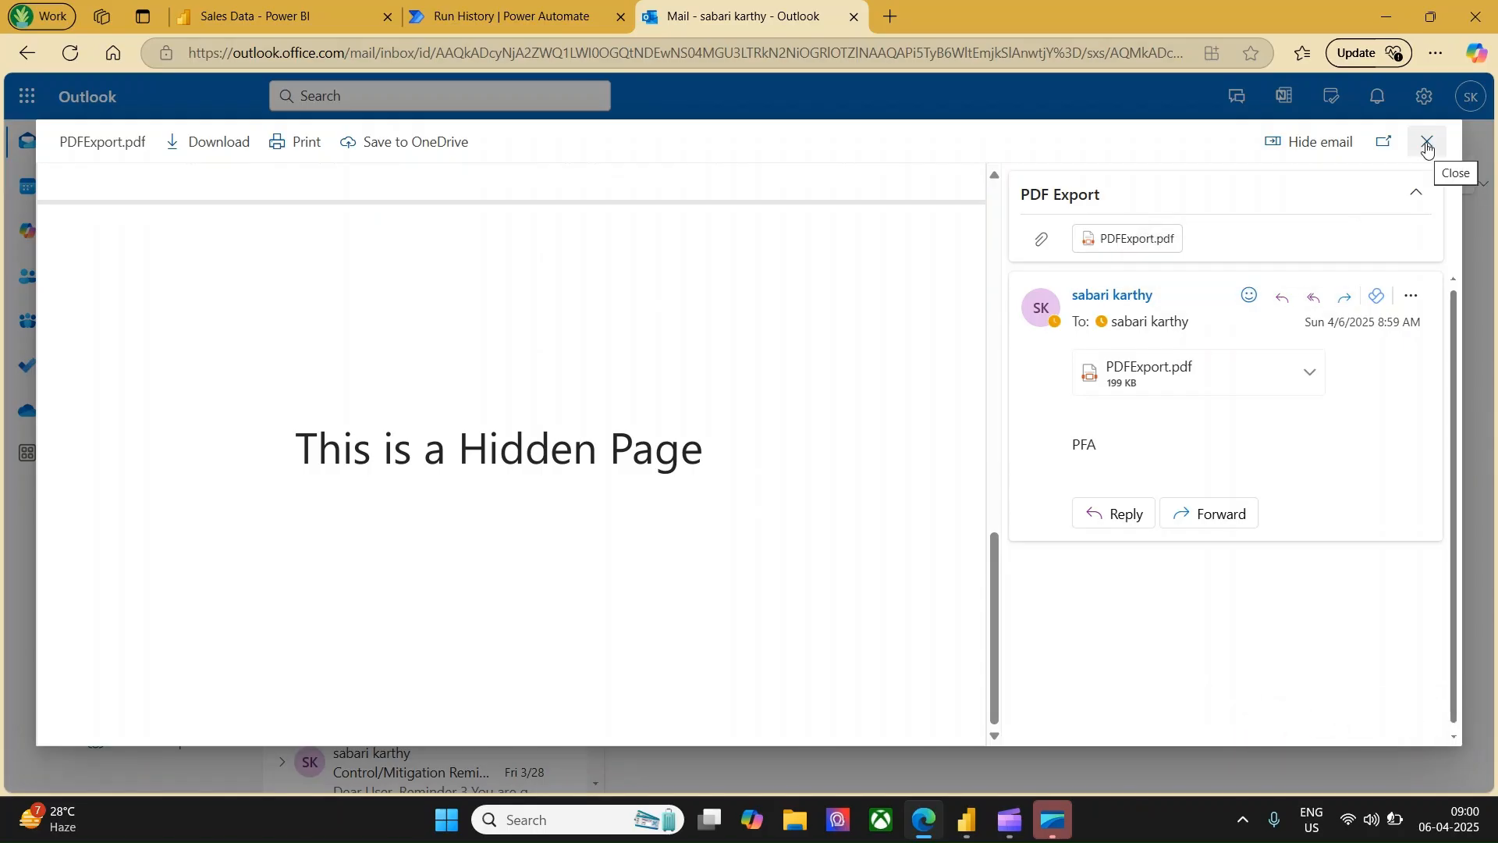
left_click(1426, 142)
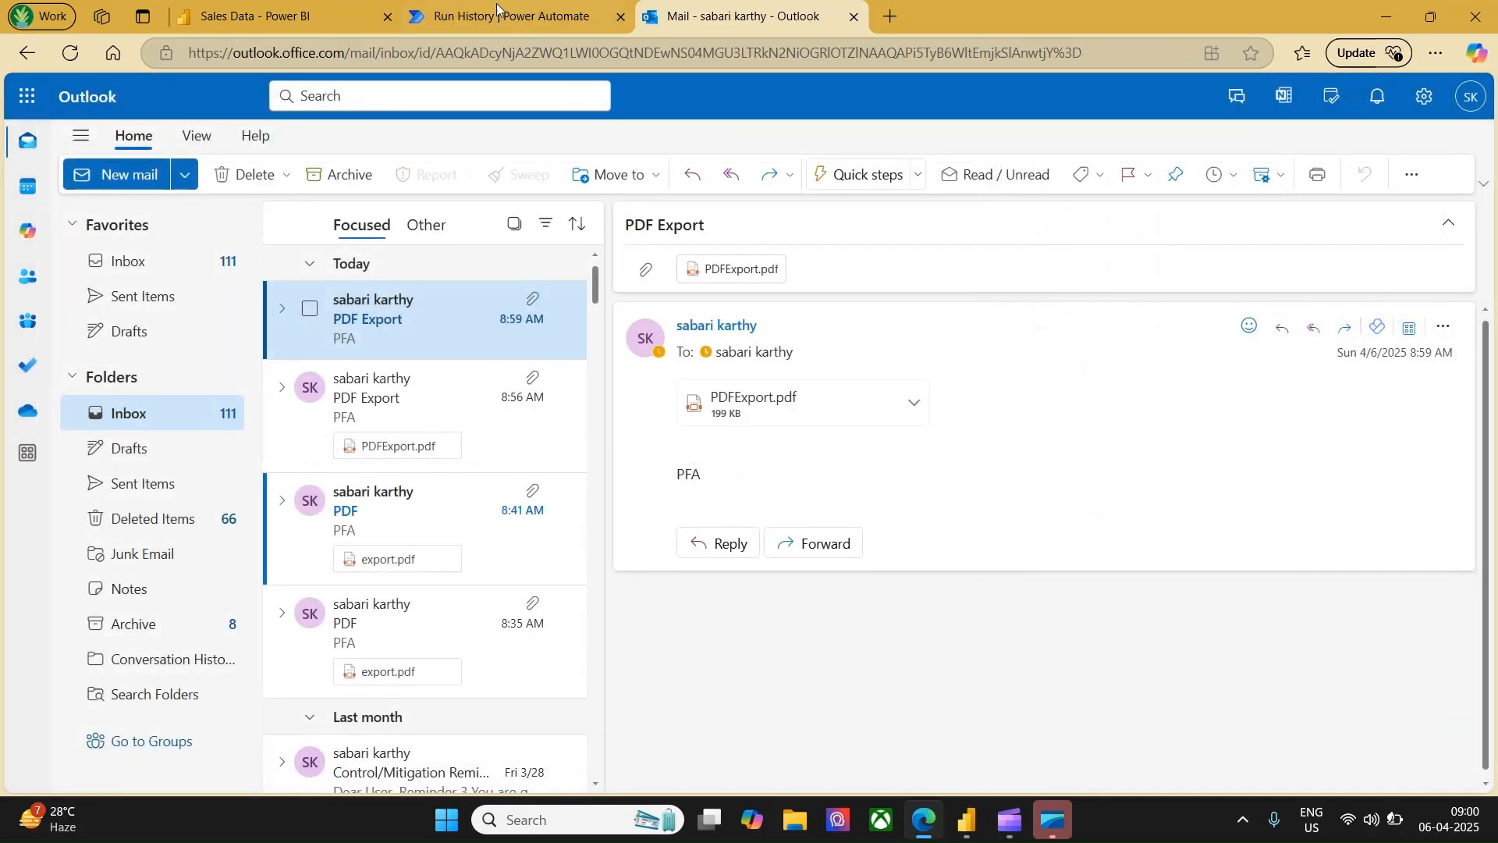
Step: Reopen the flow for editing from its run history
left_click(277, 16)
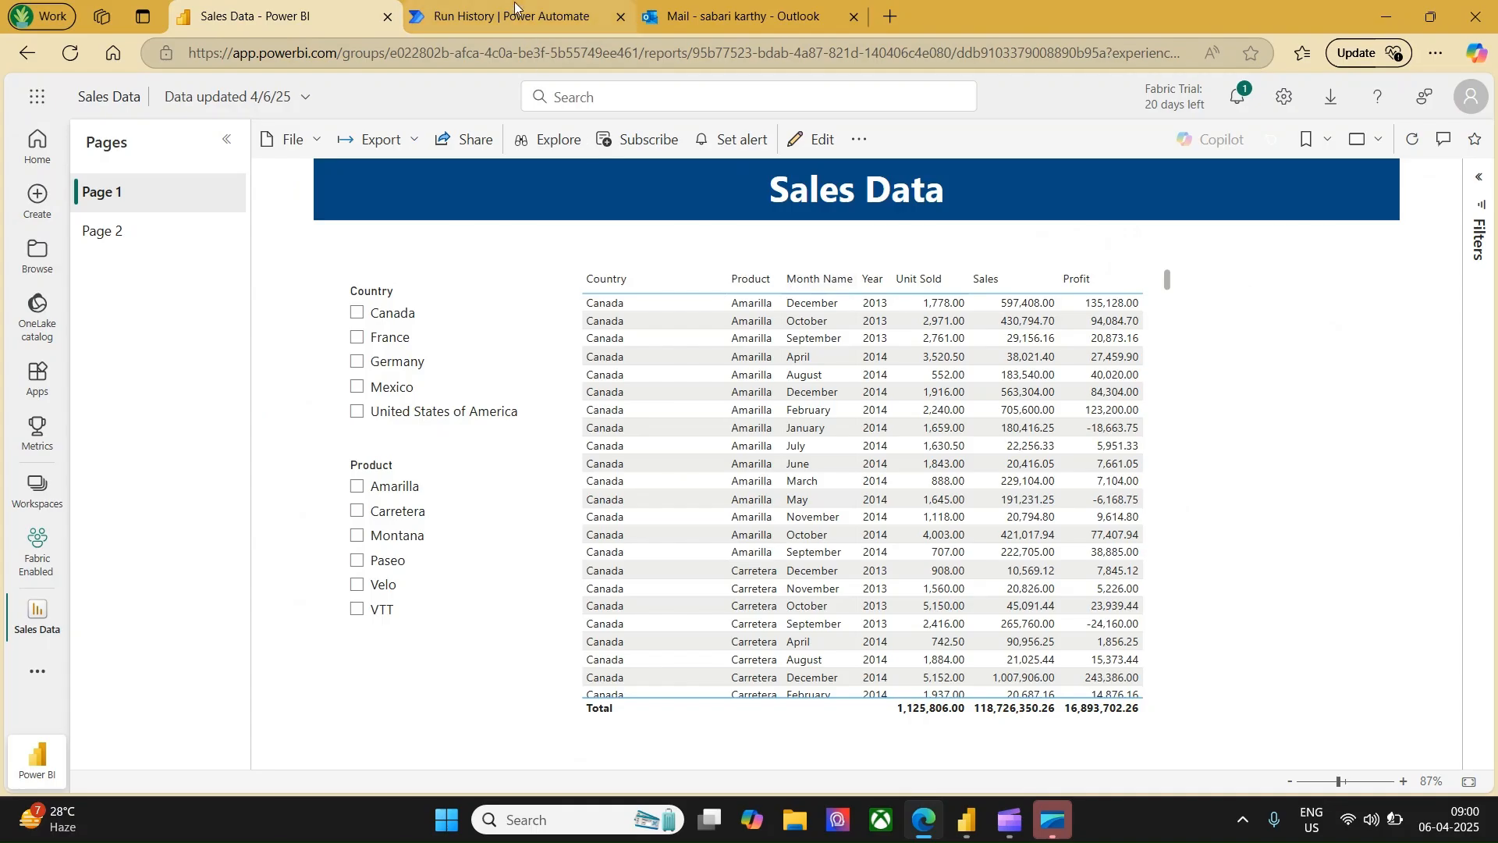
left_click(514, 17)
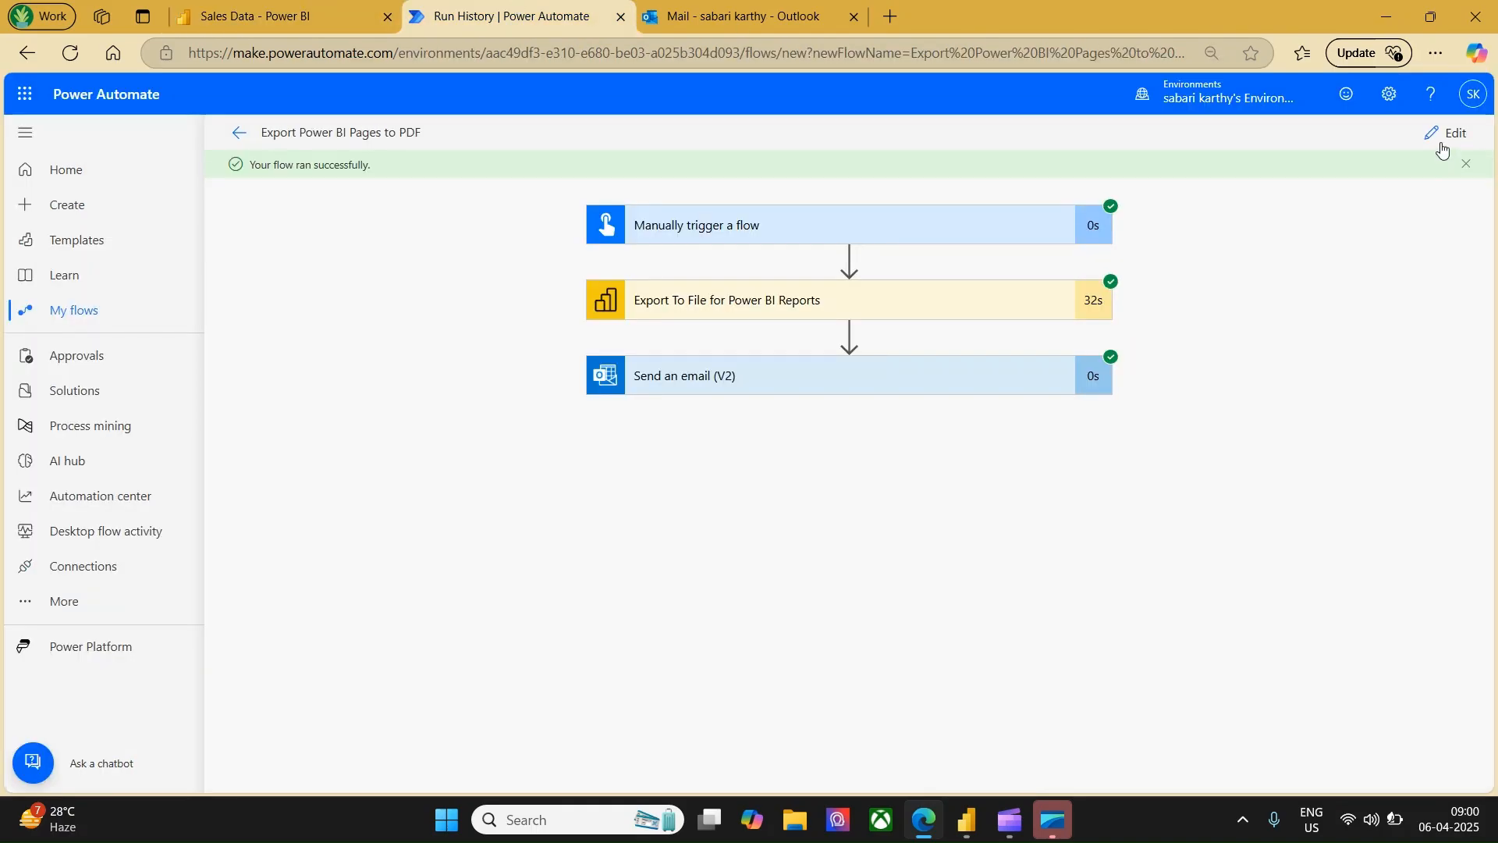
left_click(1453, 133)
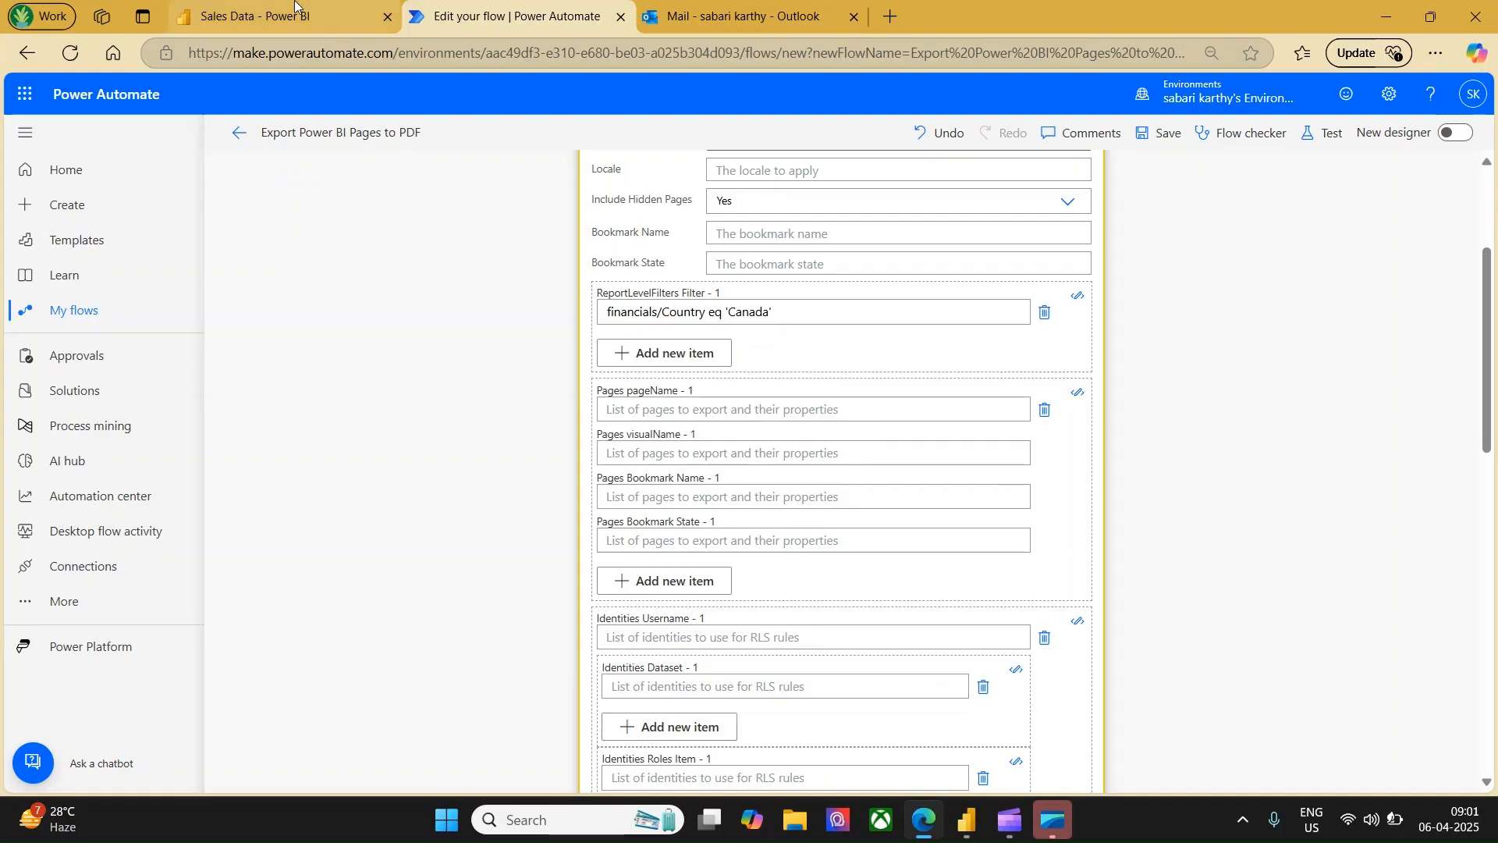
Step: In the Sales Data report, view Page 2's chart, then return to Page 1
left_click(282, 17)
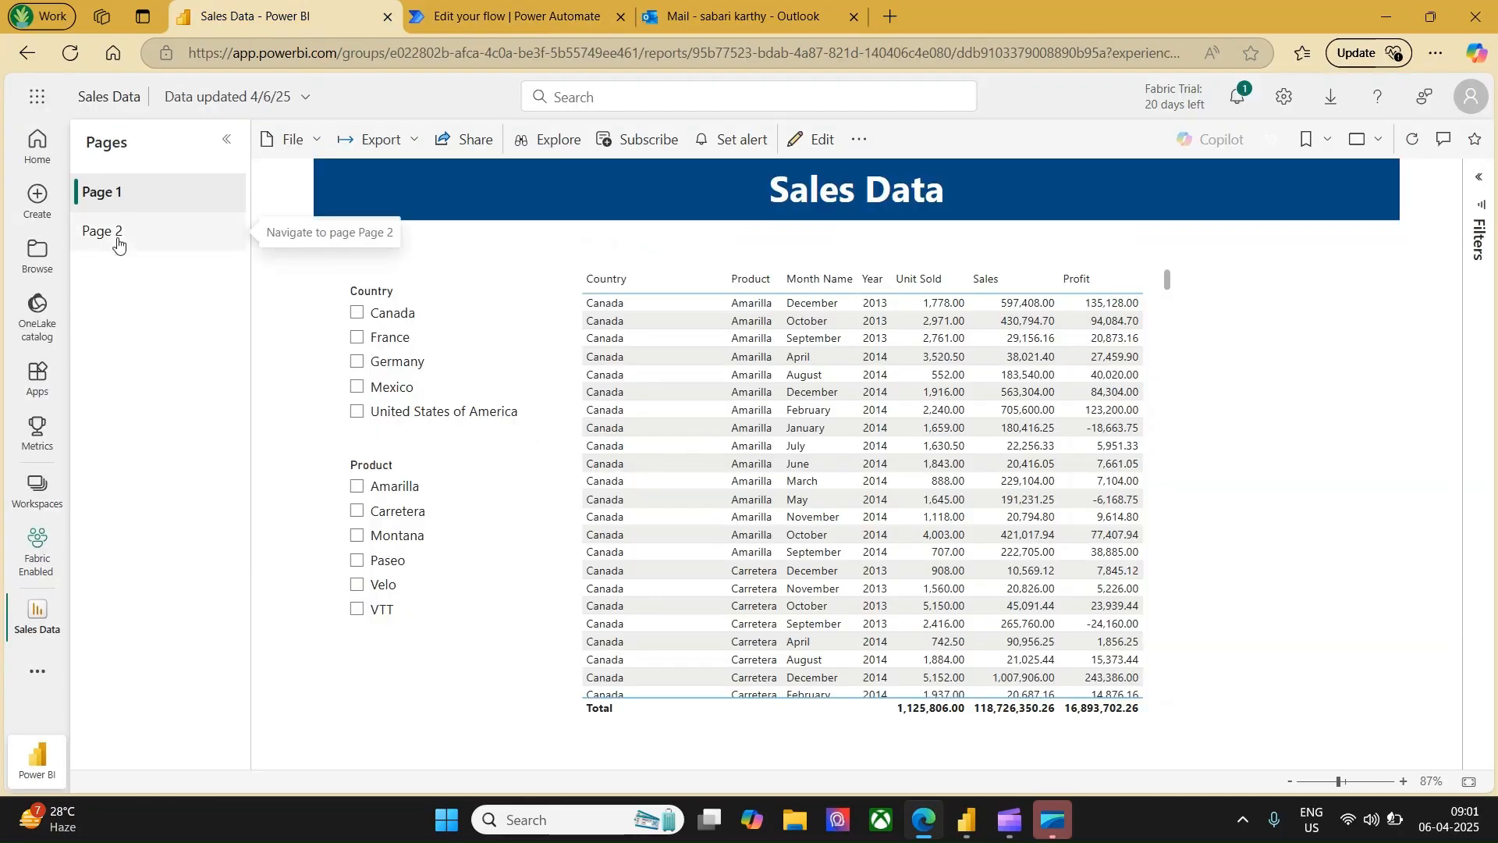
mouse_move(140, 235)
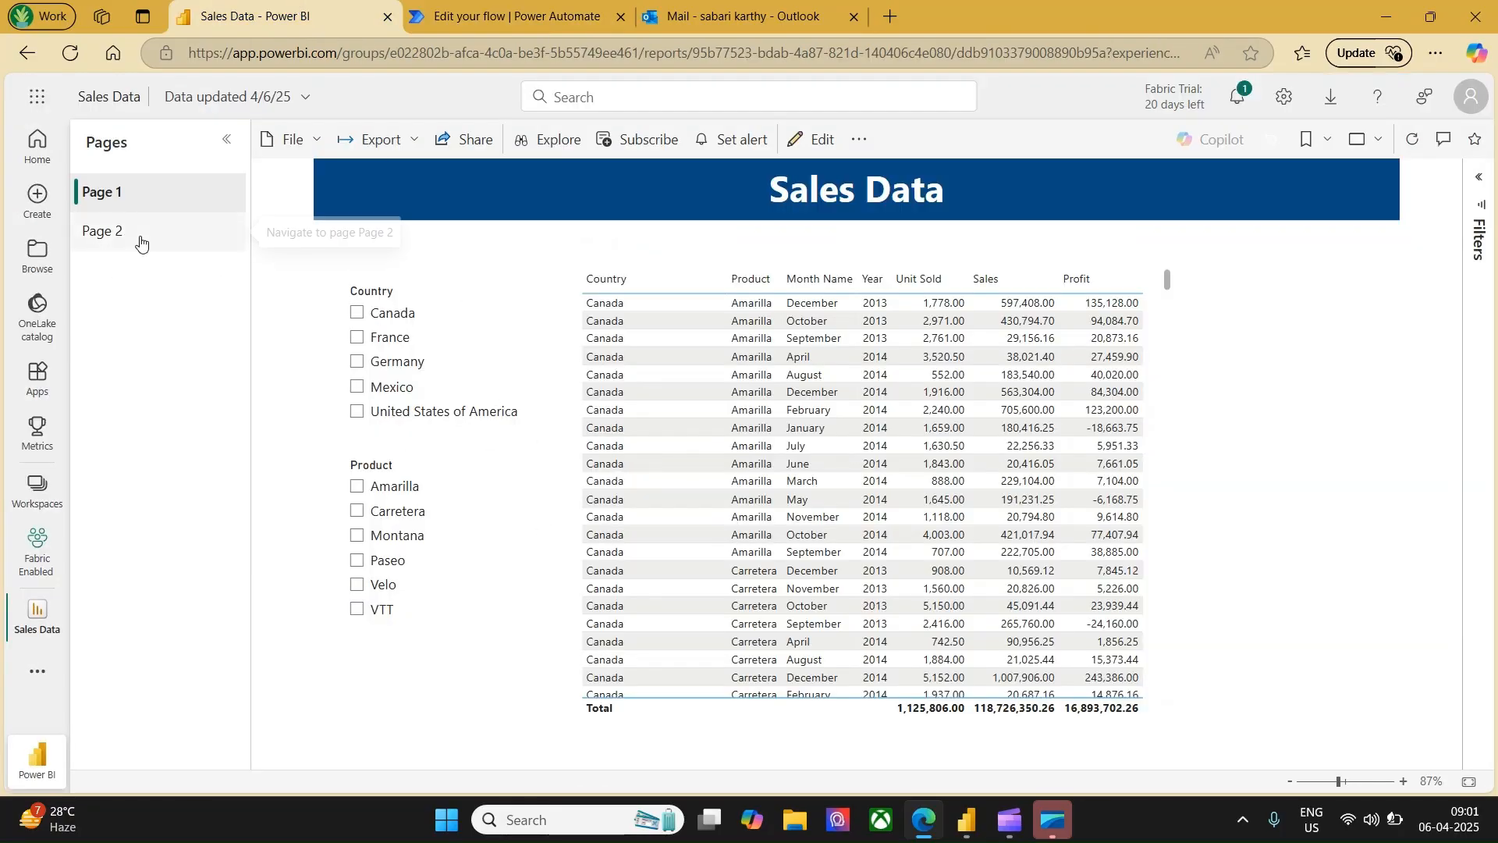
left_click(103, 231)
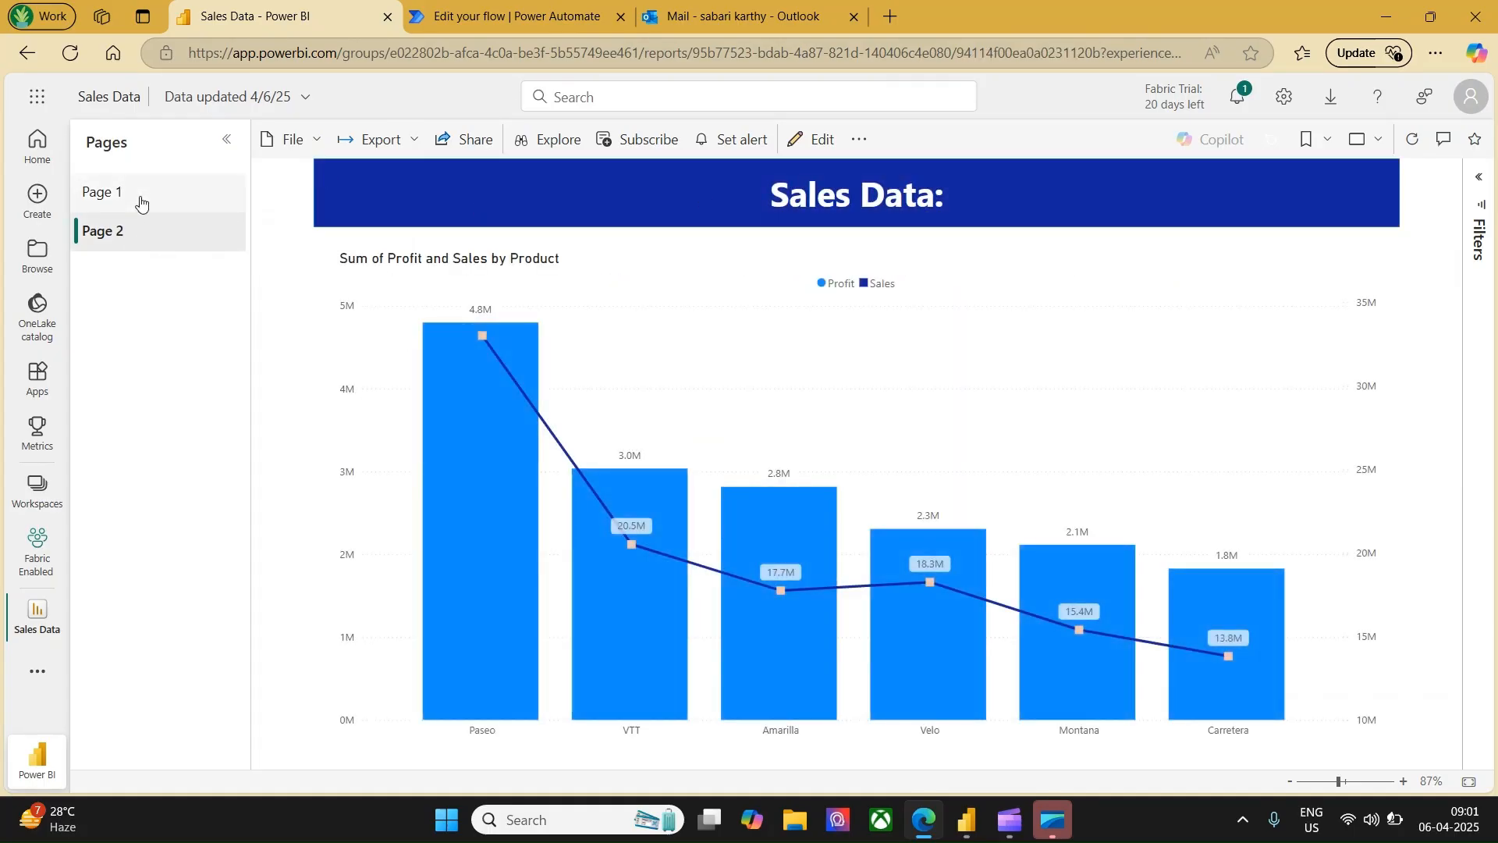
left_click(101, 191)
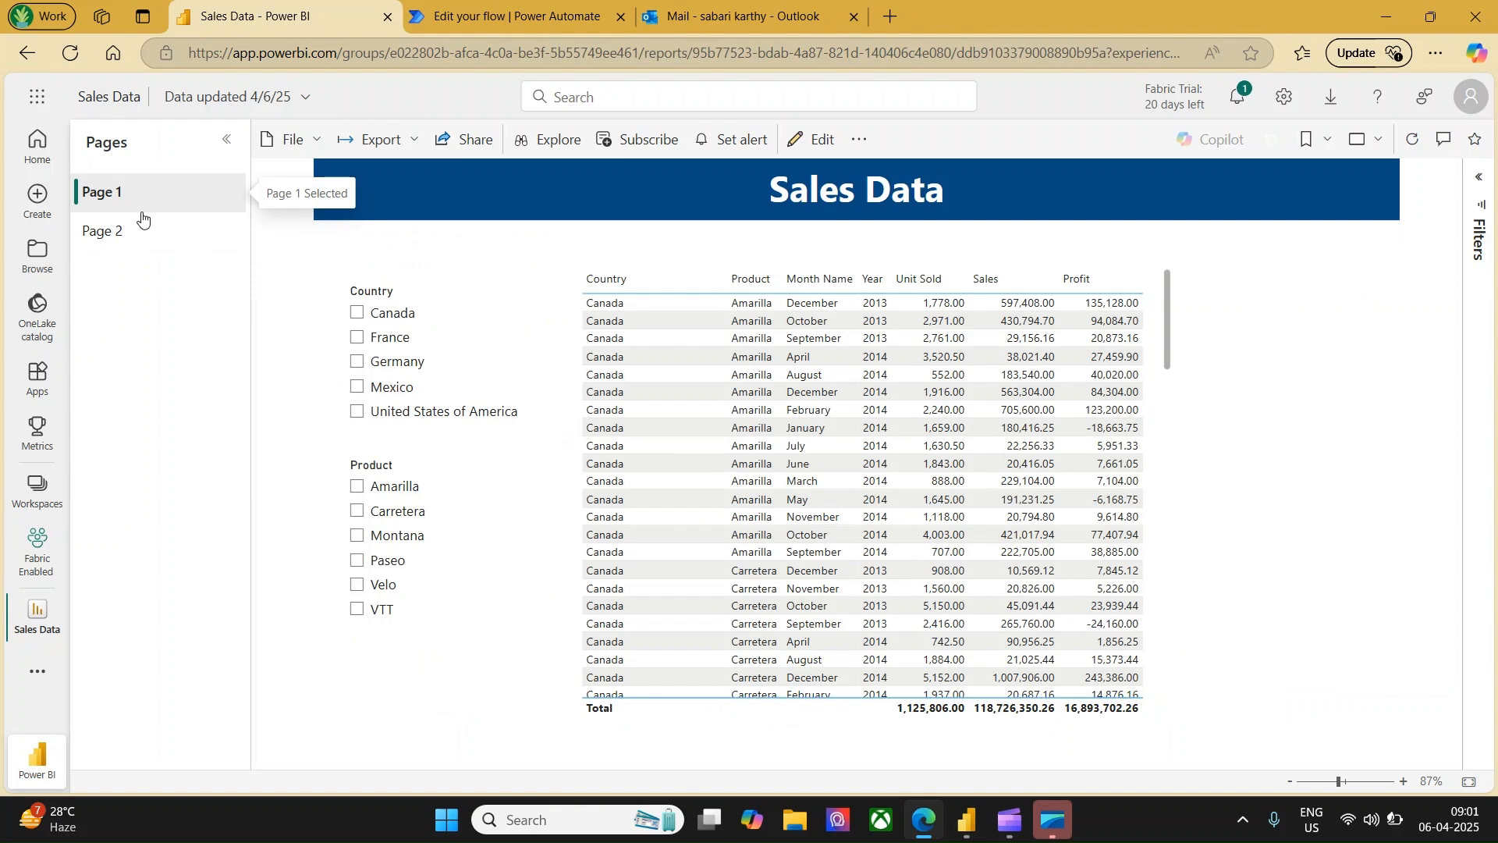
Step: Open report Page 2 and search the taskbar for Notepad ('note')
left_click(101, 231)
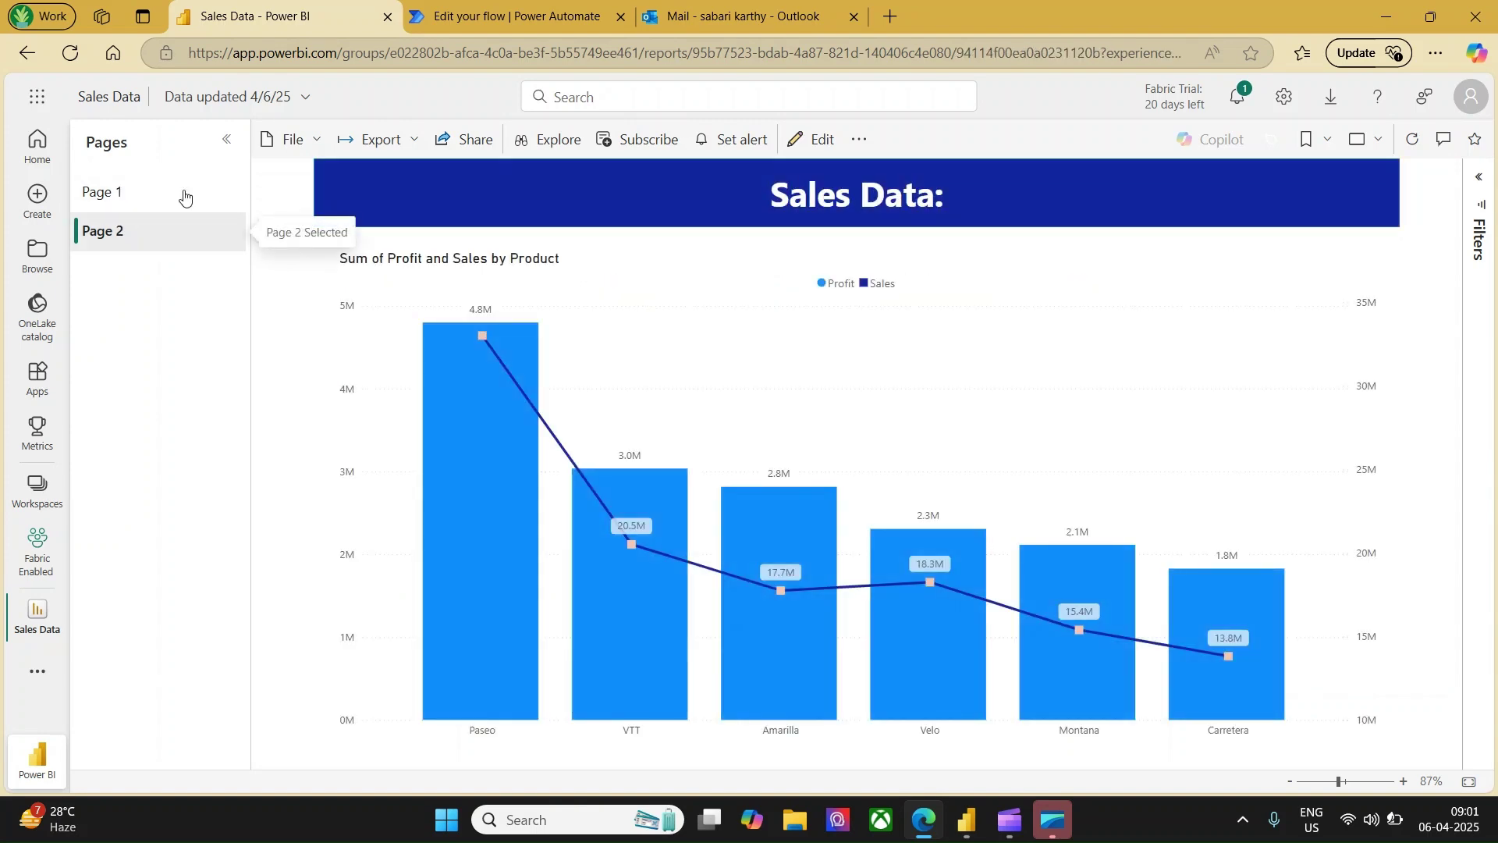
left_click(668, 53)
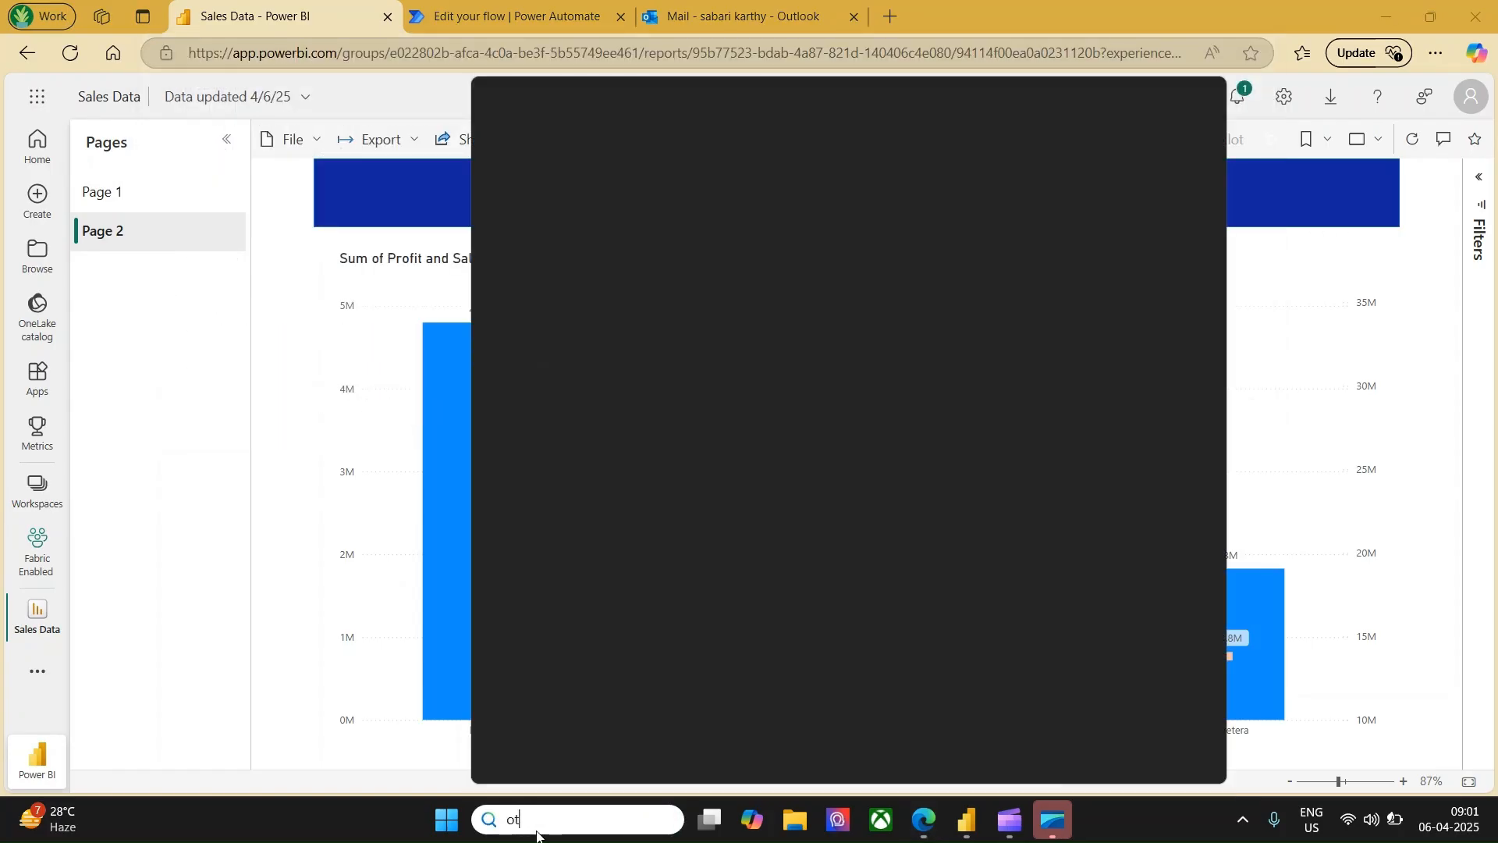
type("note")
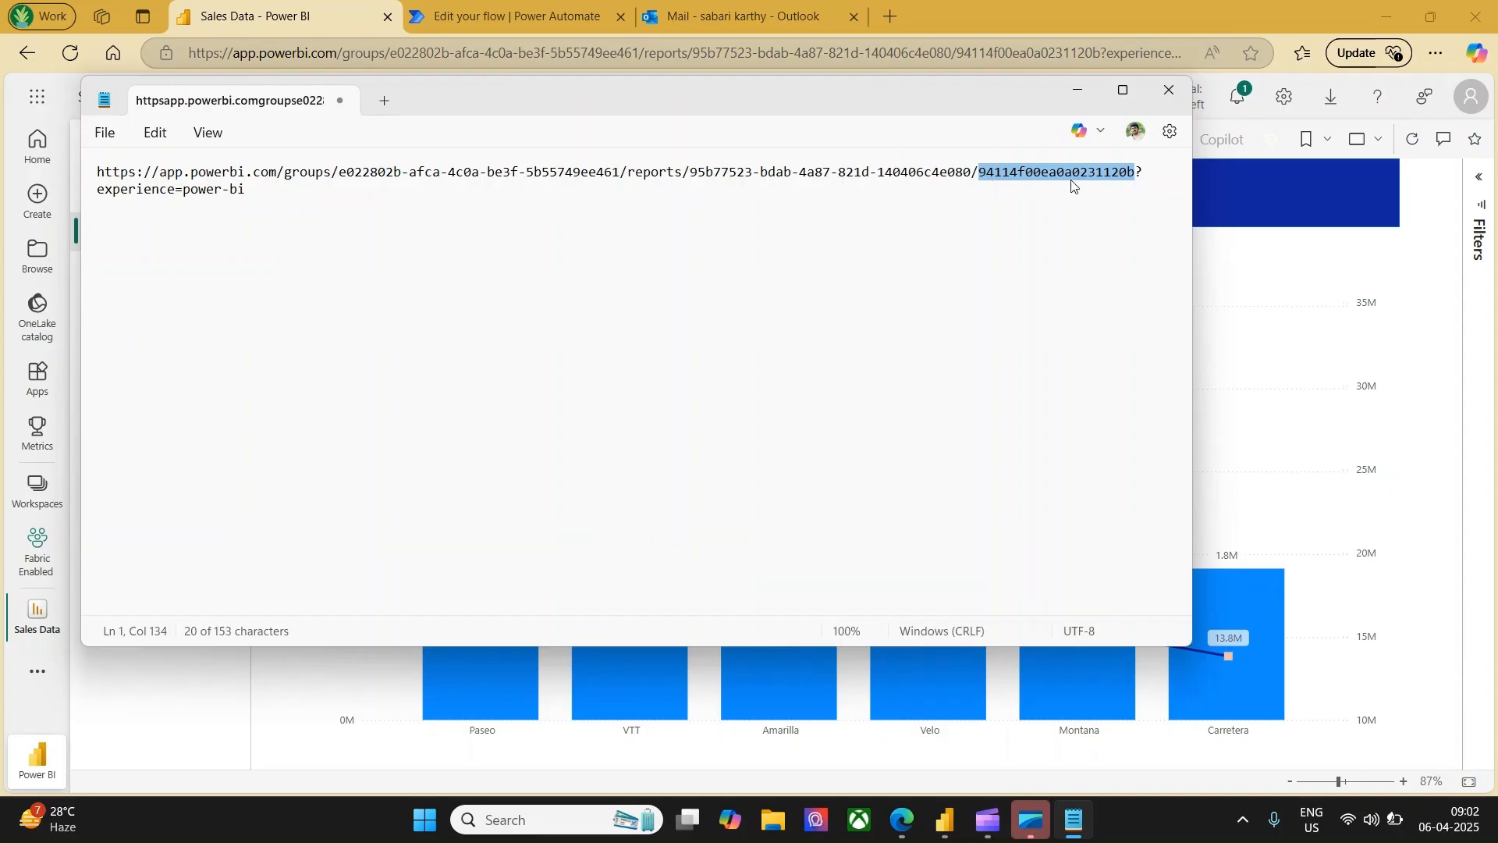
Step: Enter page ID 94114f00ea0a0231120b as the first export page and add a second page entry
left_click(514, 17)
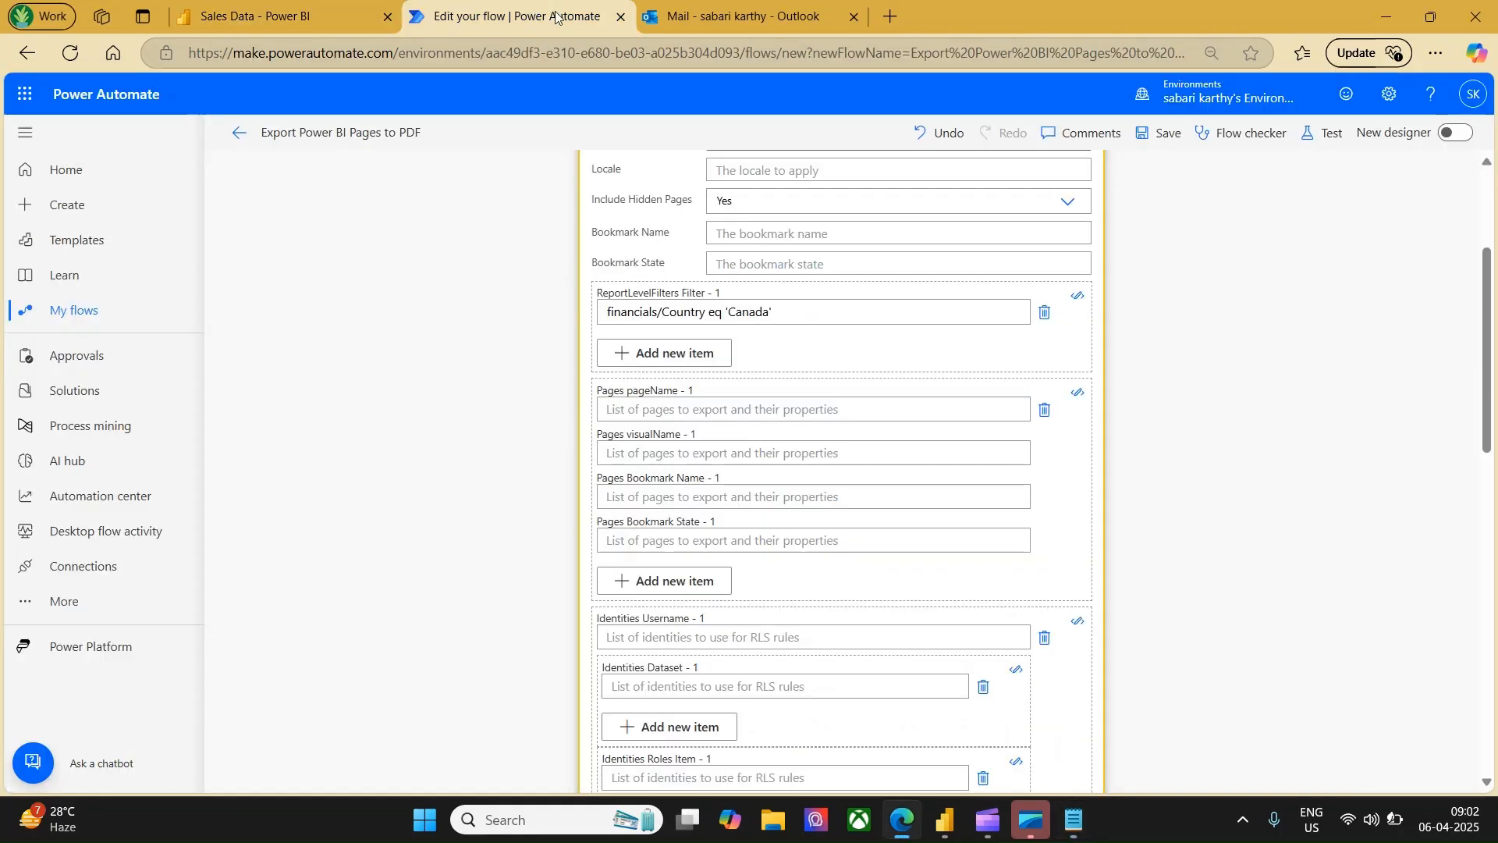
left_click(813, 408)
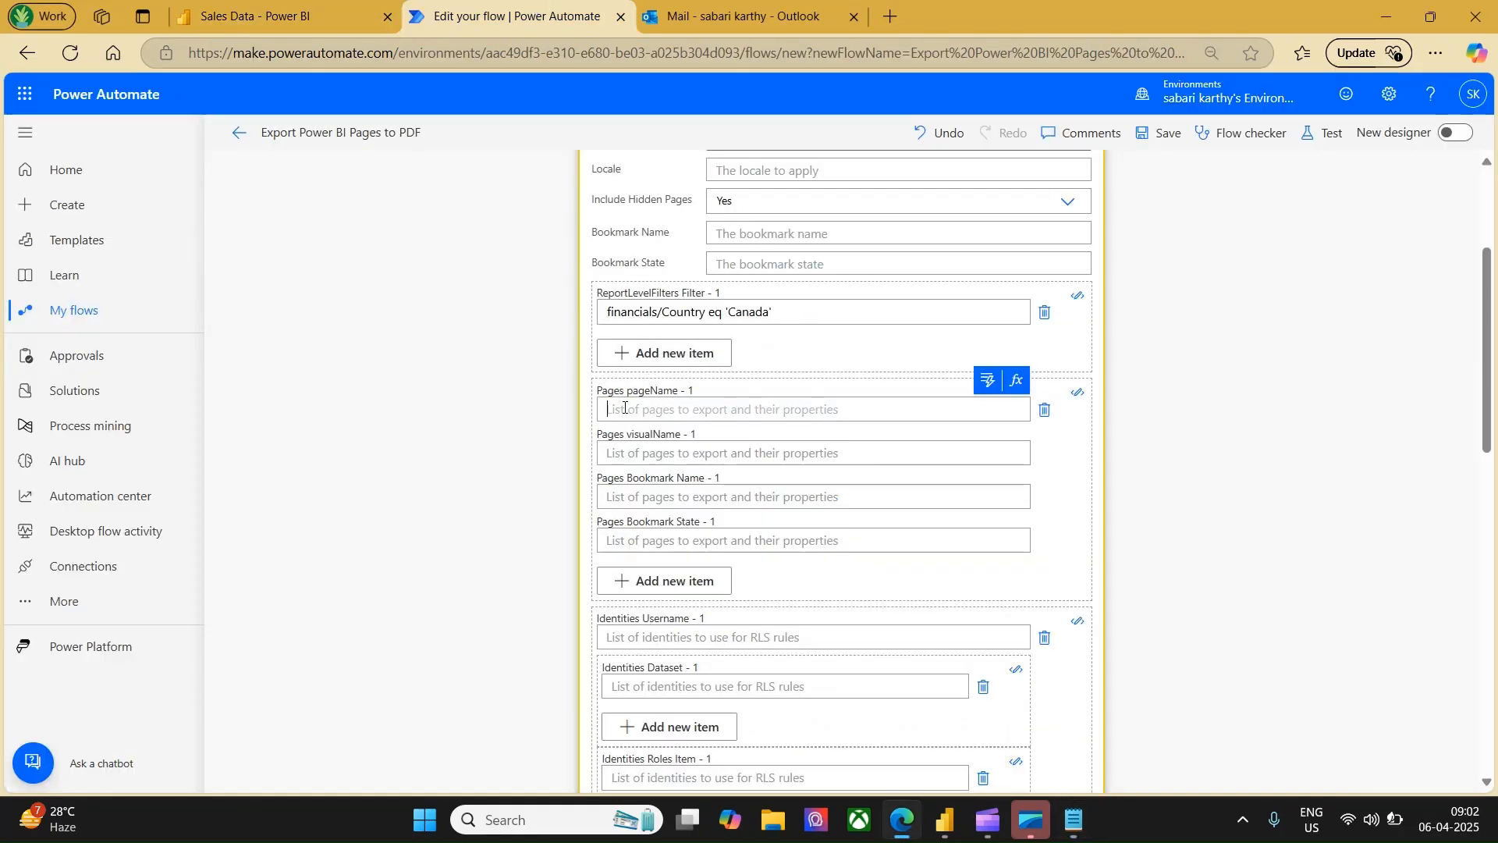
type("94114f00ea0a02311120b")
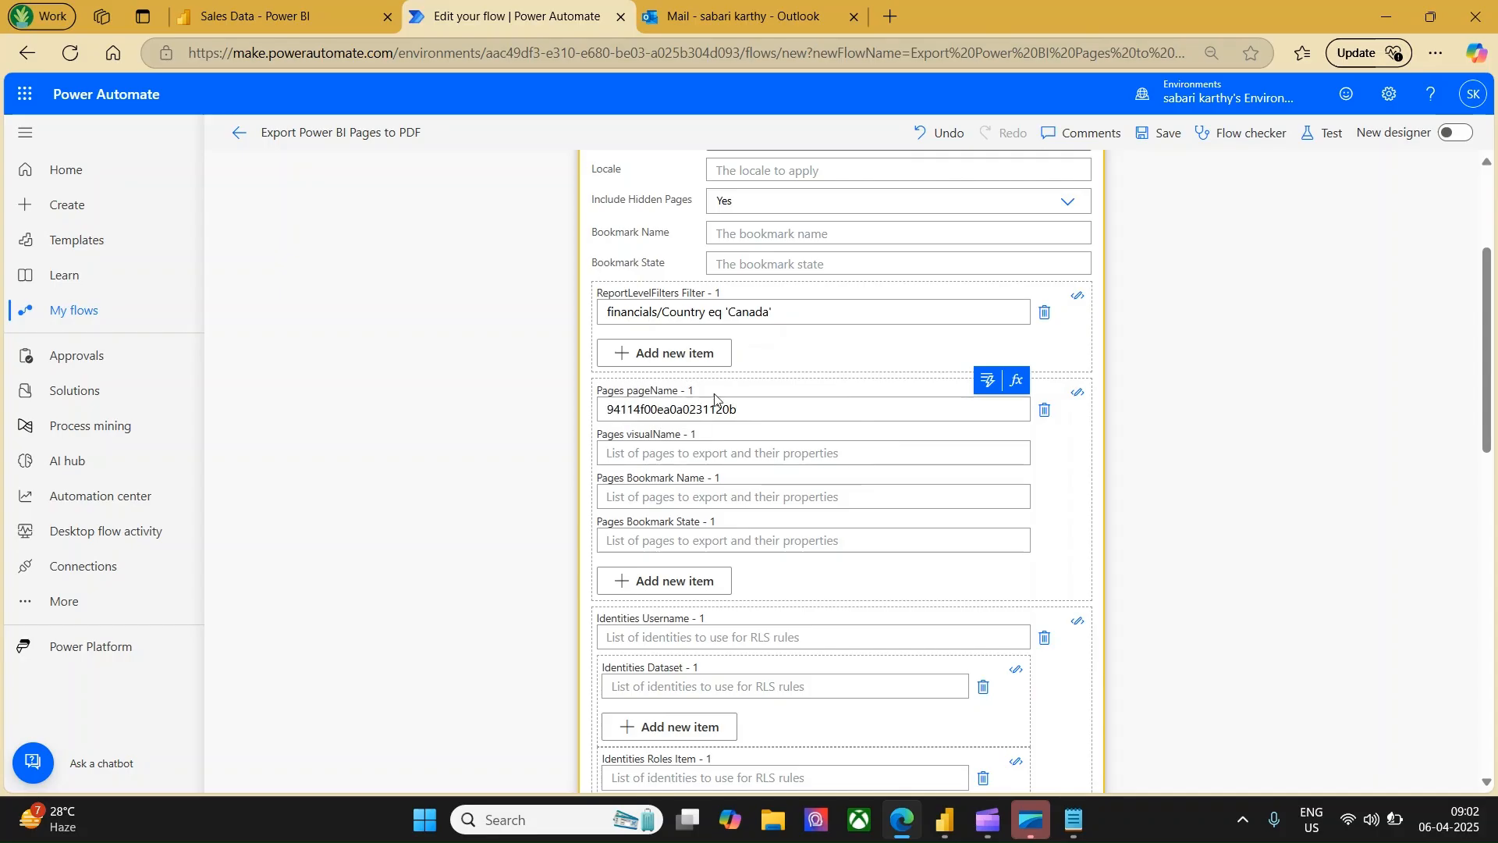
mouse_move(952, 578)
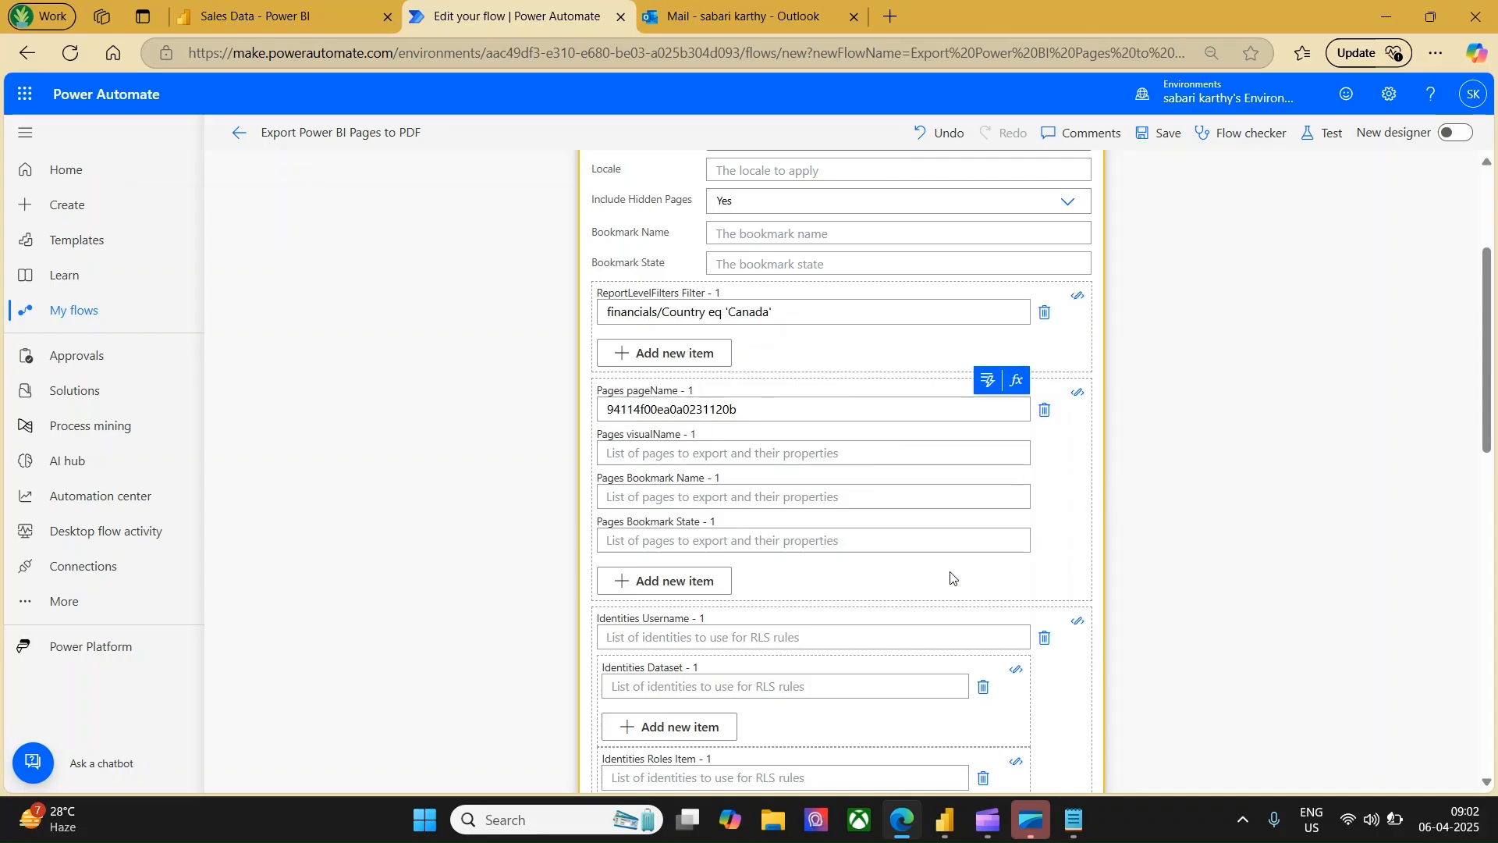
mouse_move(1035, 531)
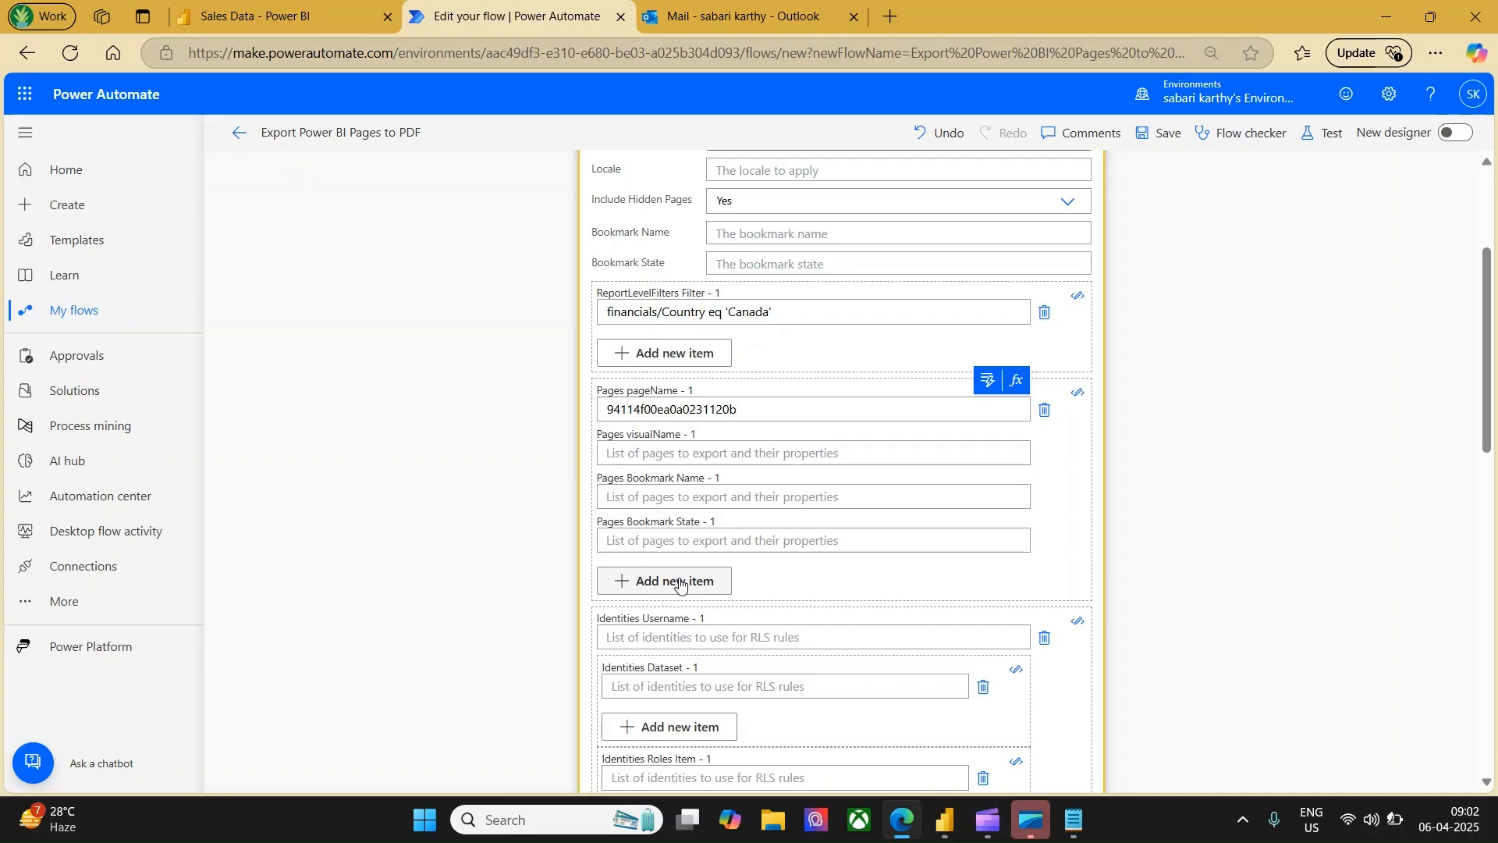
left_click(663, 580)
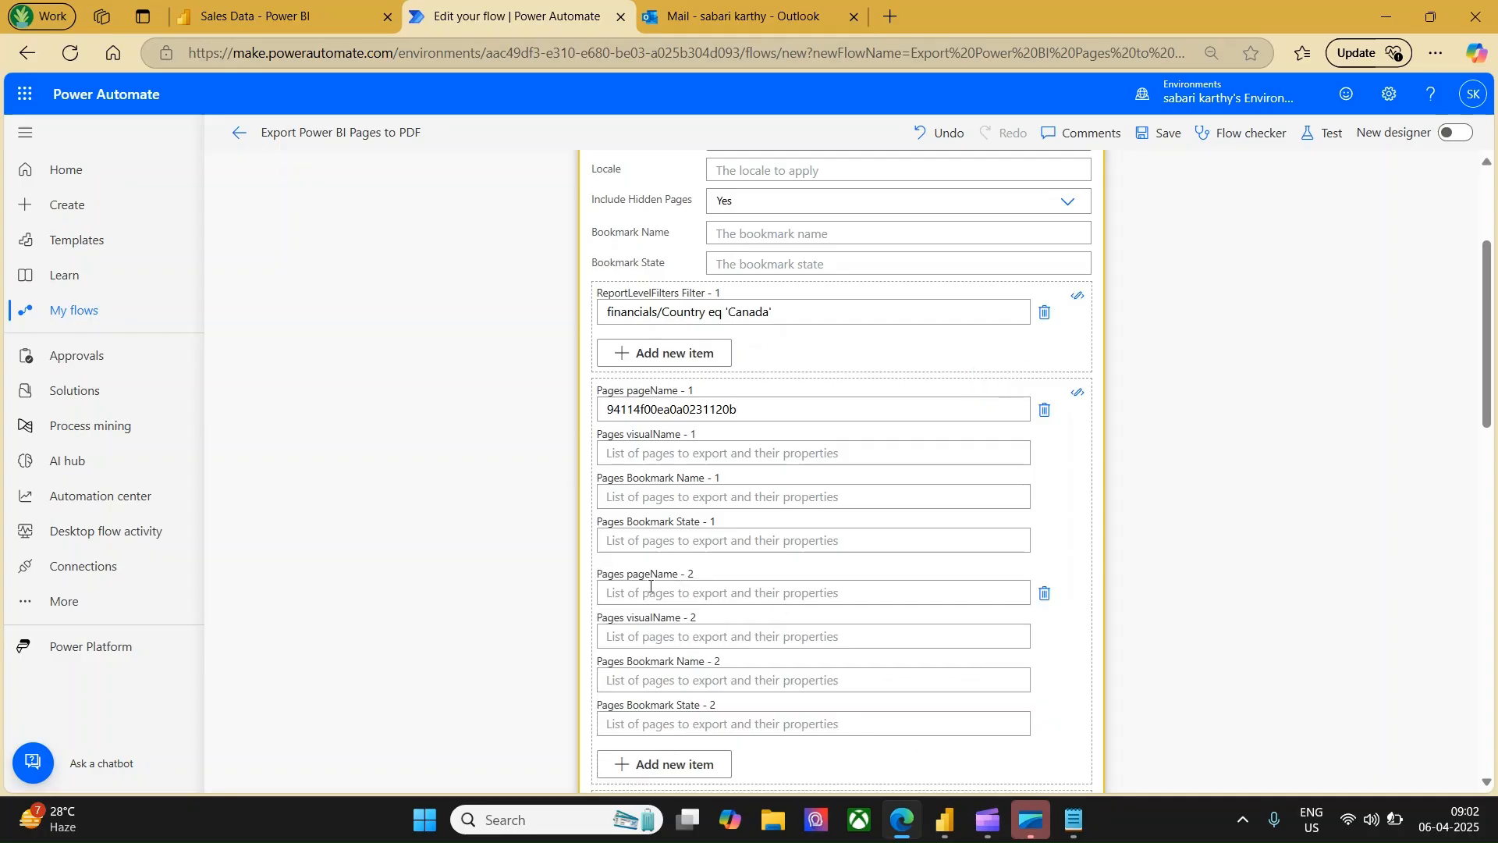
mouse_move(699, 603)
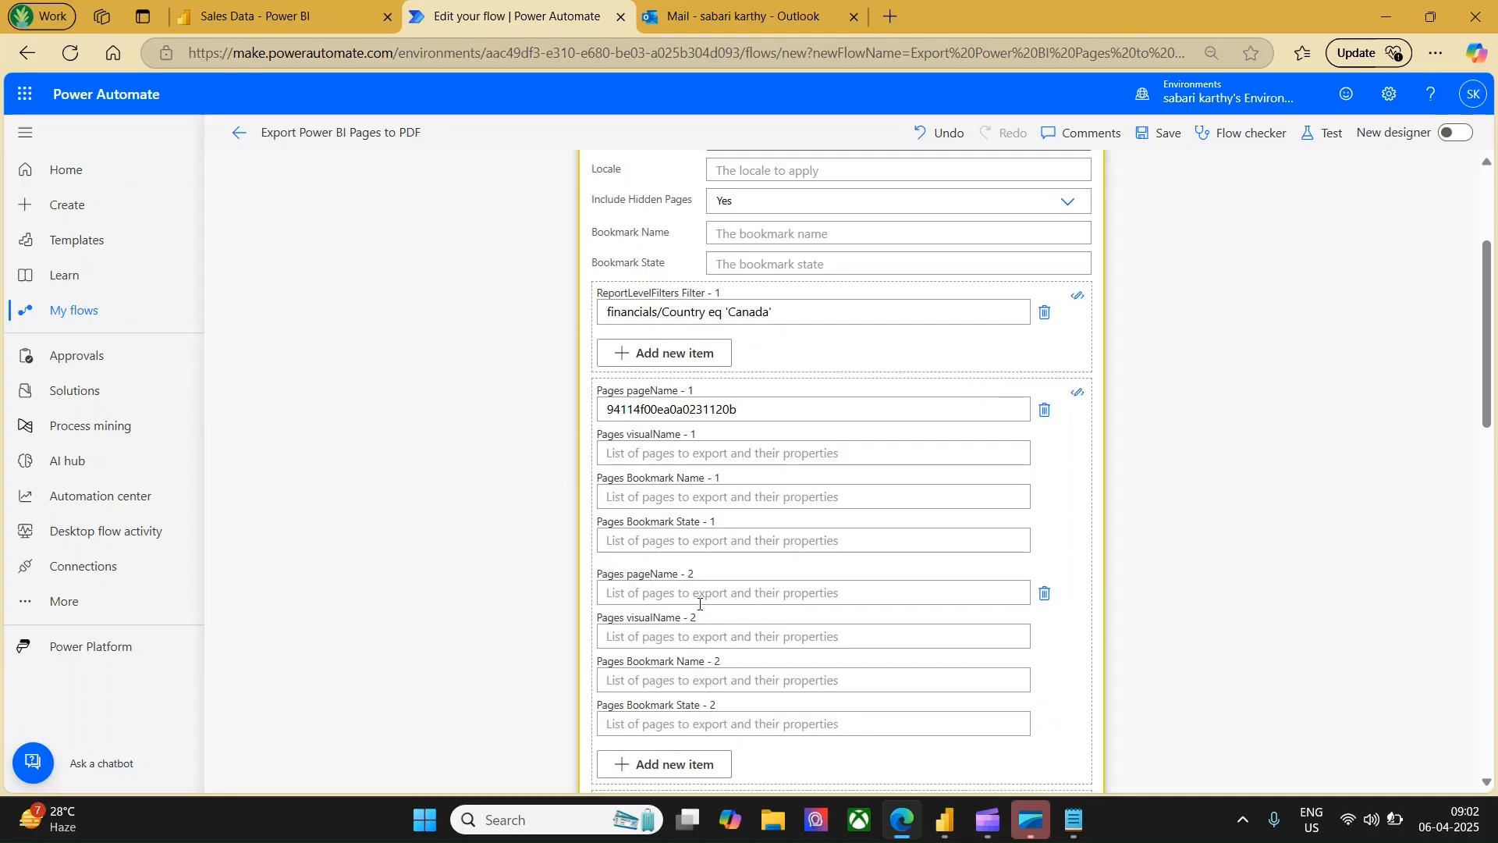
left_click(277, 17)
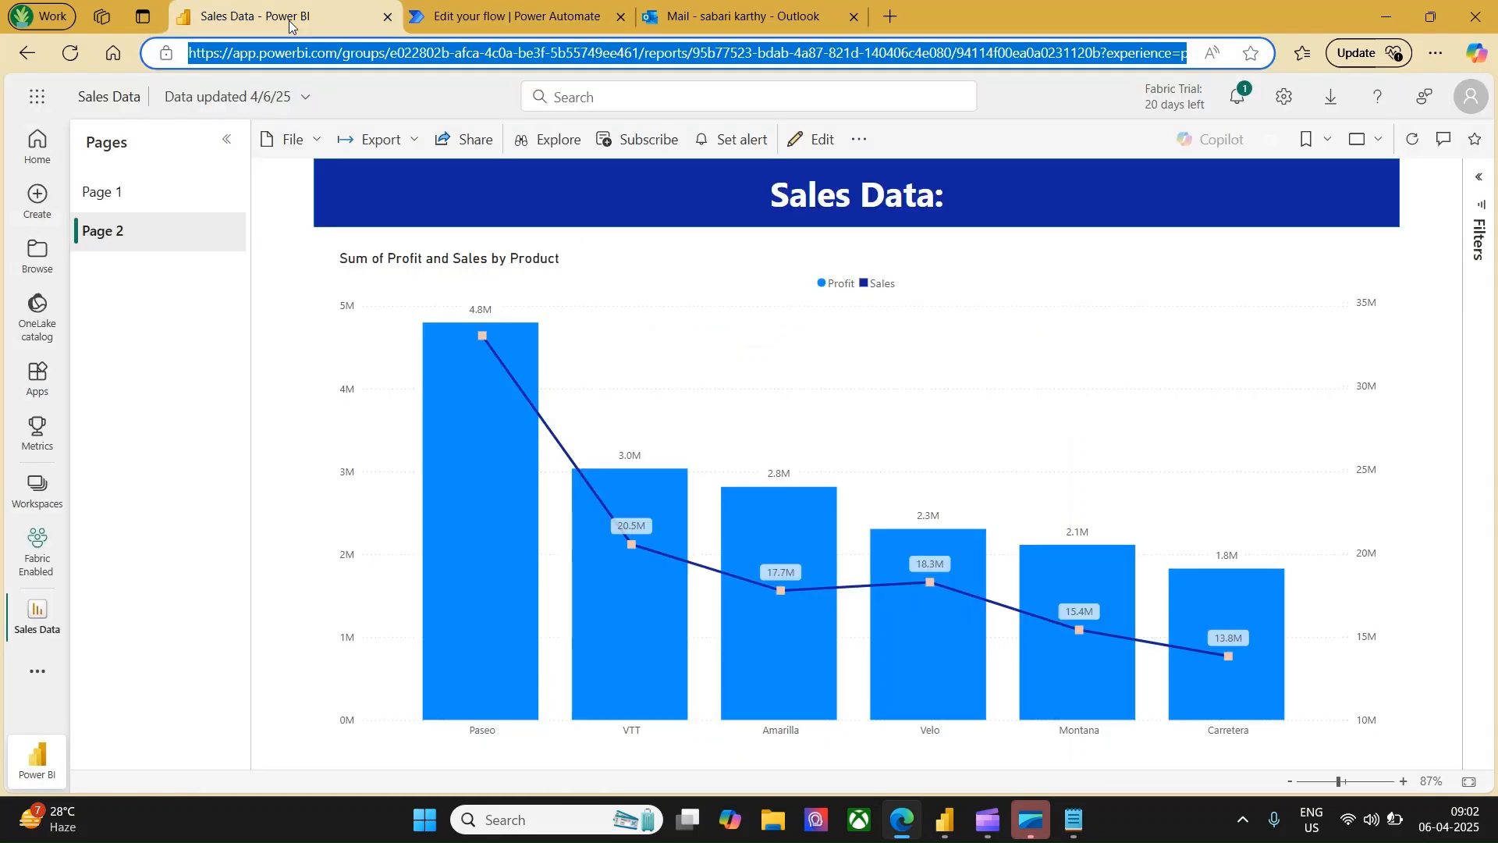
left_click(102, 192)
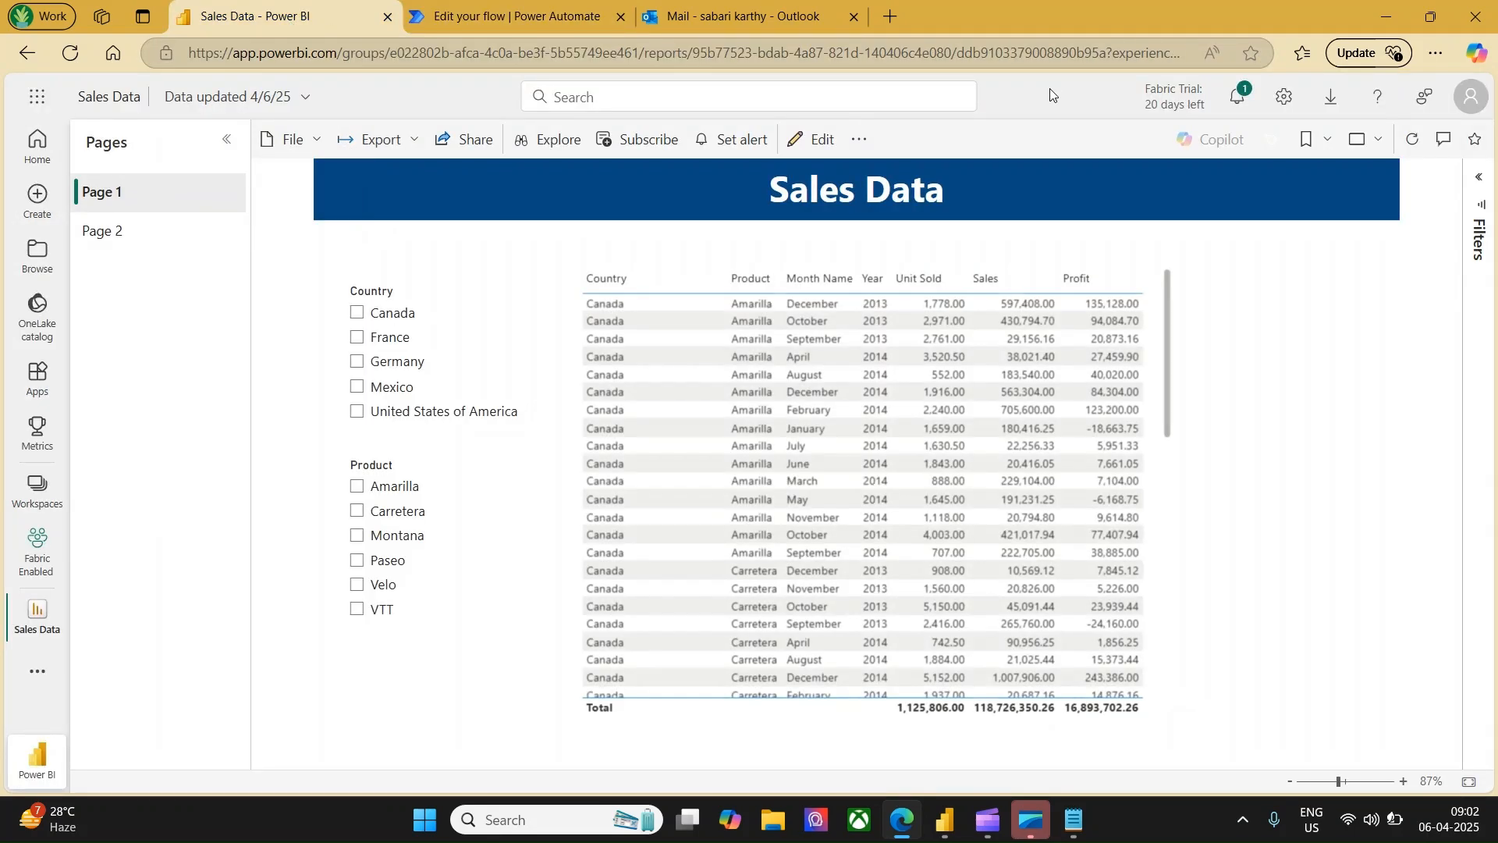
left_click(669, 54)
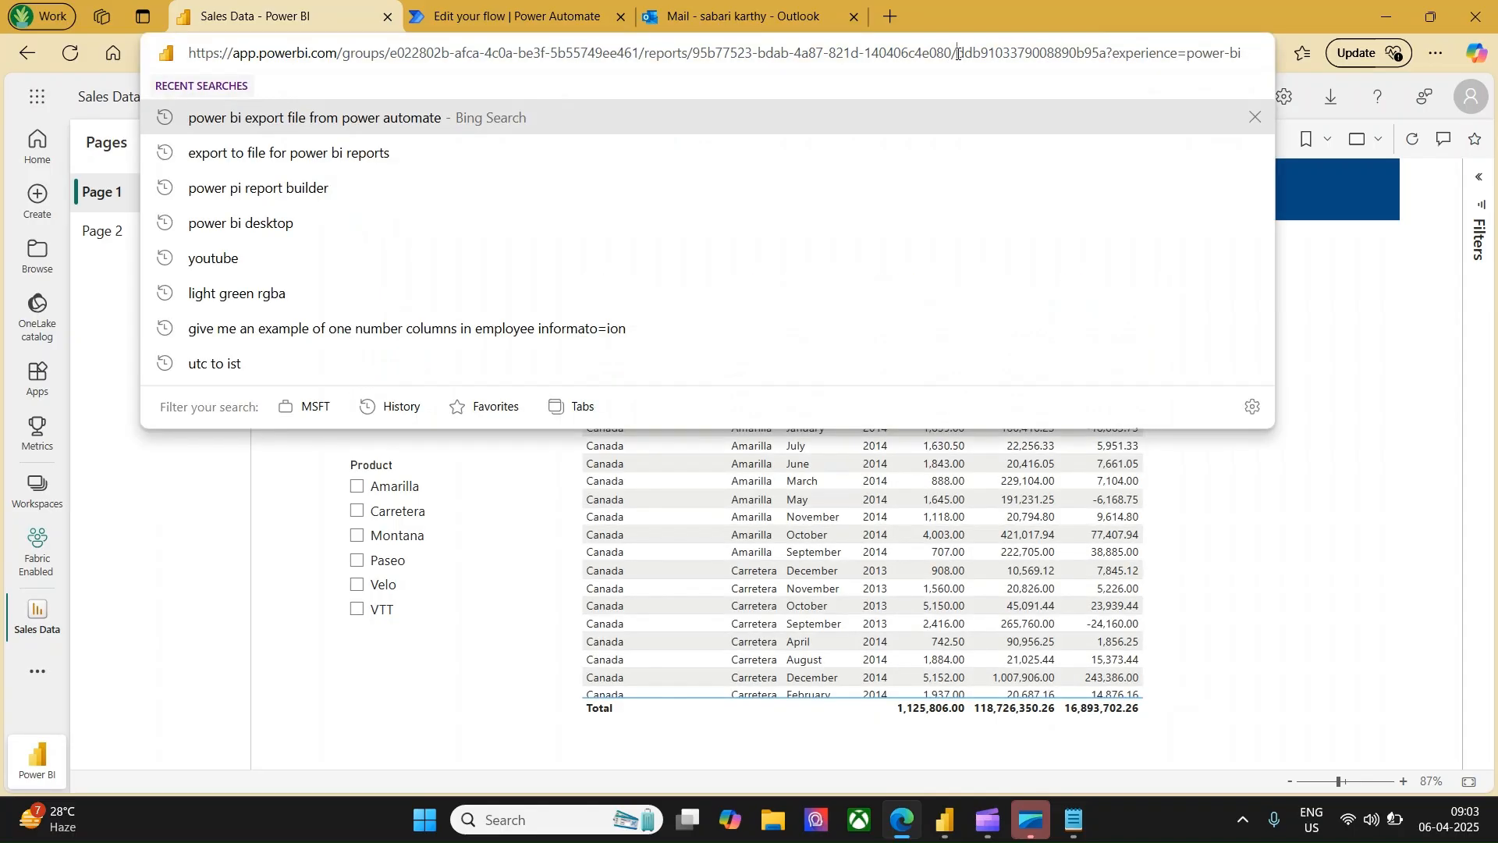
double_click(1027, 54)
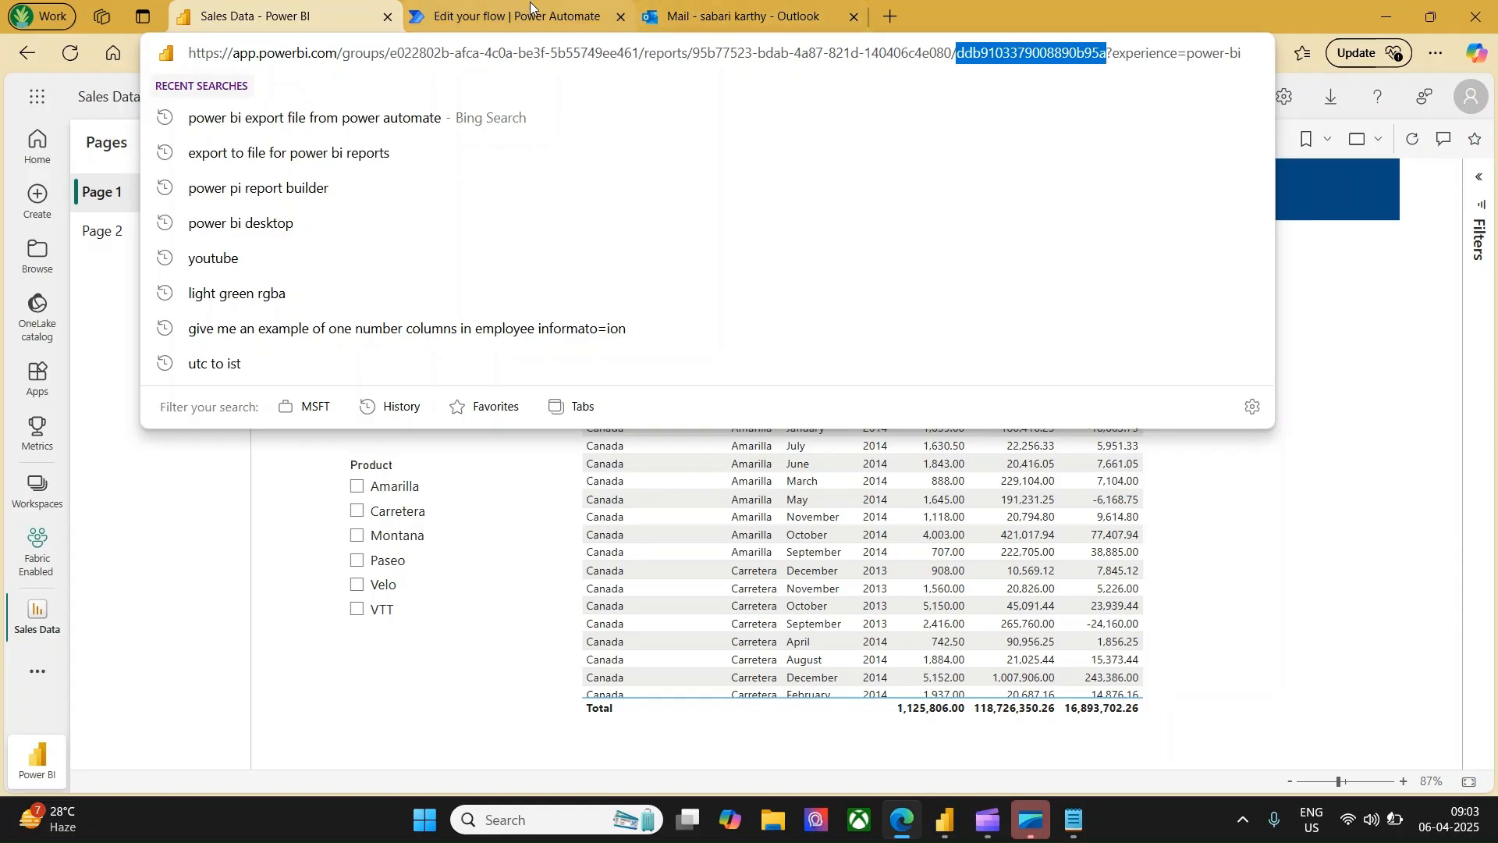
left_click(514, 16)
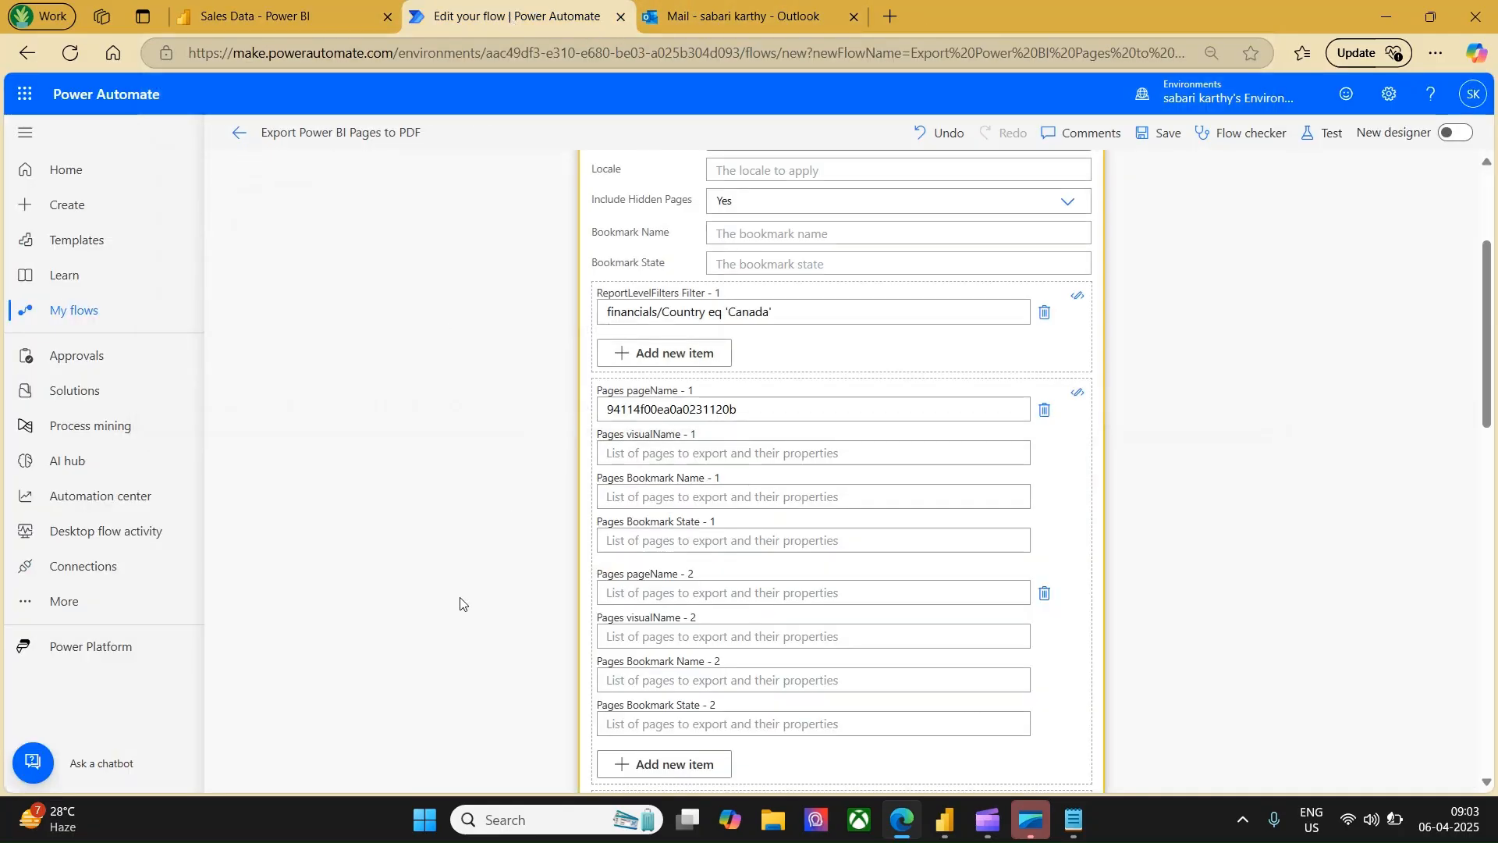
mouse_move(639, 590)
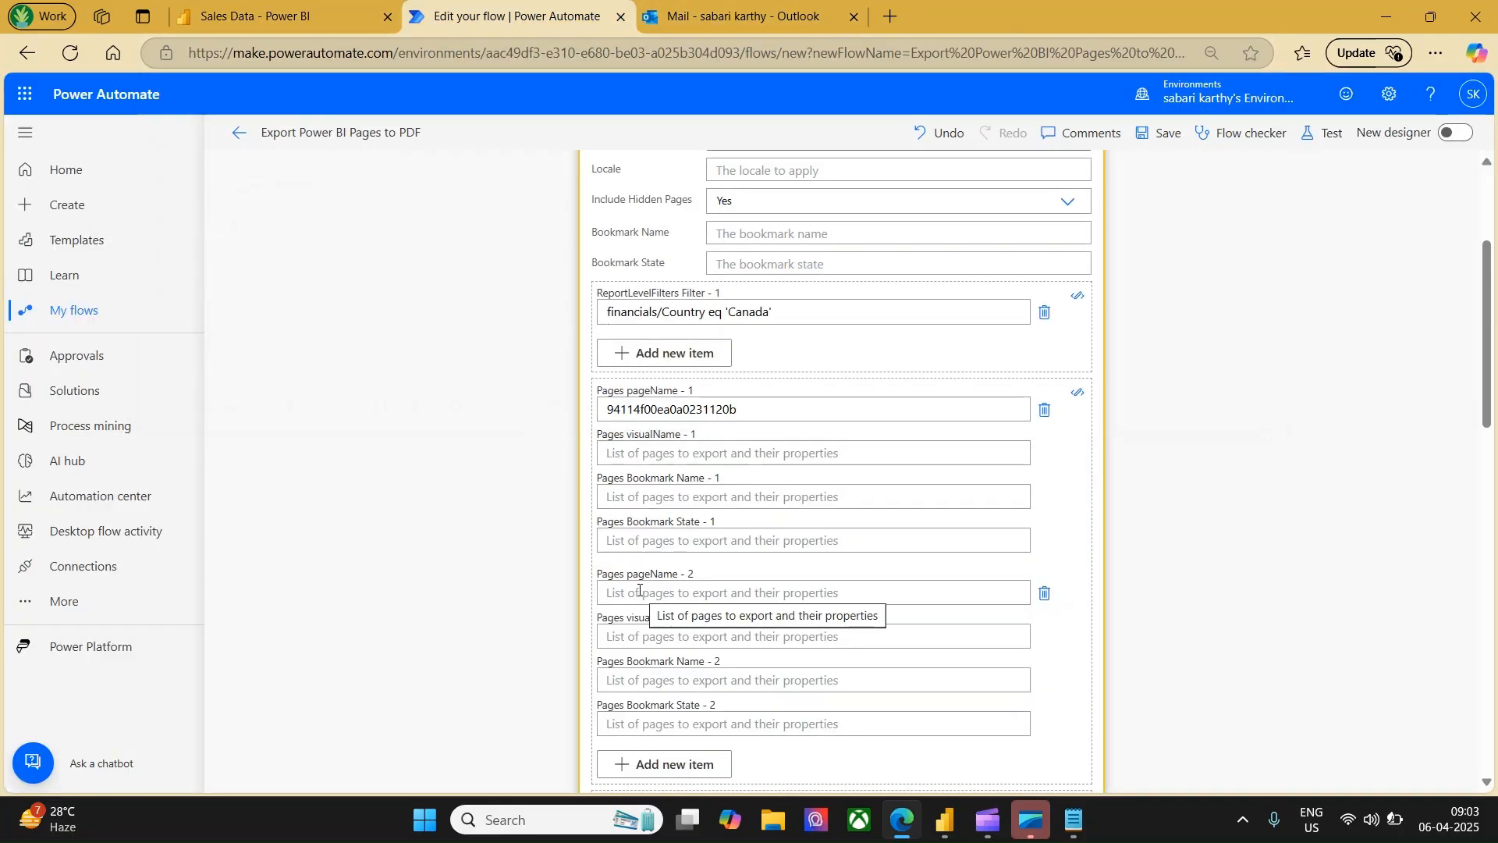
type("ddb9103379008890b95a")
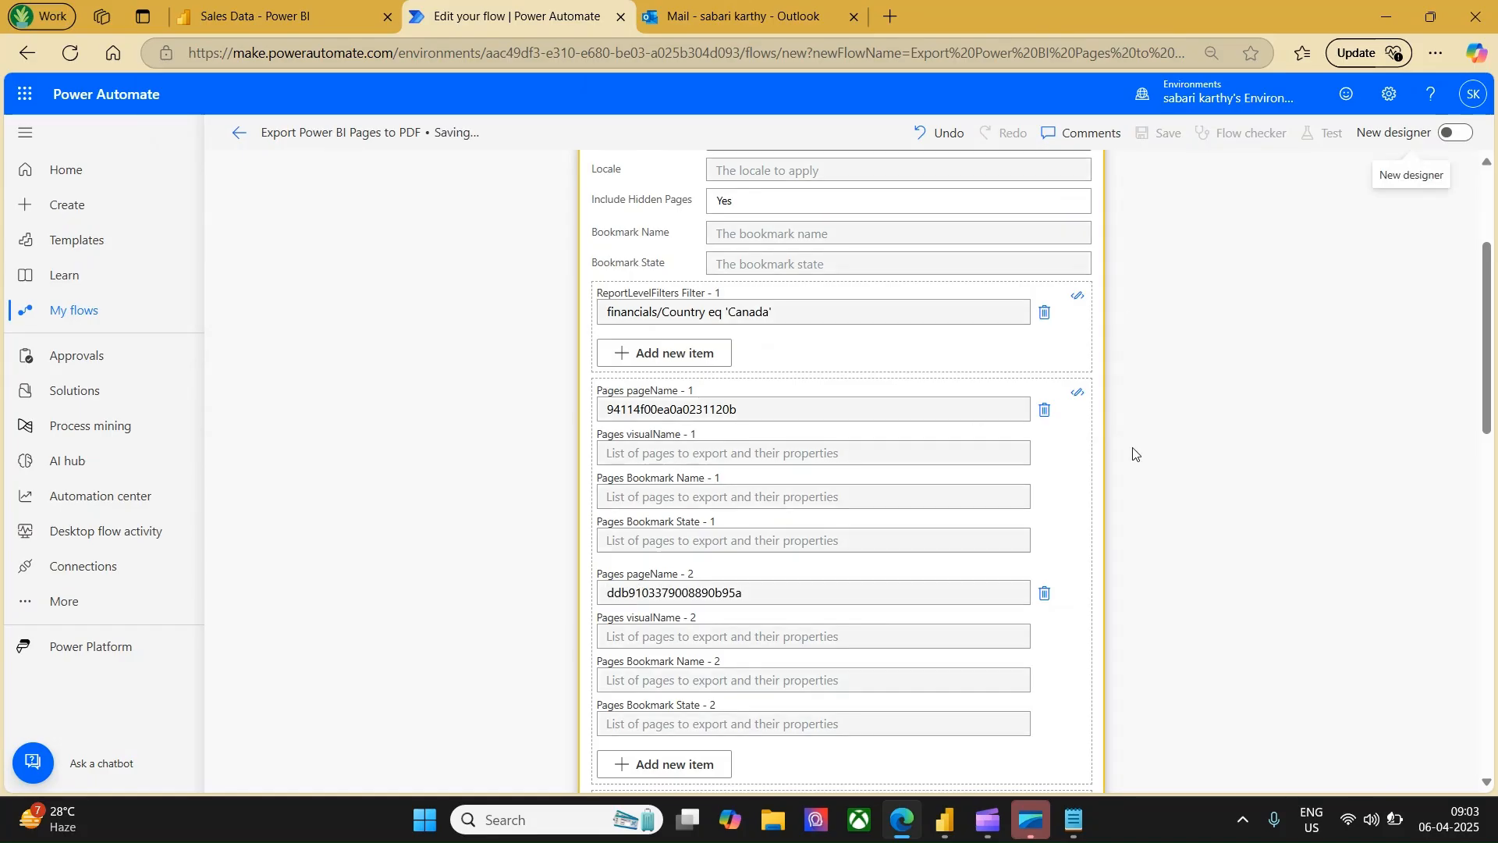
left_click(1165, 133)
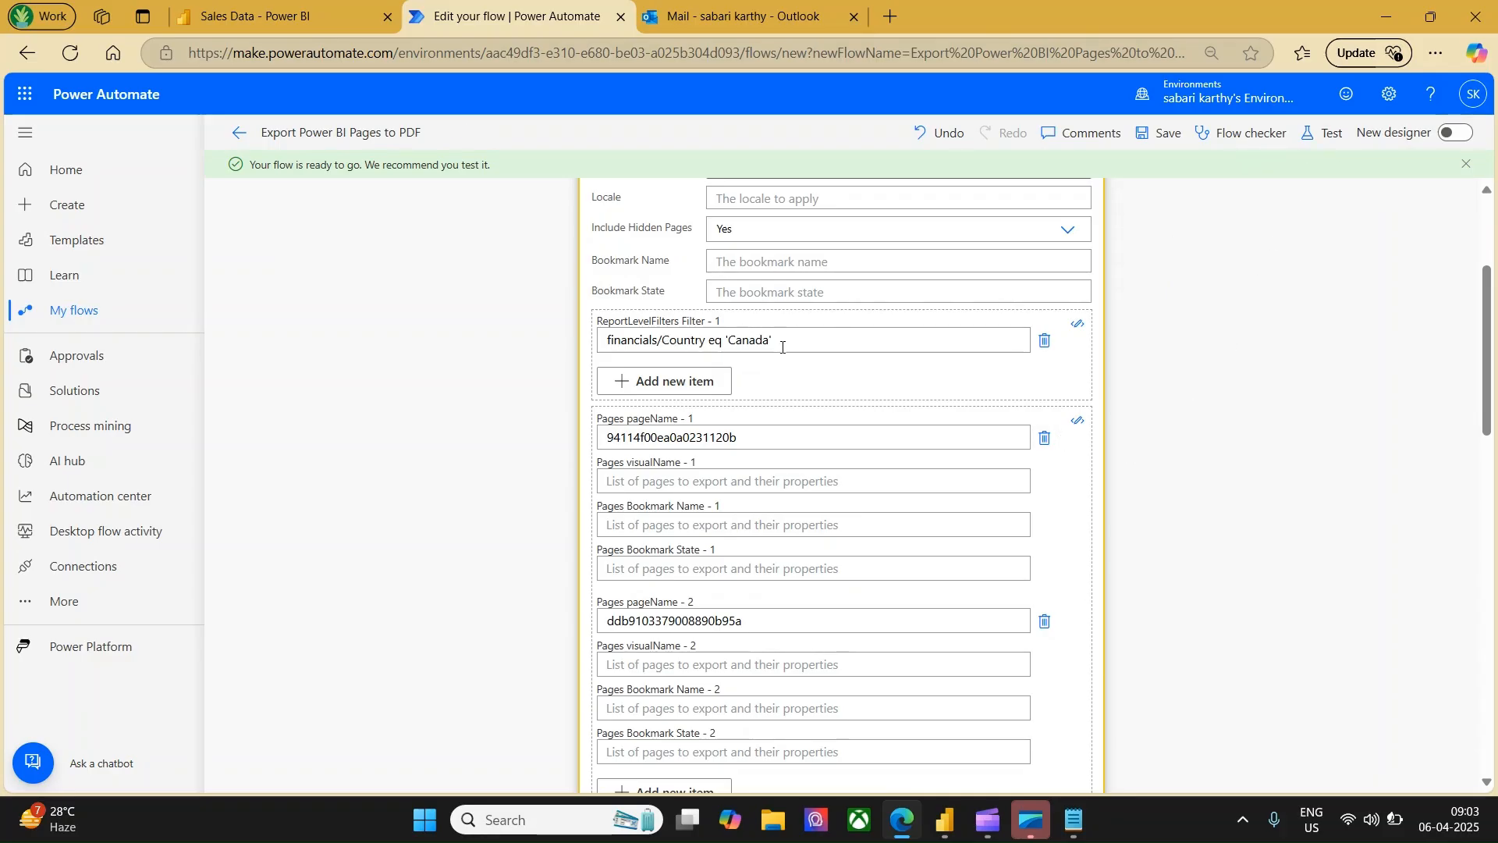
mouse_move(1320, 133)
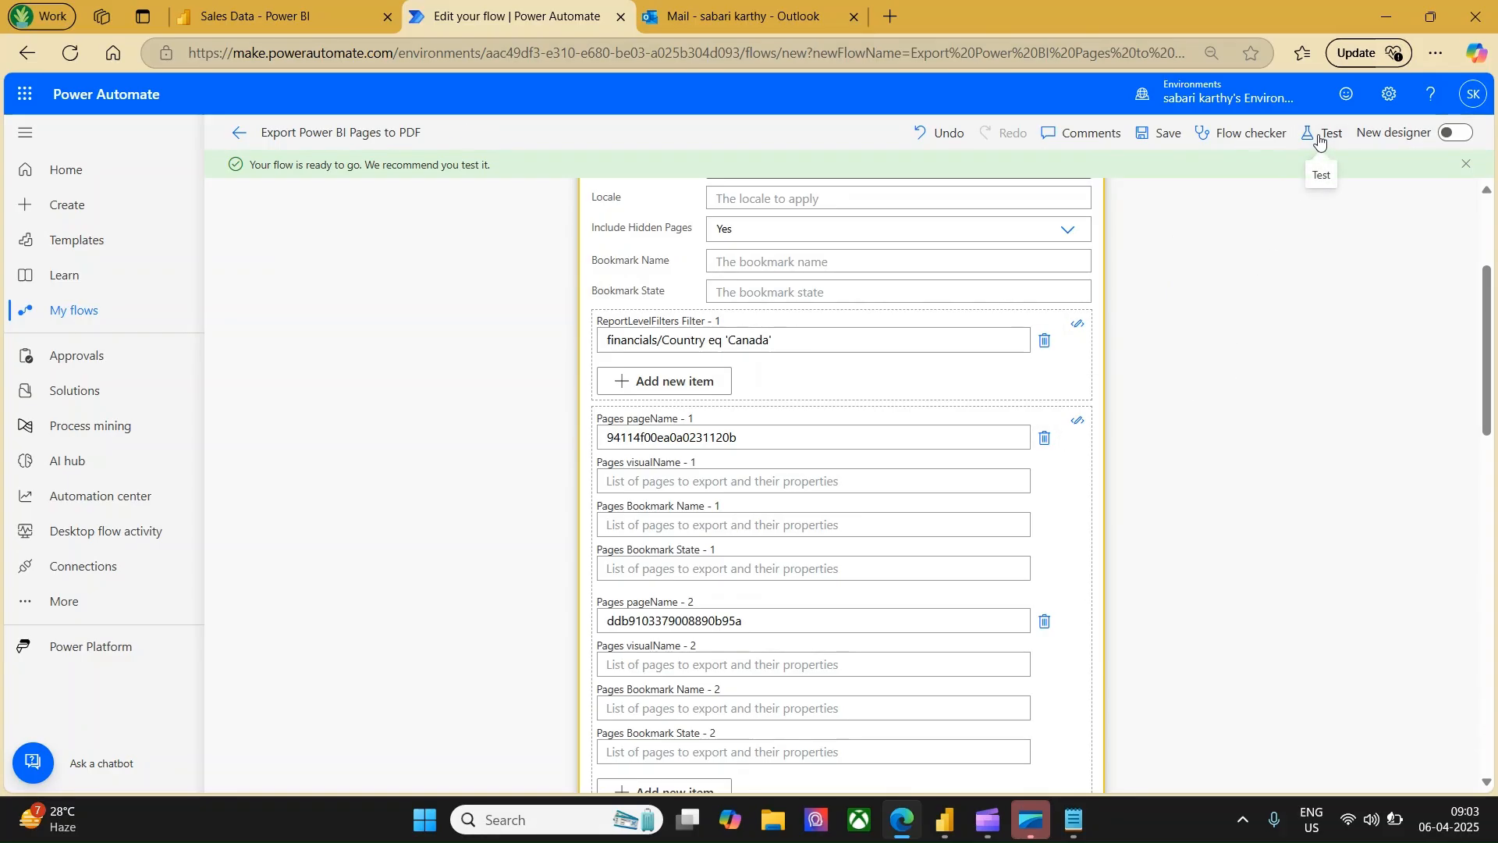
Step: Run a manual test of the flow until it succeeds
left_click(1328, 131)
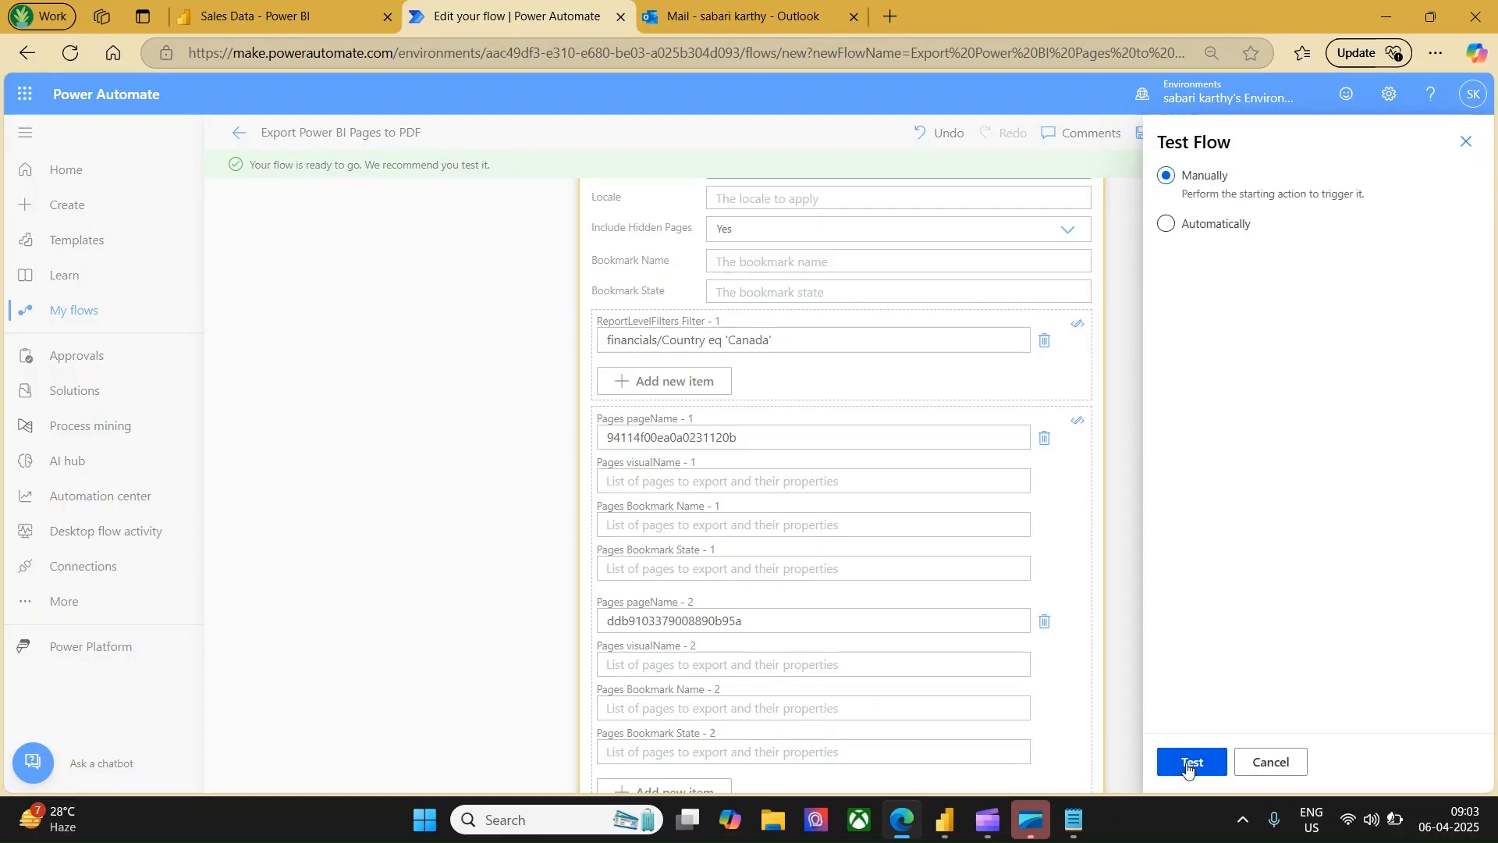
left_click(1190, 762)
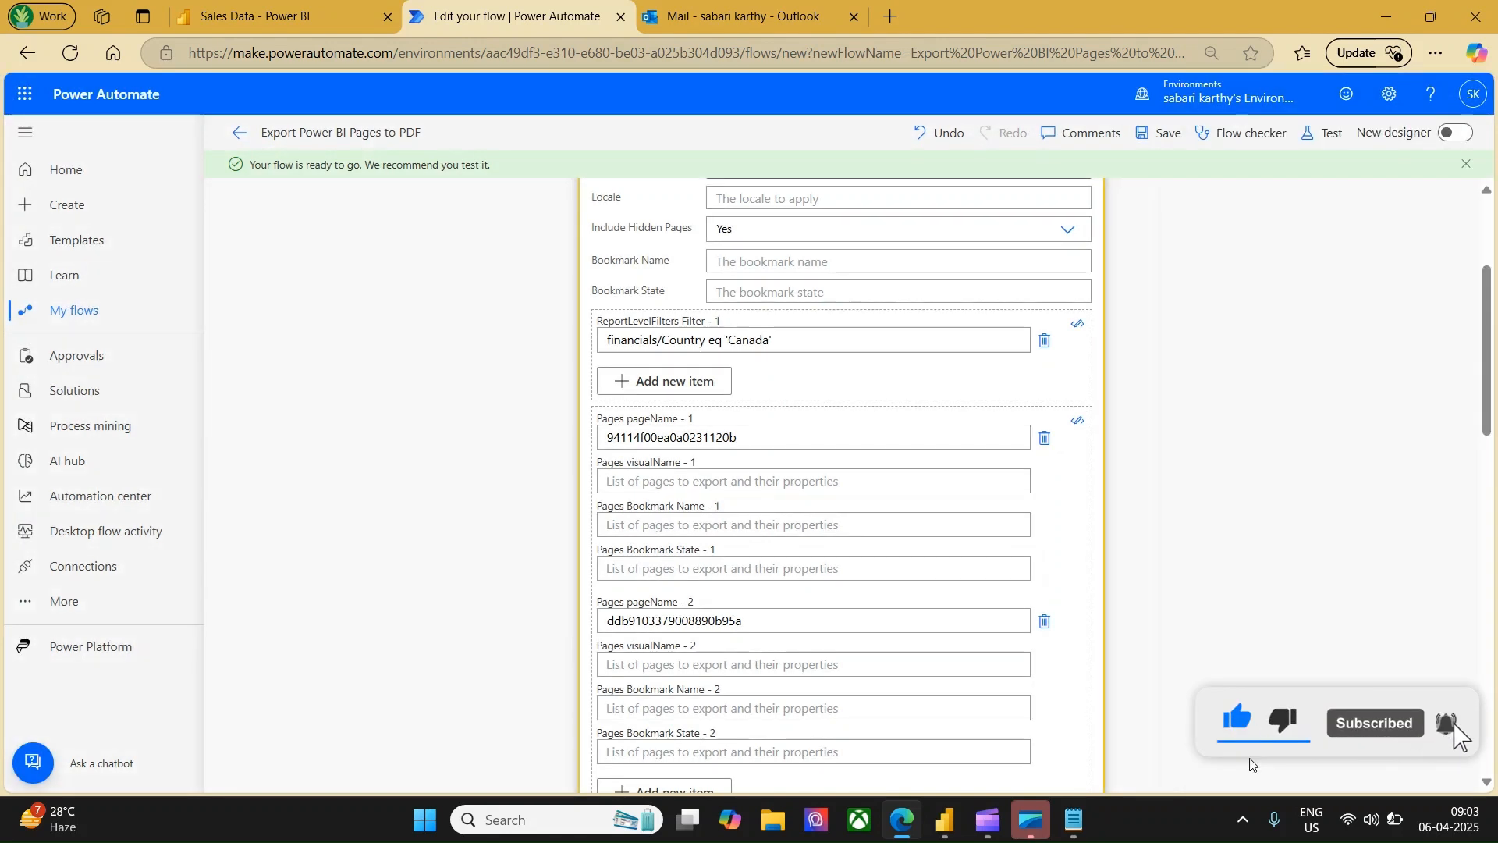
left_click(1328, 133)
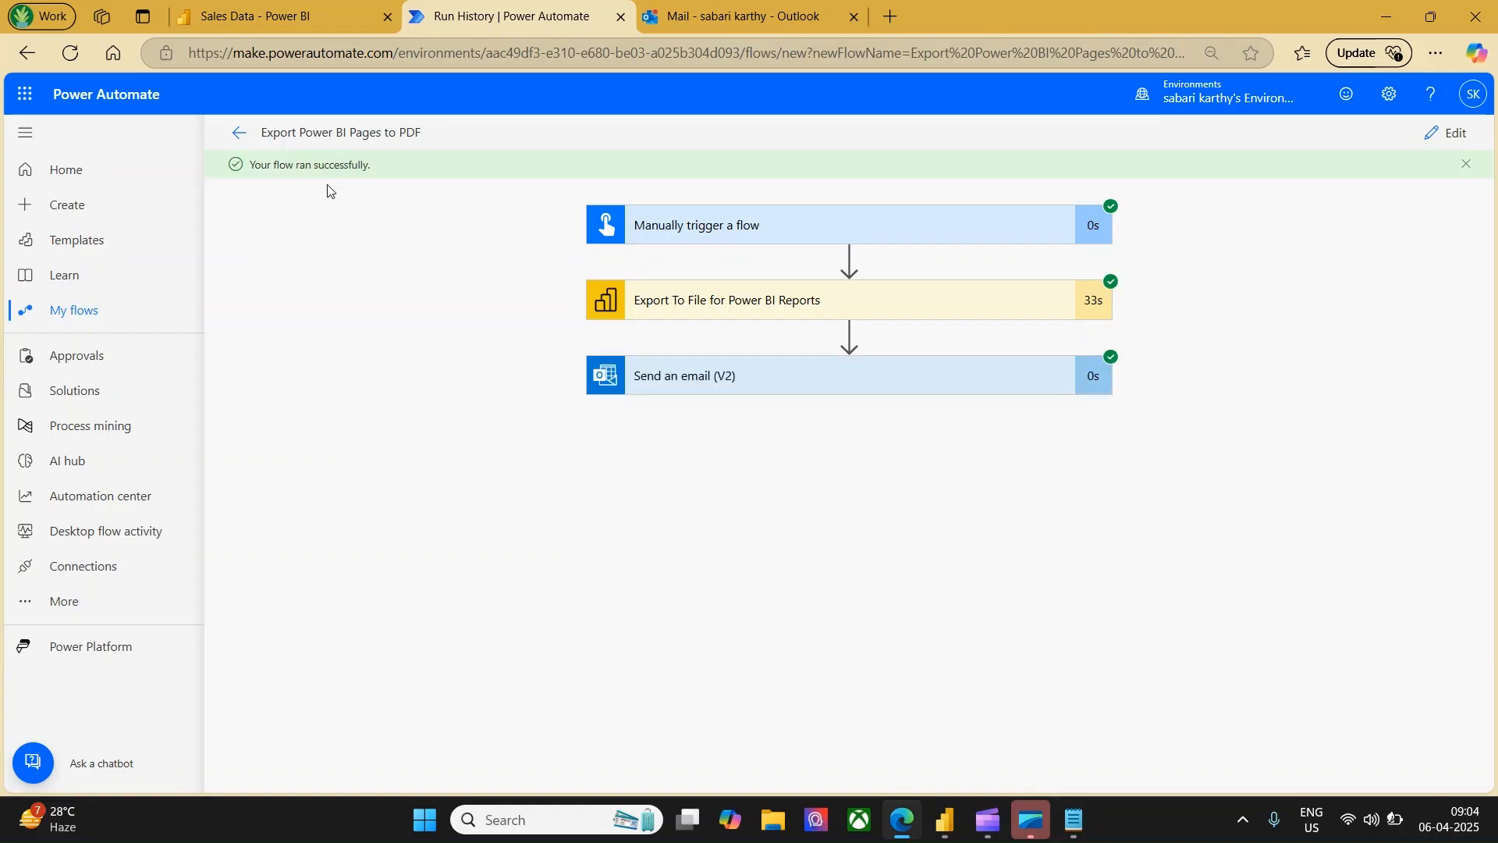
Step: Open the newest PDF Export email and scroll through the PDFExport.pdf preview for Canada data
left_click(748, 17)
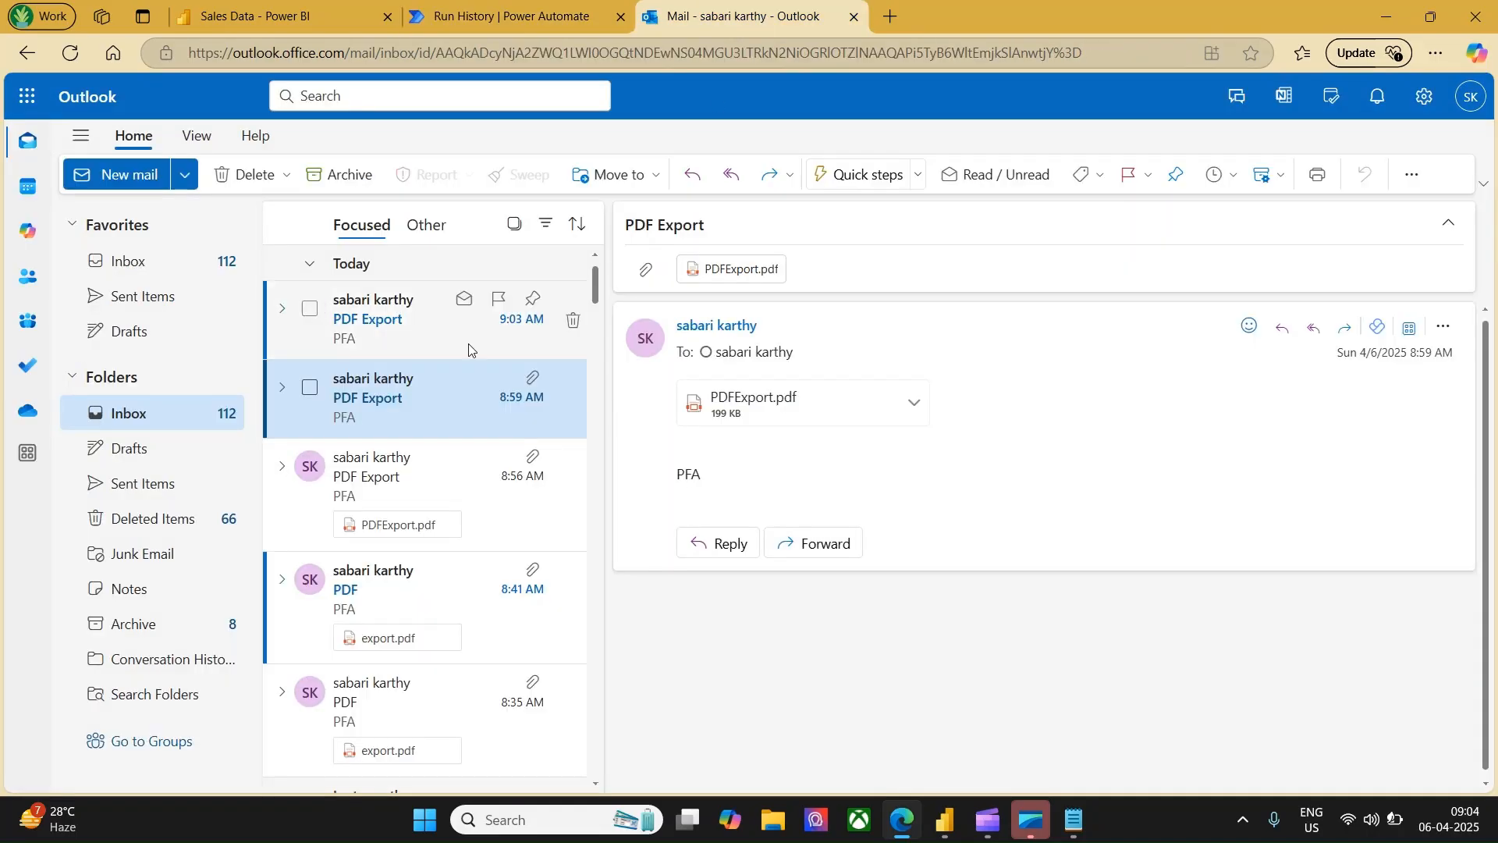
left_click(411, 318)
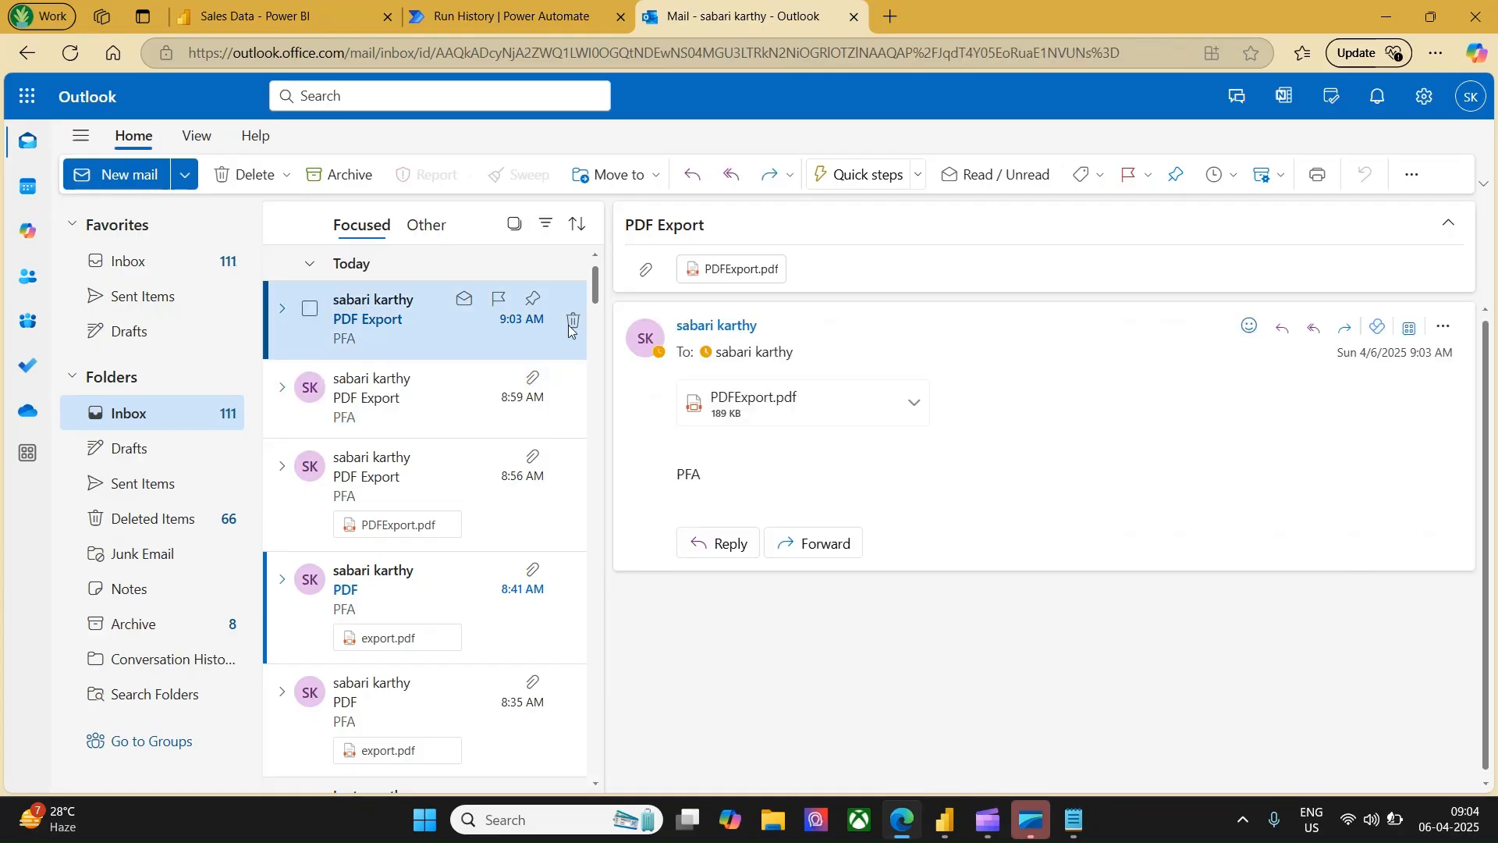
left_click(731, 269)
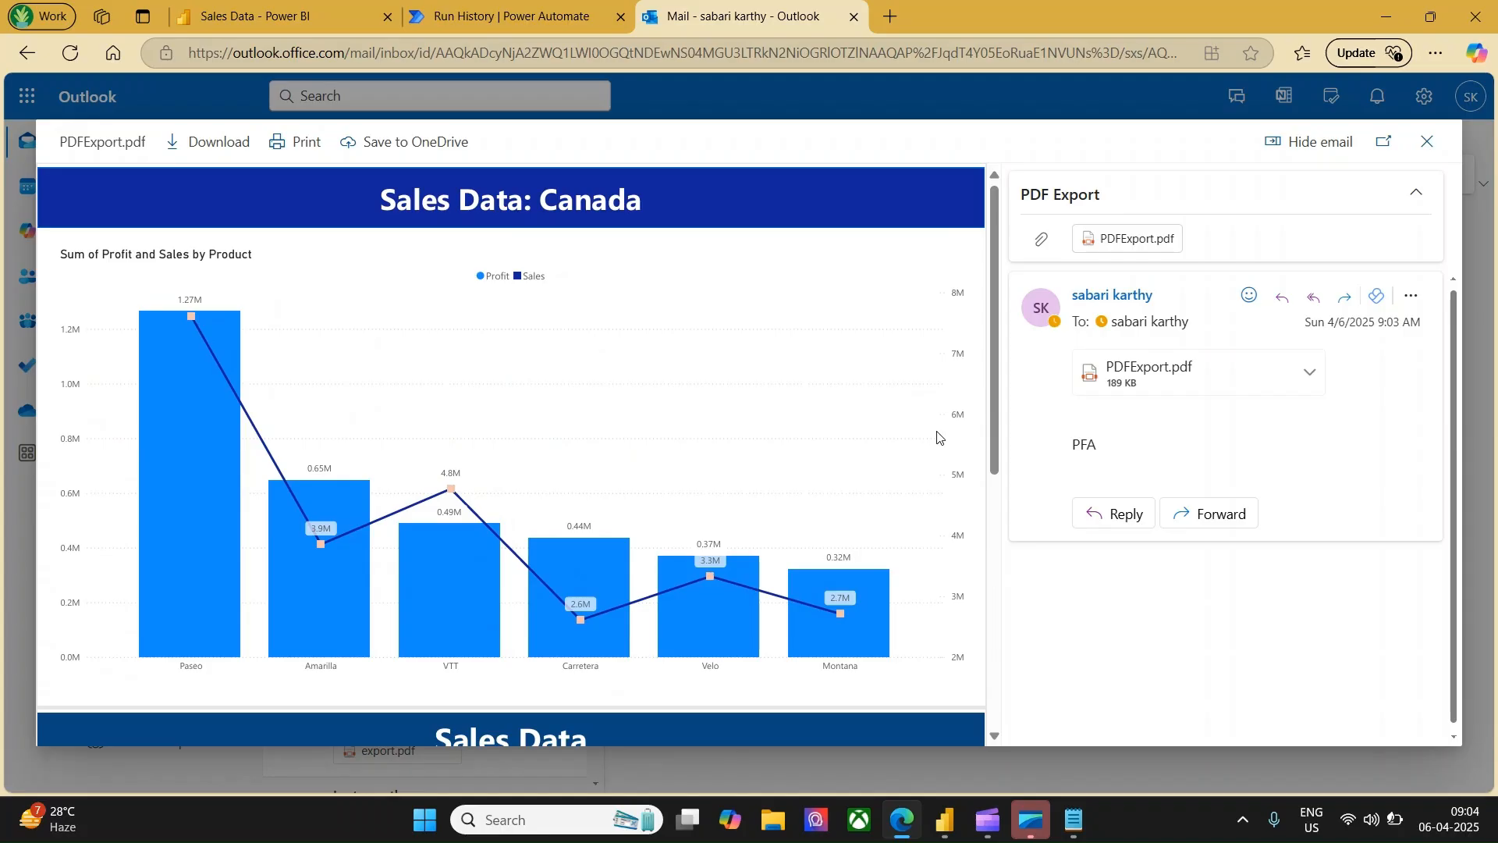
mouse_move(569, 197)
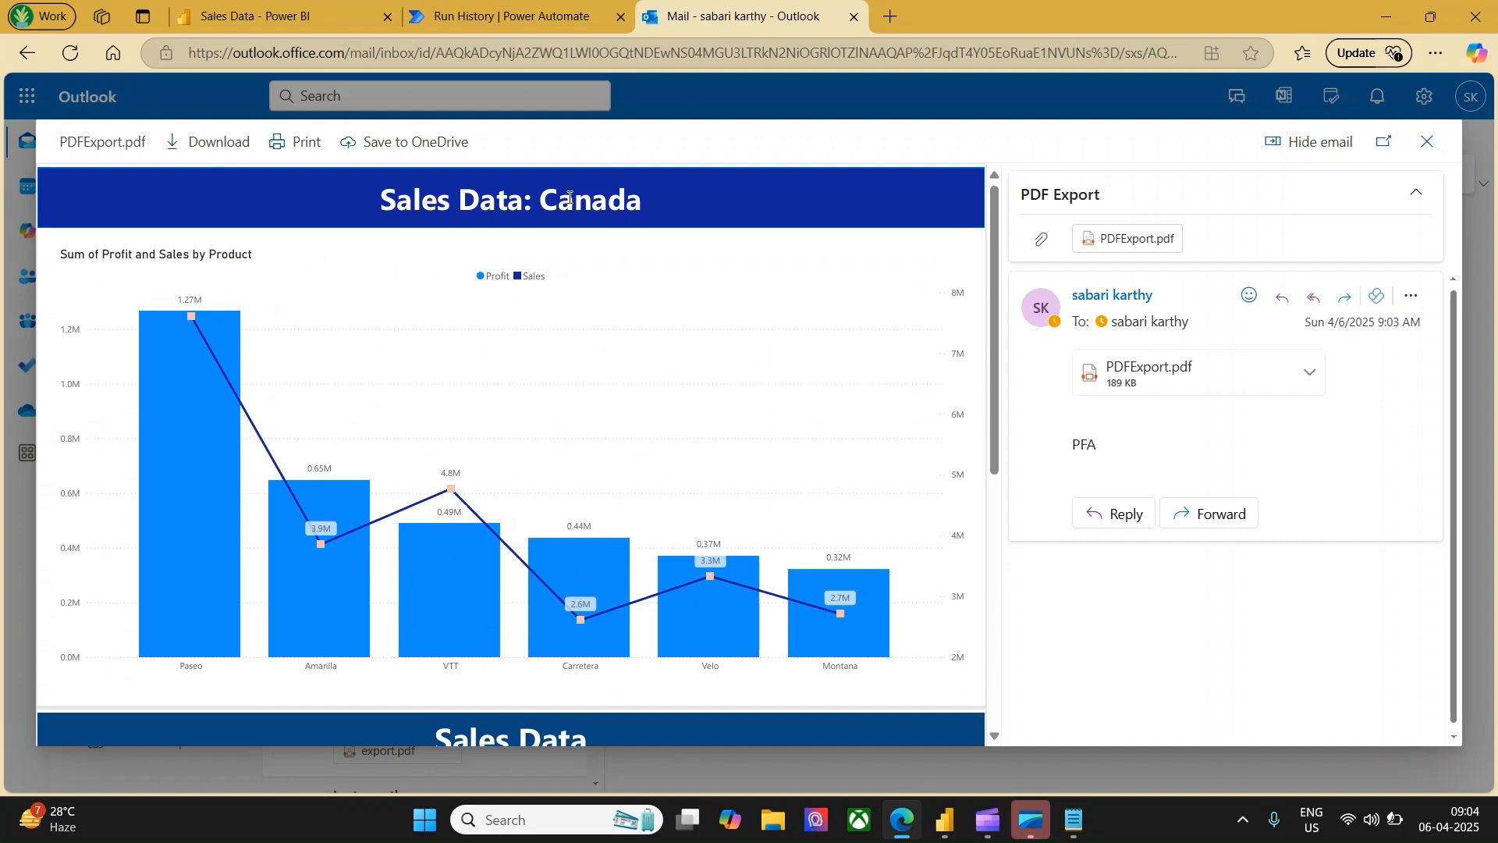
scroll("down", 3)
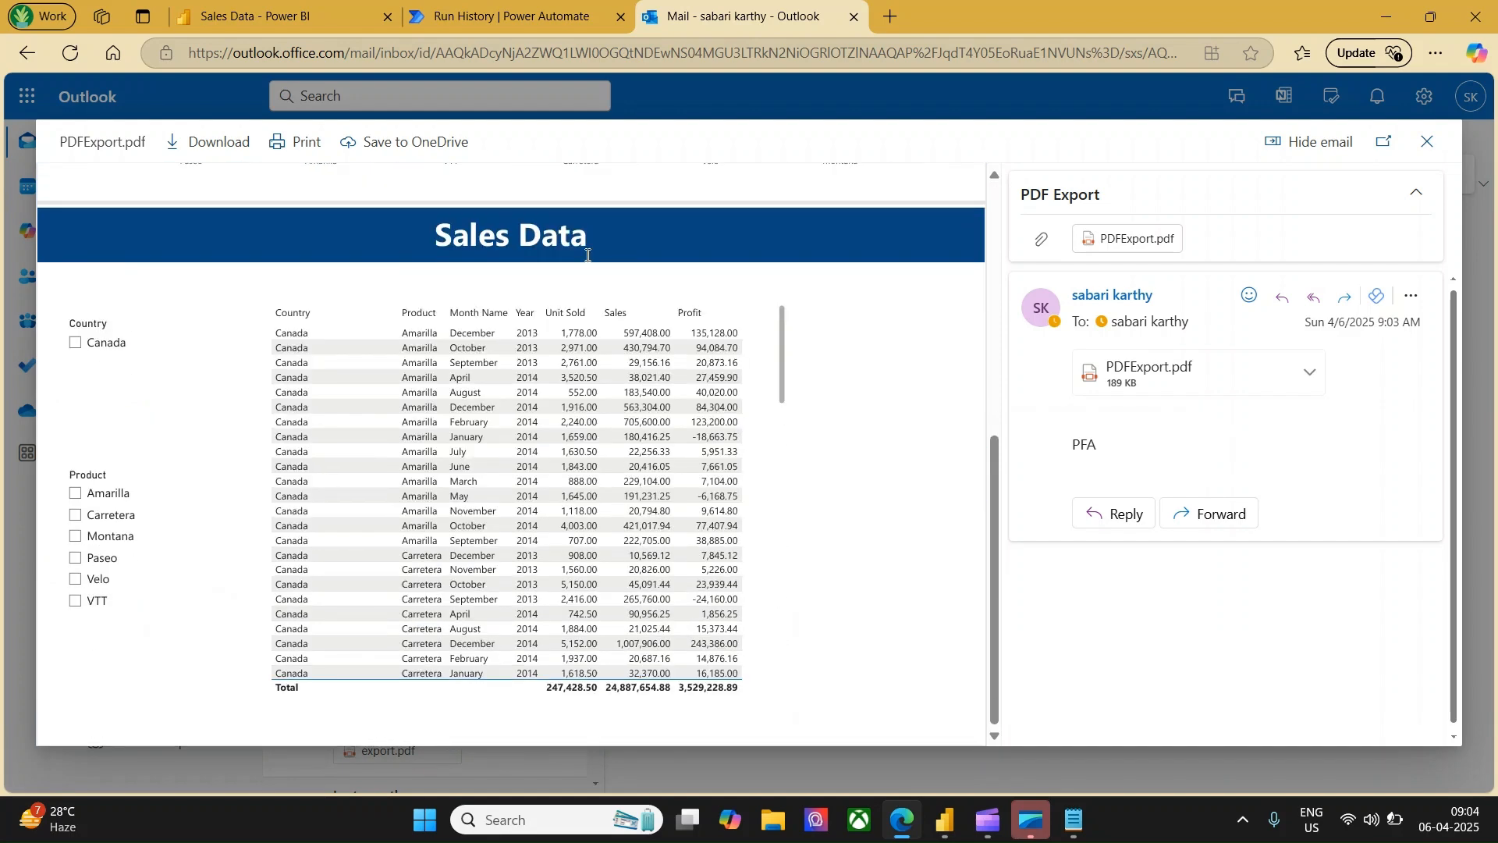
Step: Inspect the Export To File step's inputs and outputs in the successful run's details
left_click(507, 16)
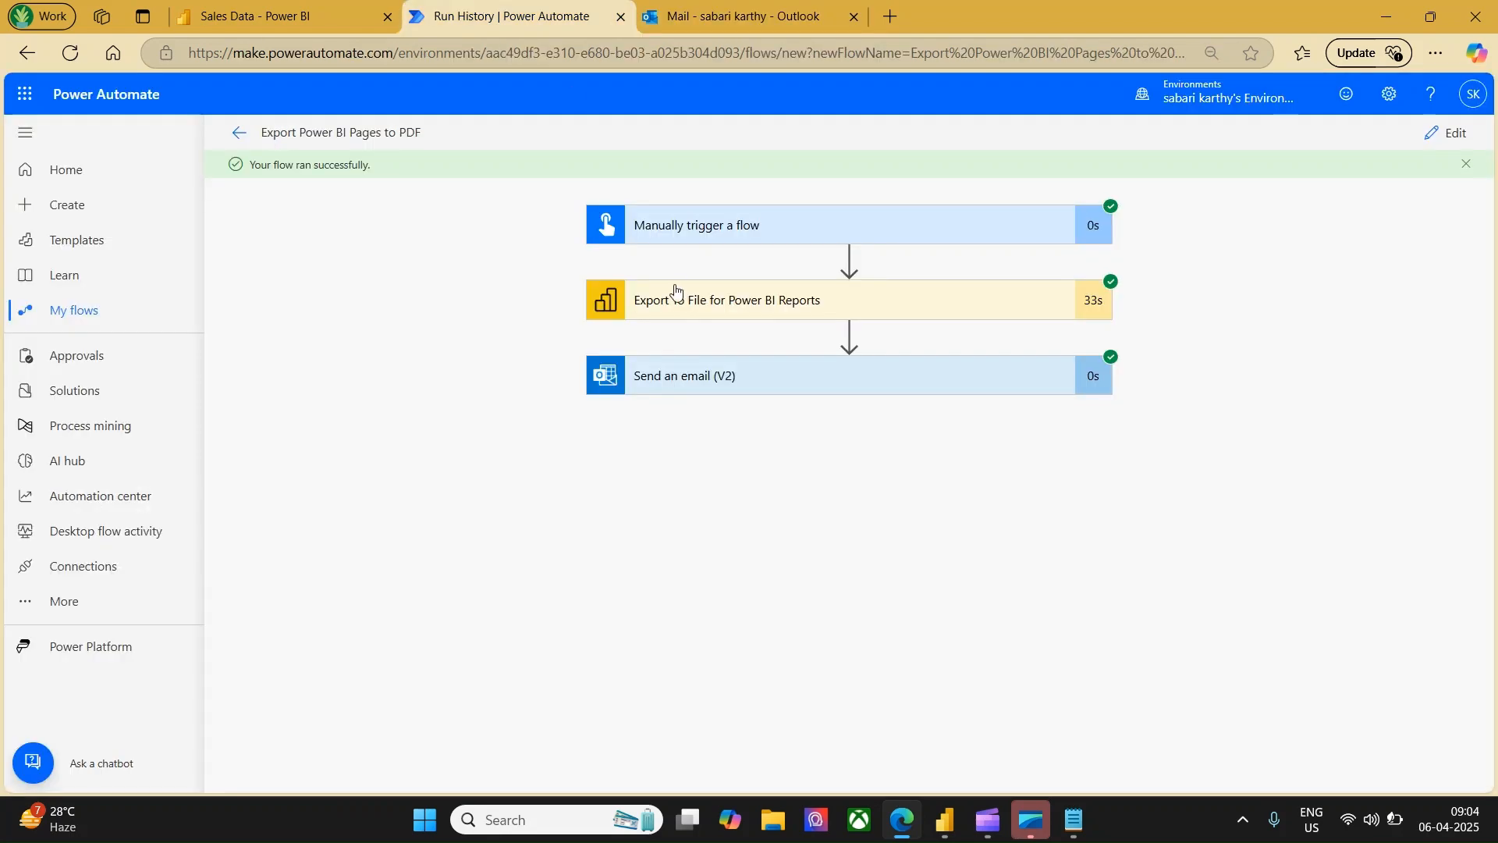
left_click(726, 298)
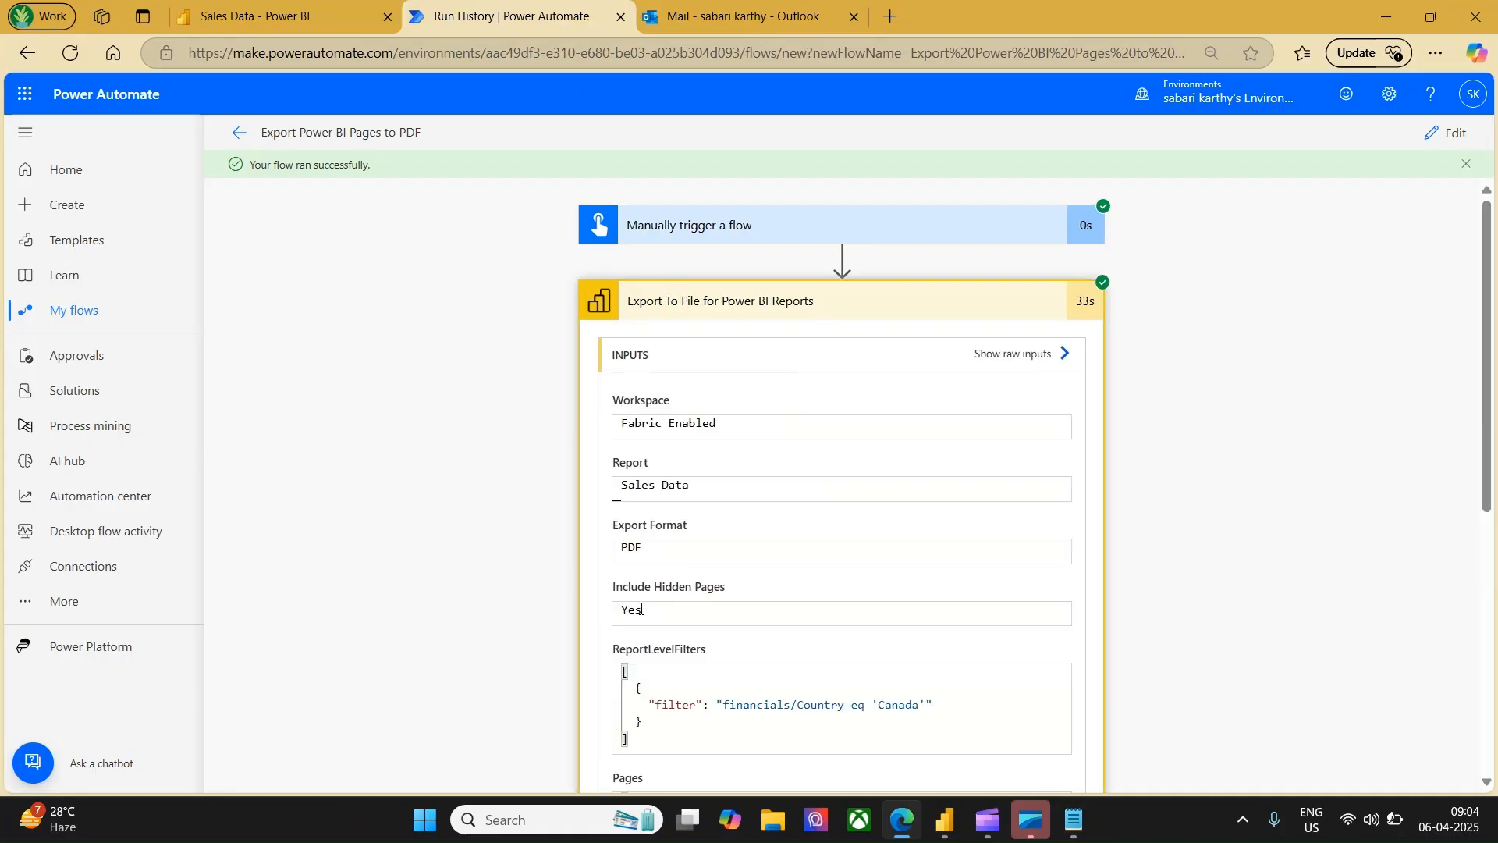
mouse_move(1164, 678)
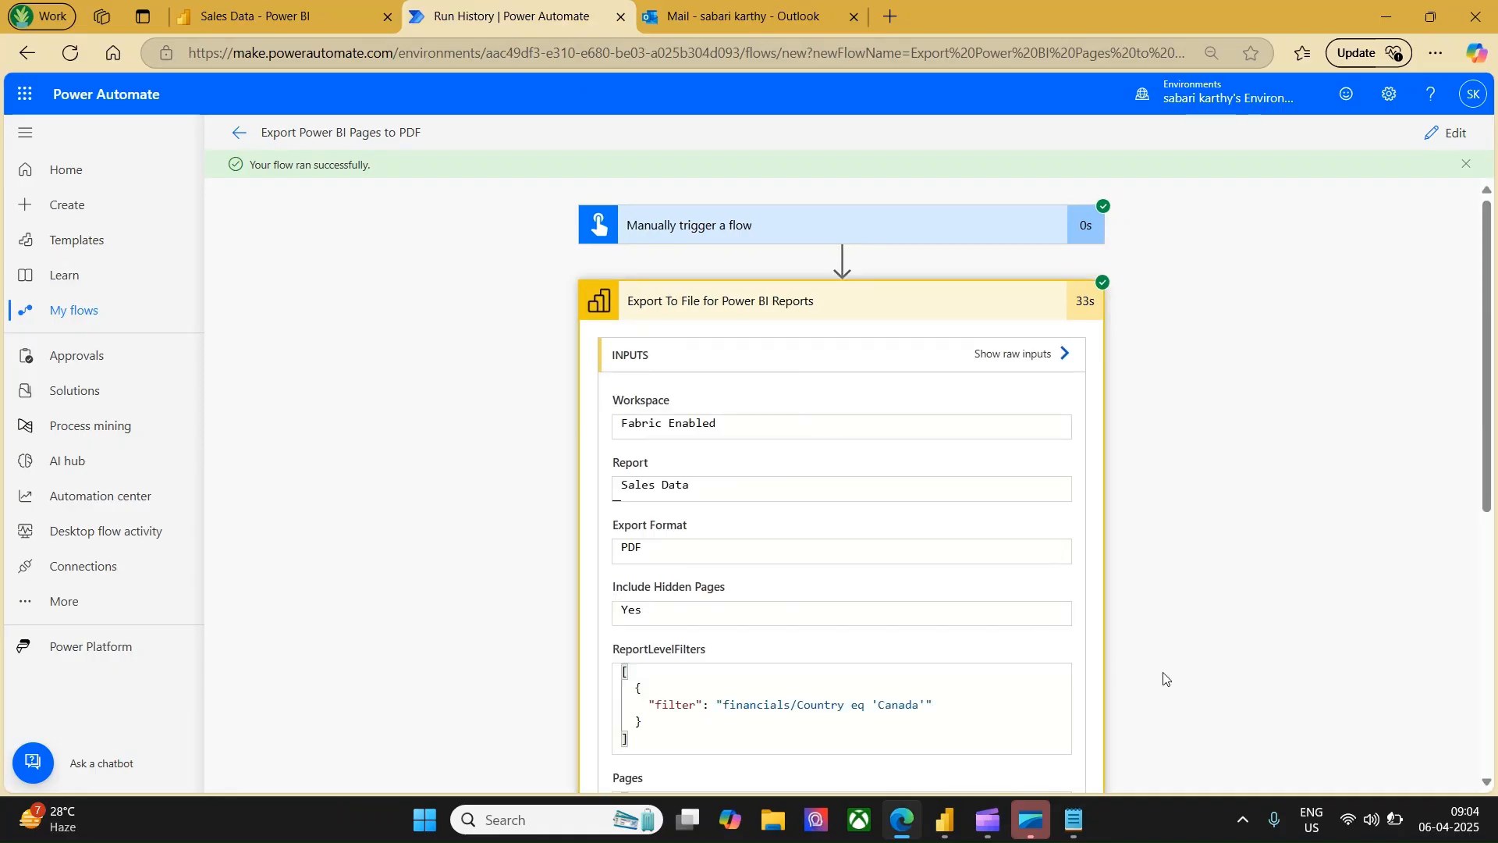
scroll("down", 3)
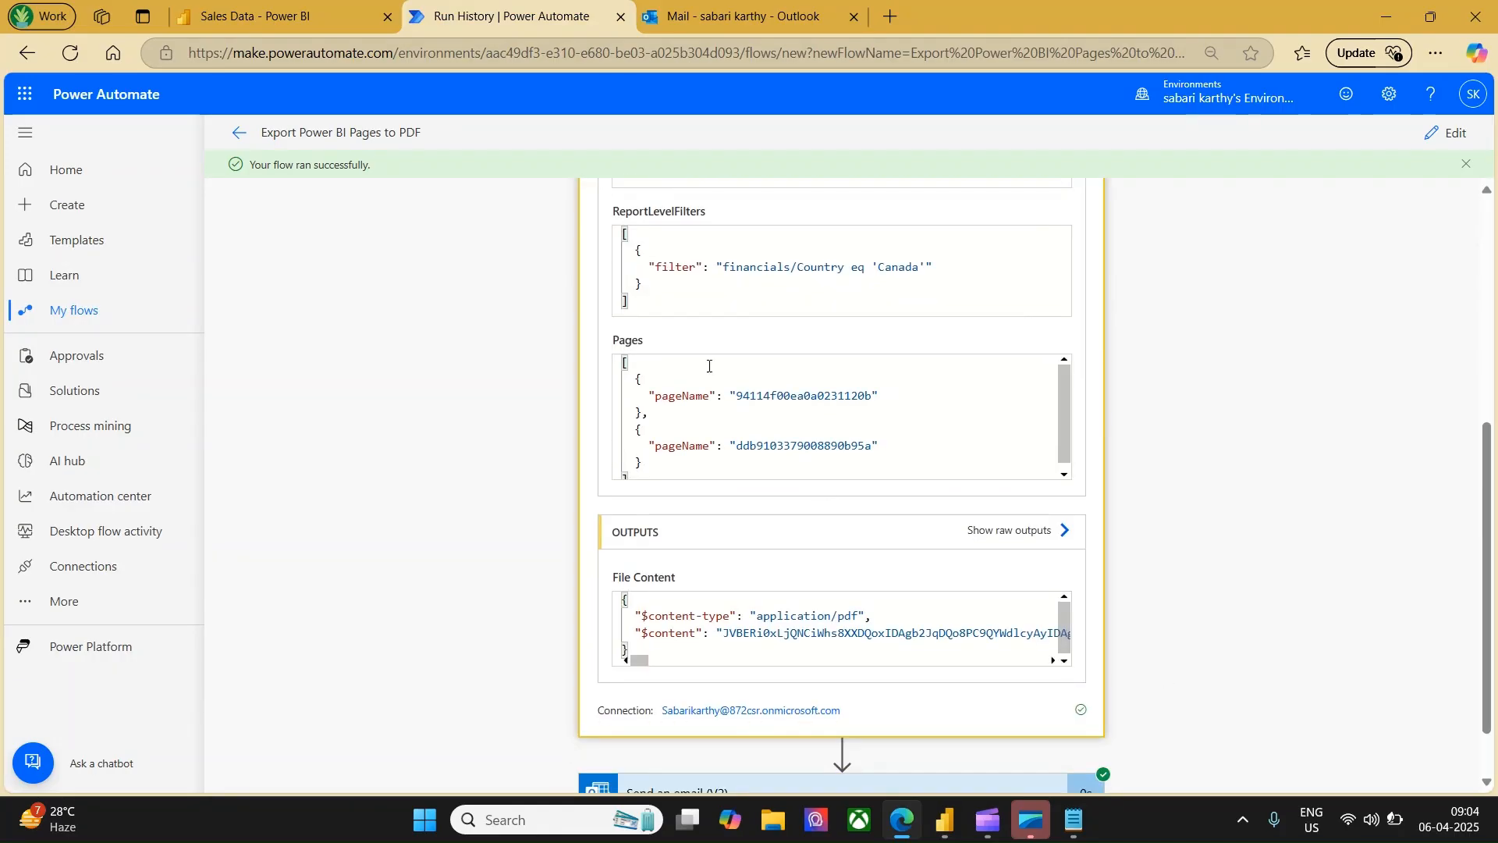
mouse_move(669, 421)
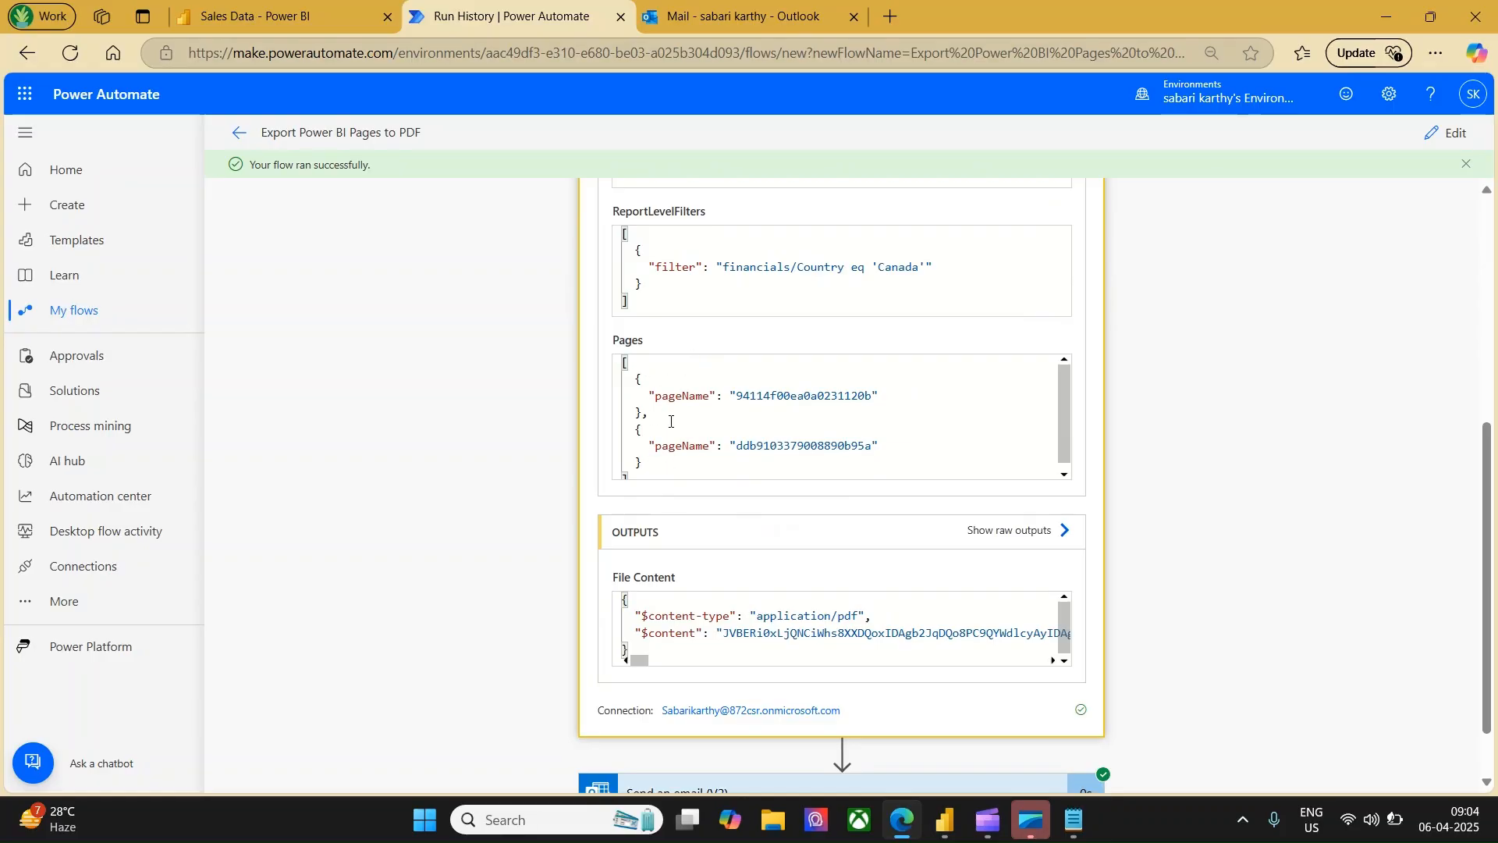
scroll("up", 3)
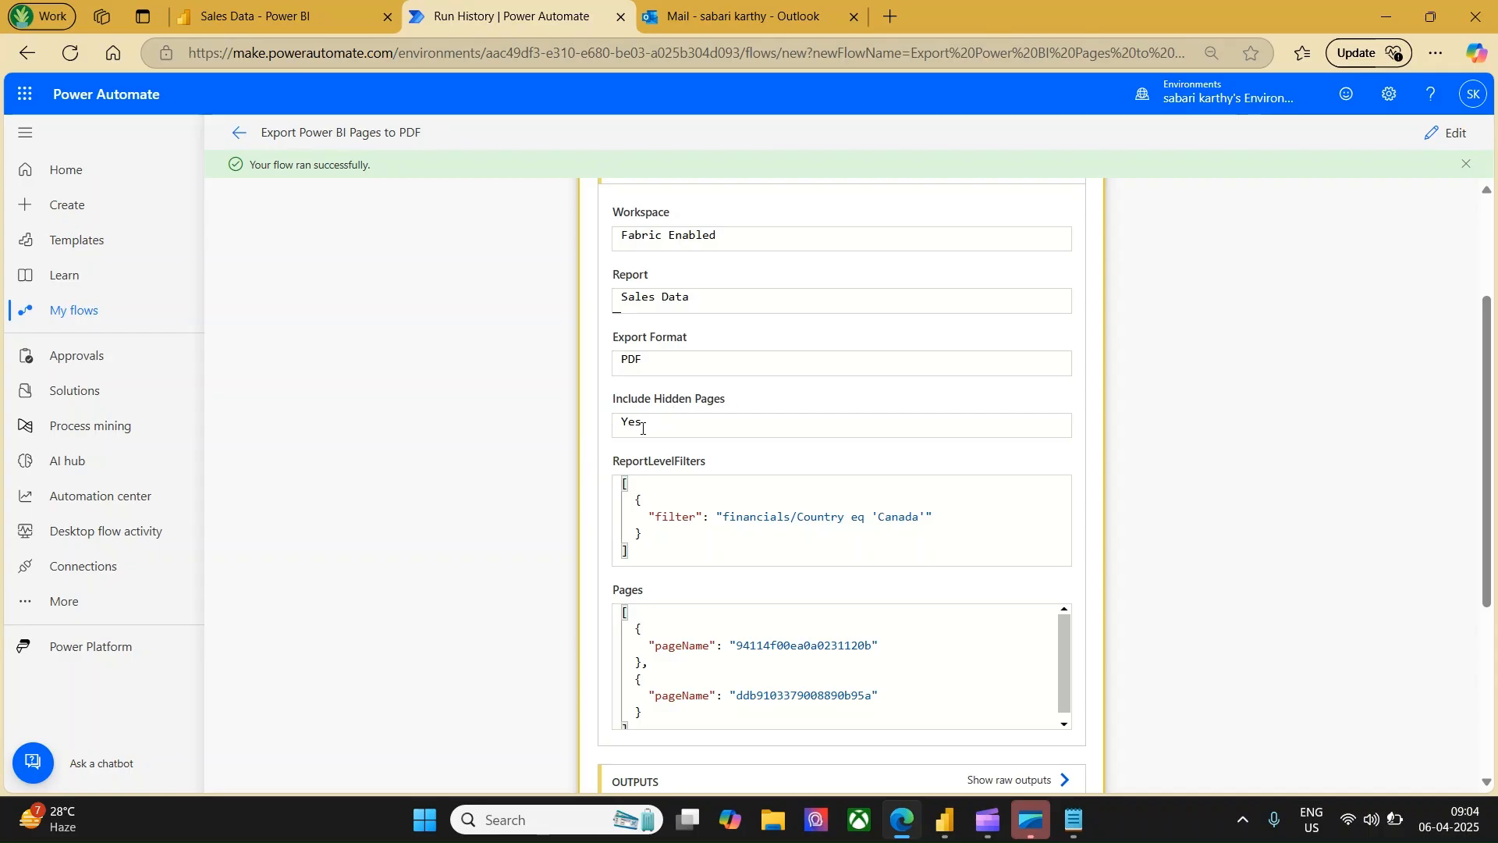
mouse_move(664, 593)
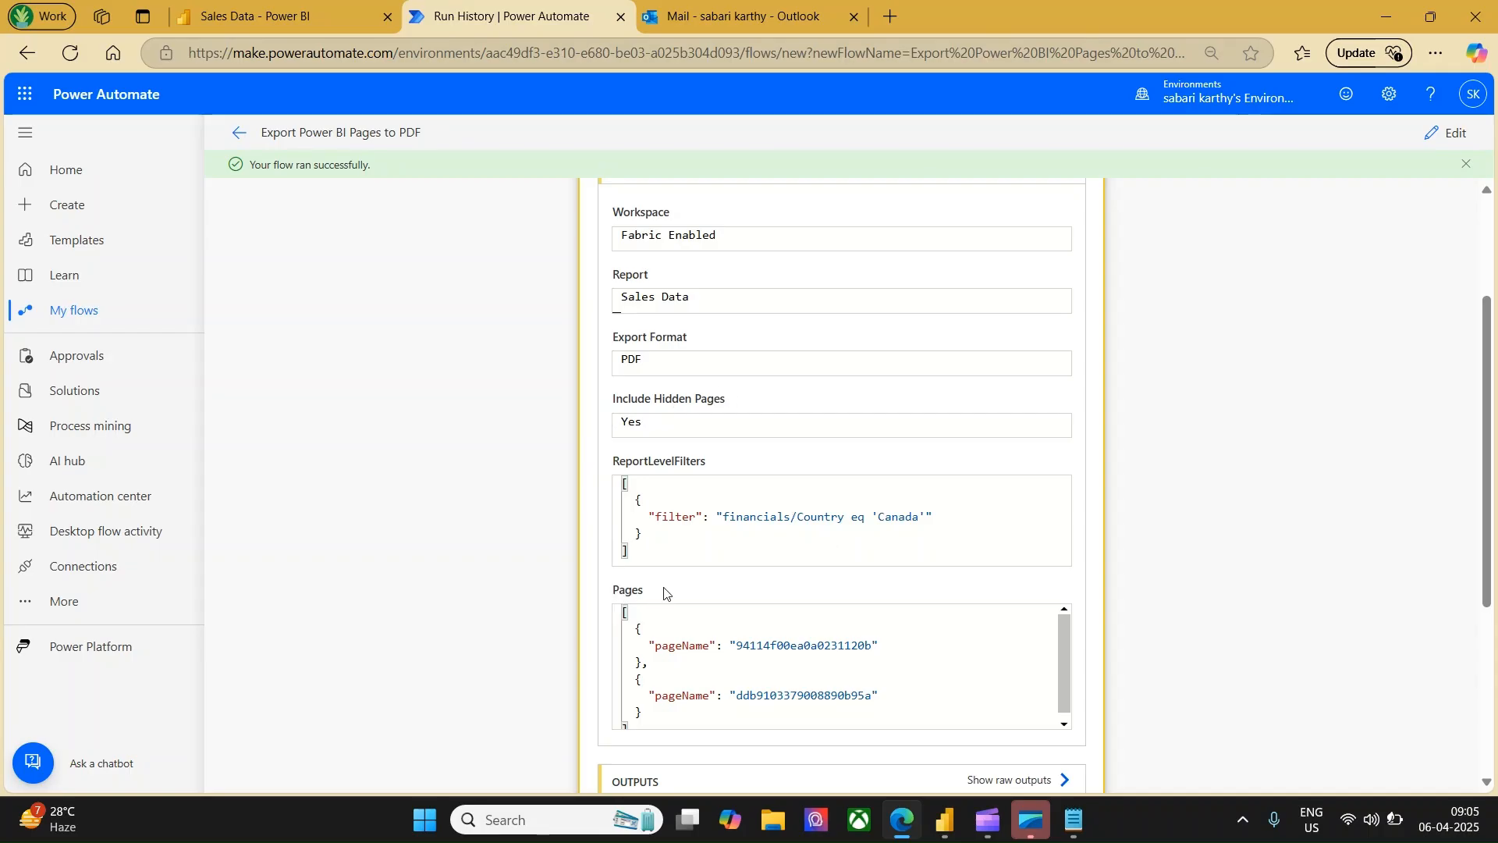
mouse_move(1451, 133)
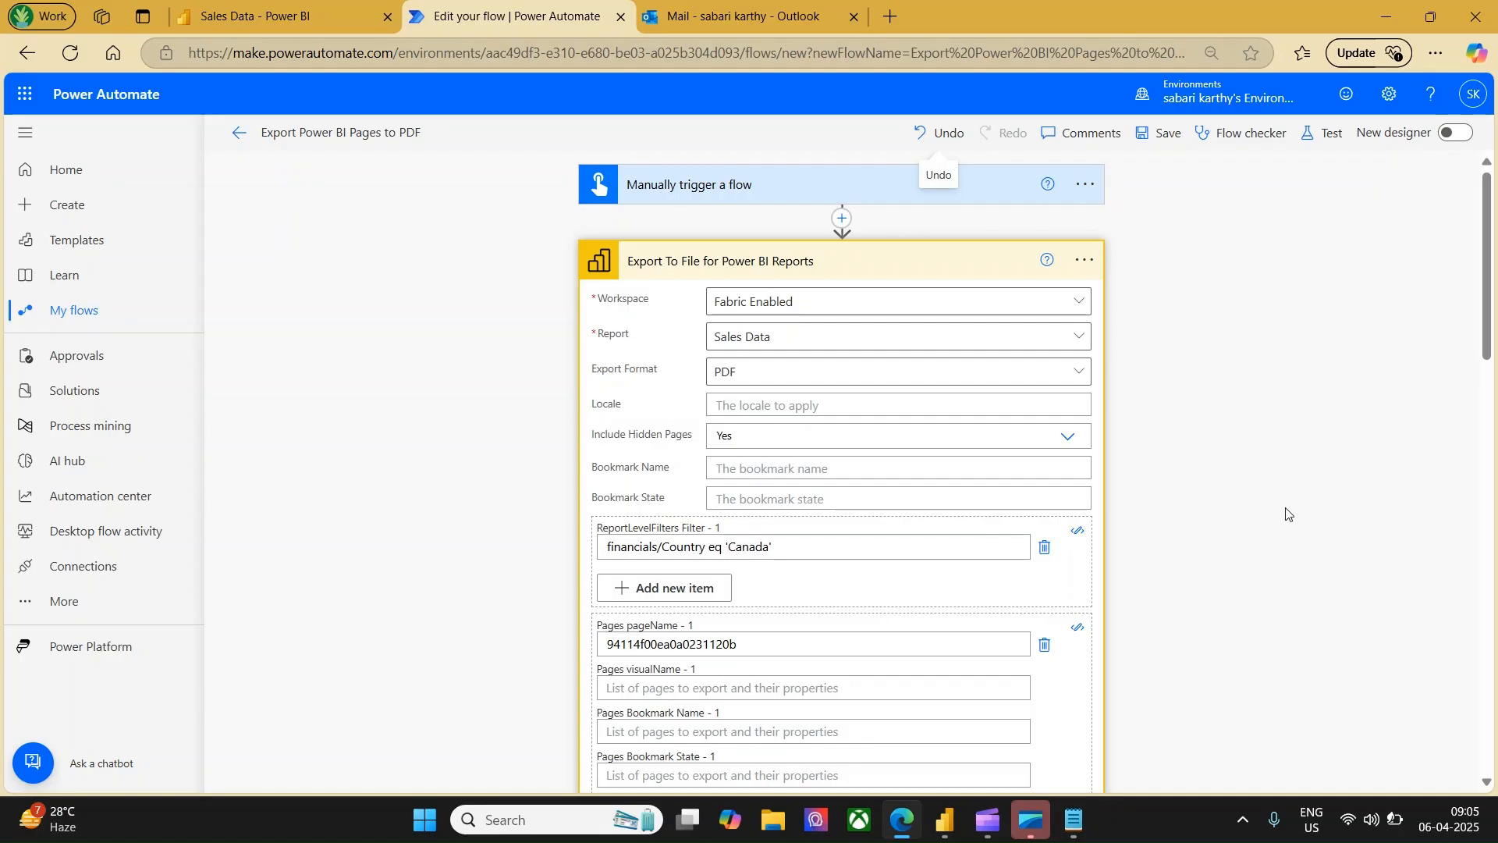
scroll("down", 3)
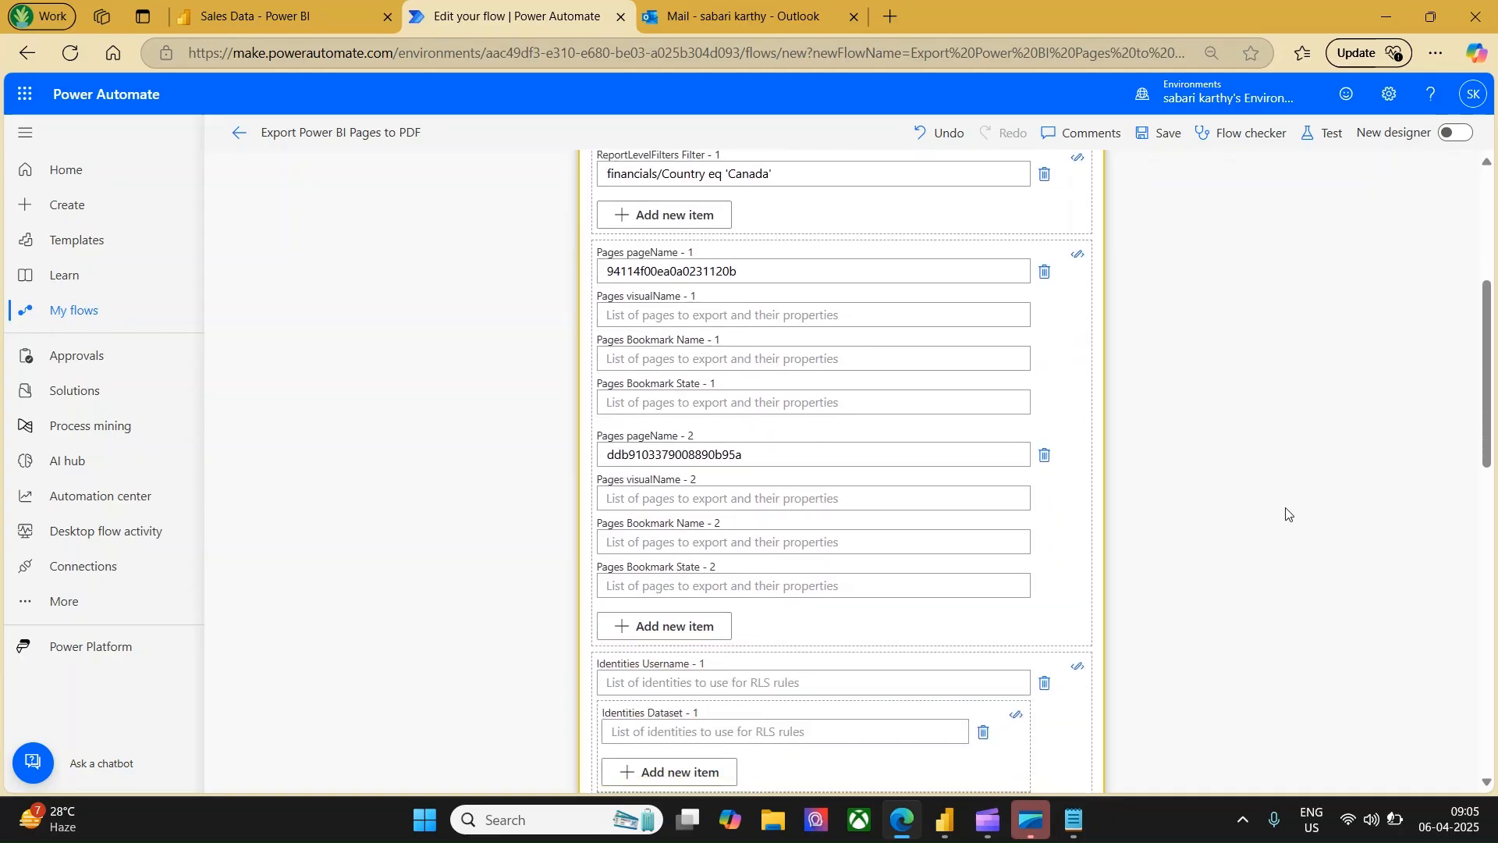
scroll("down", 3)
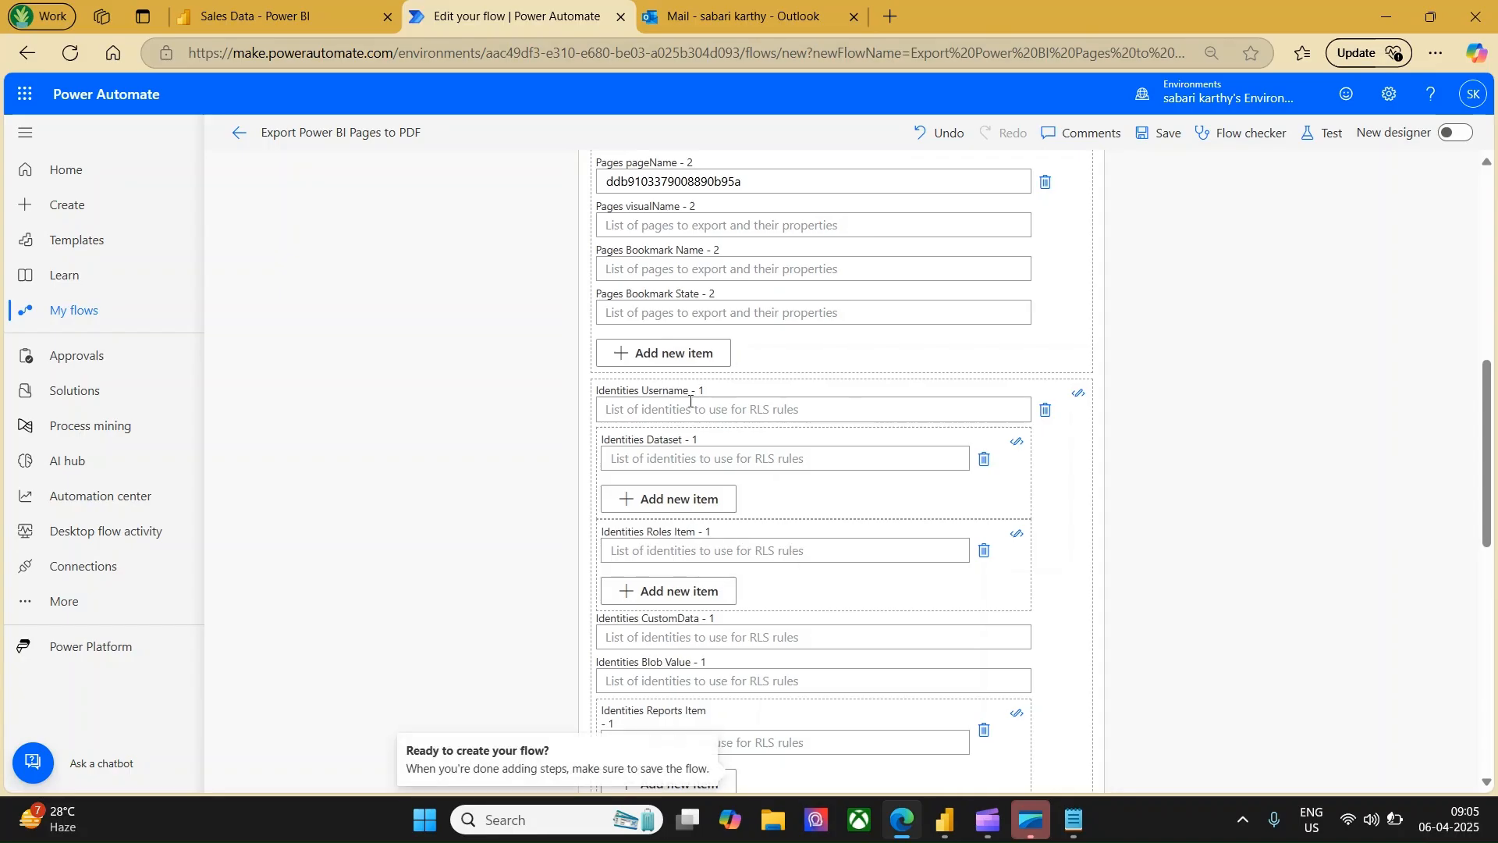
mouse_move(712, 569)
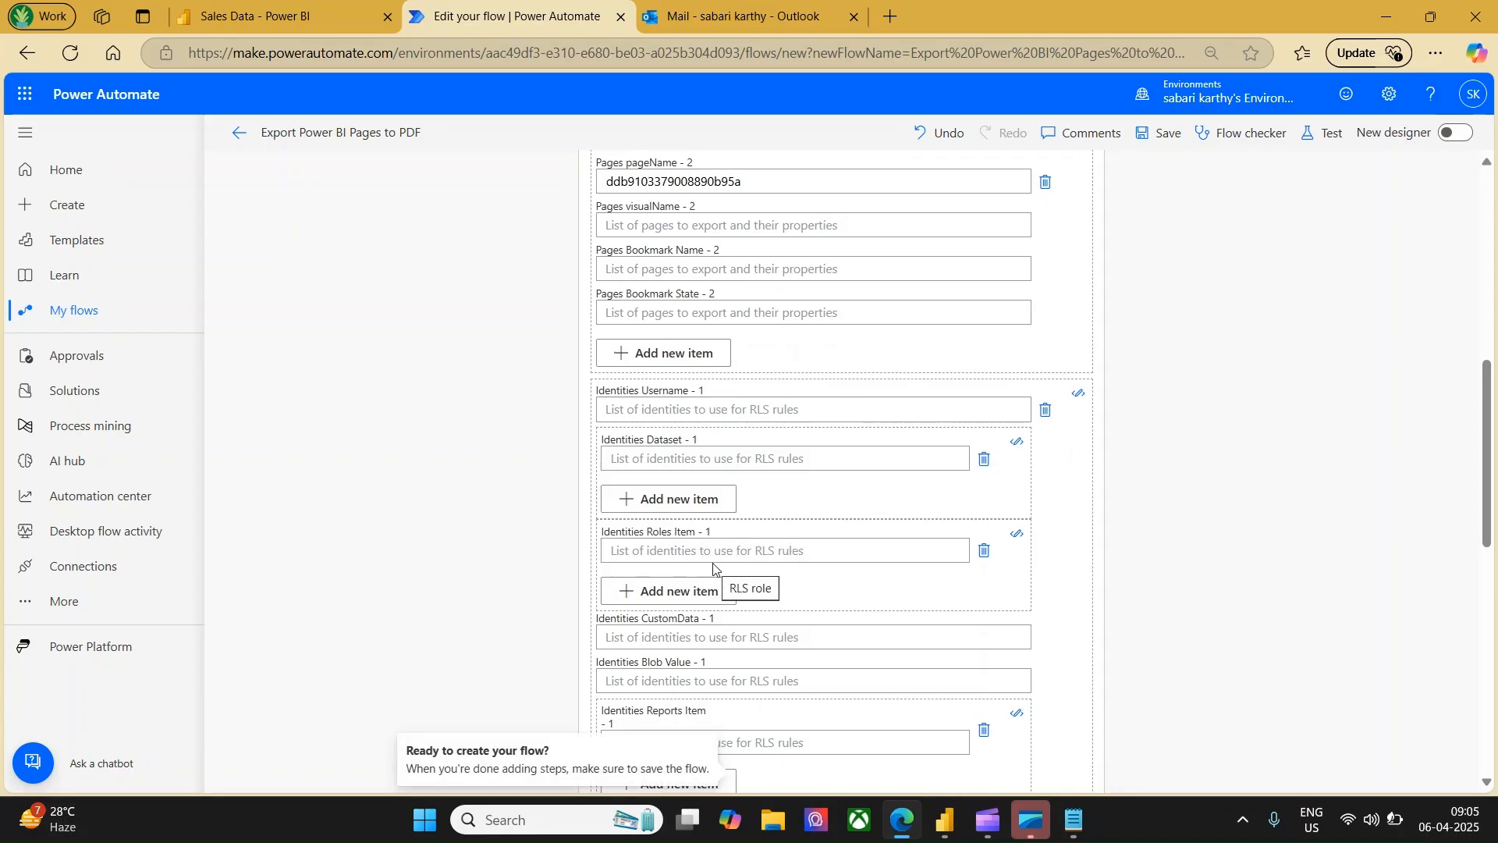
mouse_move(659, 493)
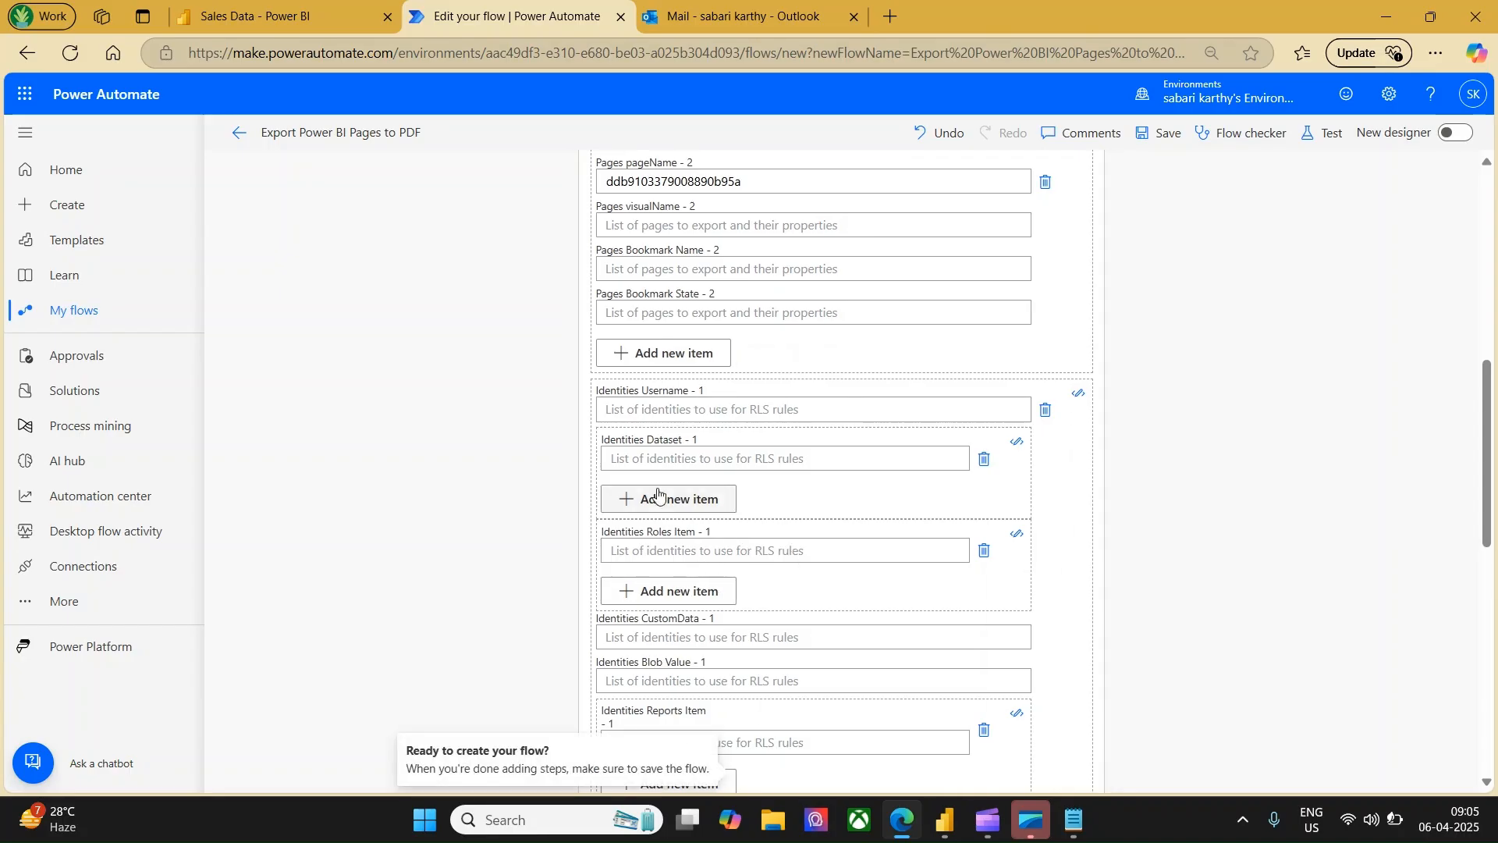
mouse_move(645, 409)
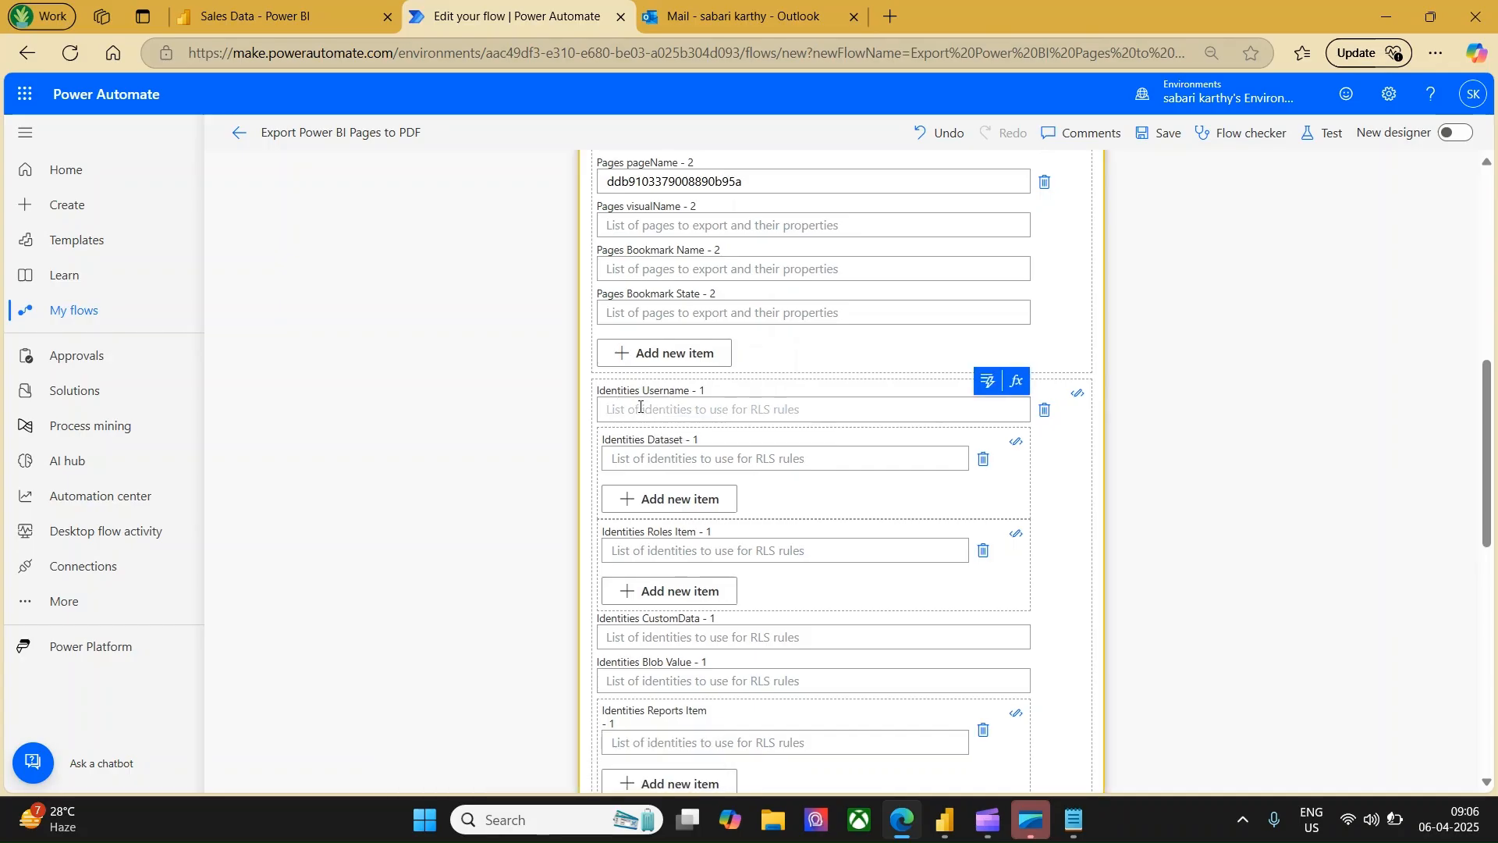
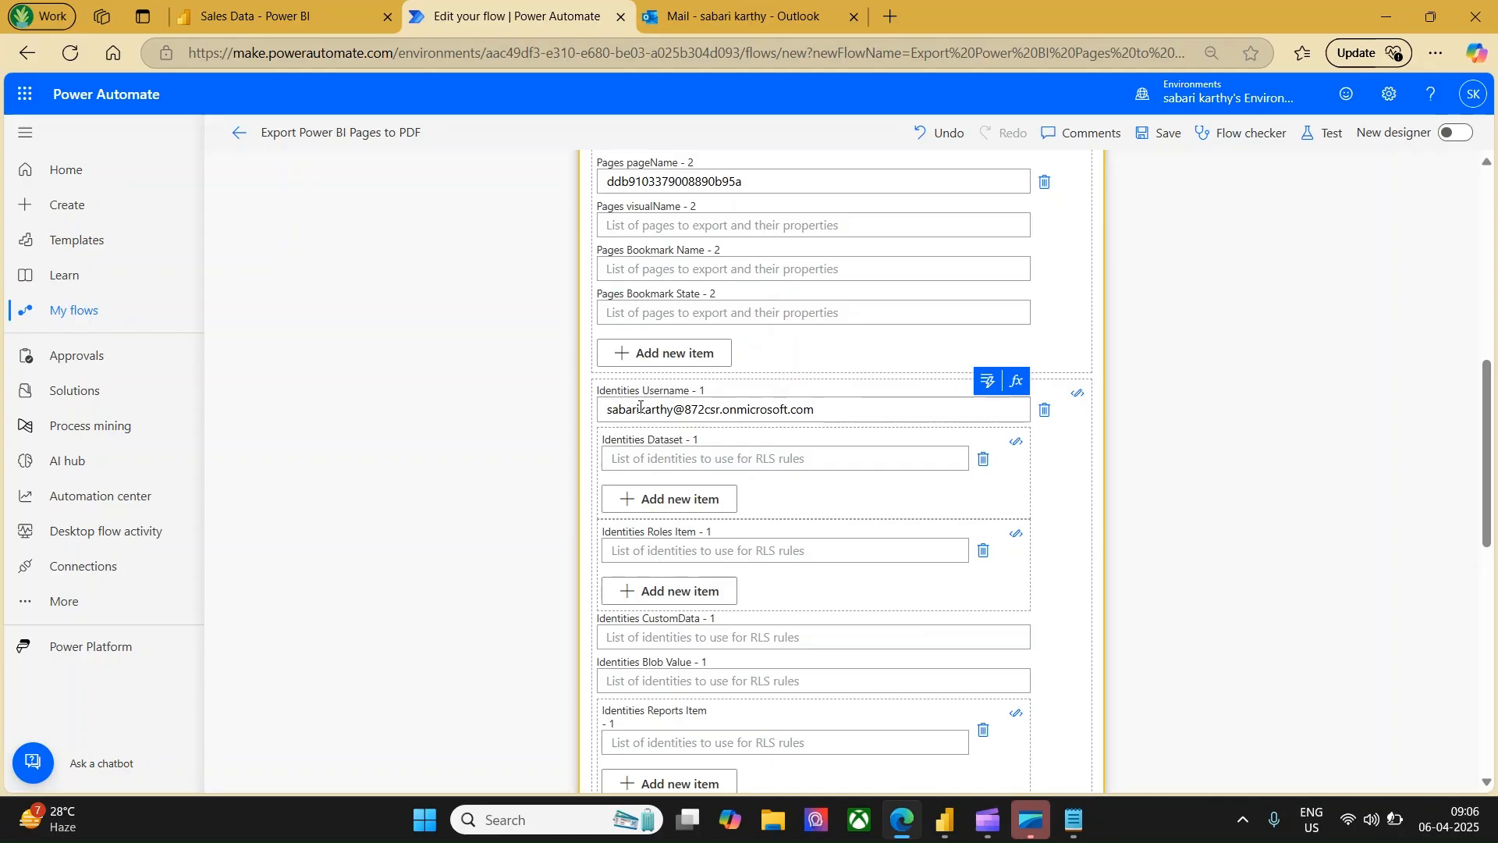
mouse_move(642, 408)
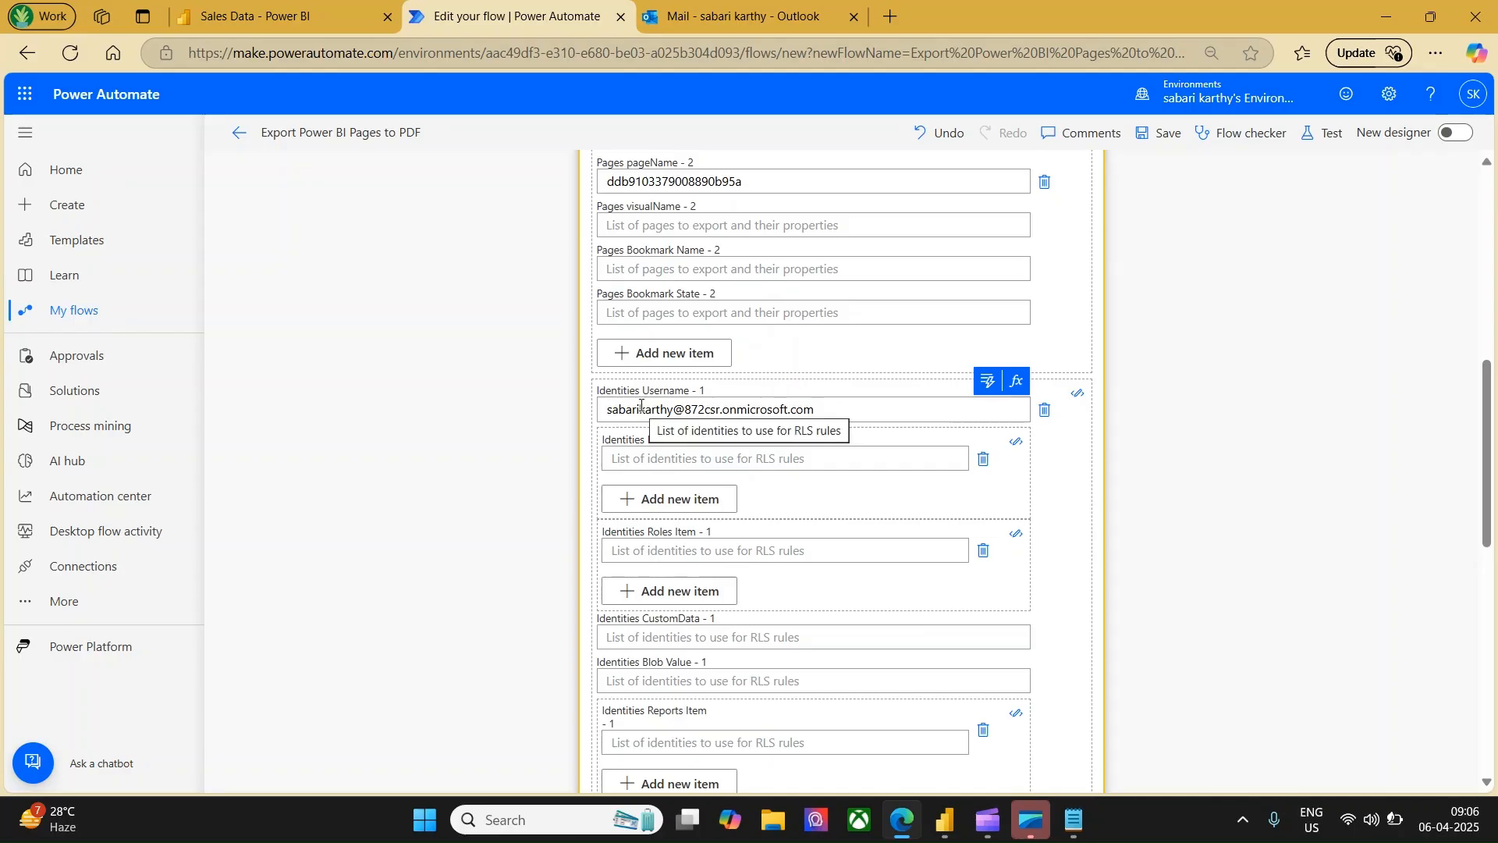
Step: Get the Sales Data semantic model ID 957f58a7-1ad8-4ebe-8492-7cdce28044b5 from its Fabric Enabled workspace URL
left_click(782, 459)
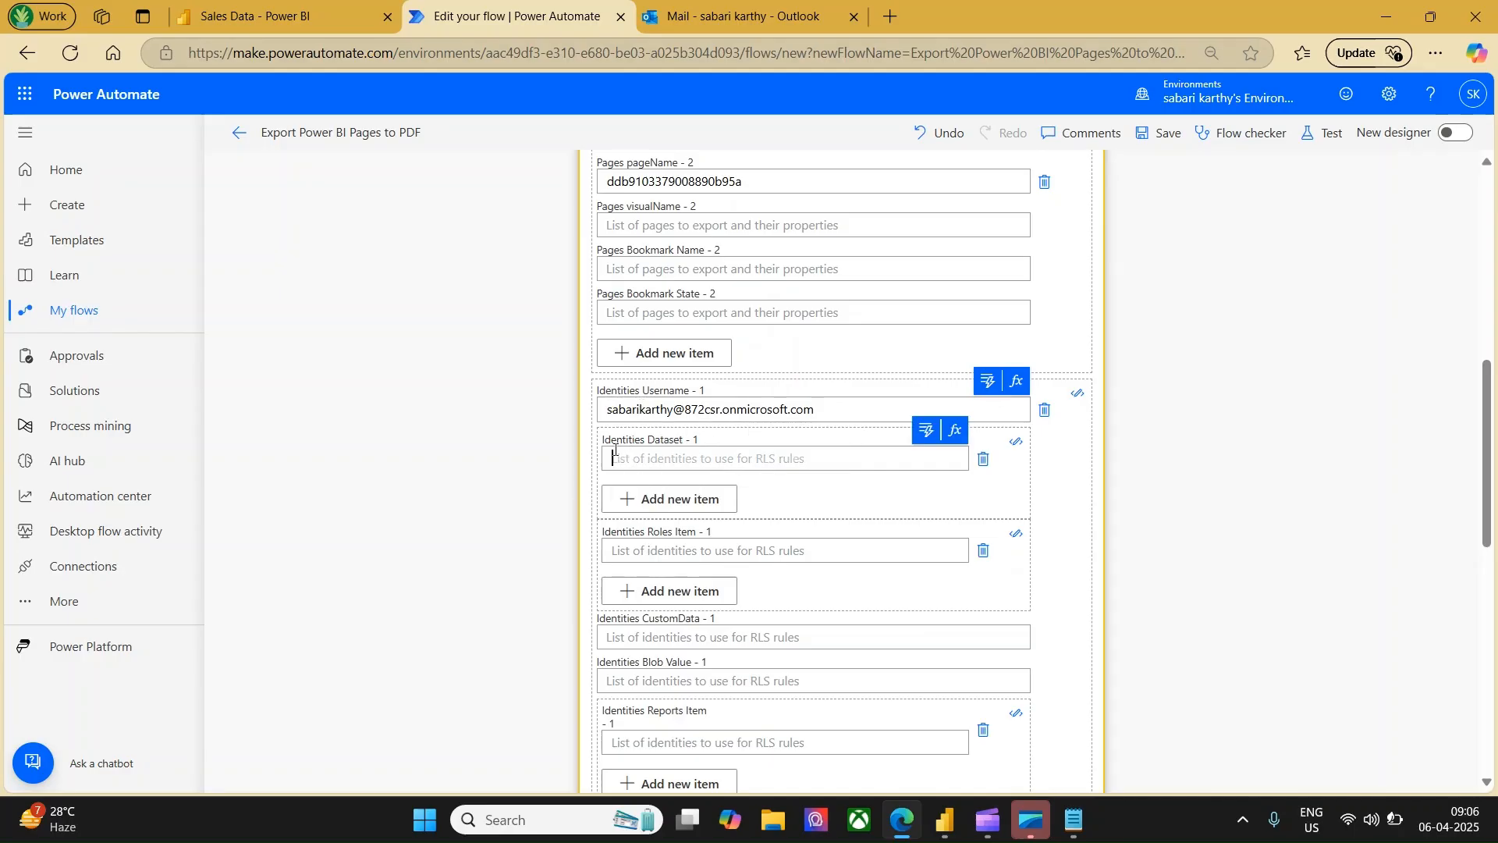
mouse_move(725, 451)
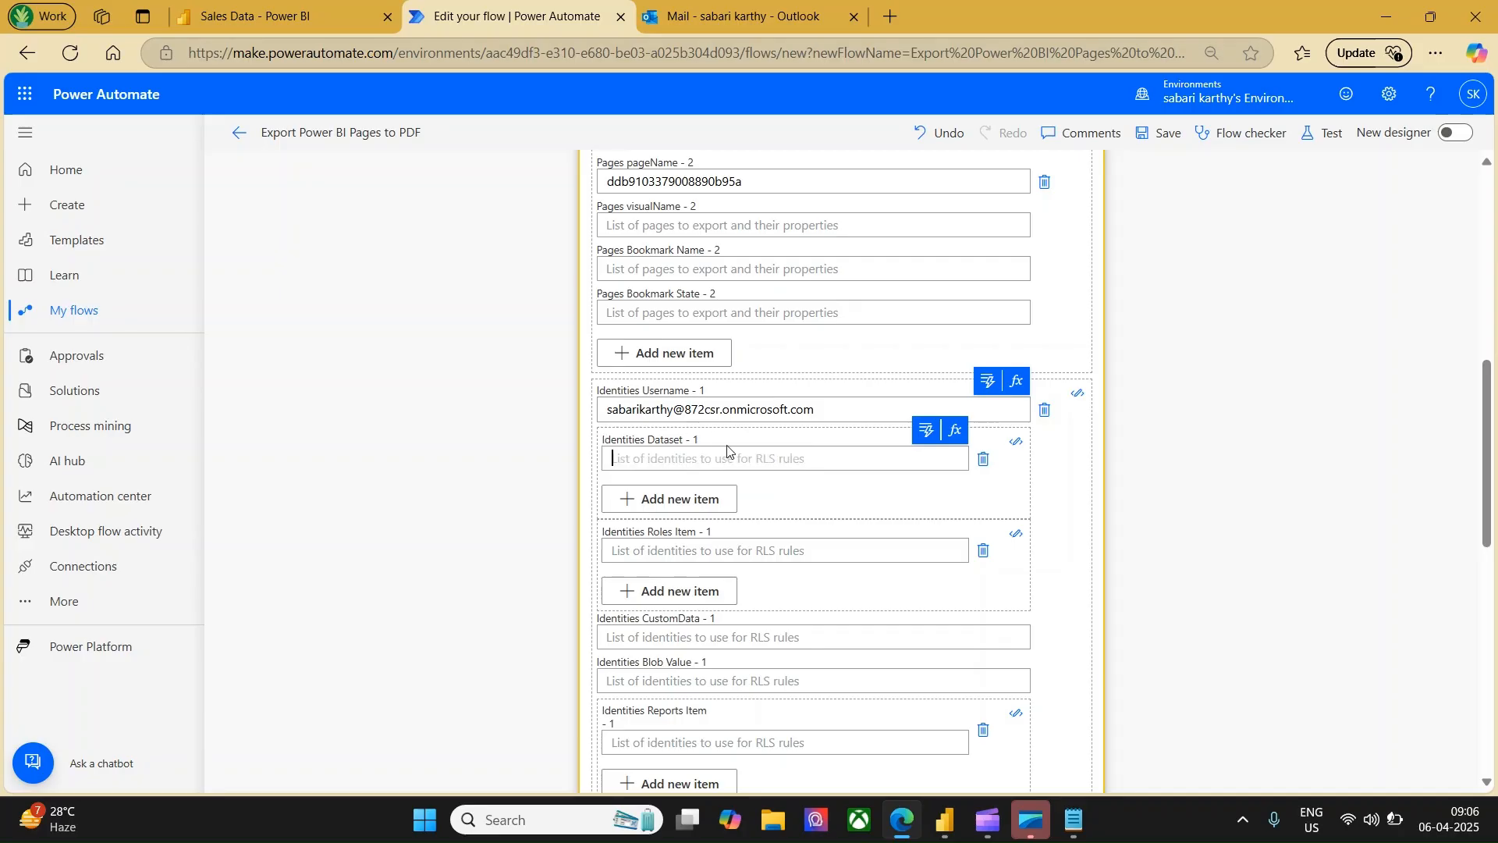
left_click(277, 17)
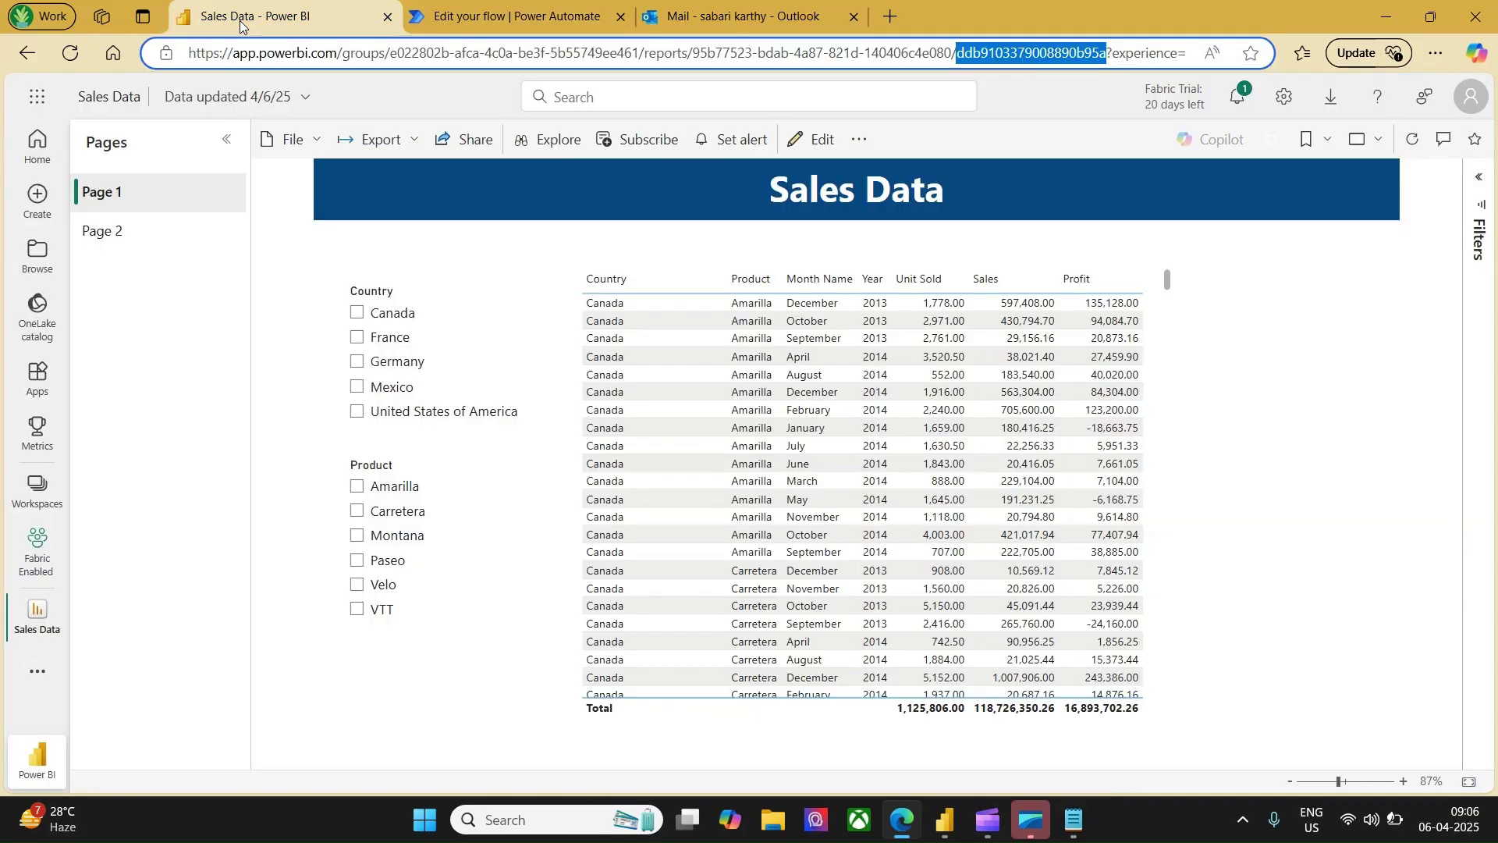
left_click(35, 487)
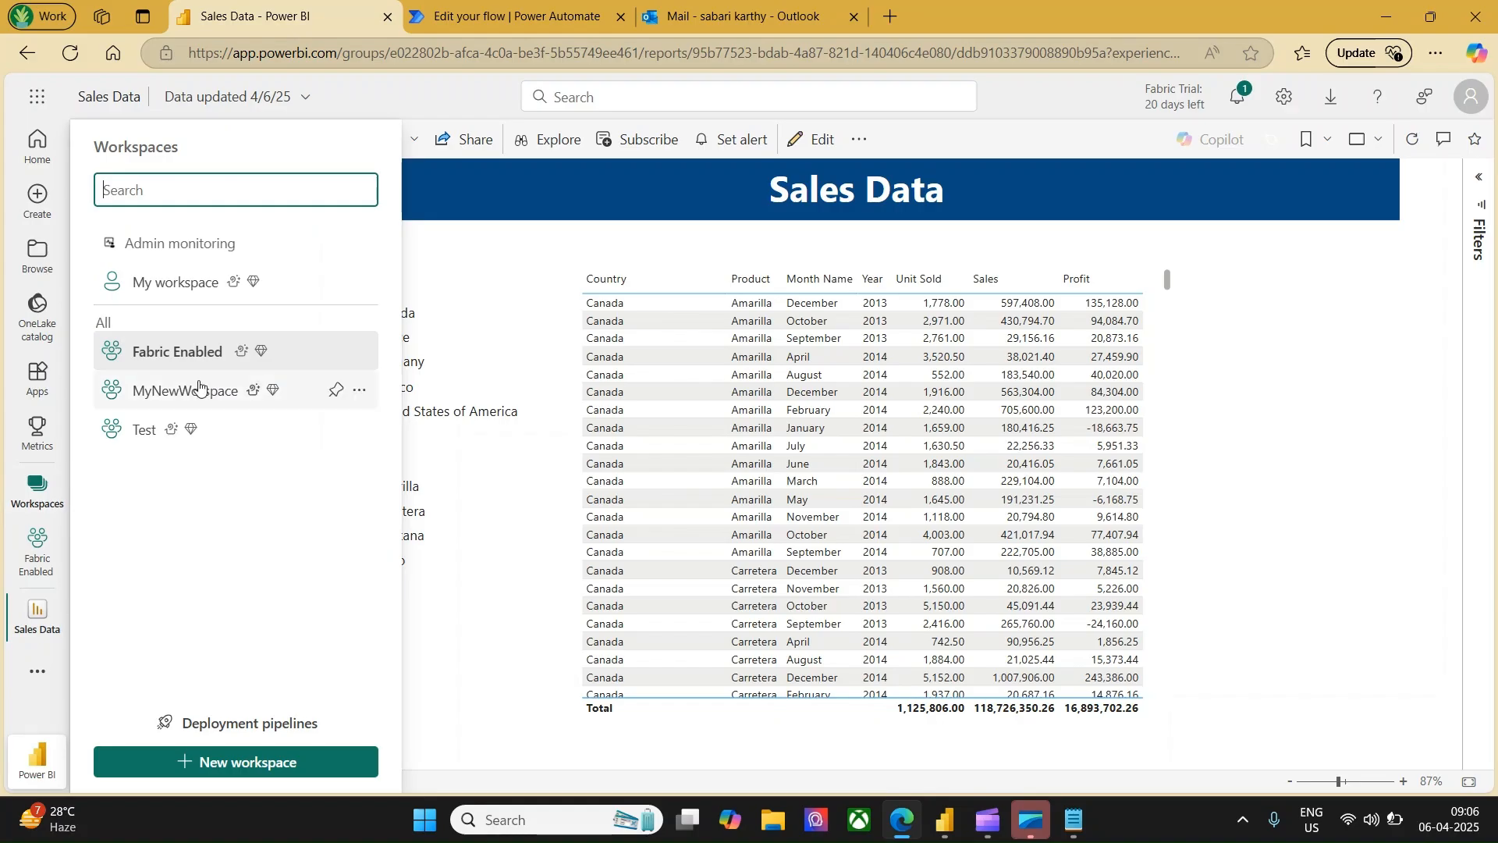
left_click(177, 352)
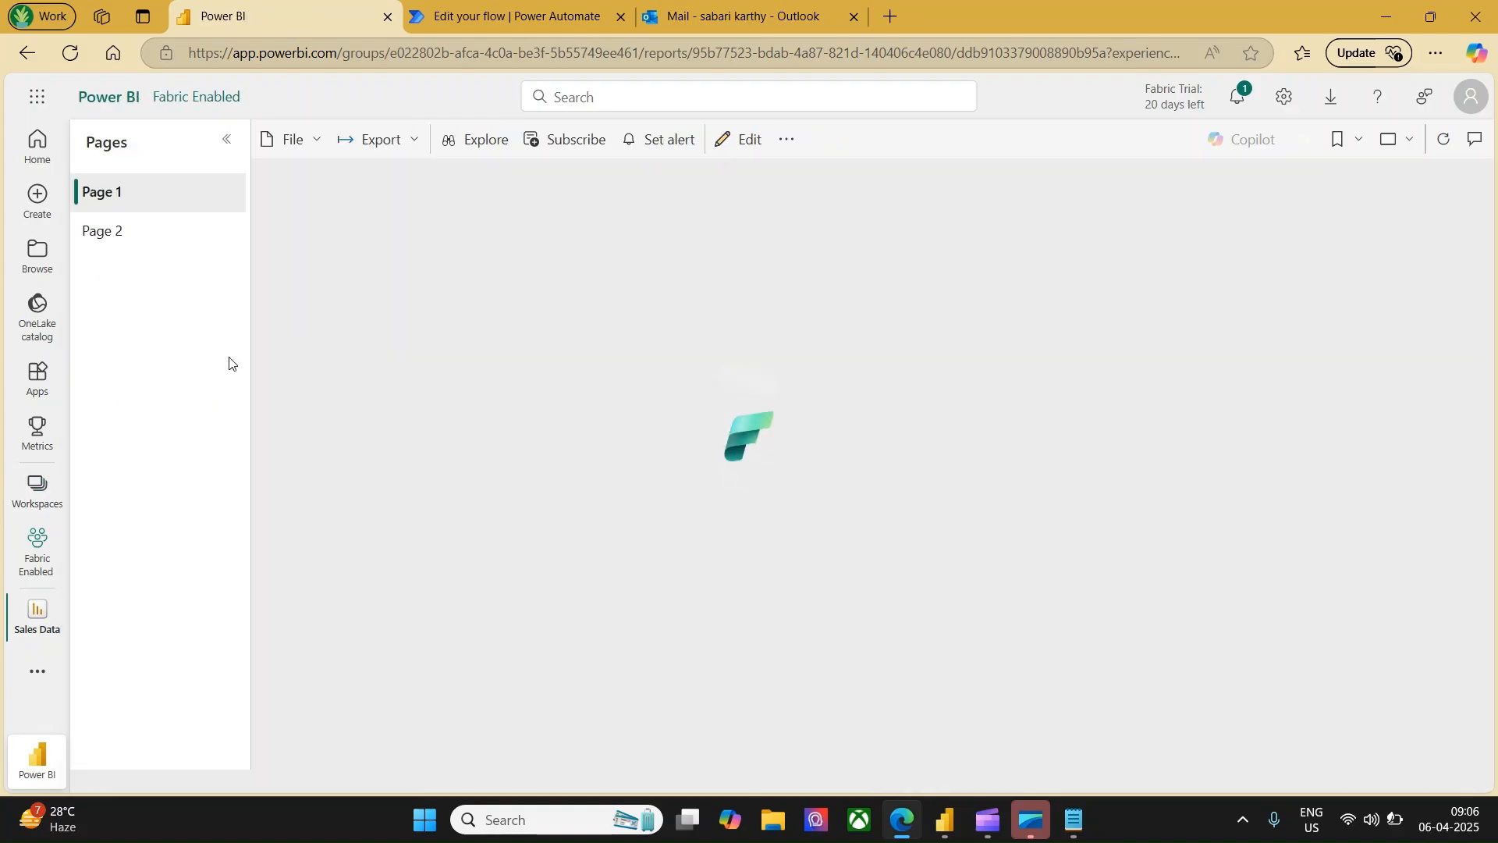
left_click(35, 549)
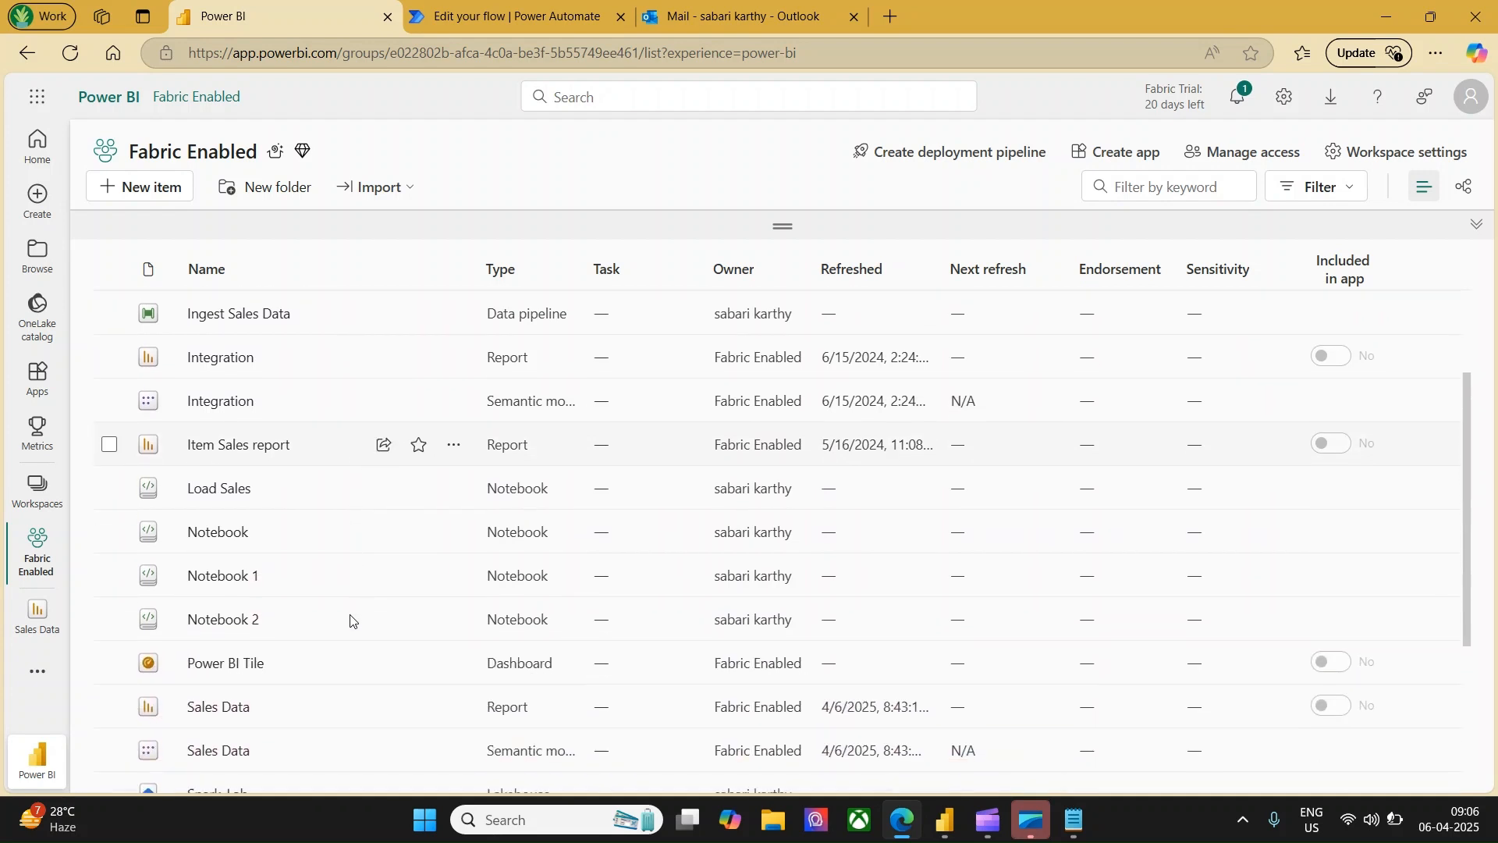
scroll("down", 3)
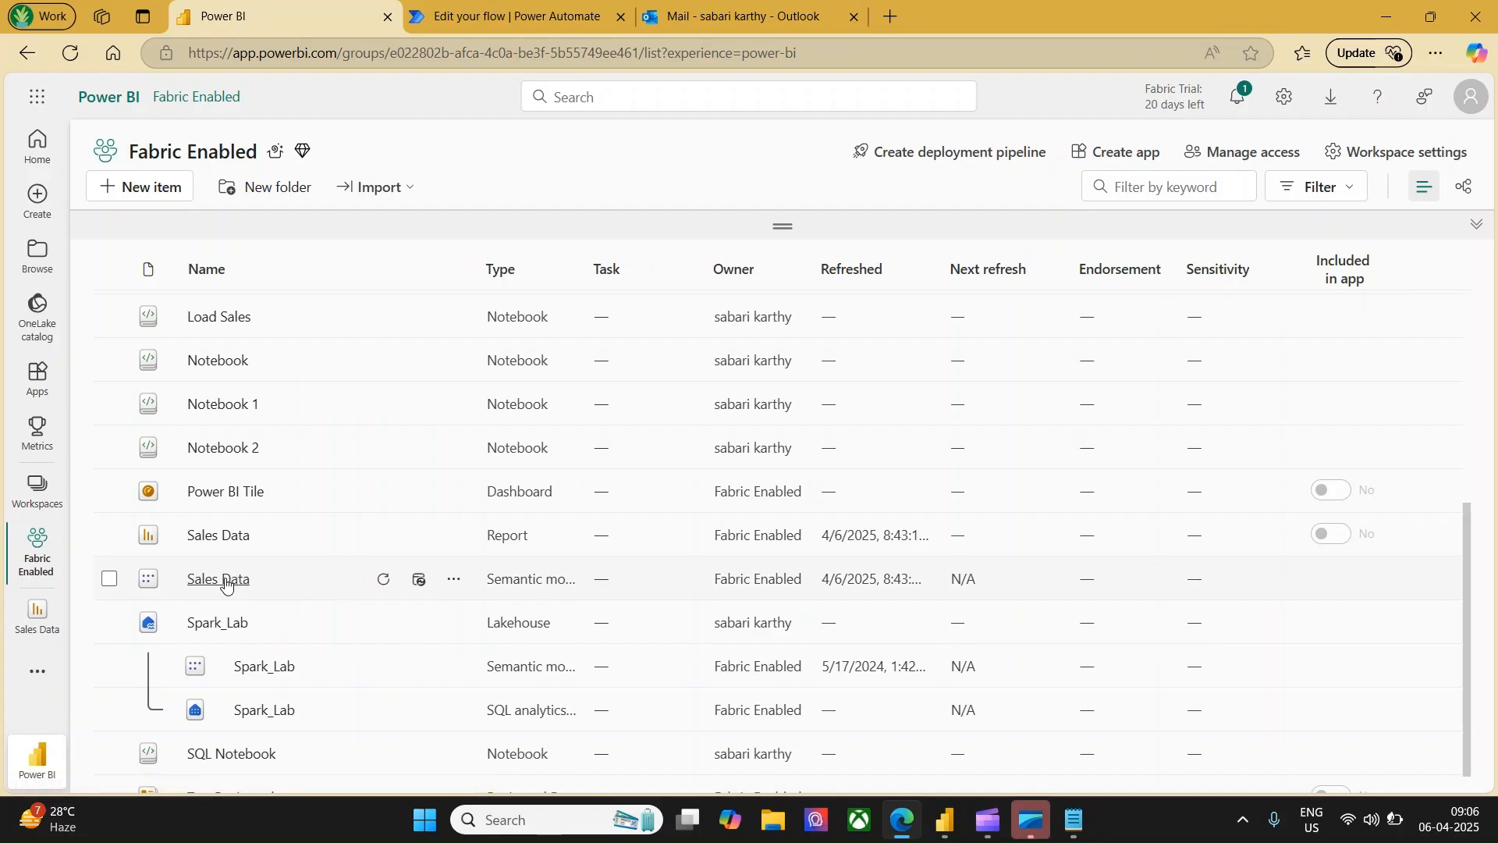
left_click(218, 579)
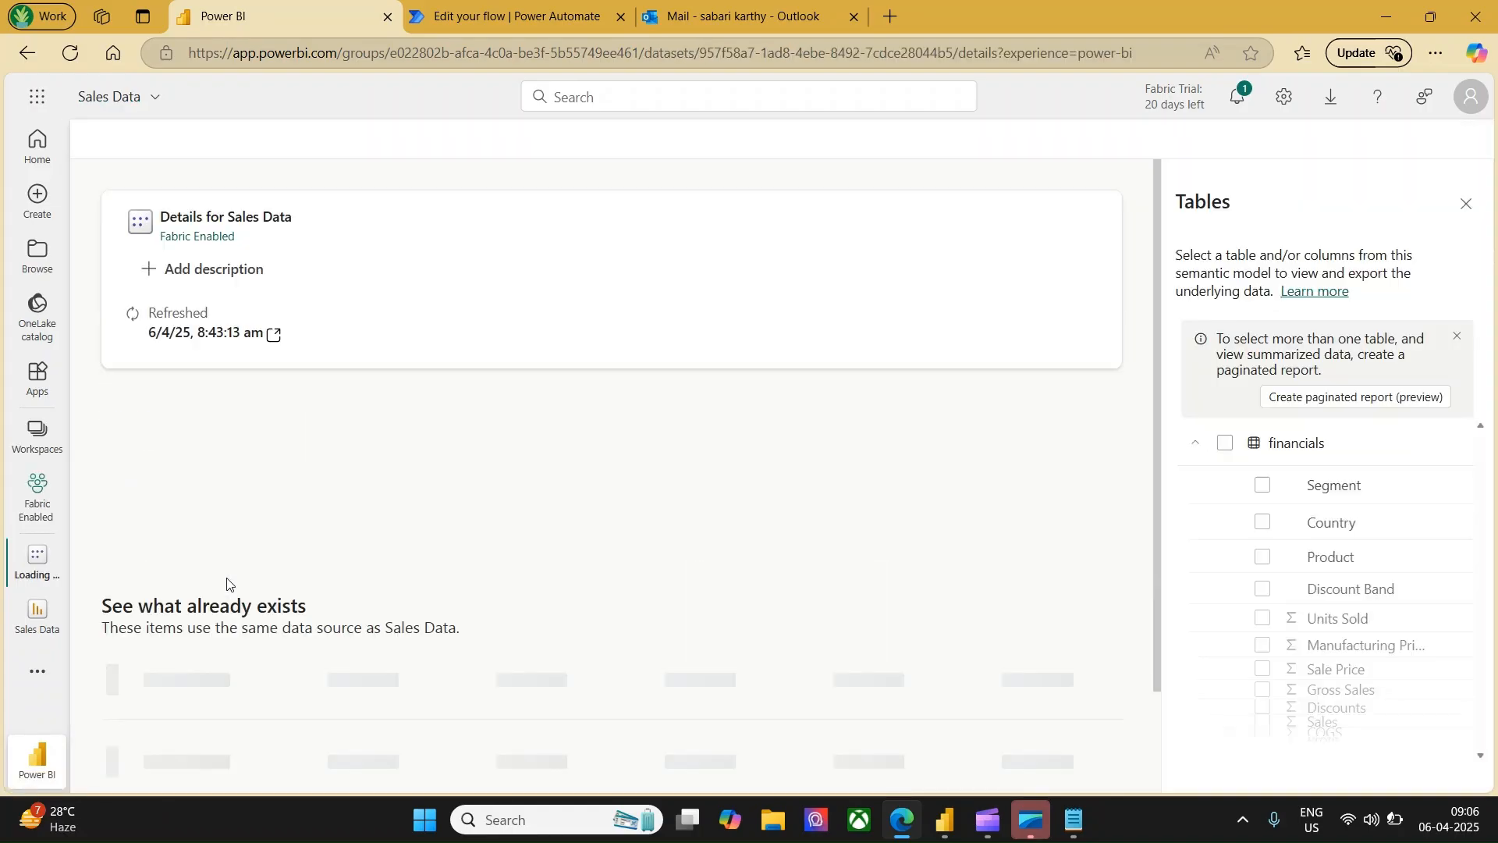
left_click(669, 52)
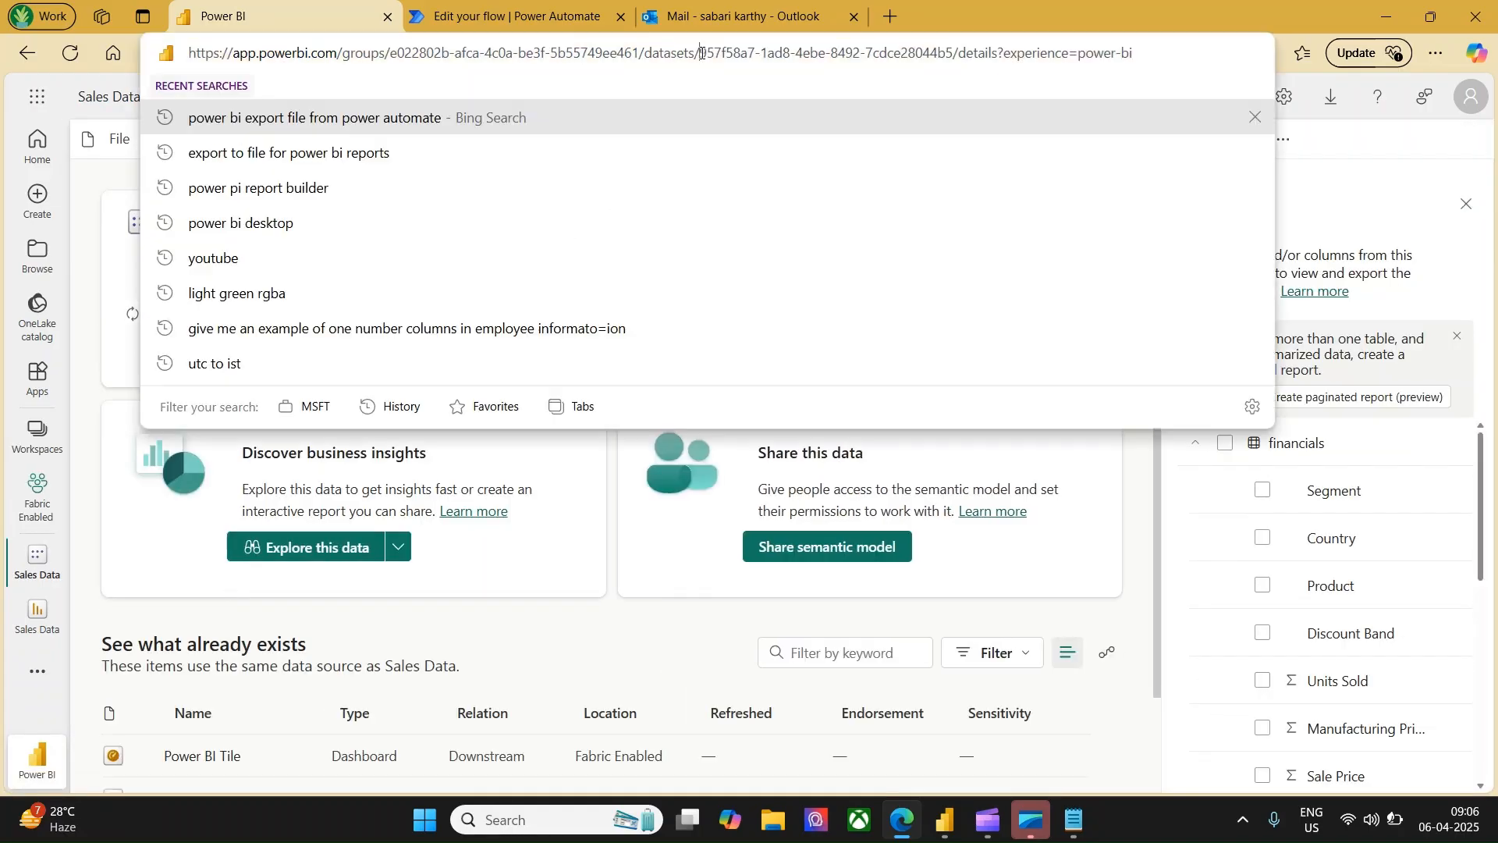
double_click(824, 54)
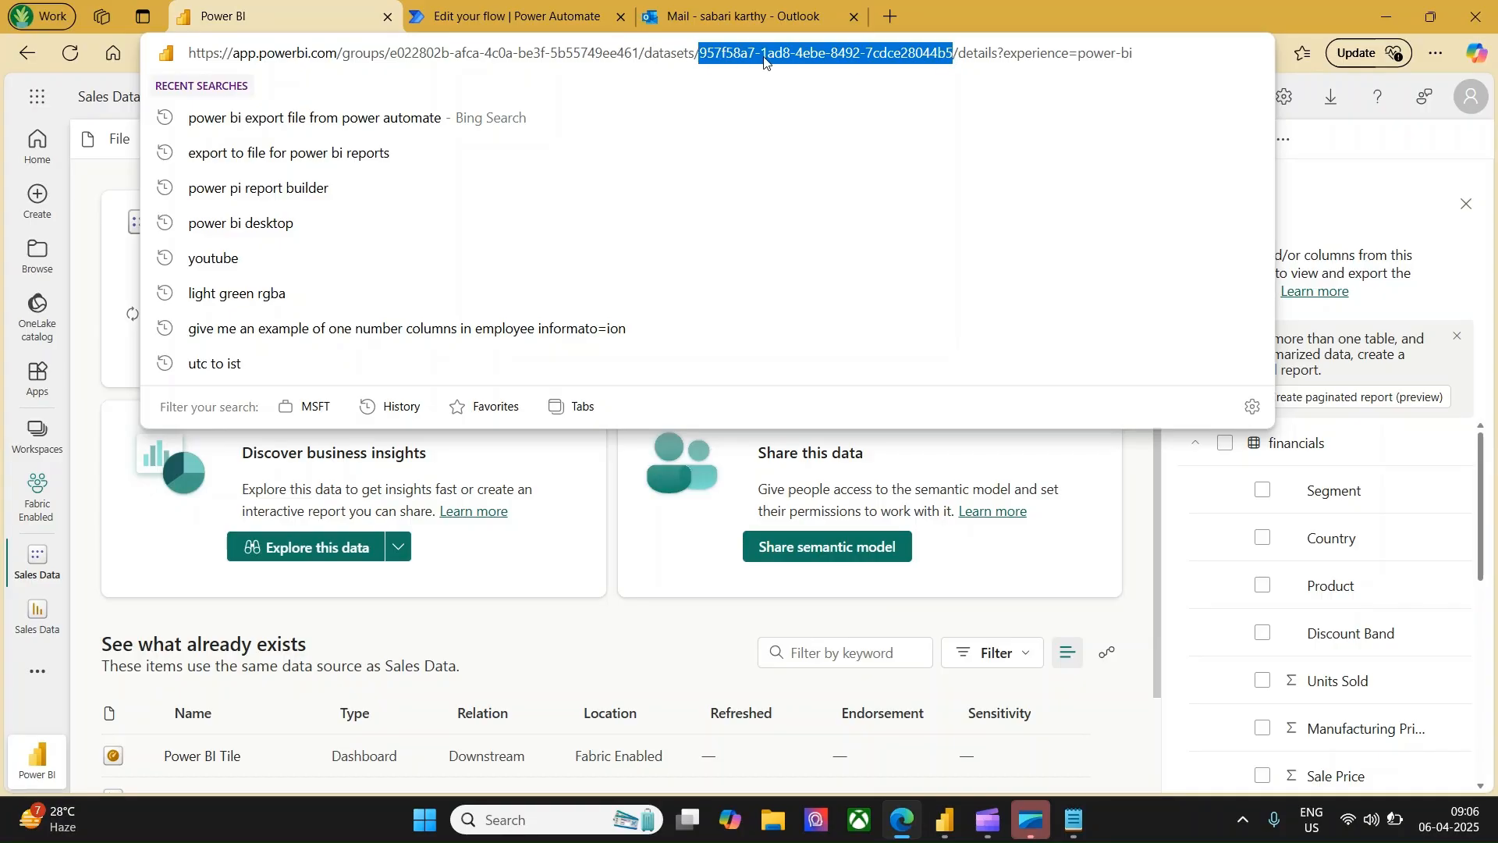
left_click(516, 17)
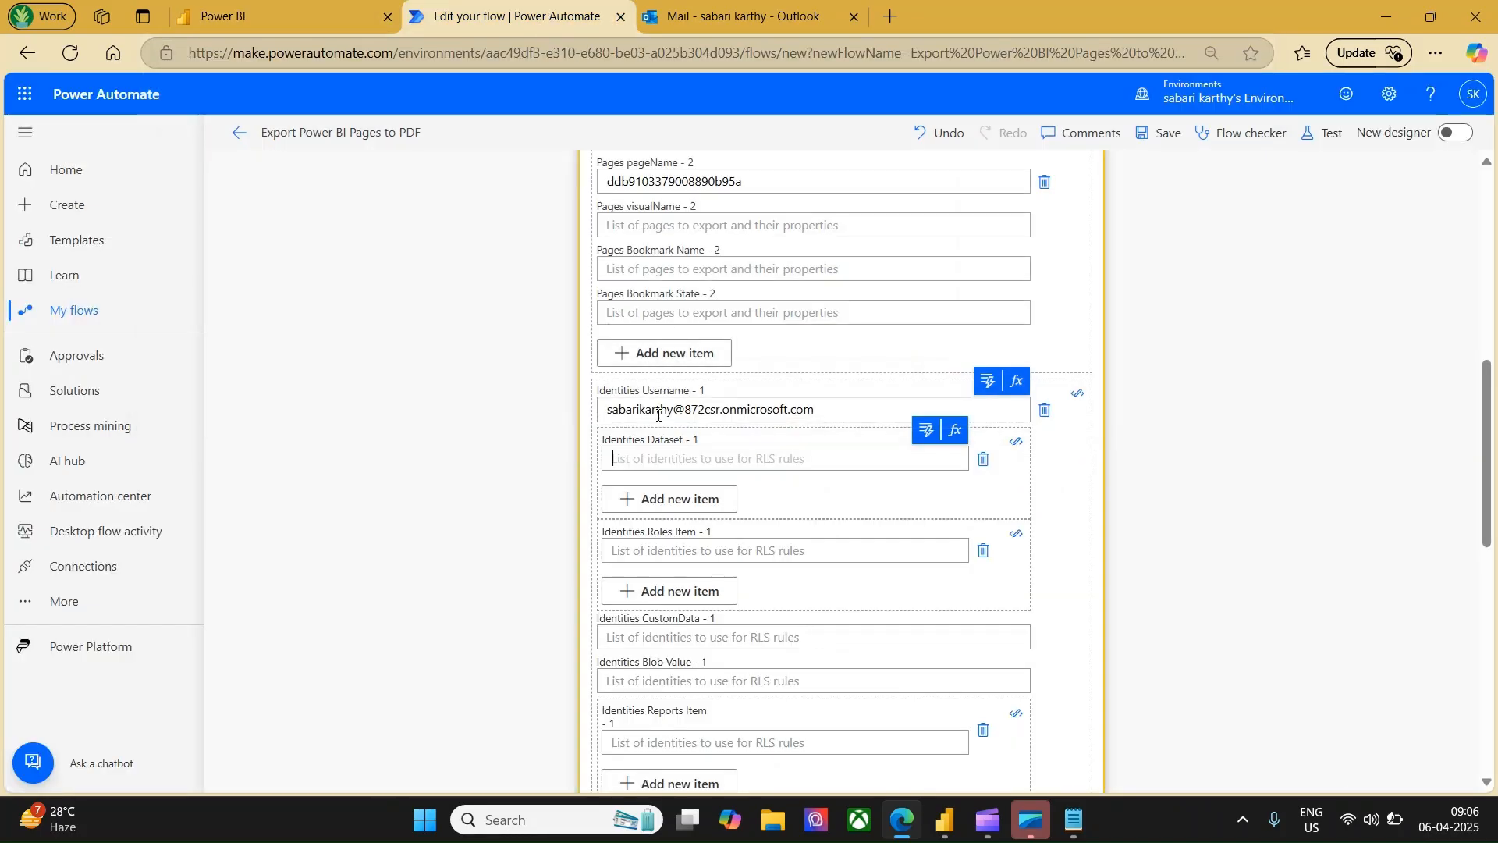
type("957f58a7-1ad8-4ebe-8492-7cdce28044b5")
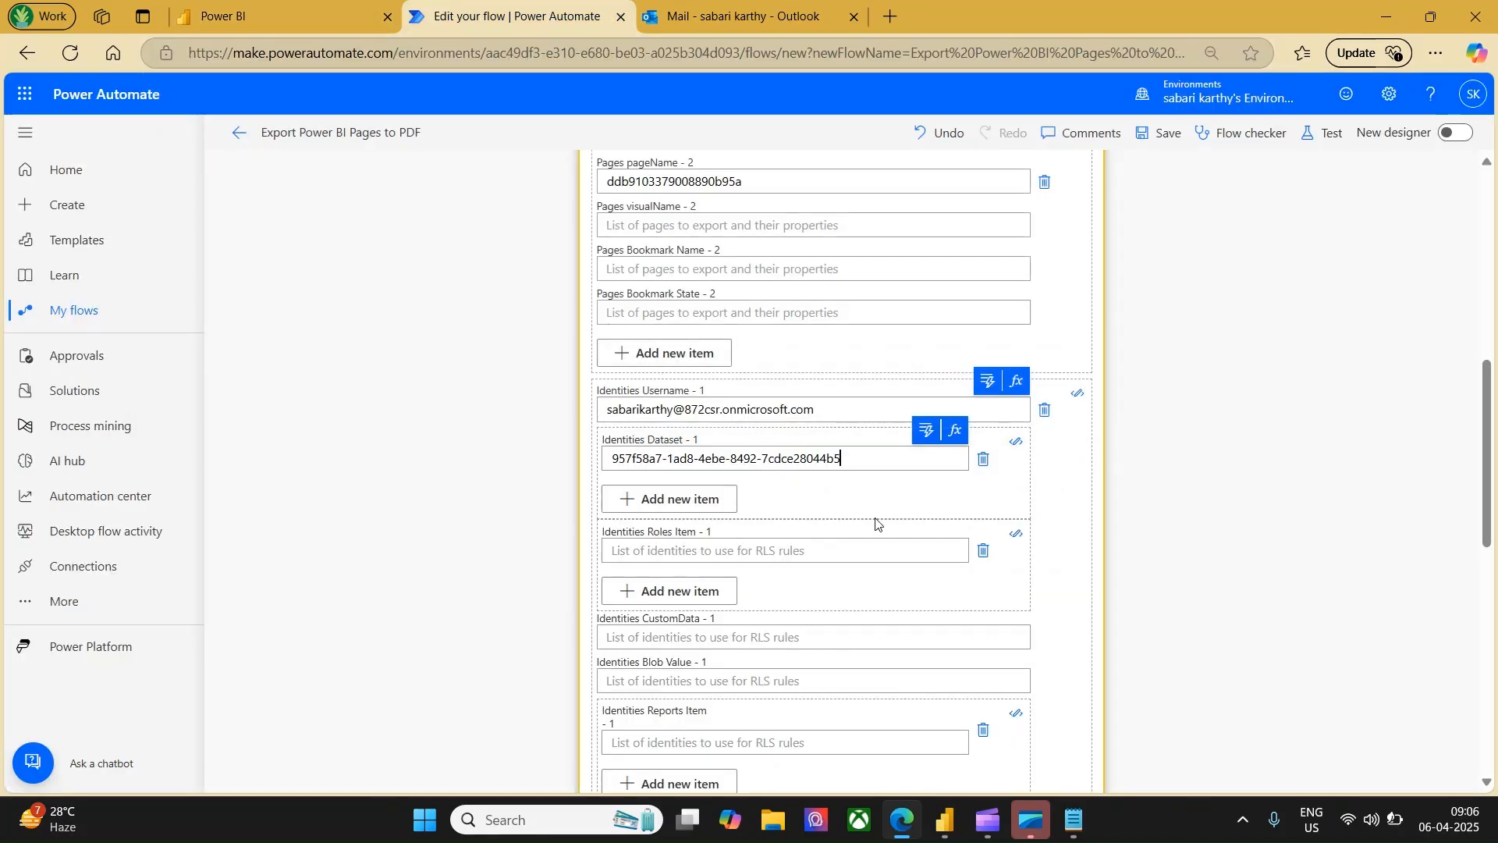
scroll("down", 3)
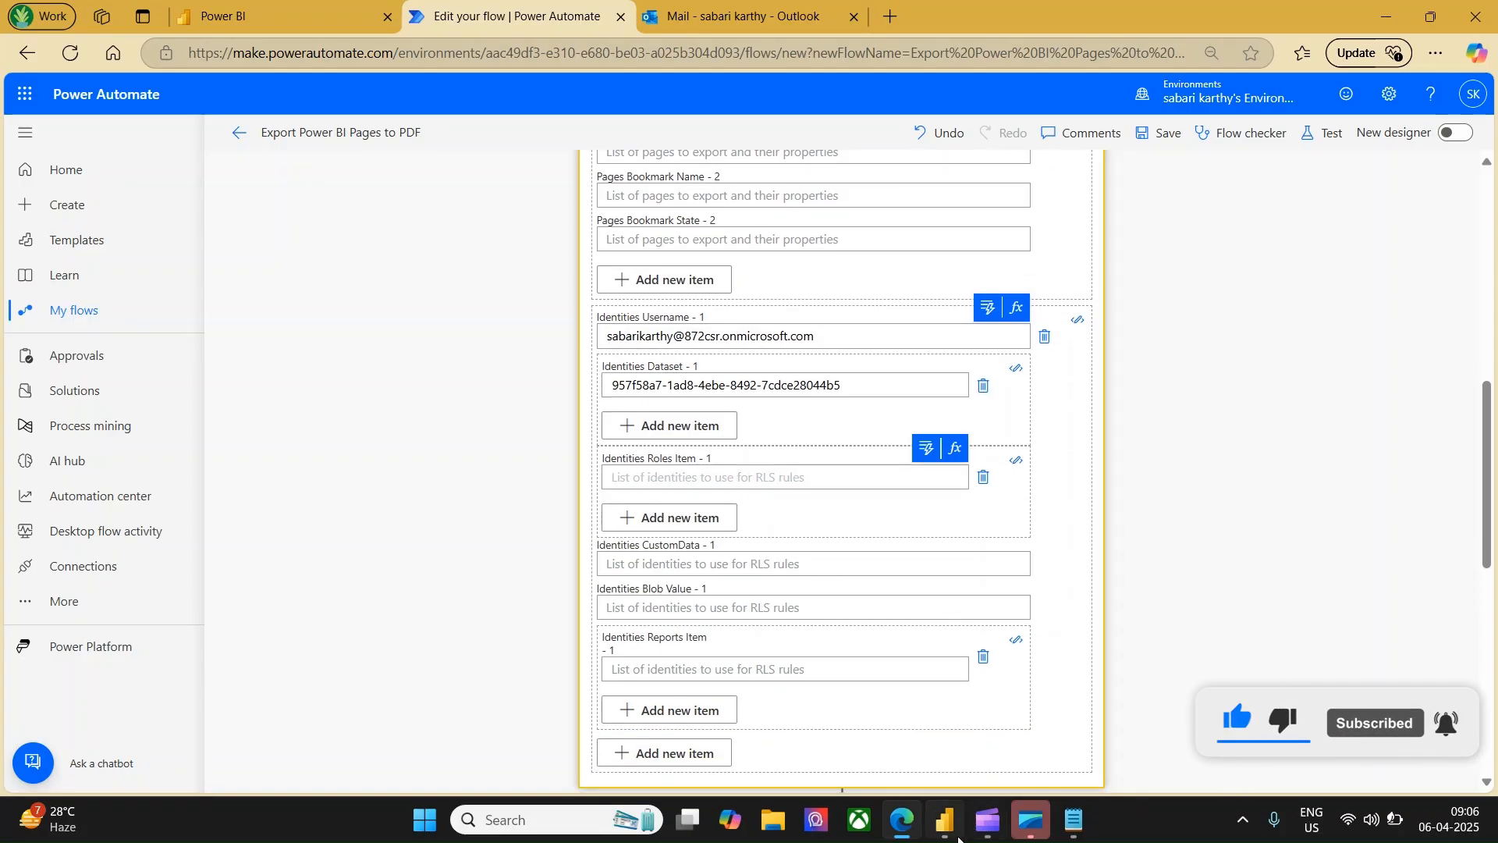
left_click(944, 826)
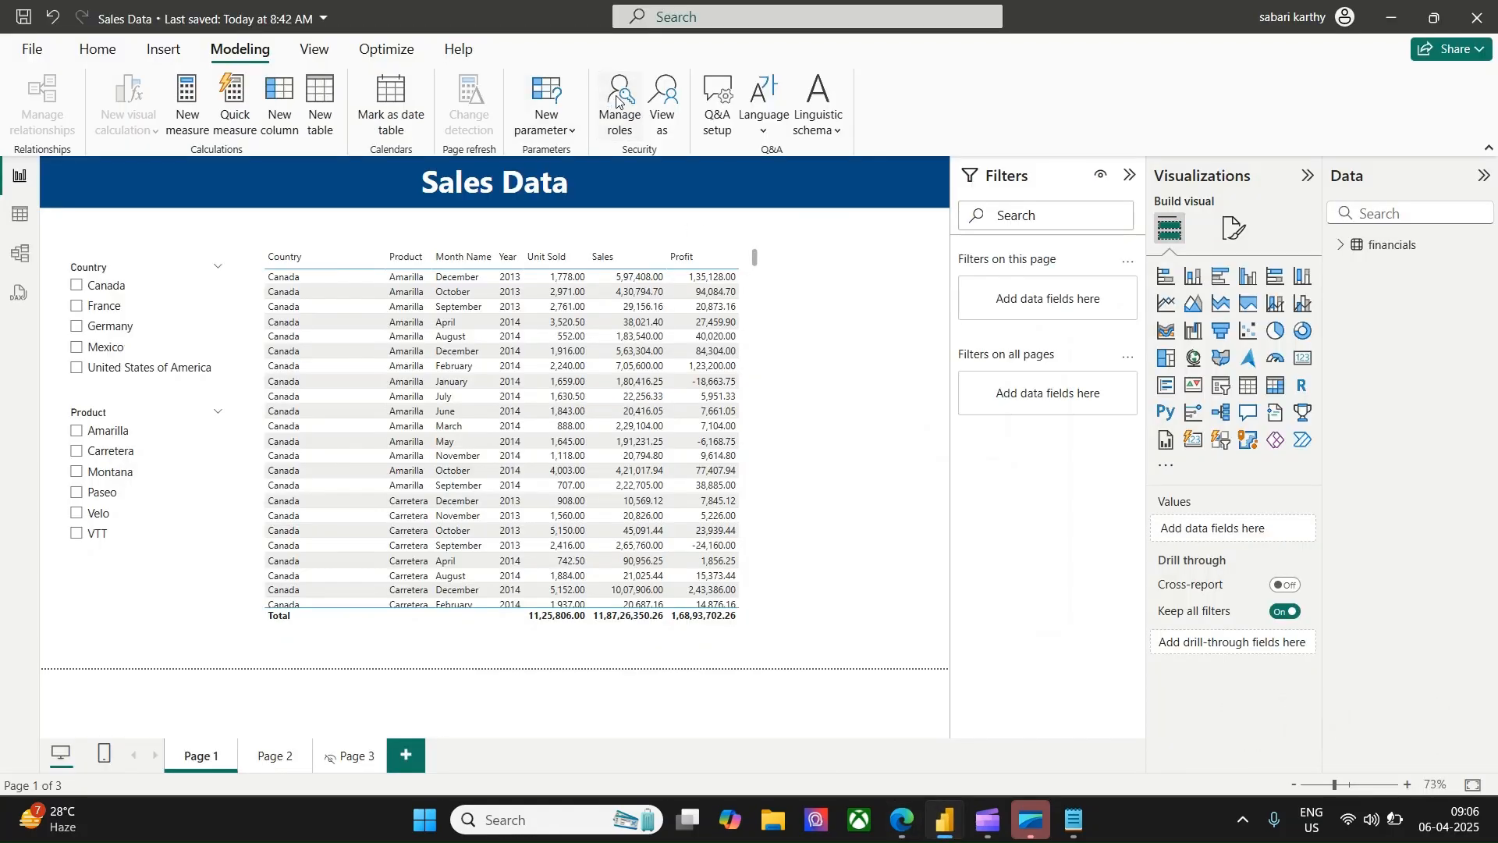
left_click(619, 103)
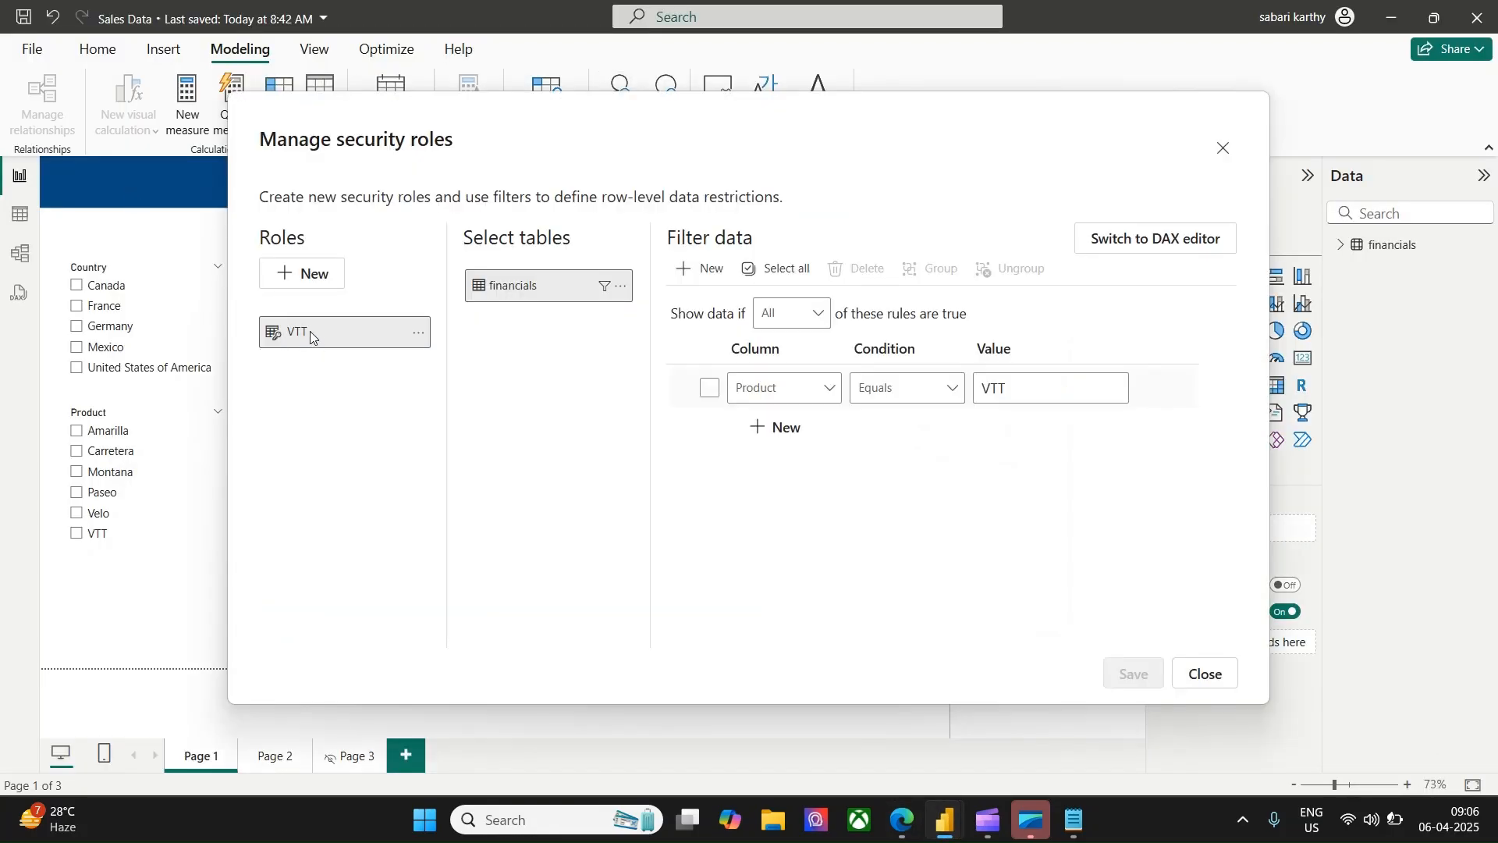
mouse_move(305, 333)
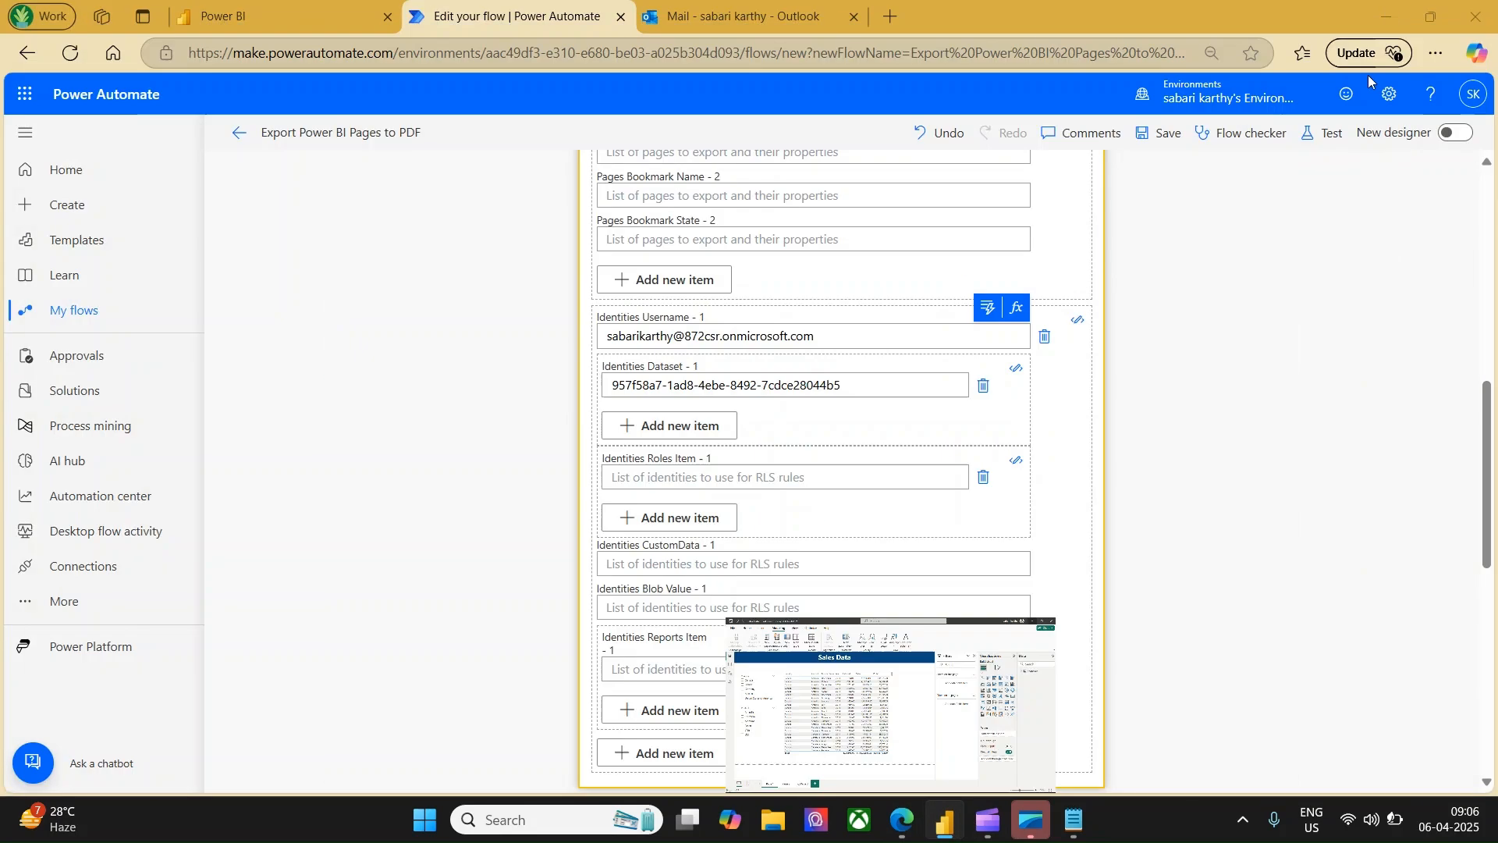
Step: Enter VTT as the identity role and save the flow
type("VT")
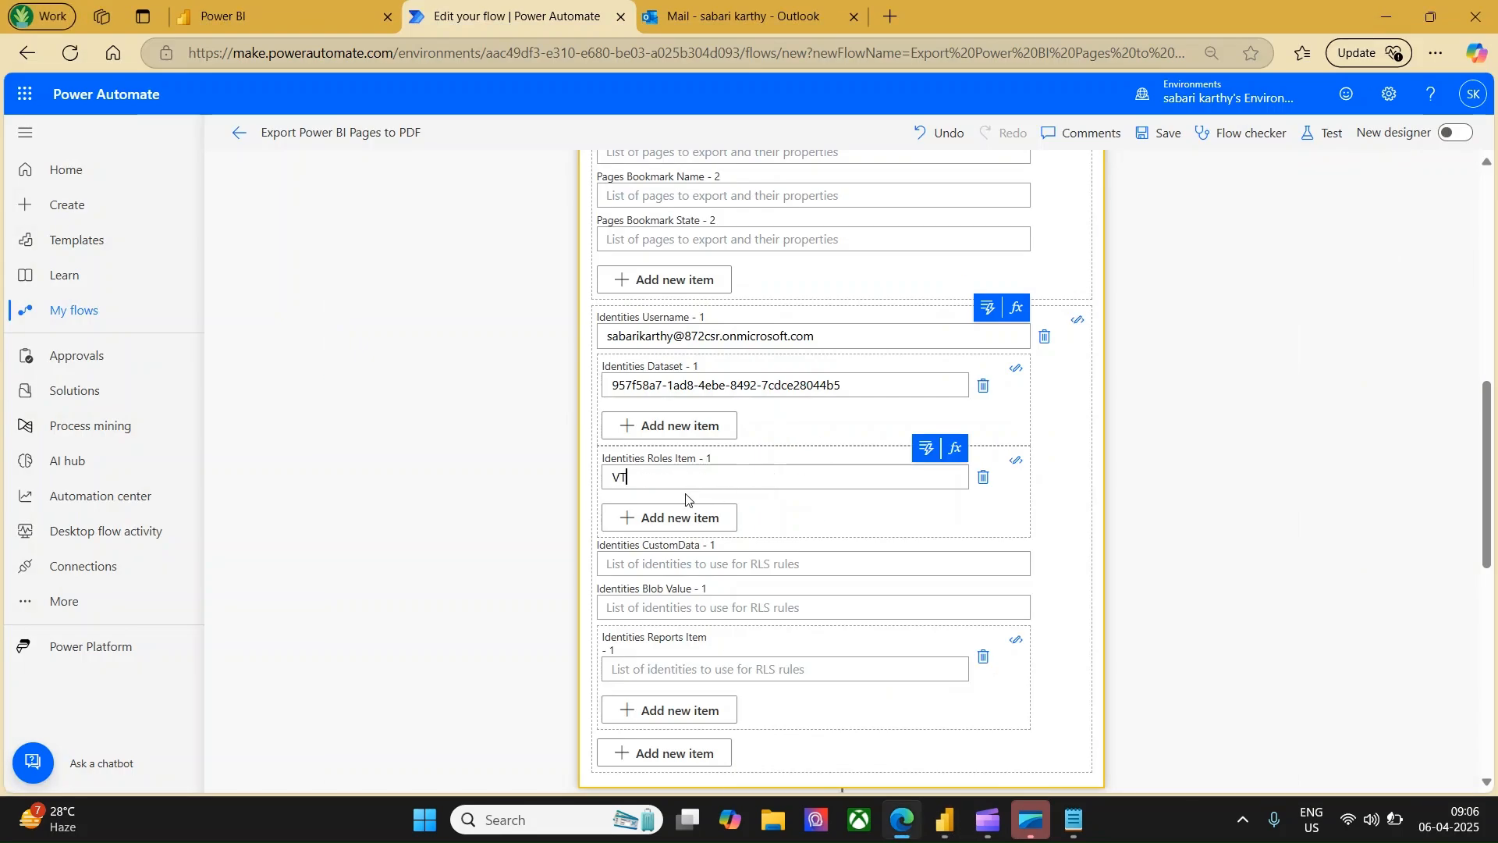
type("T")
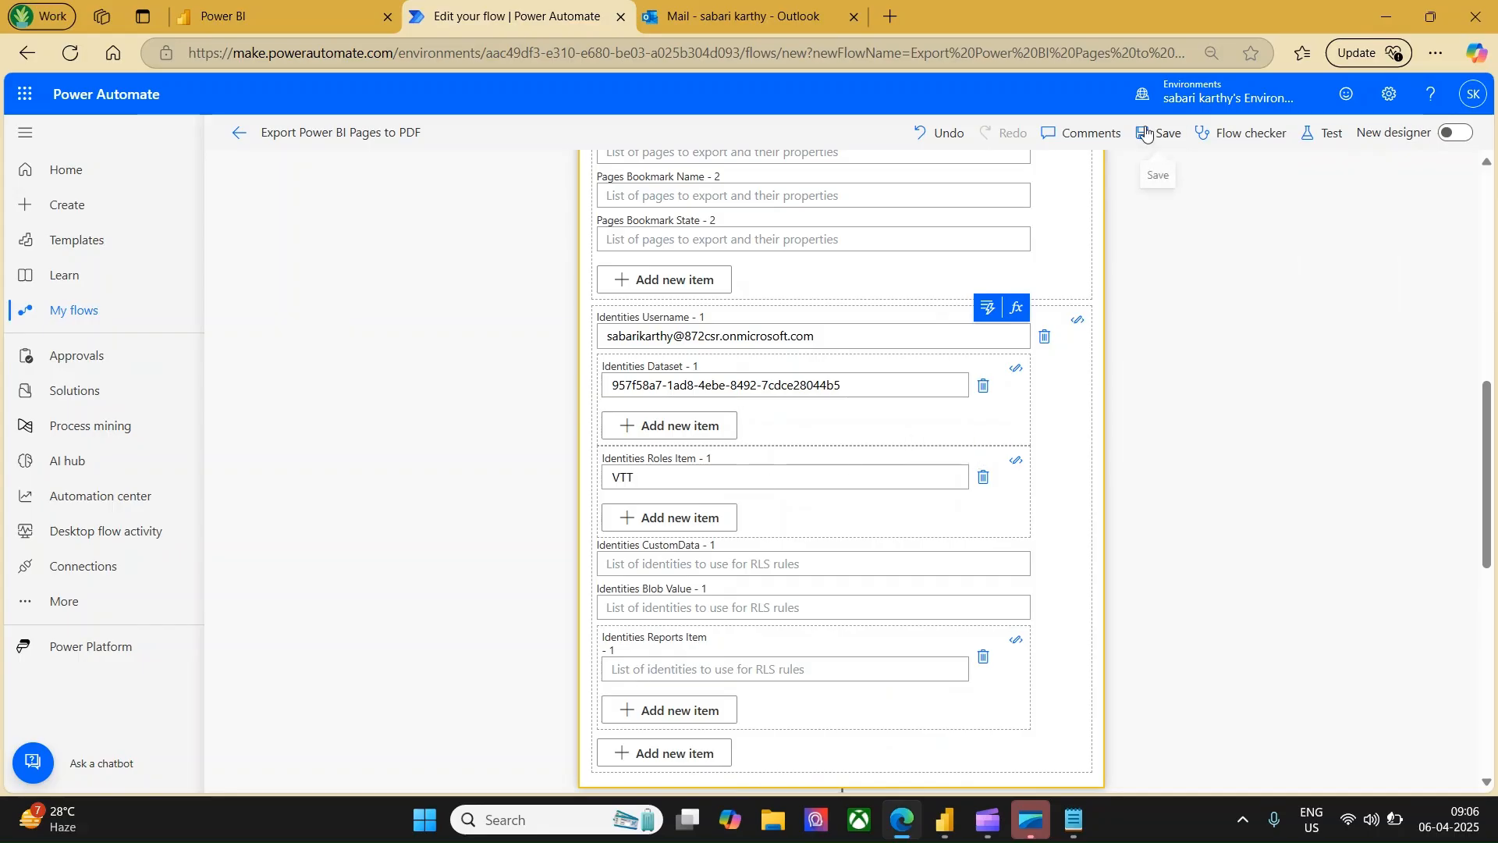
left_click(1161, 133)
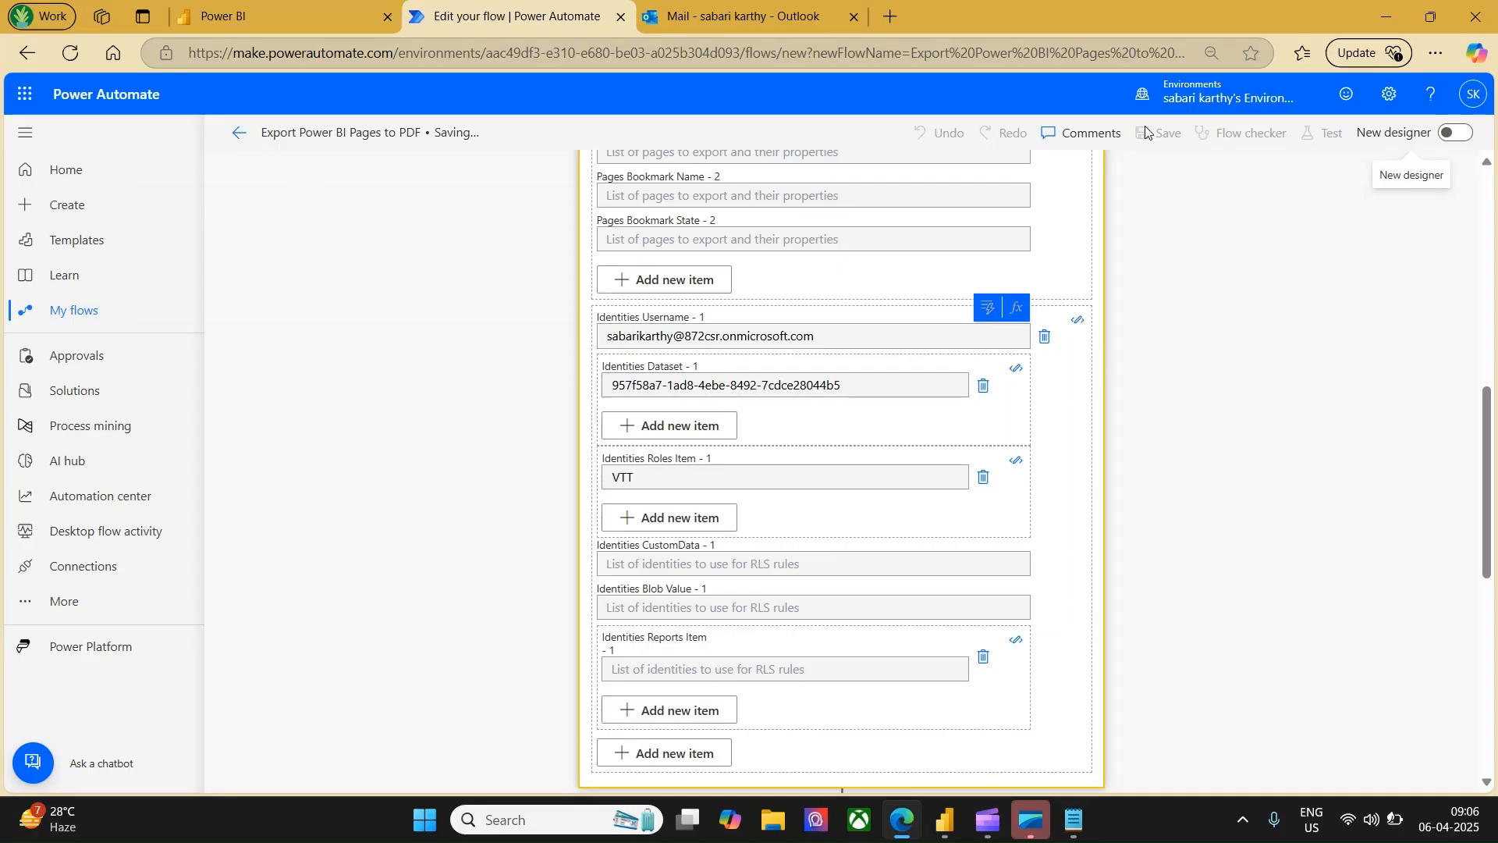
Step: Run a manual test of the flow until all steps succeed
left_click(1329, 133)
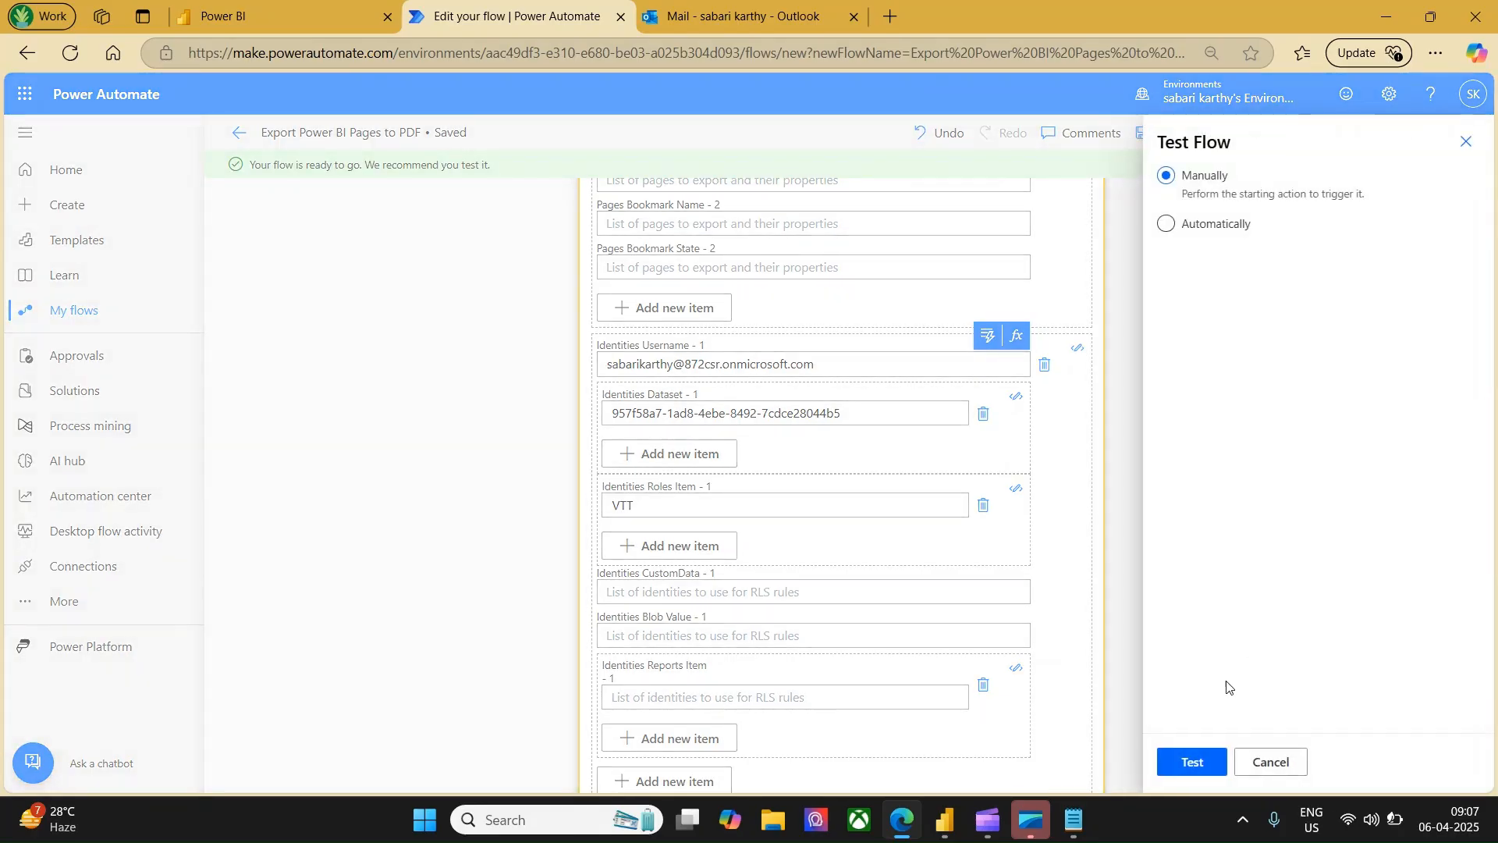
left_click(1190, 762)
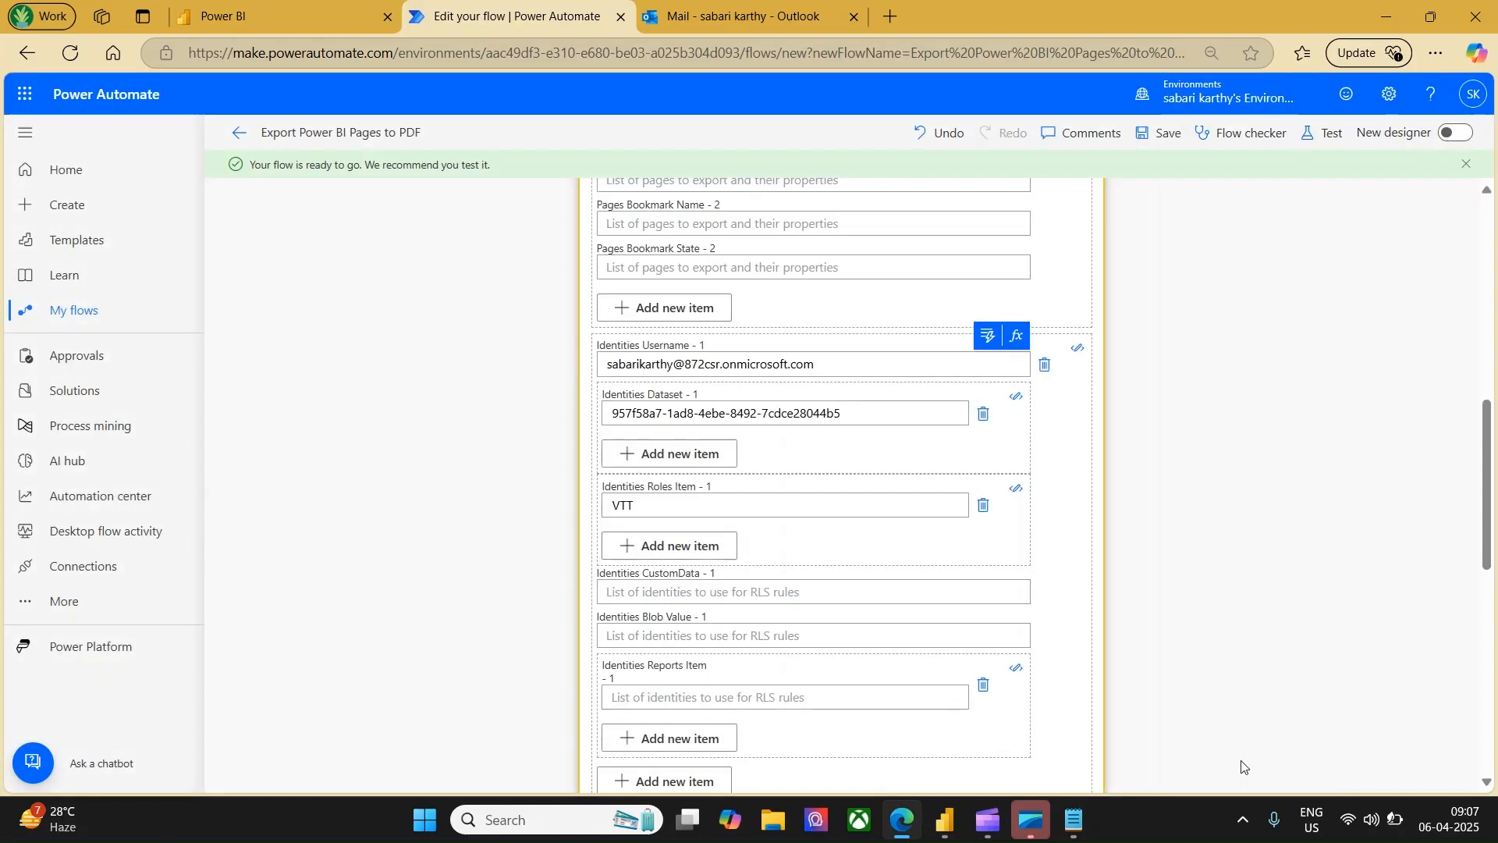
left_click(1329, 132)
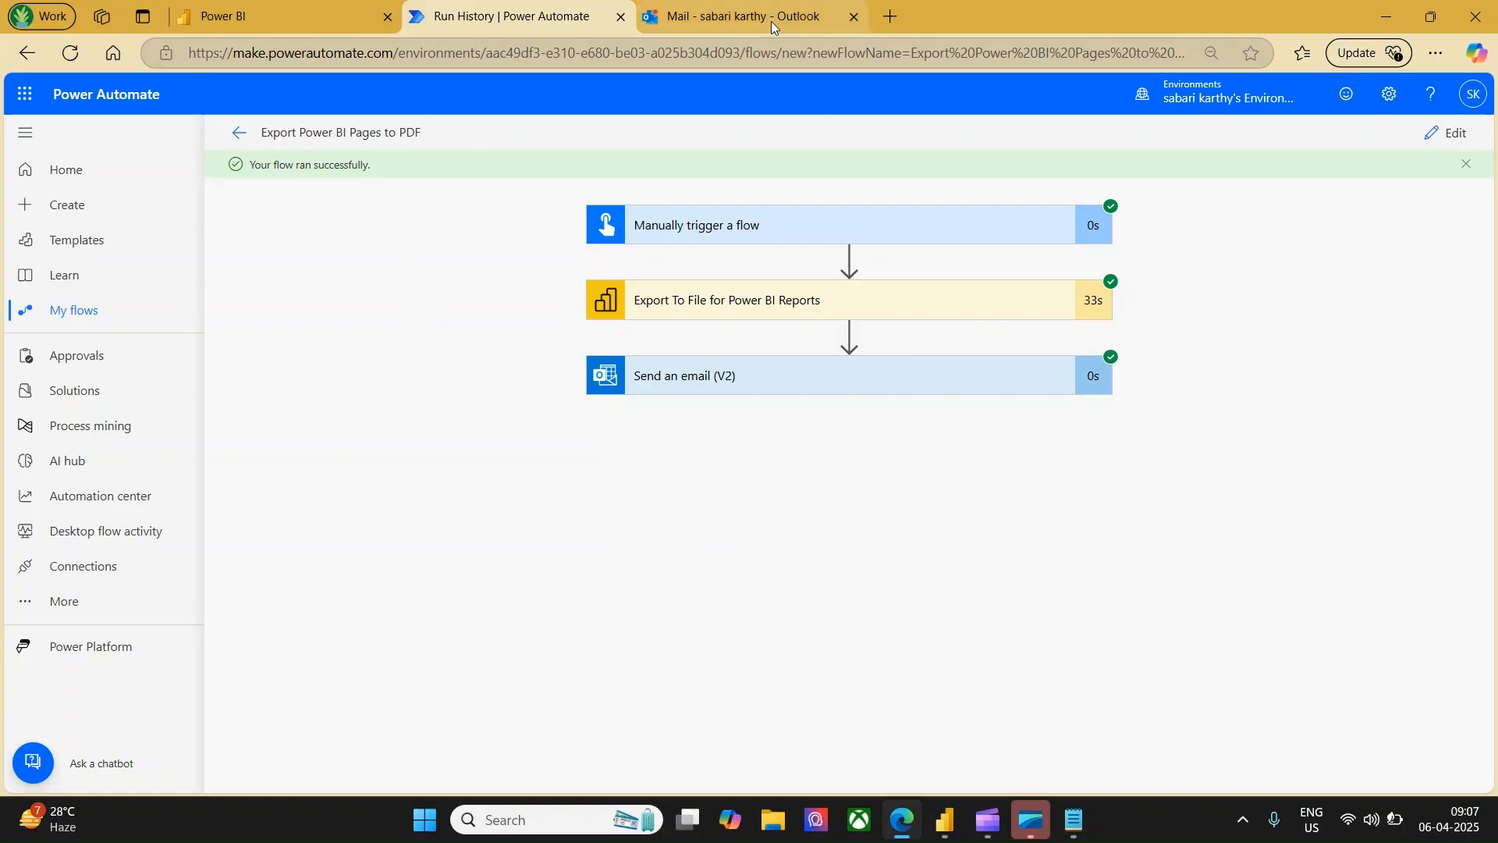
Step: Preview the 9:07 AM PDF Export attachment with Canada VTT data, then return to the run
left_click(745, 17)
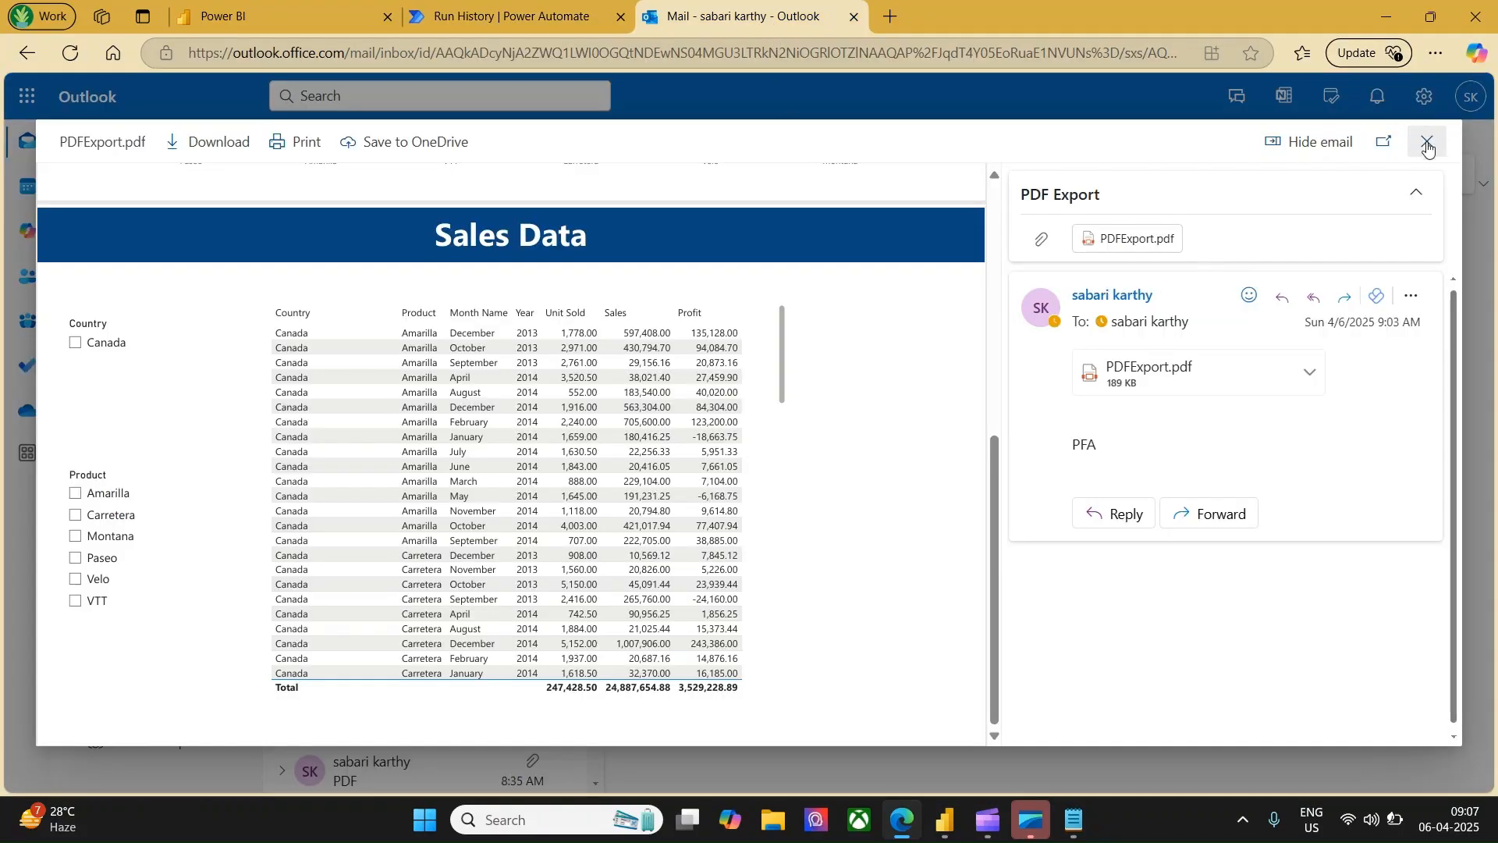
left_click(1426, 142)
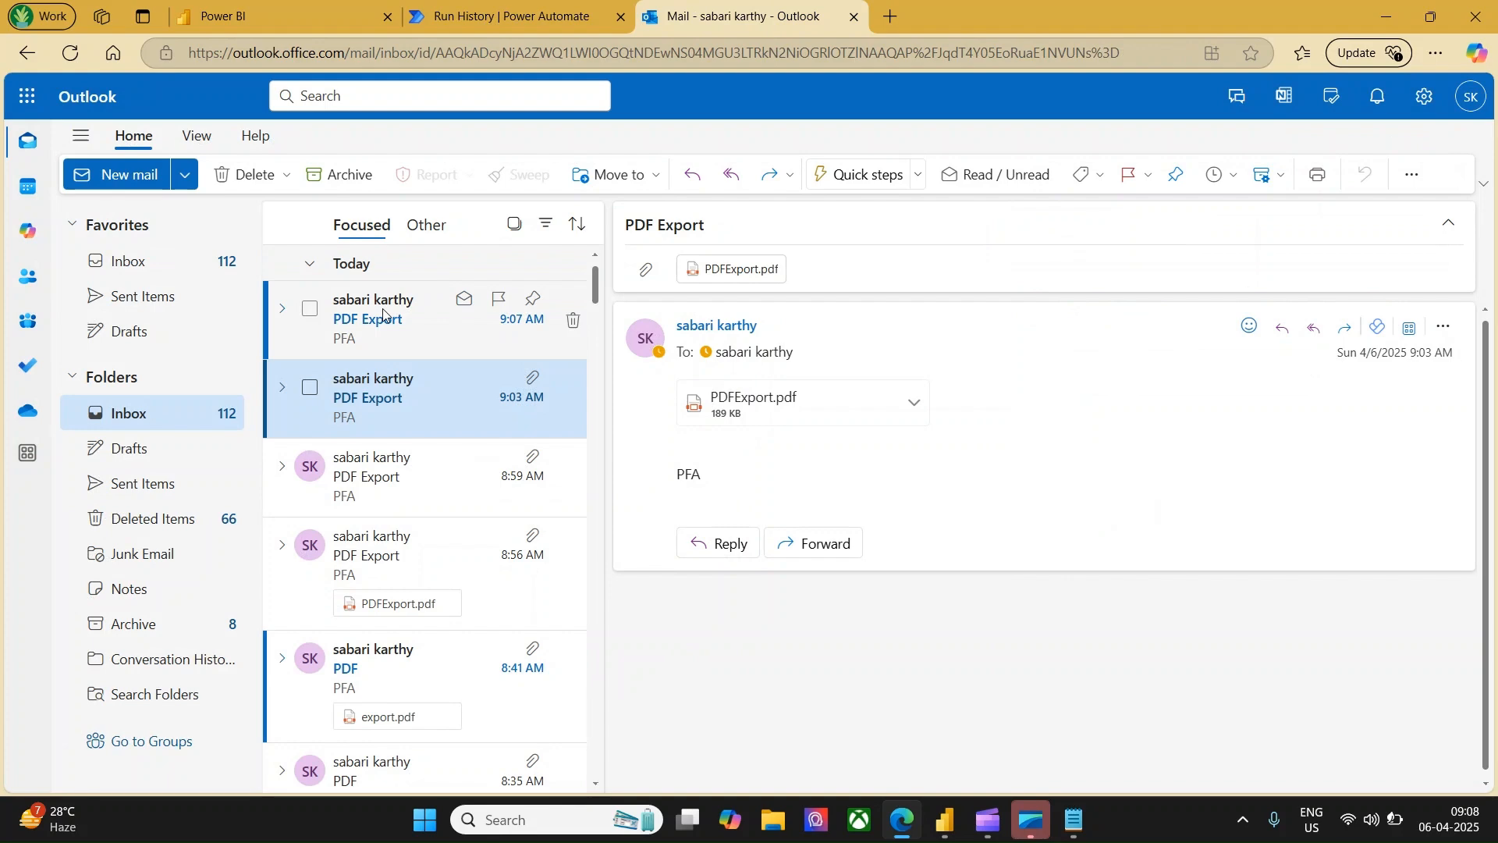
left_click(382, 318)
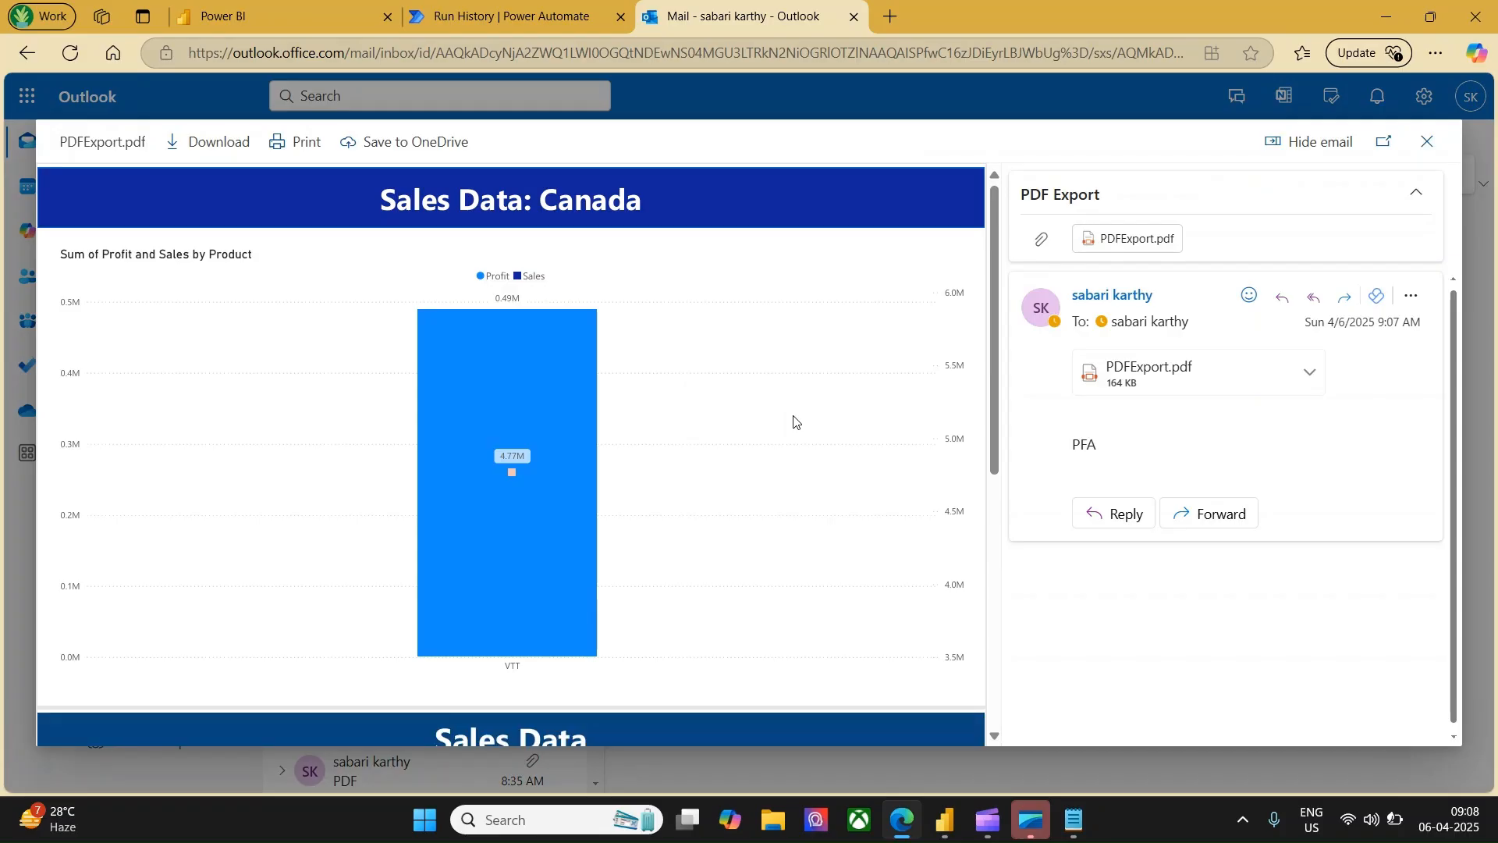
mouse_move(138, 671)
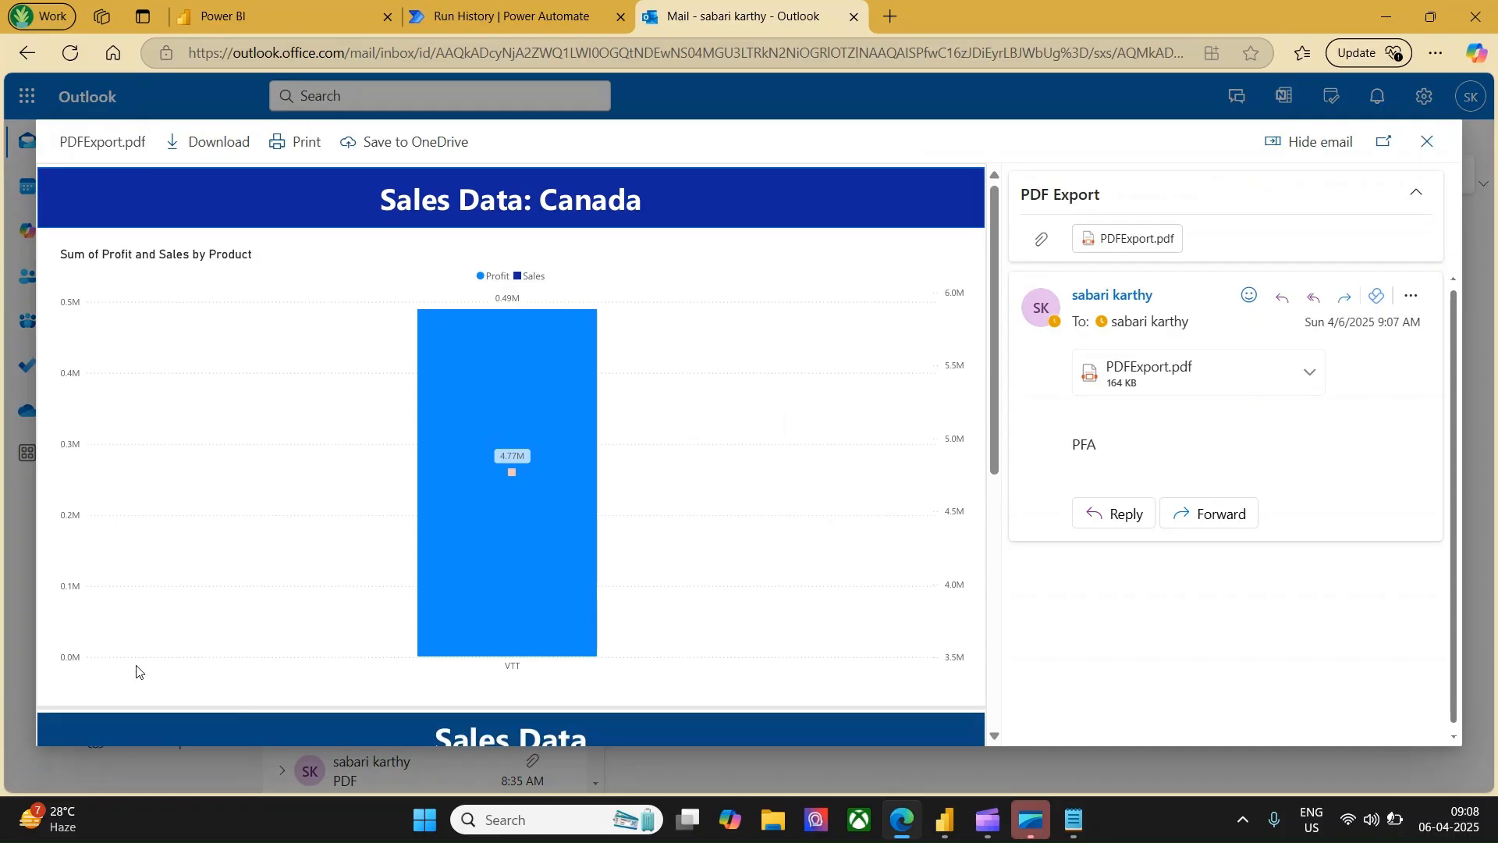
mouse_move(731, 345)
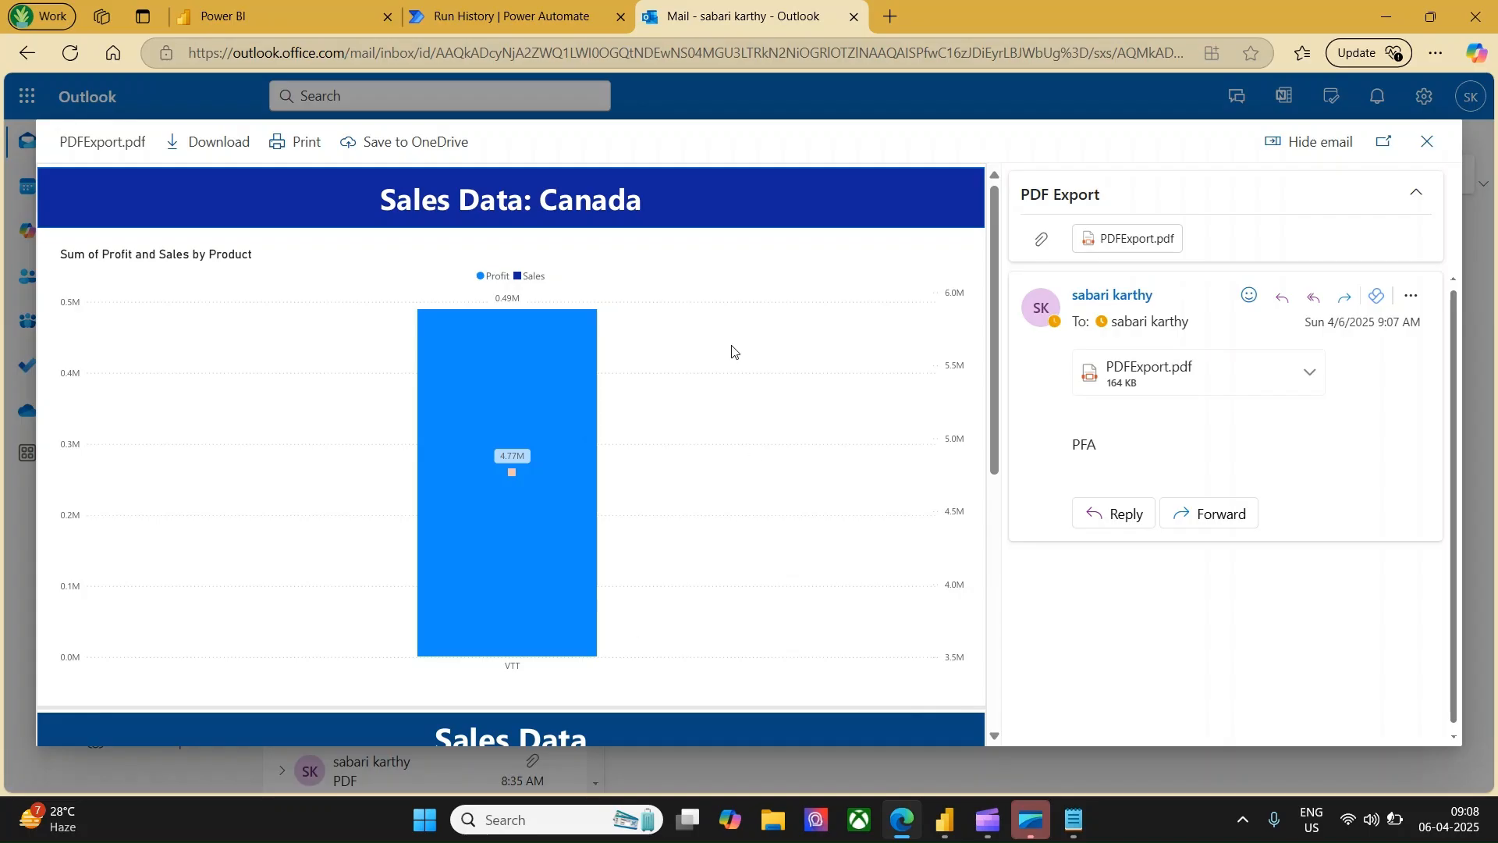
mouse_move(548, 702)
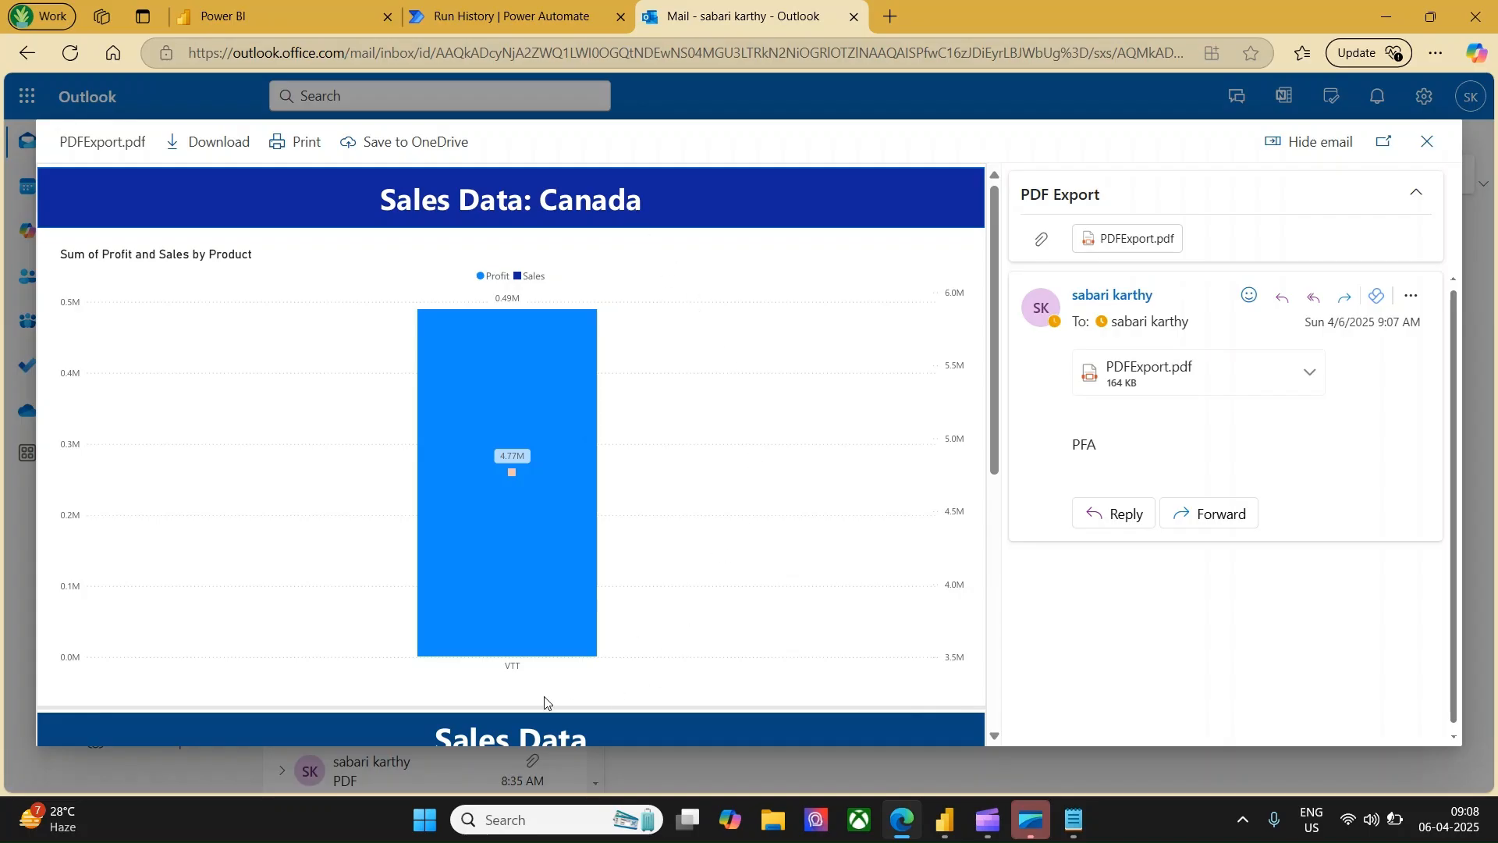
mouse_move(514, 668)
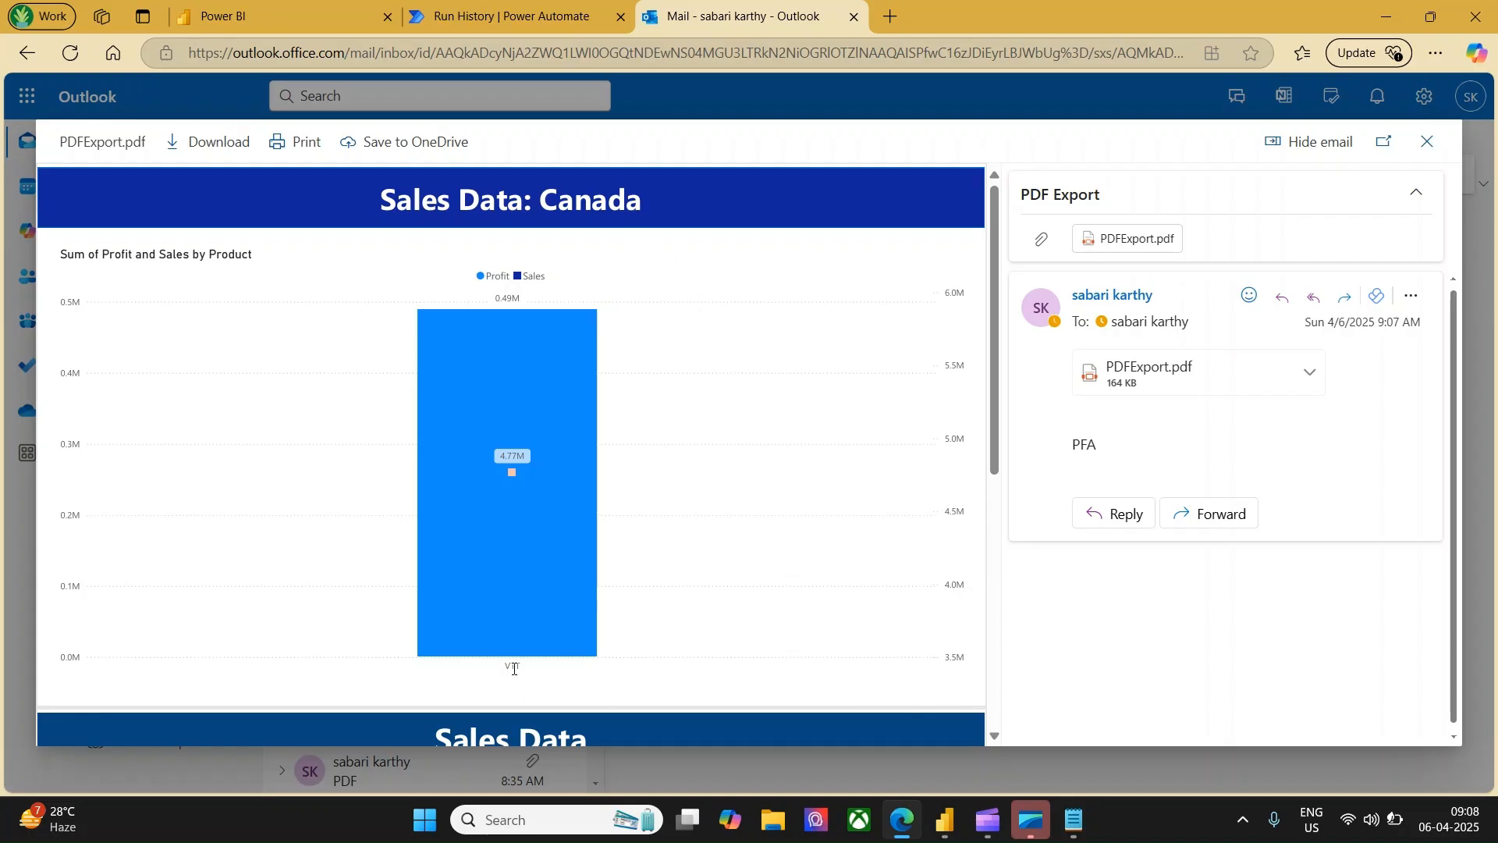
mouse_move(863, 551)
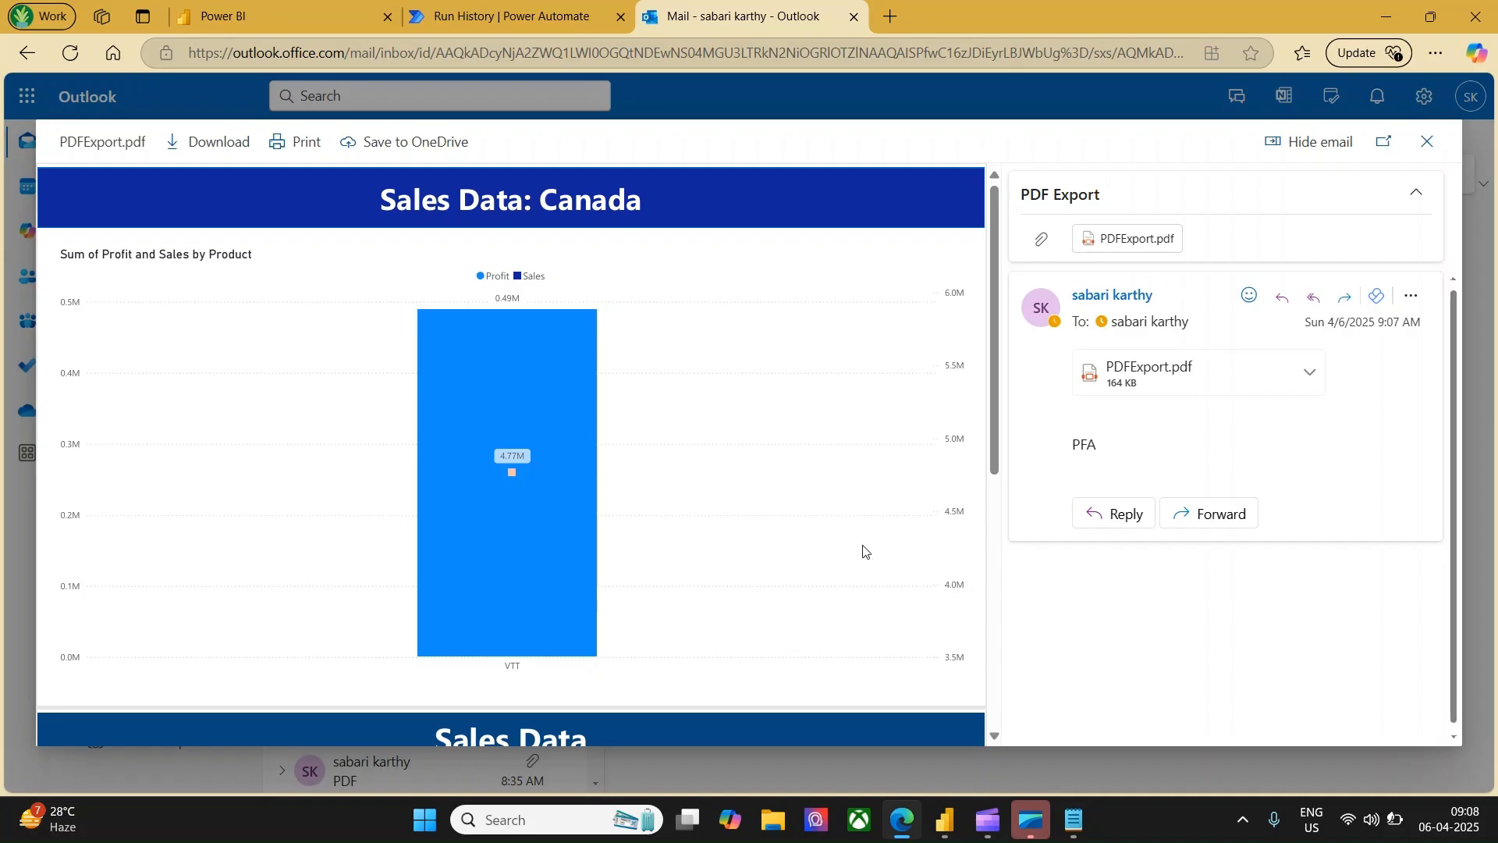
scroll("down", 3)
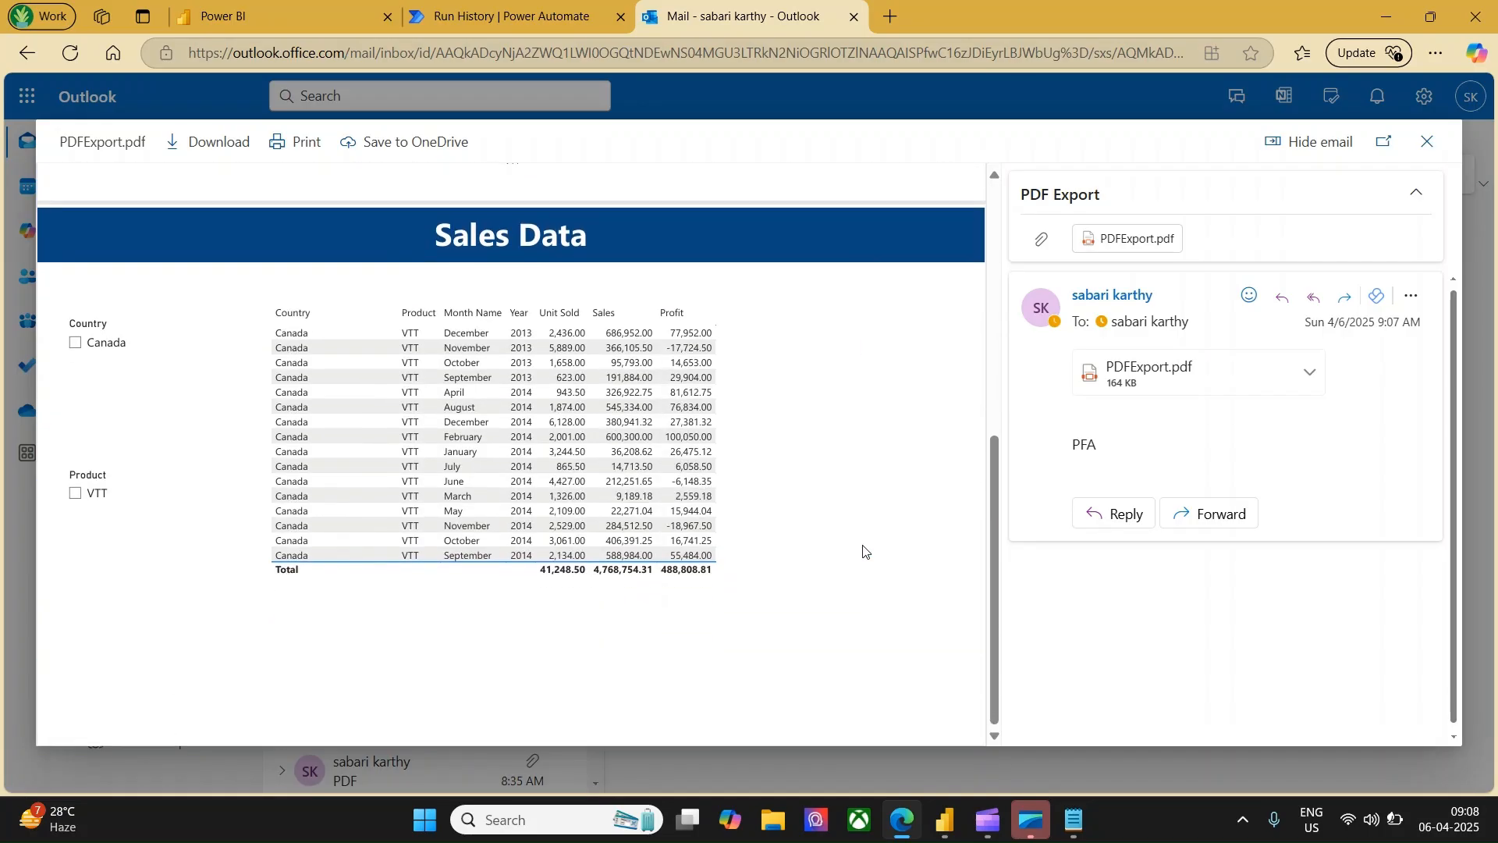
mouse_move(93, 290)
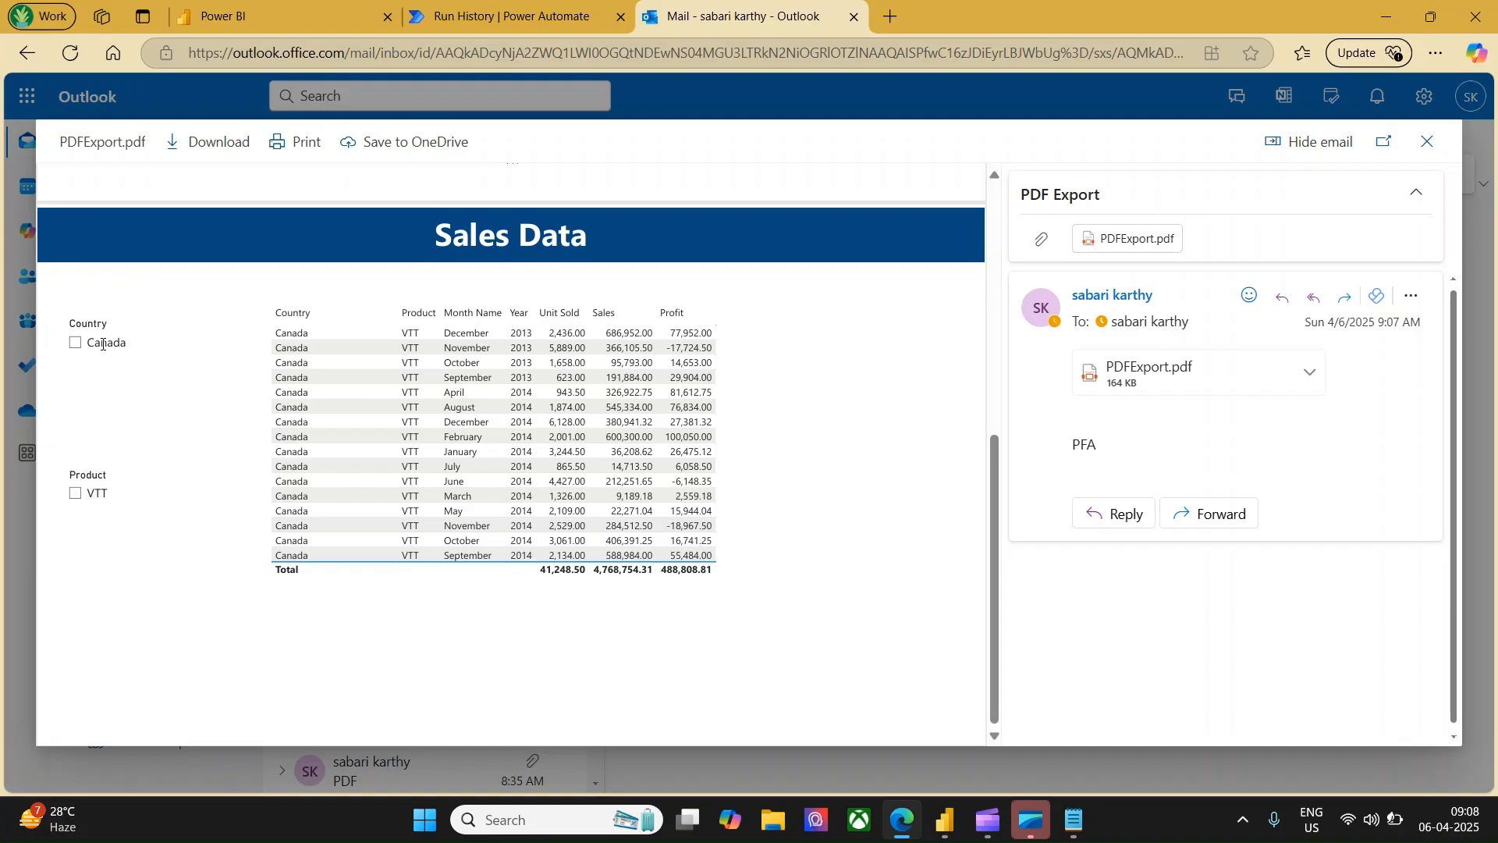
mouse_move(88, 435)
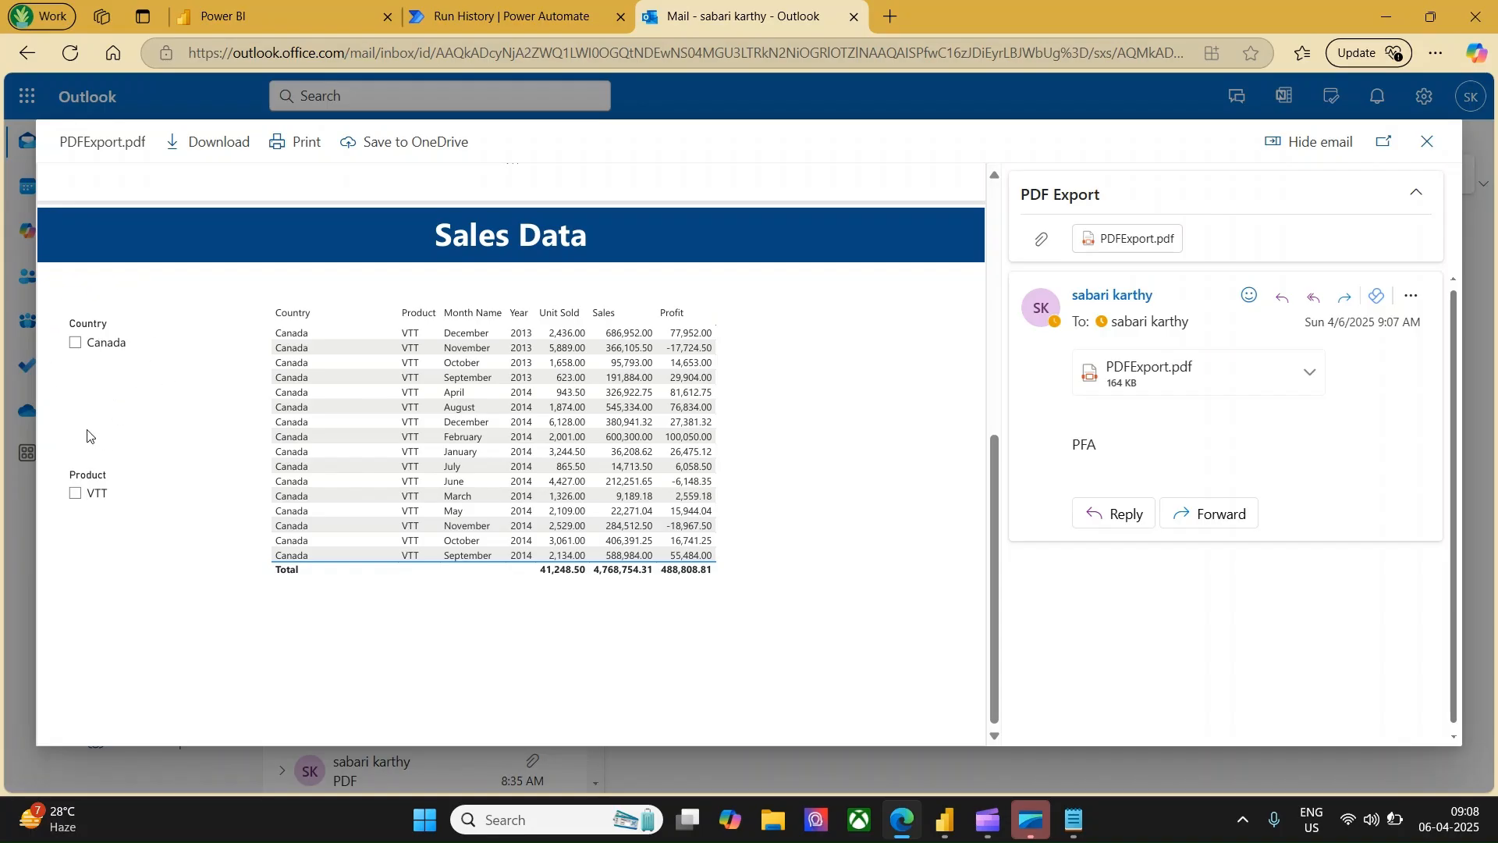
mouse_move(53, 487)
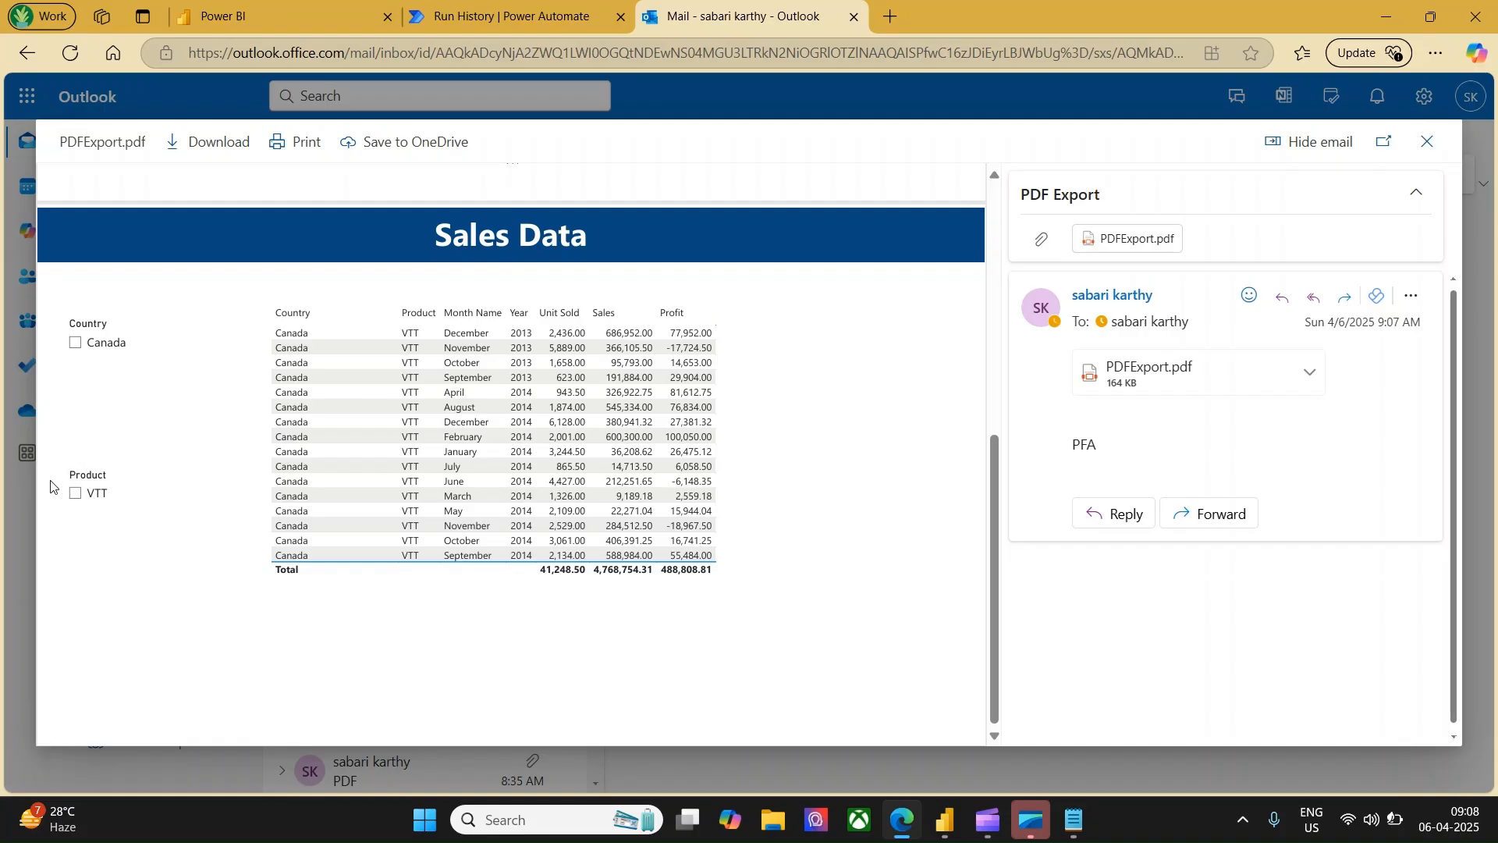
mouse_move(90, 483)
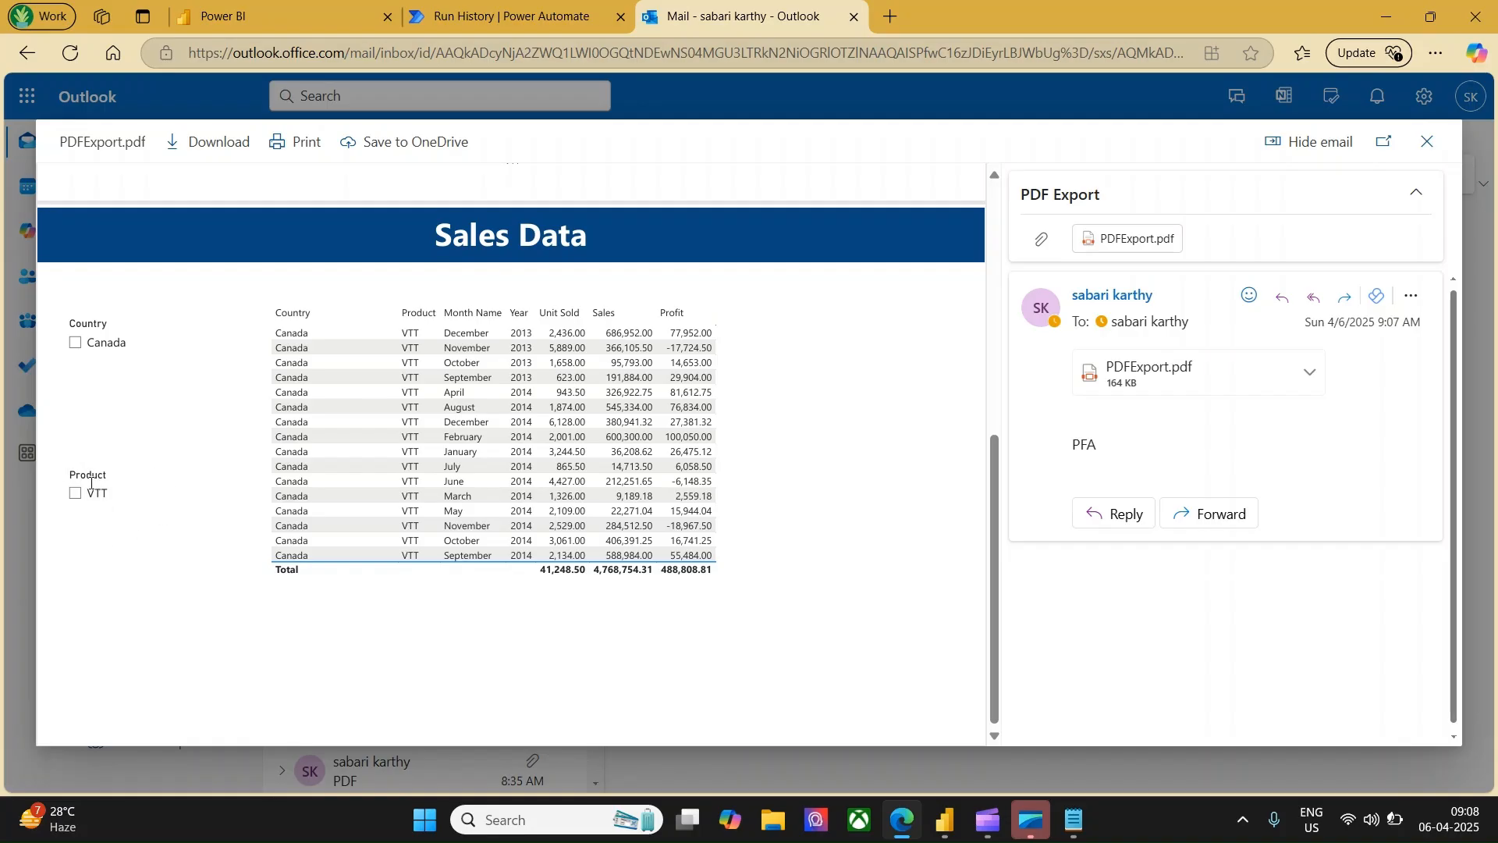
mouse_move(754, 640)
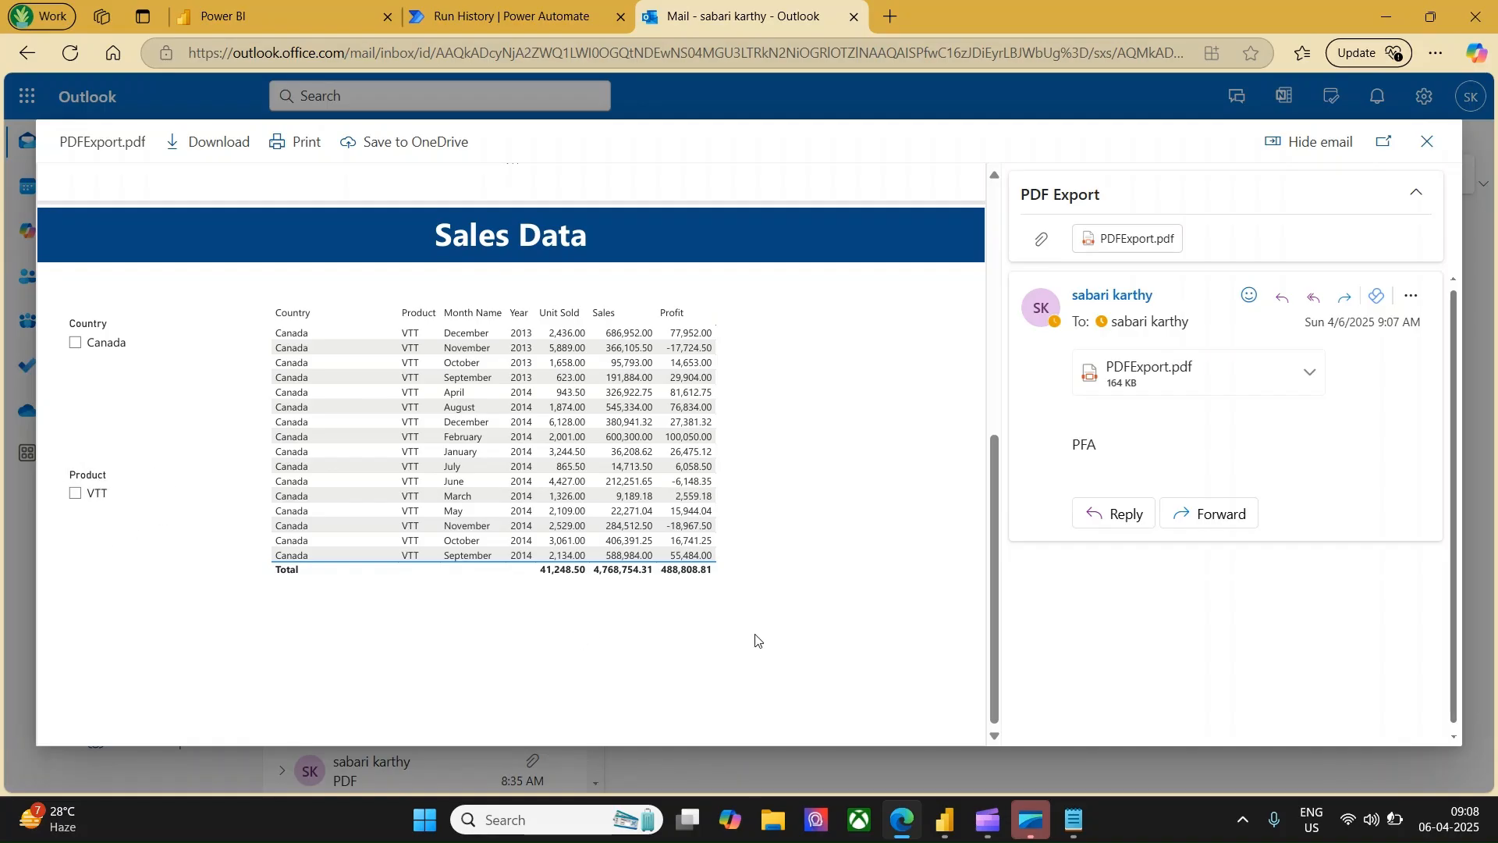
mouse_move(877, 499)
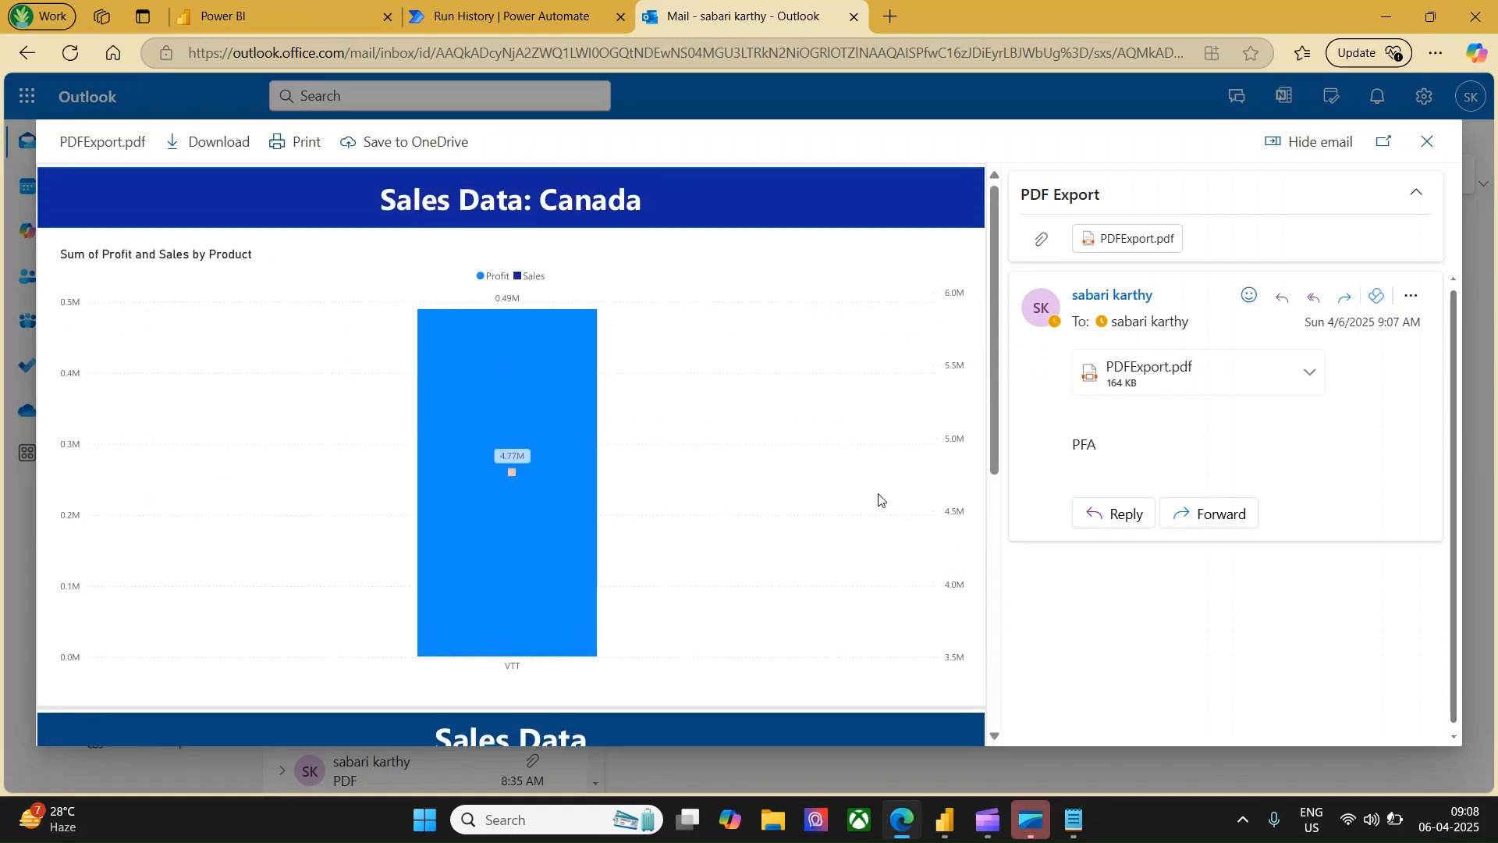
left_click(505, 16)
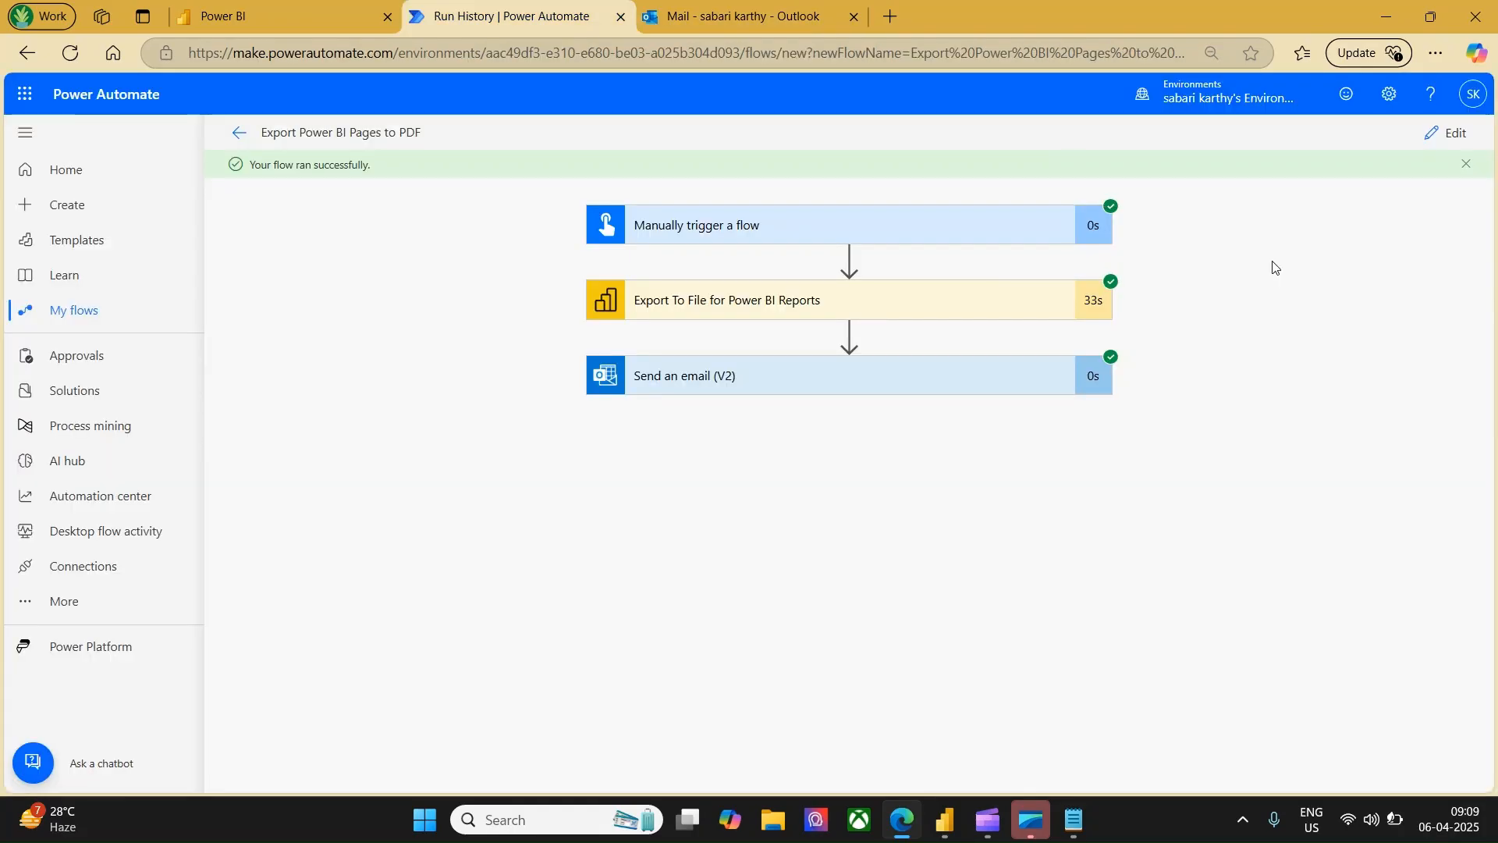